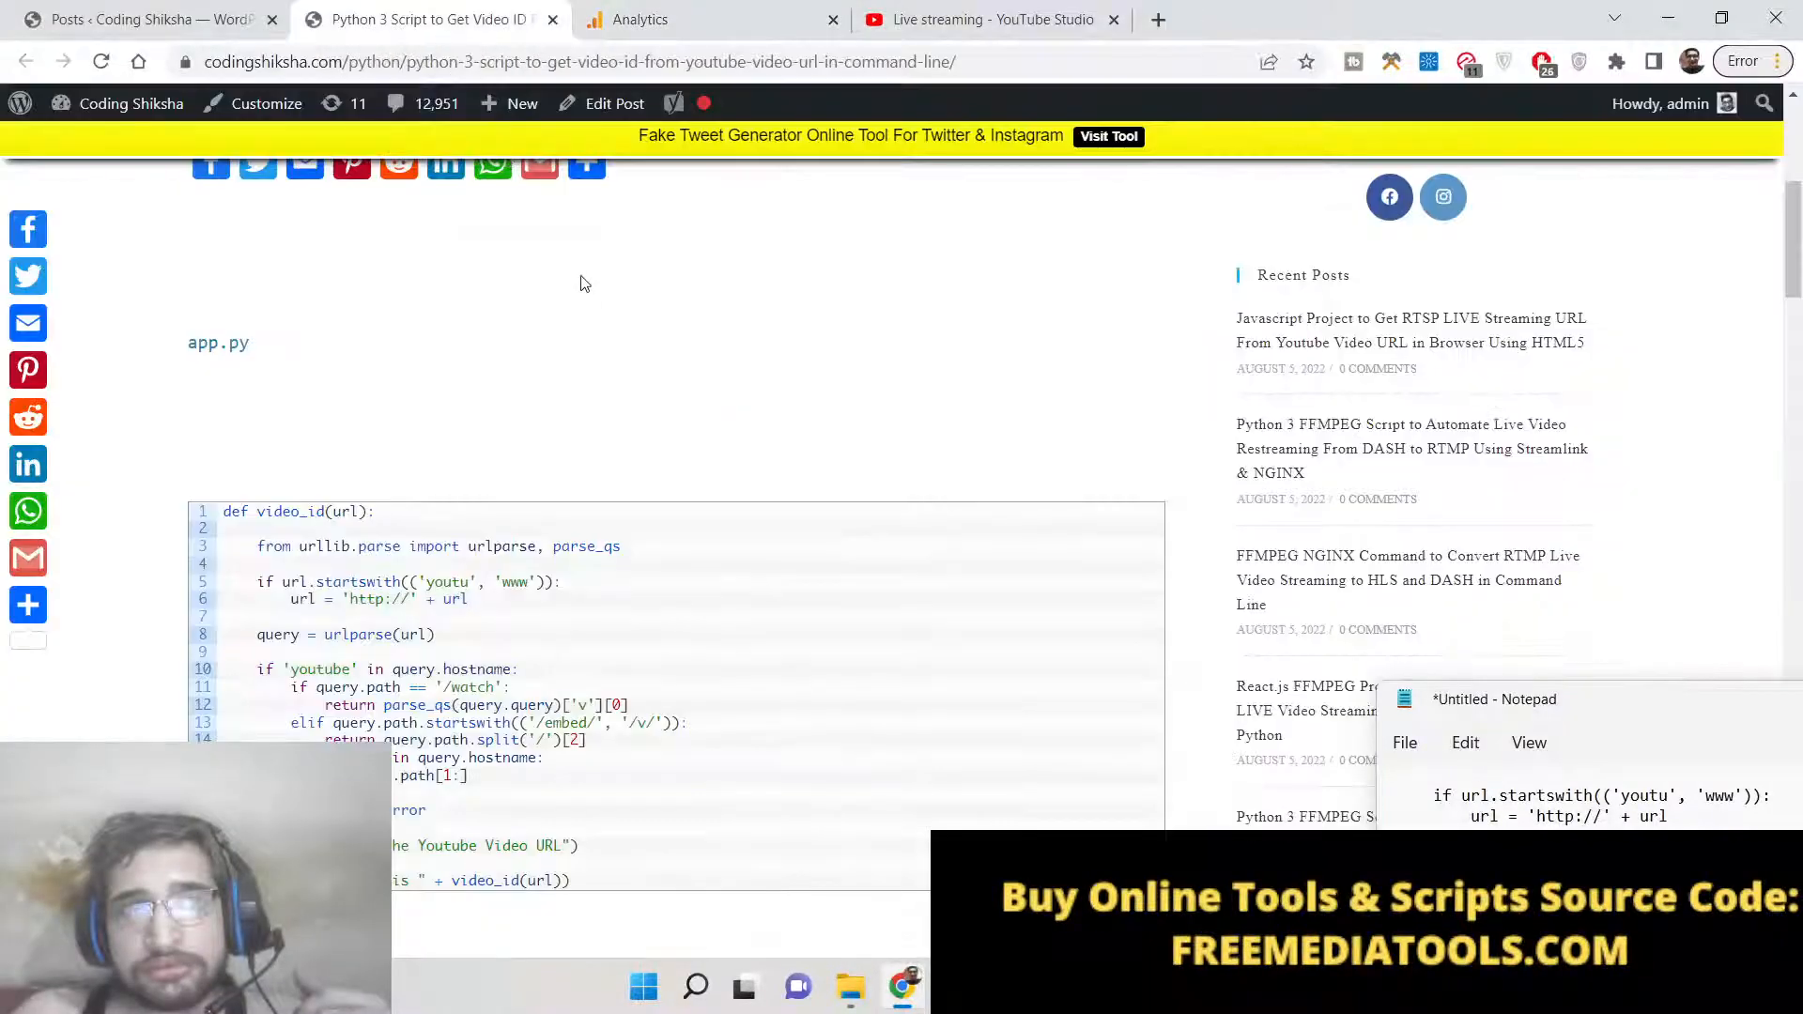
Go to youtube.com in a new tab and search for 'coding shiksha'
left_click(992, 19)
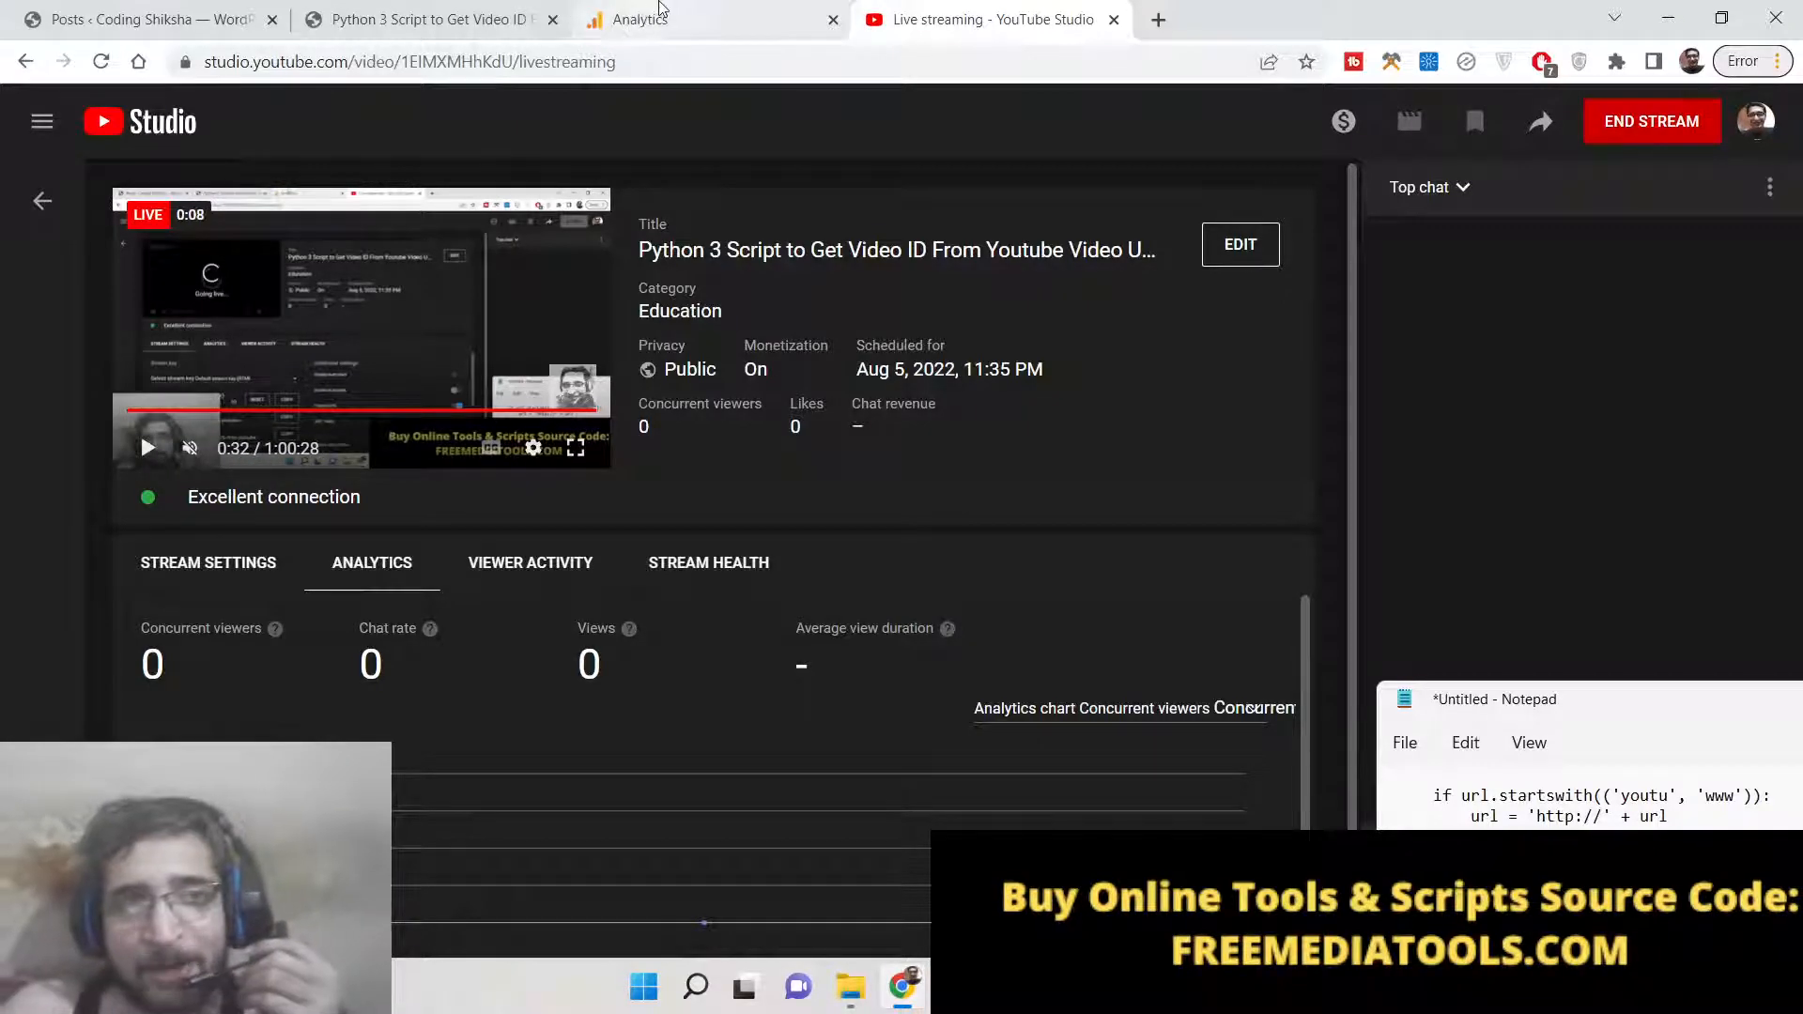
mouse_move(659, 19)
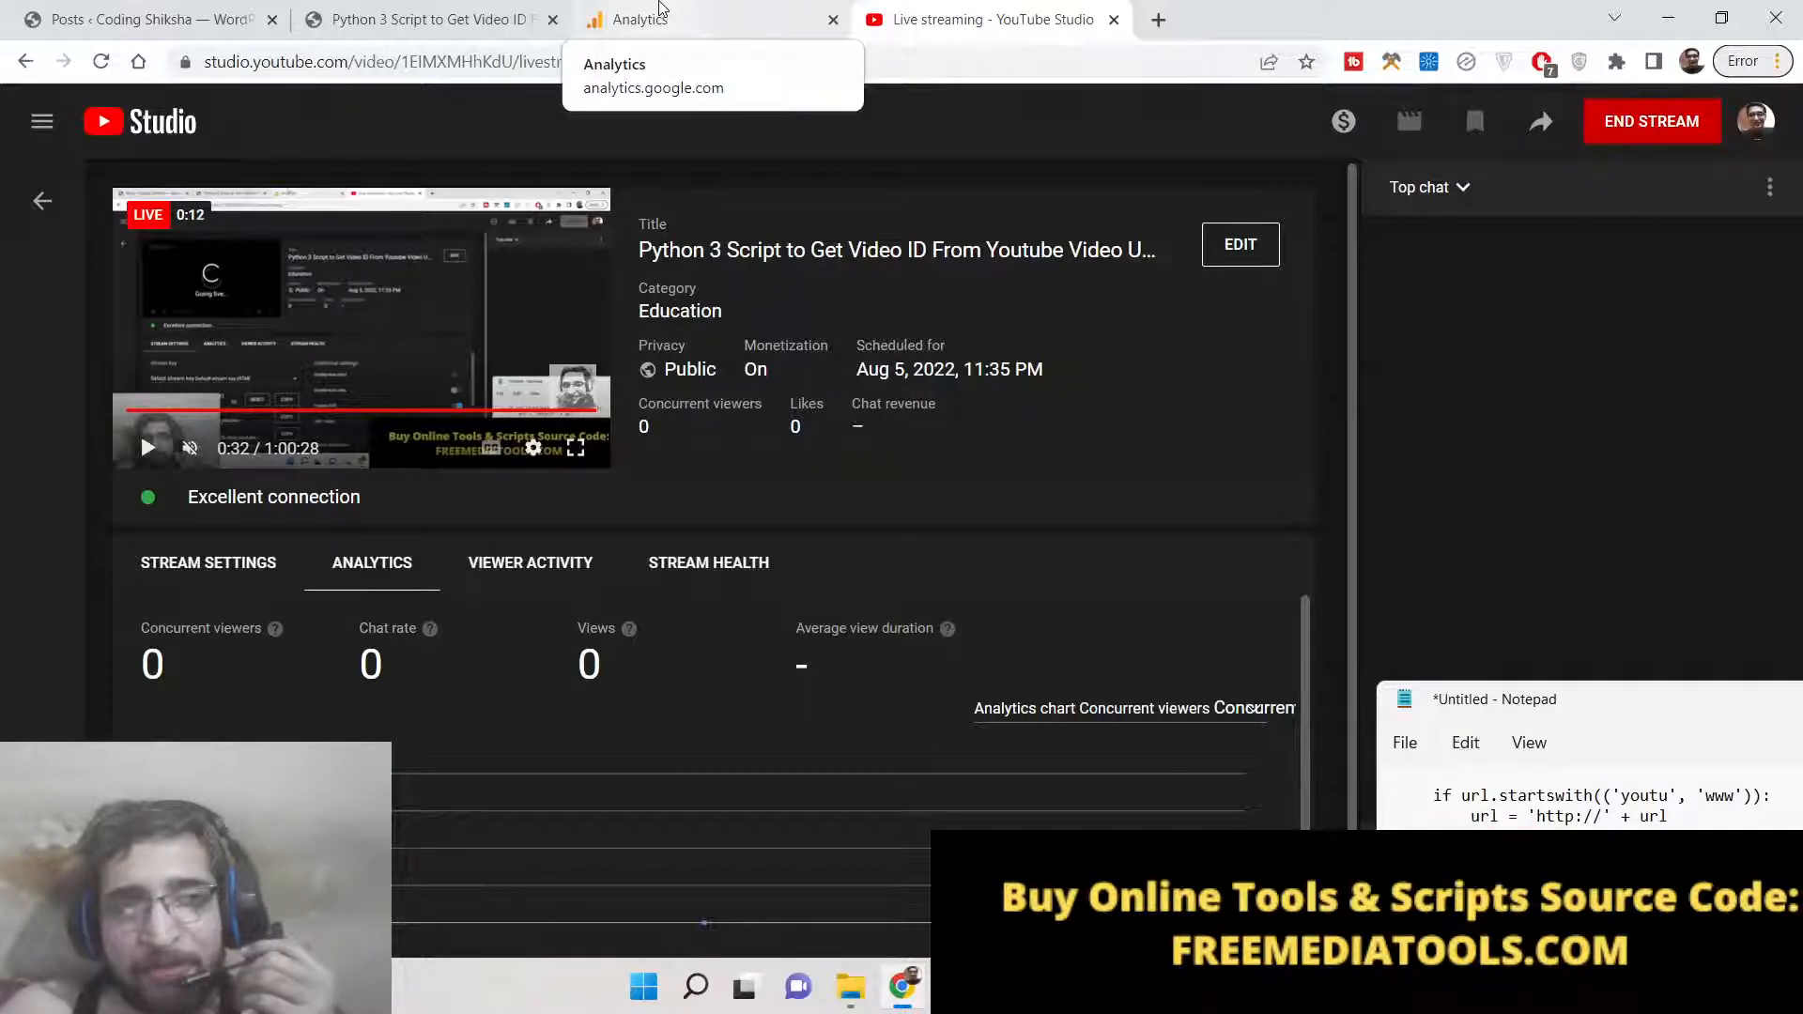
mouse_move(426, 19)
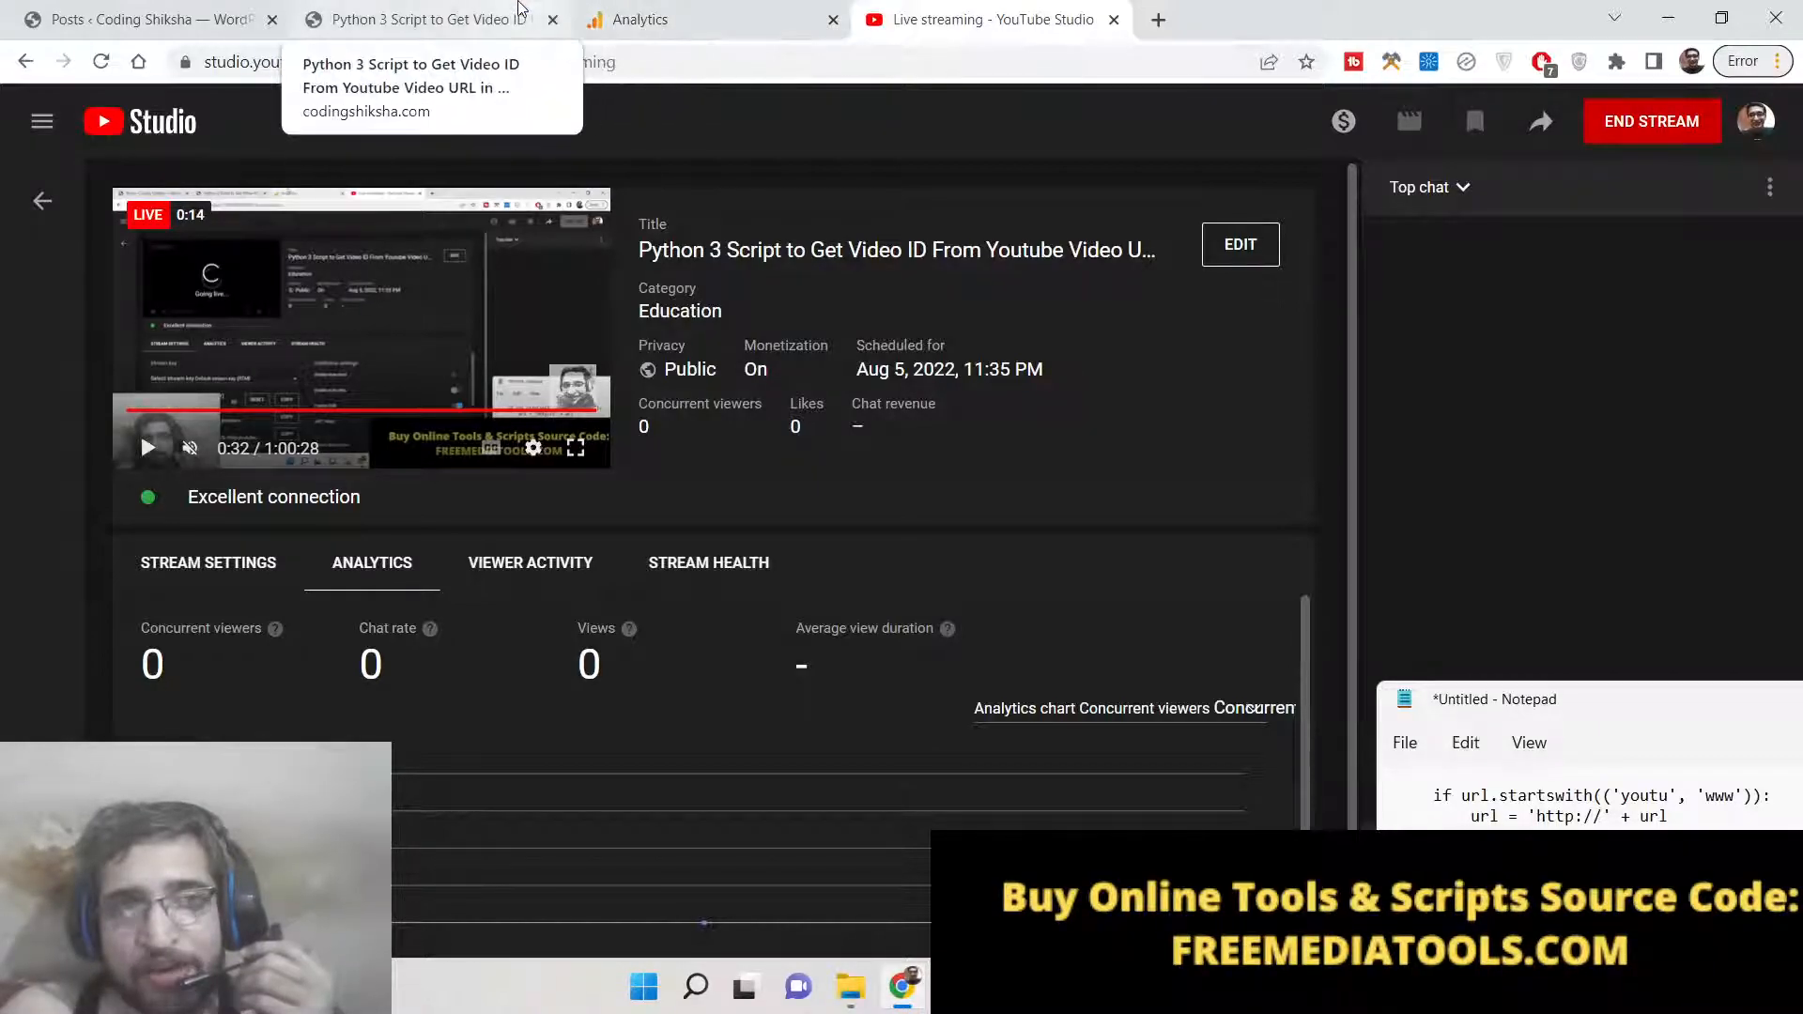
left_click(413, 18)
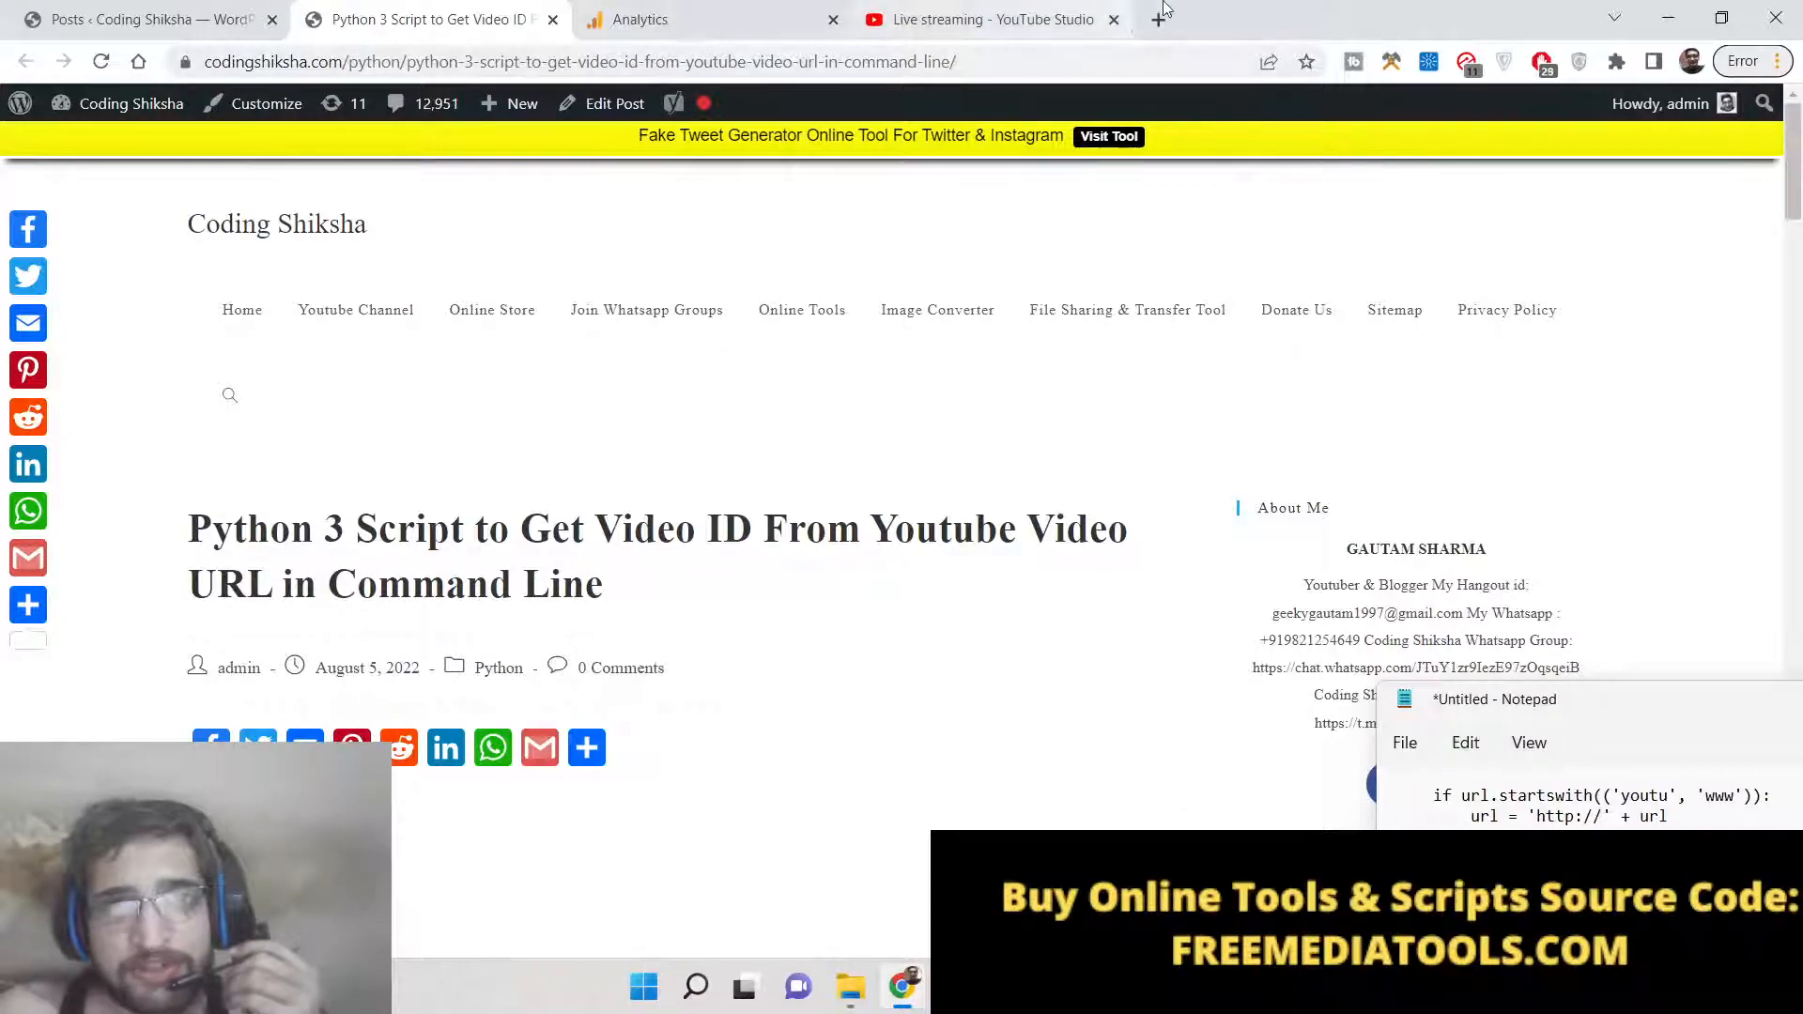
type("youtube.com")
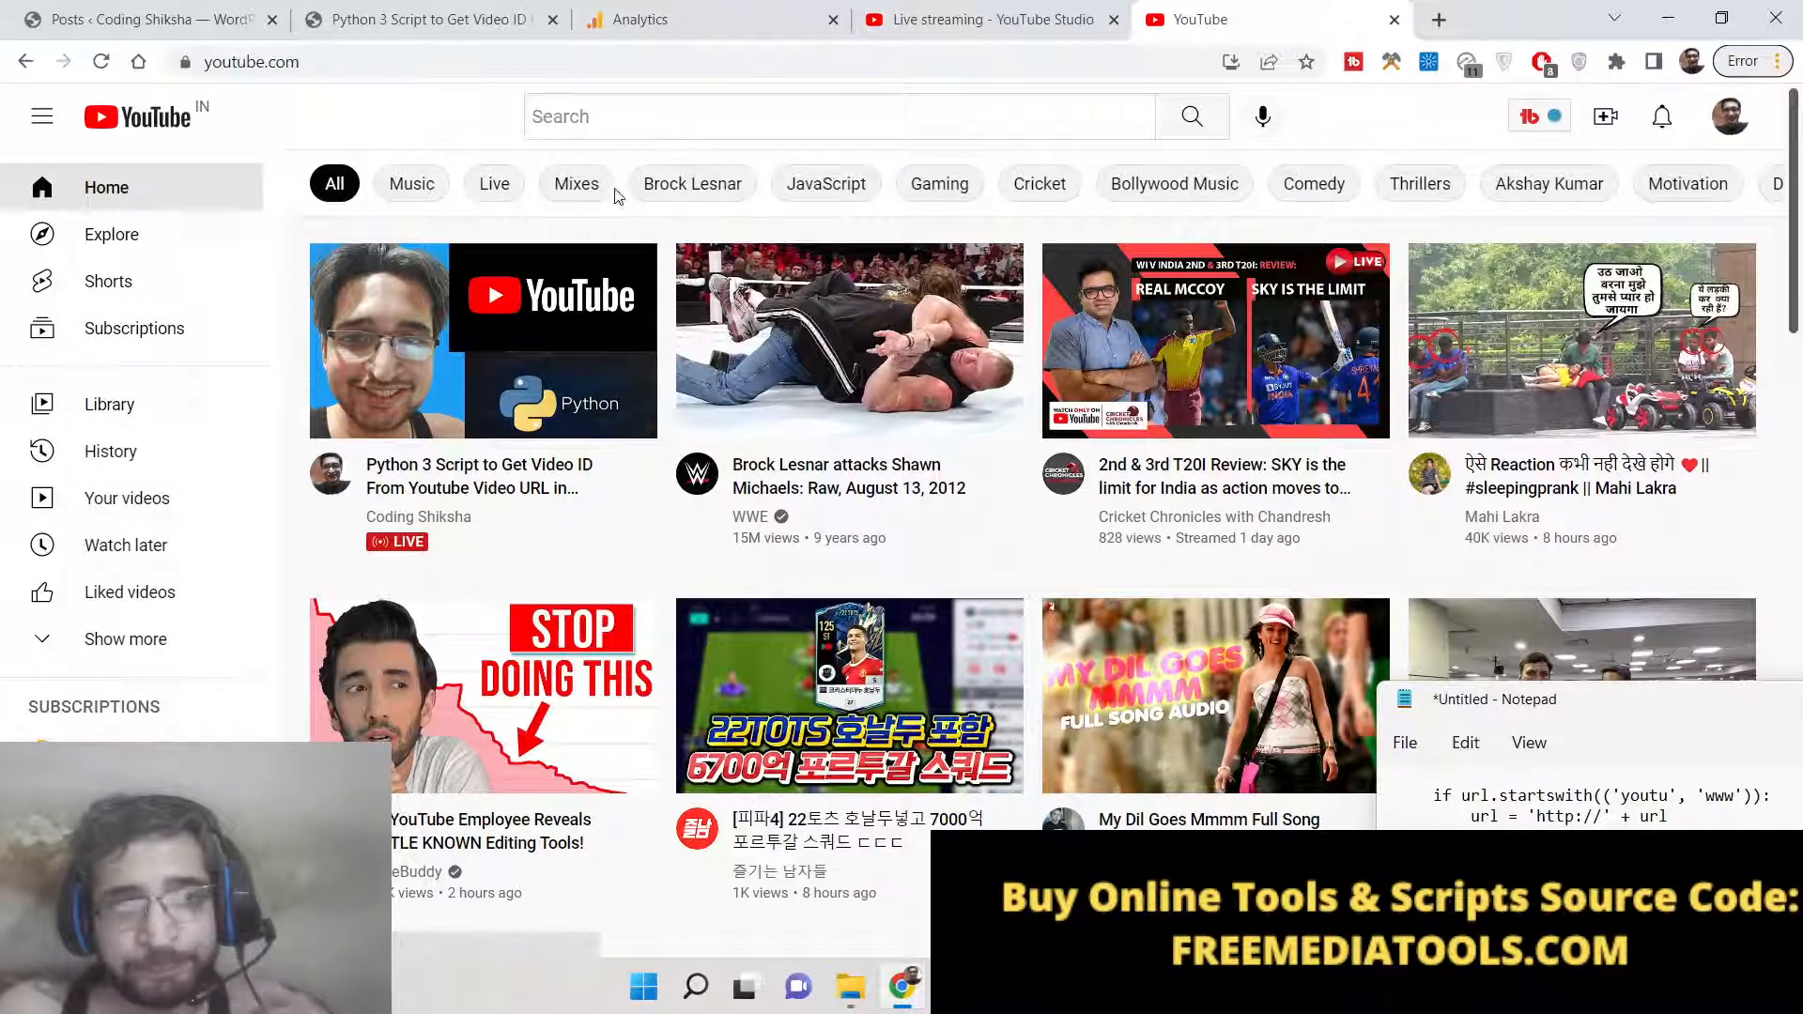
type("co")
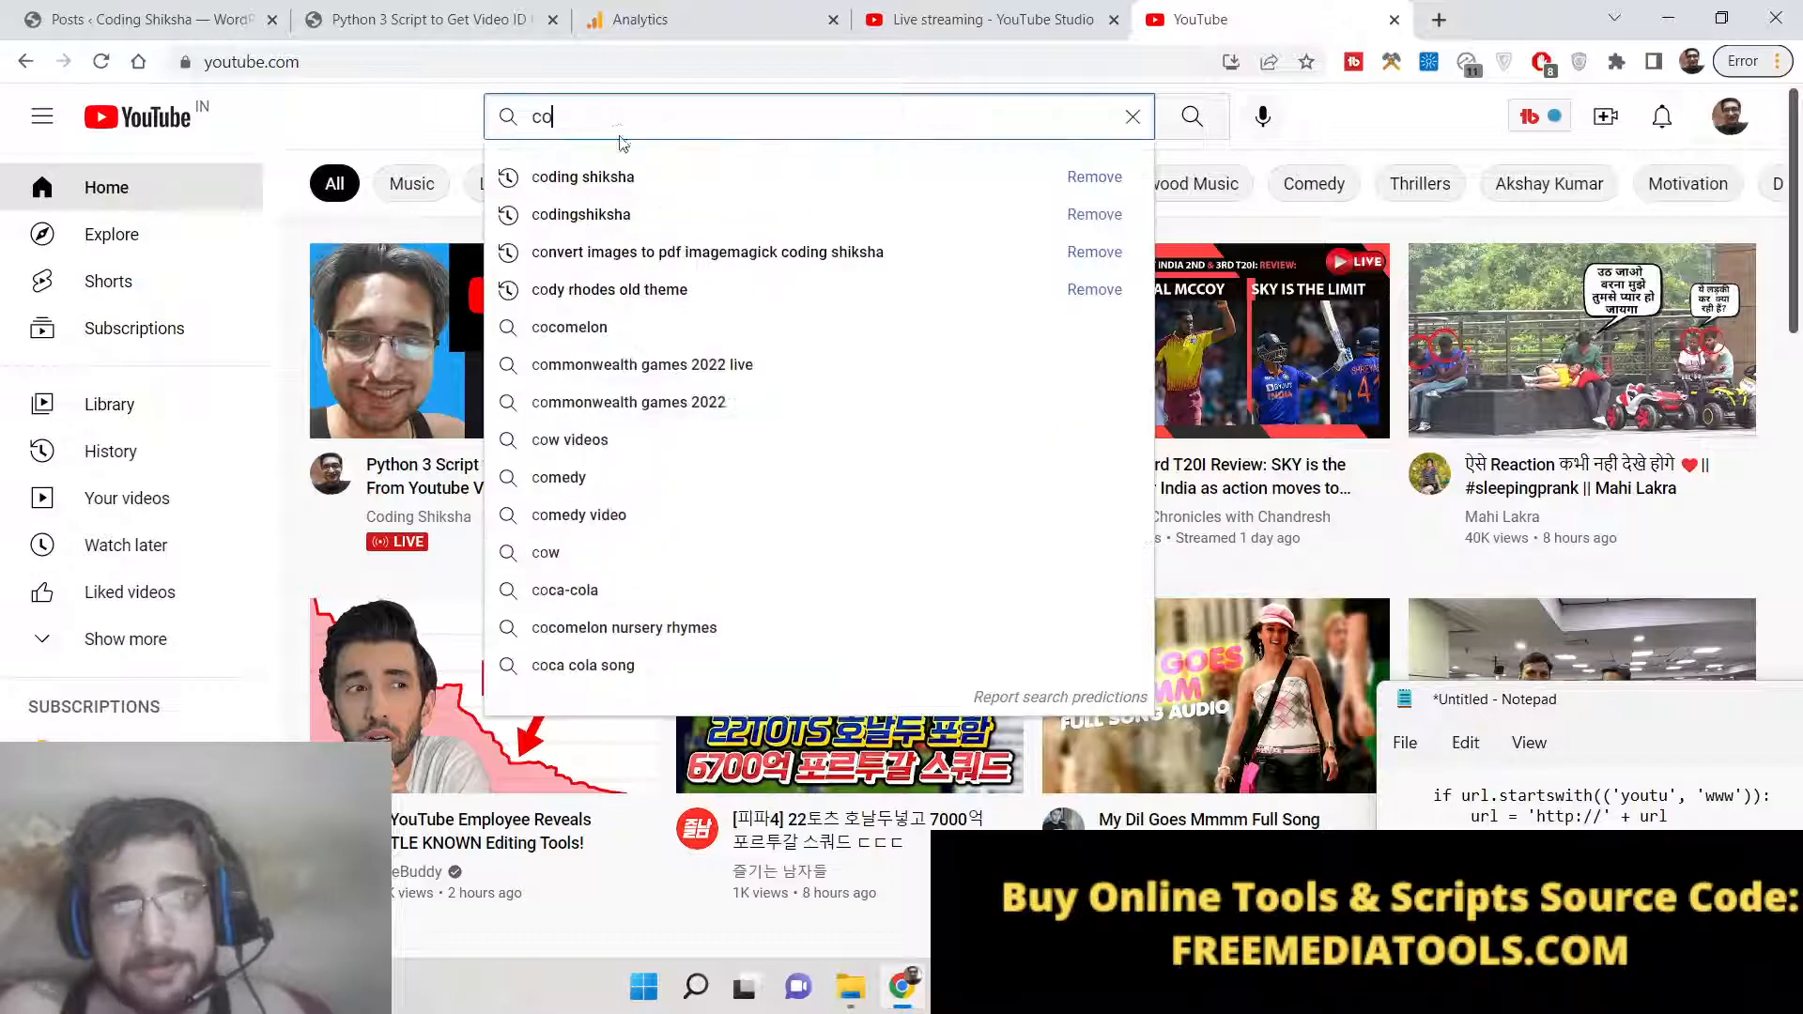
left_click(581, 176)
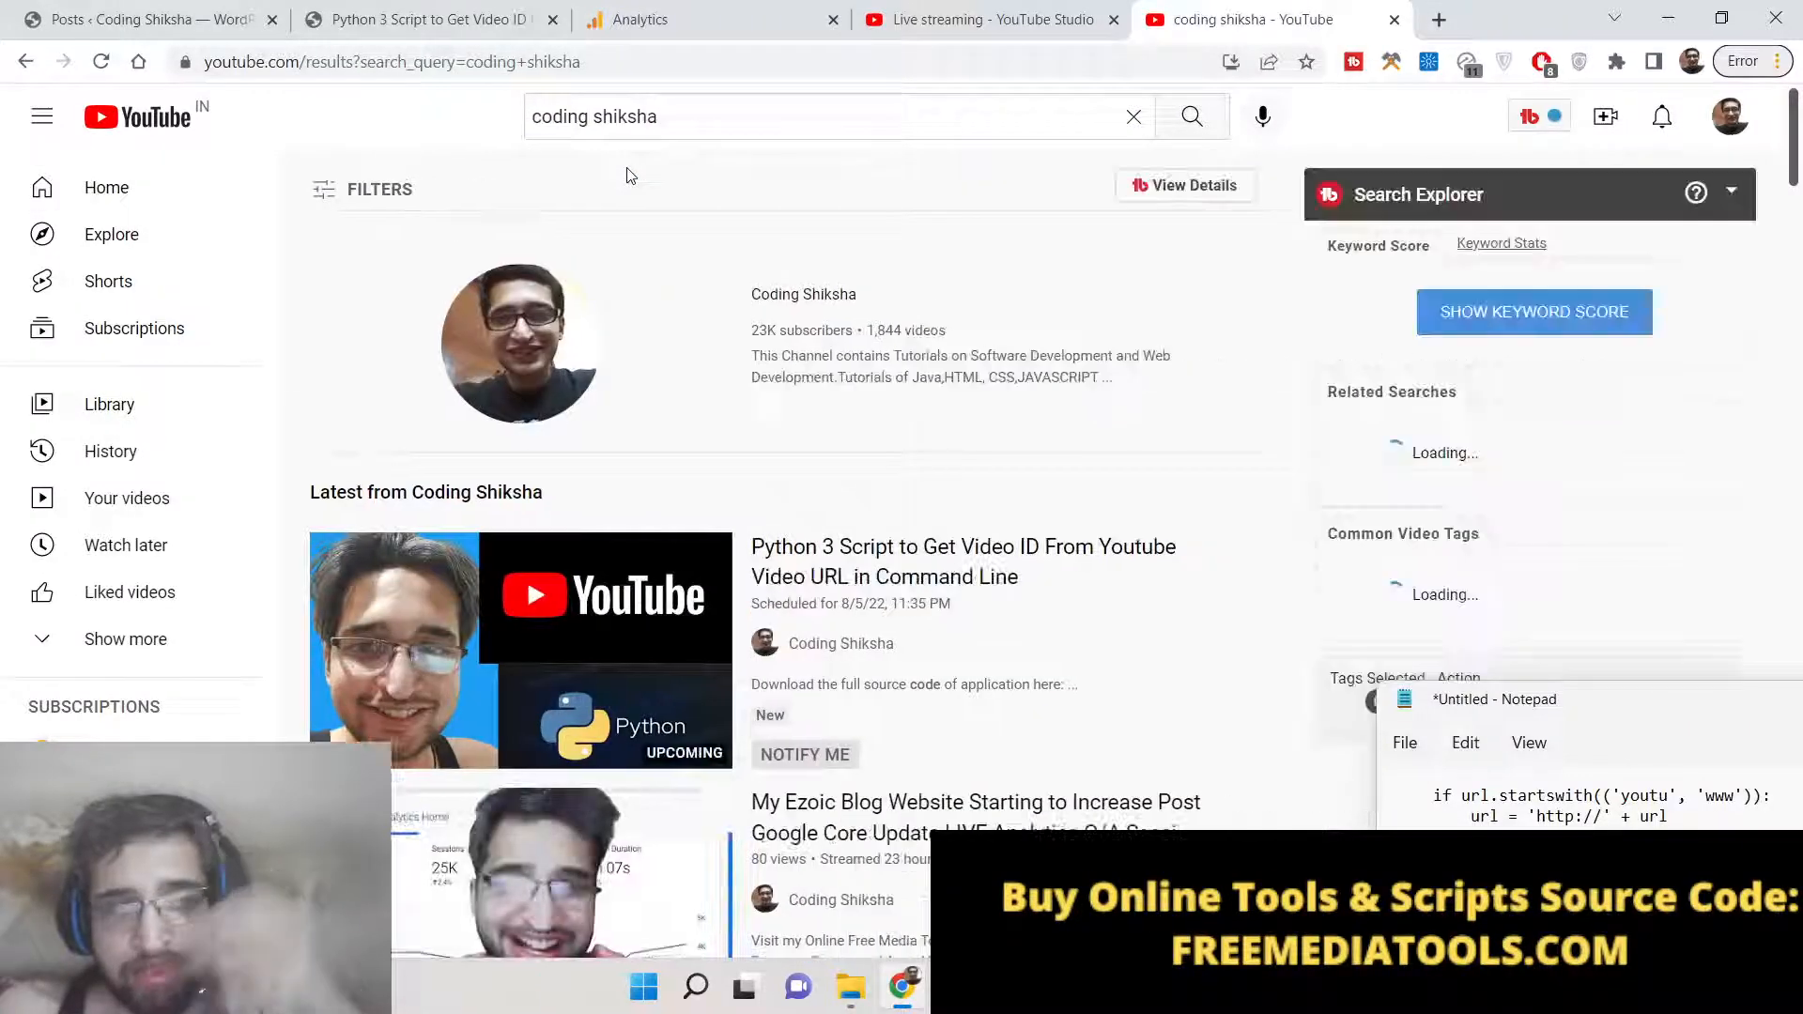
Open Coding Shiksha's Ezoic blog livestream video, then bring up a command prompt
left_click(1535, 312)
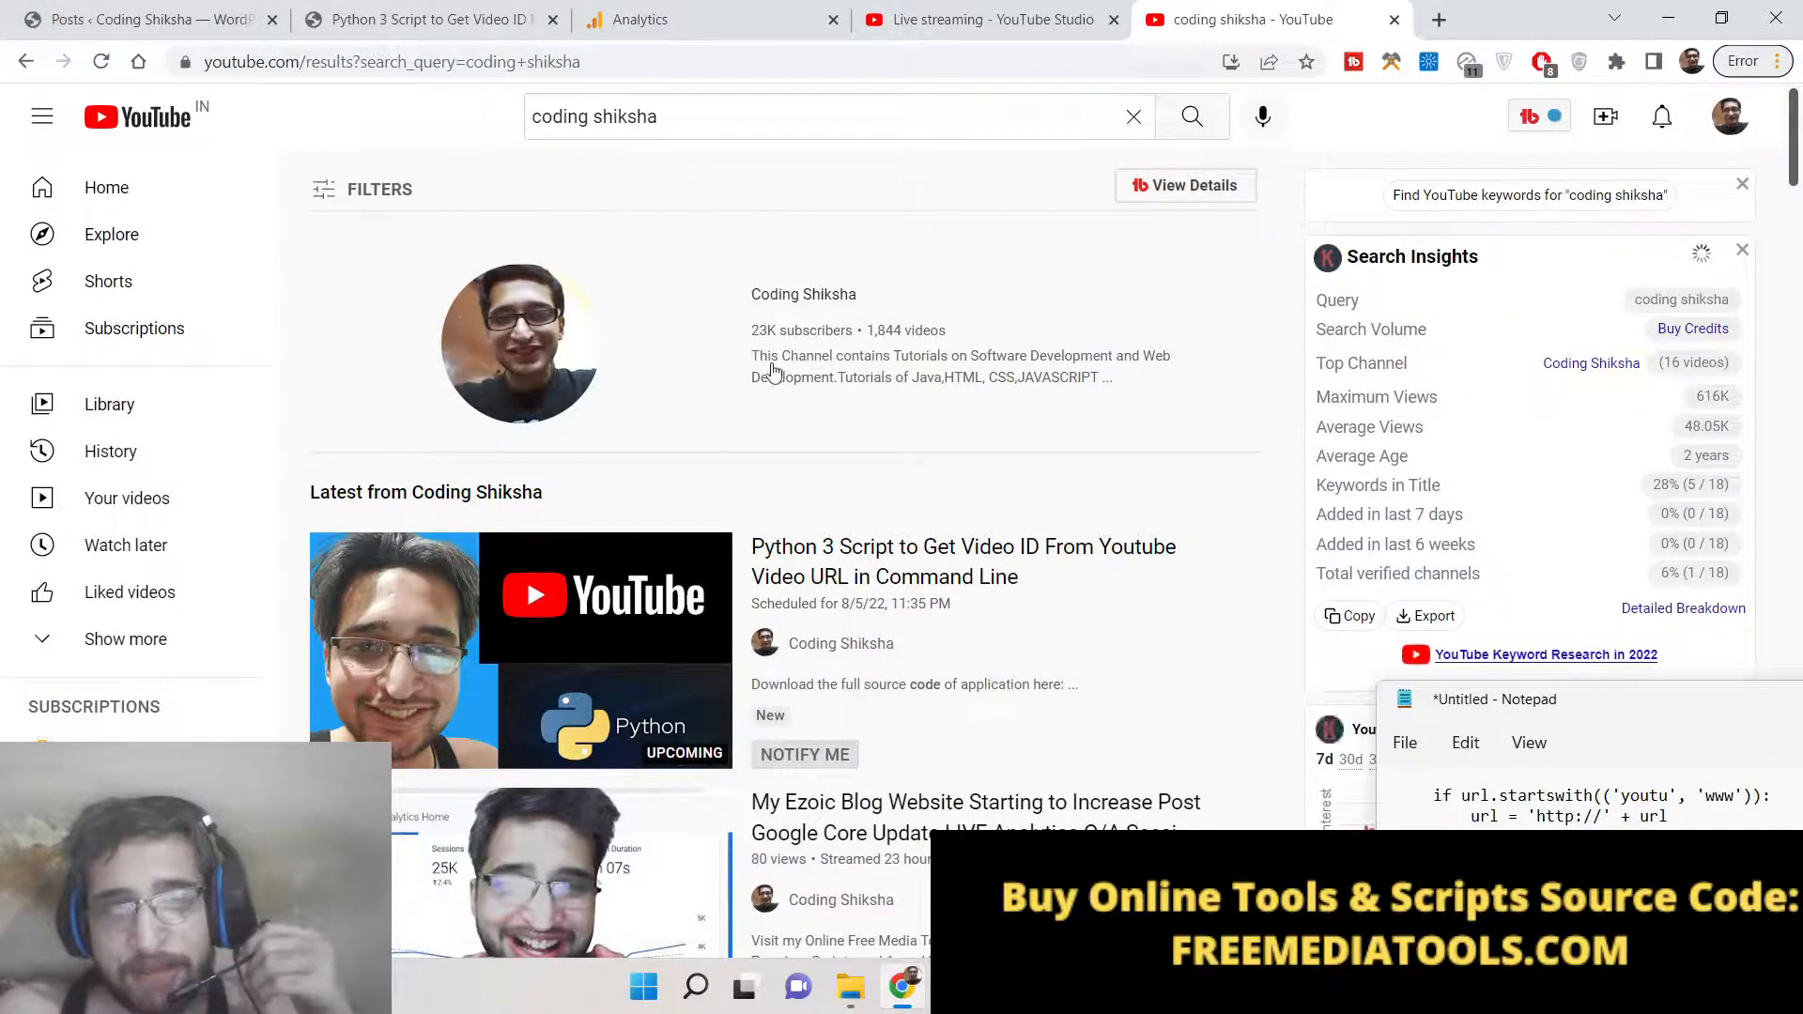
left_click(520, 650)
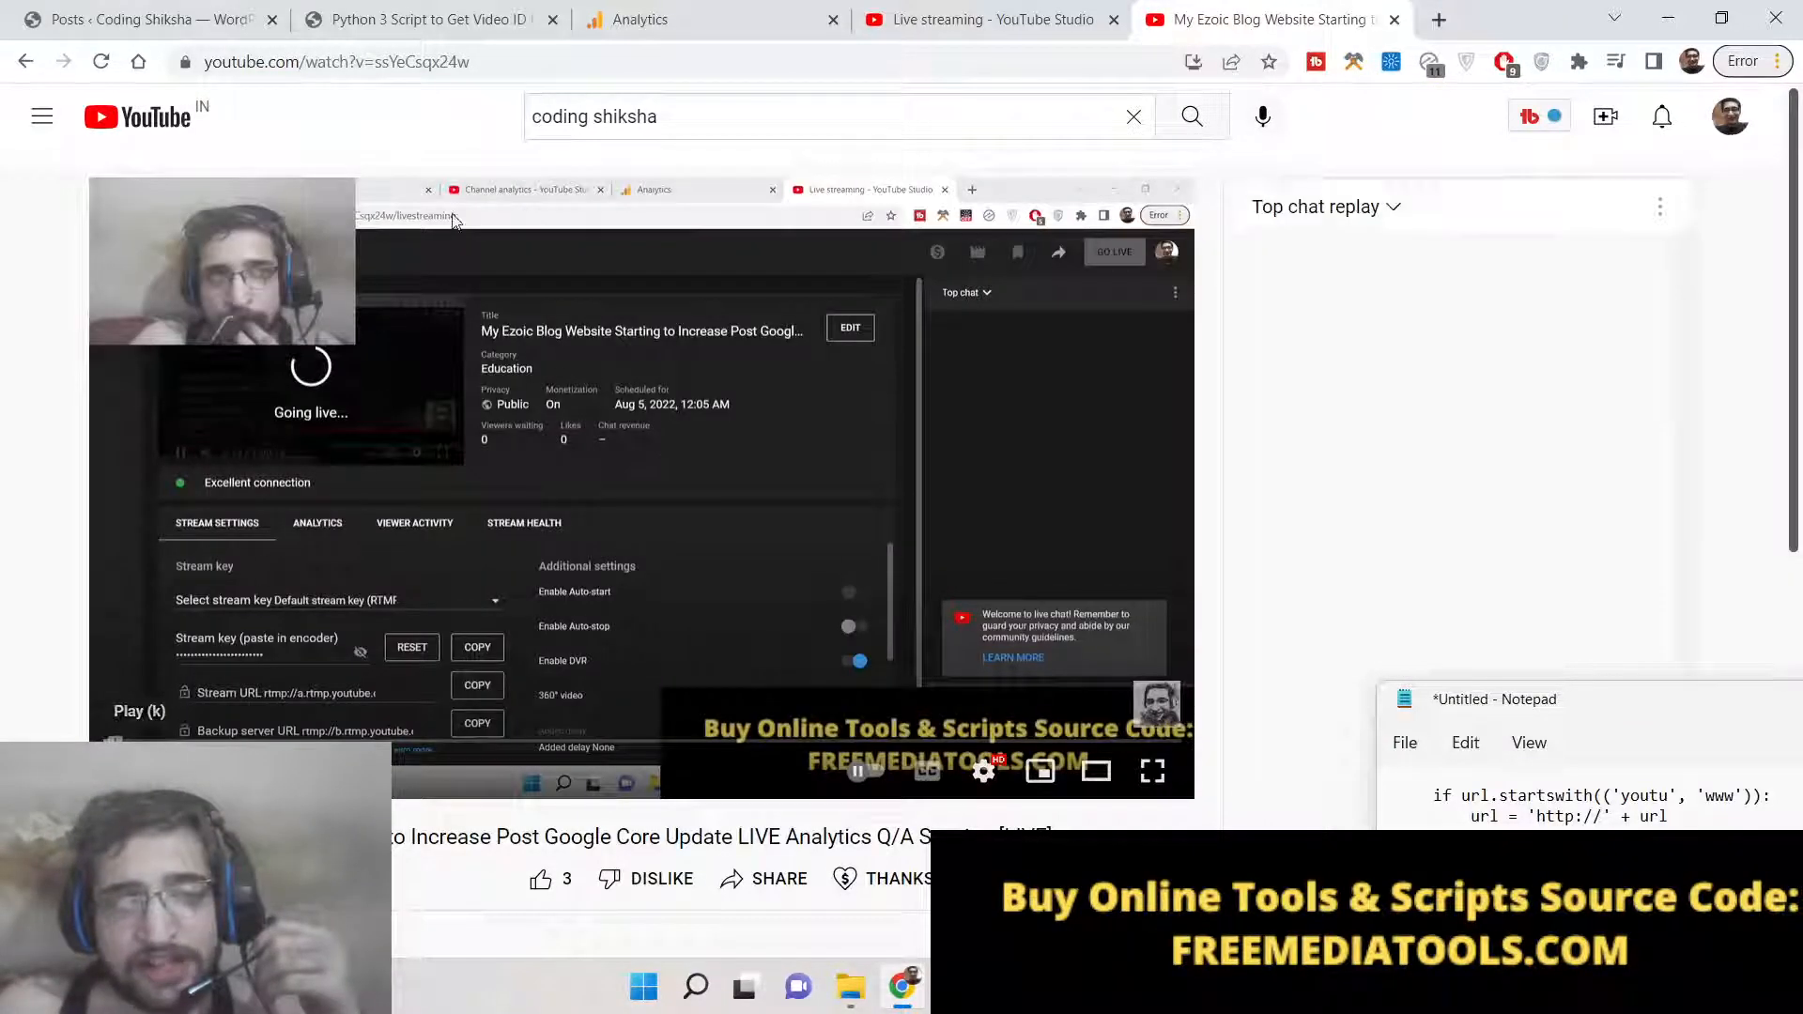
left_click(334, 60)
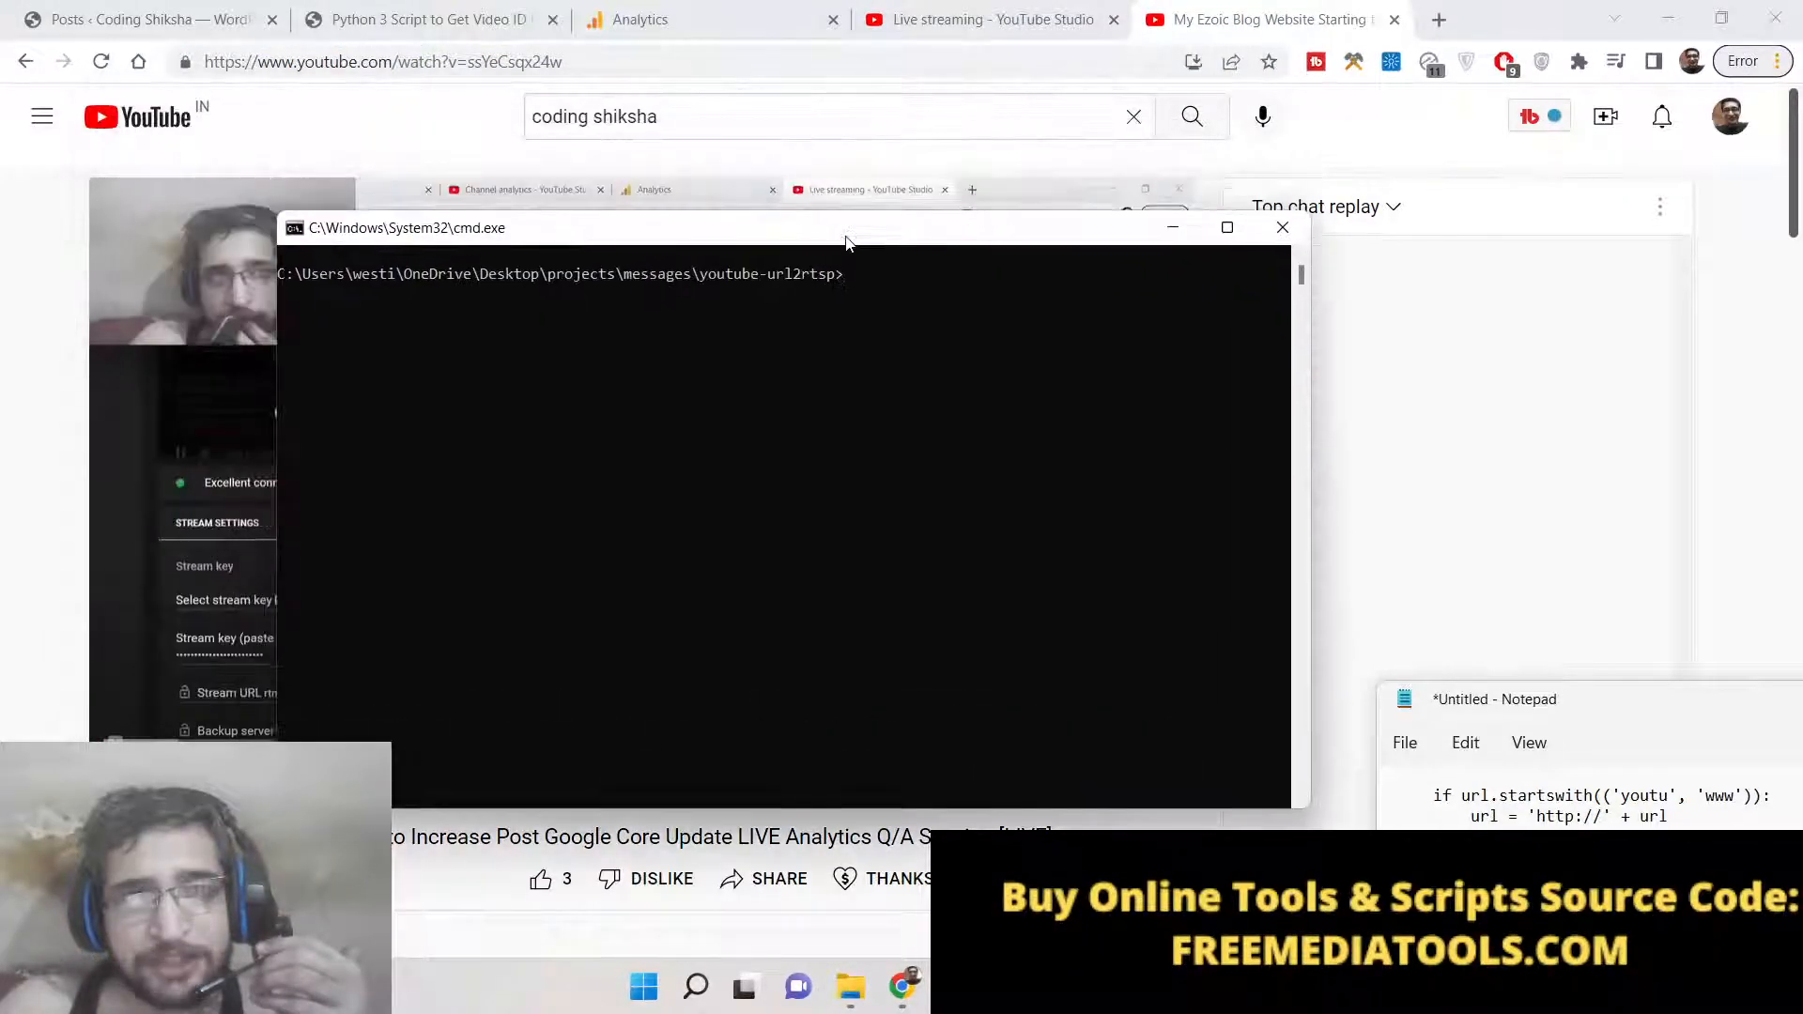
Run python url.py on the pasted watch URL so it prints video id ssYeCsqx24w
type("cd ..")
type("python url.py")
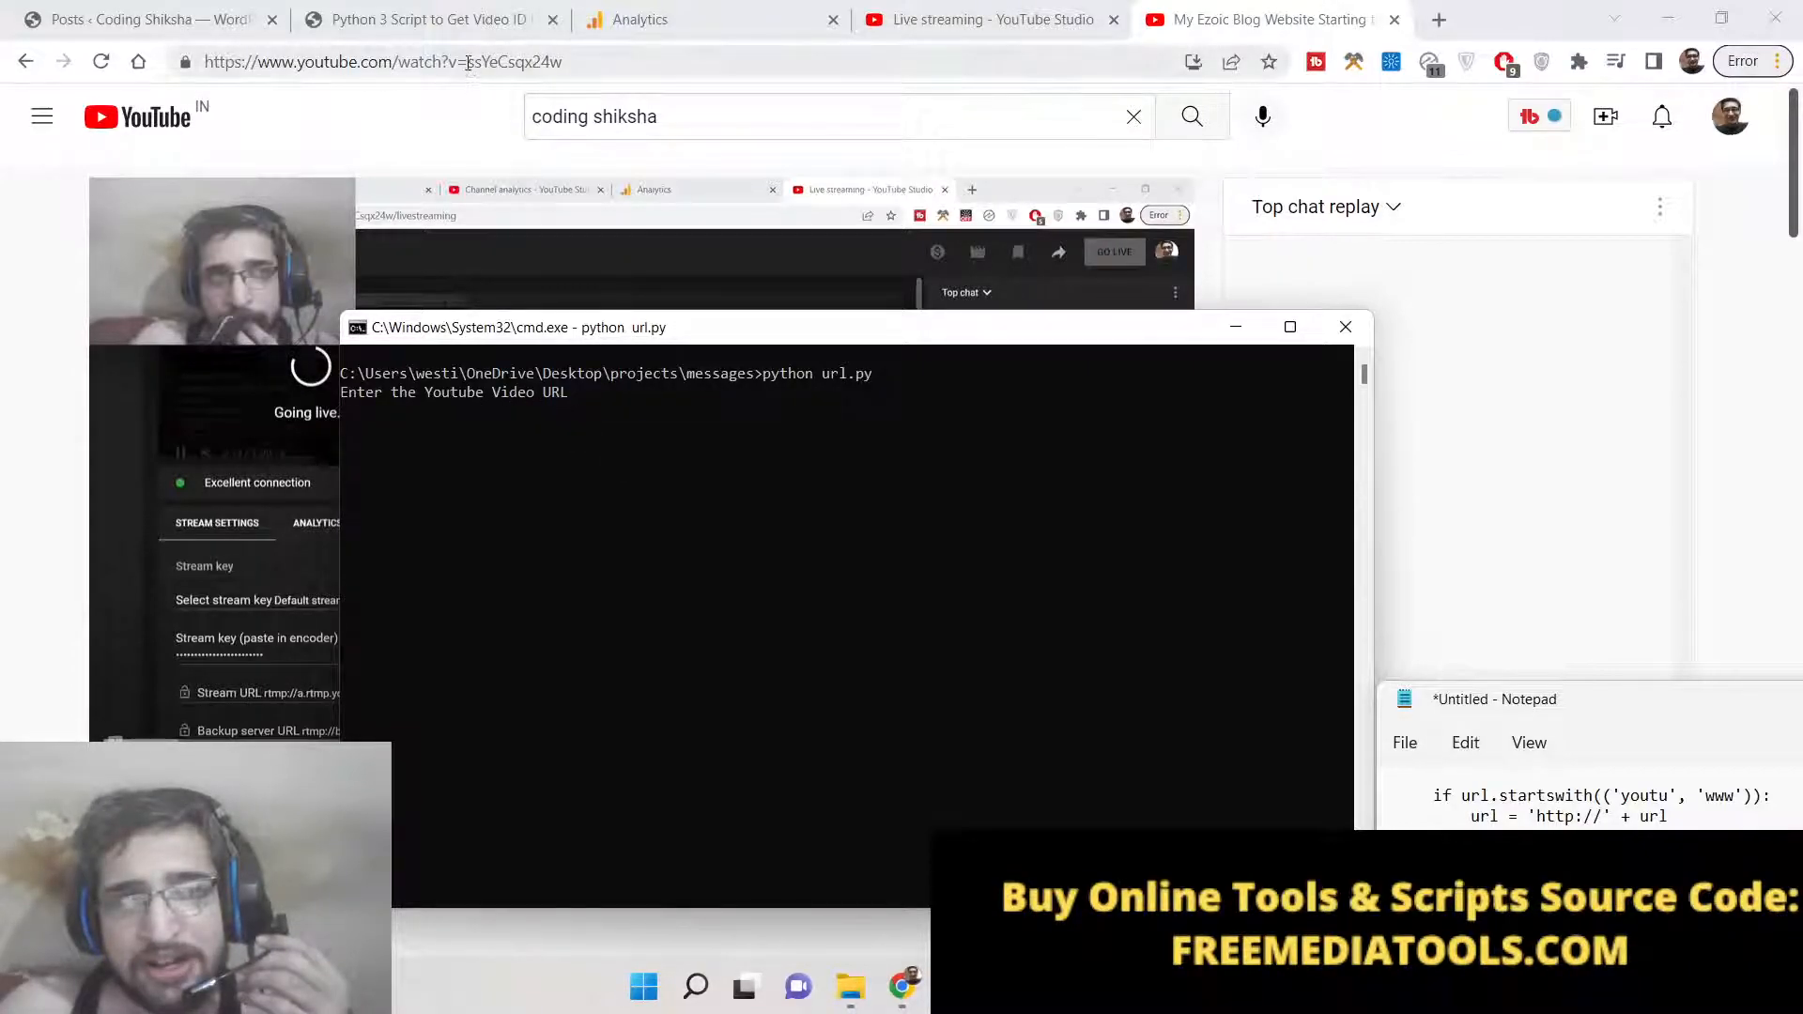
right_click(380, 60)
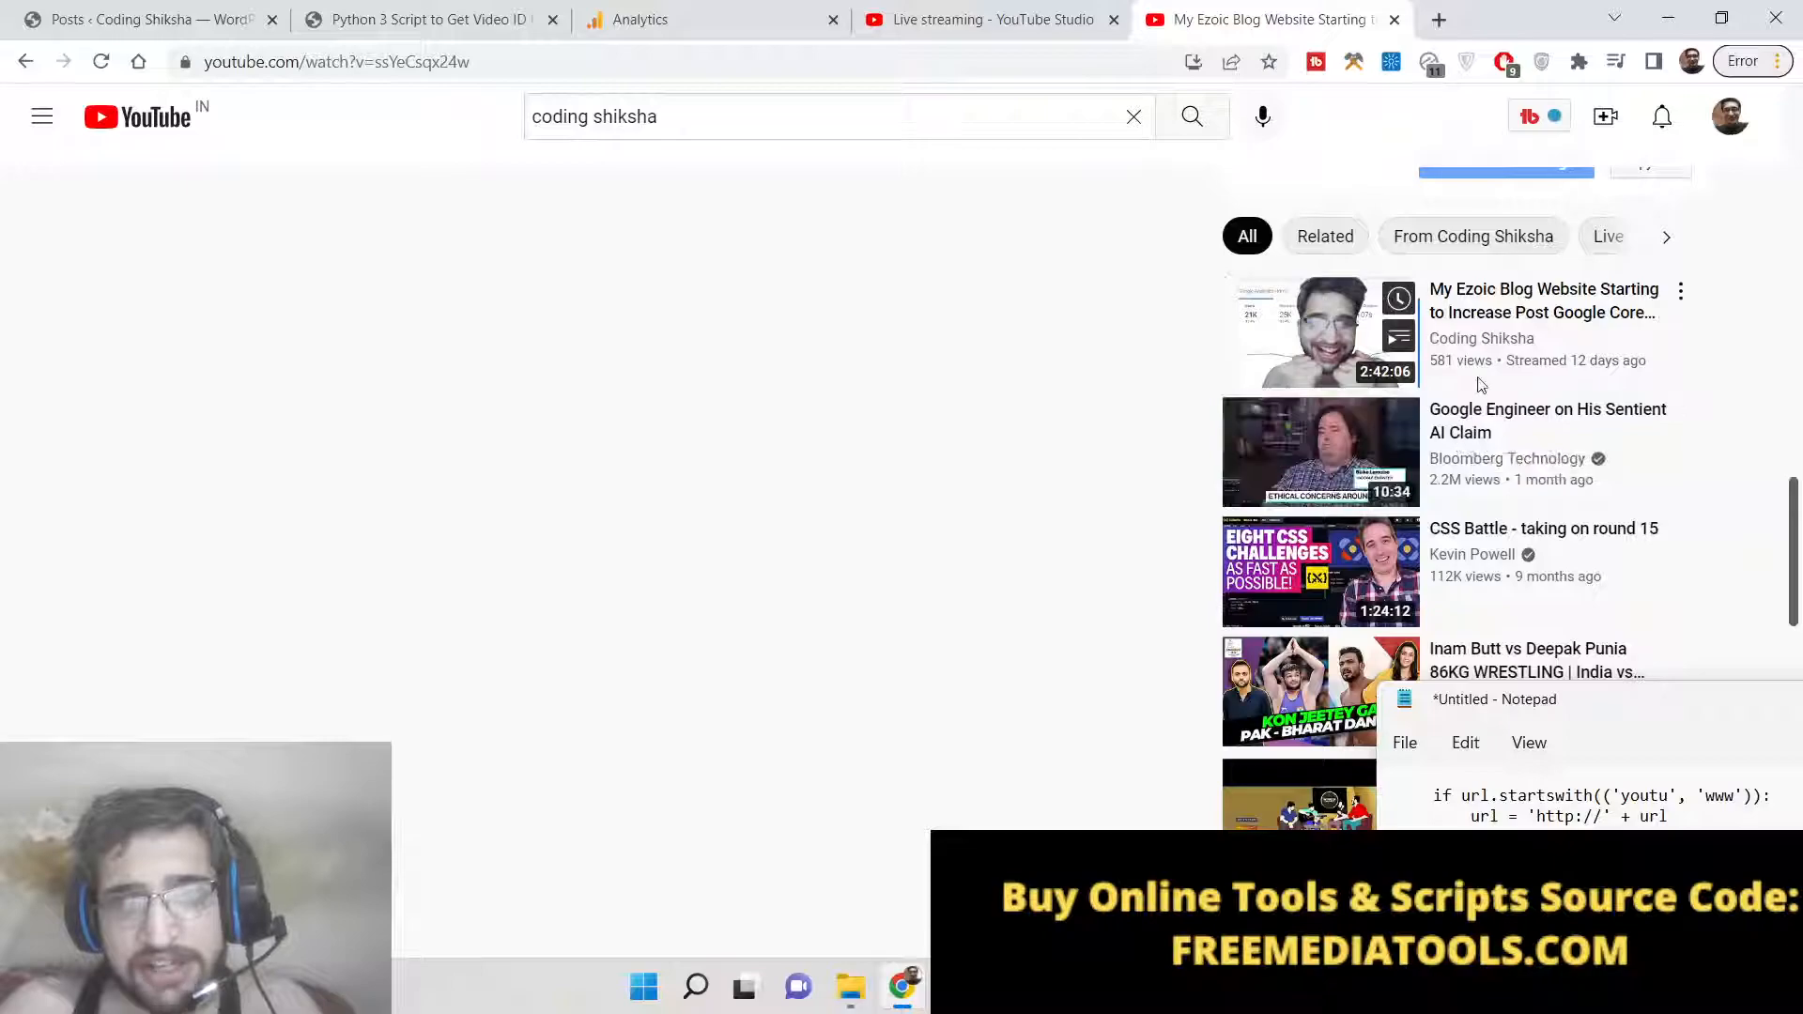
right_click(1321, 451)
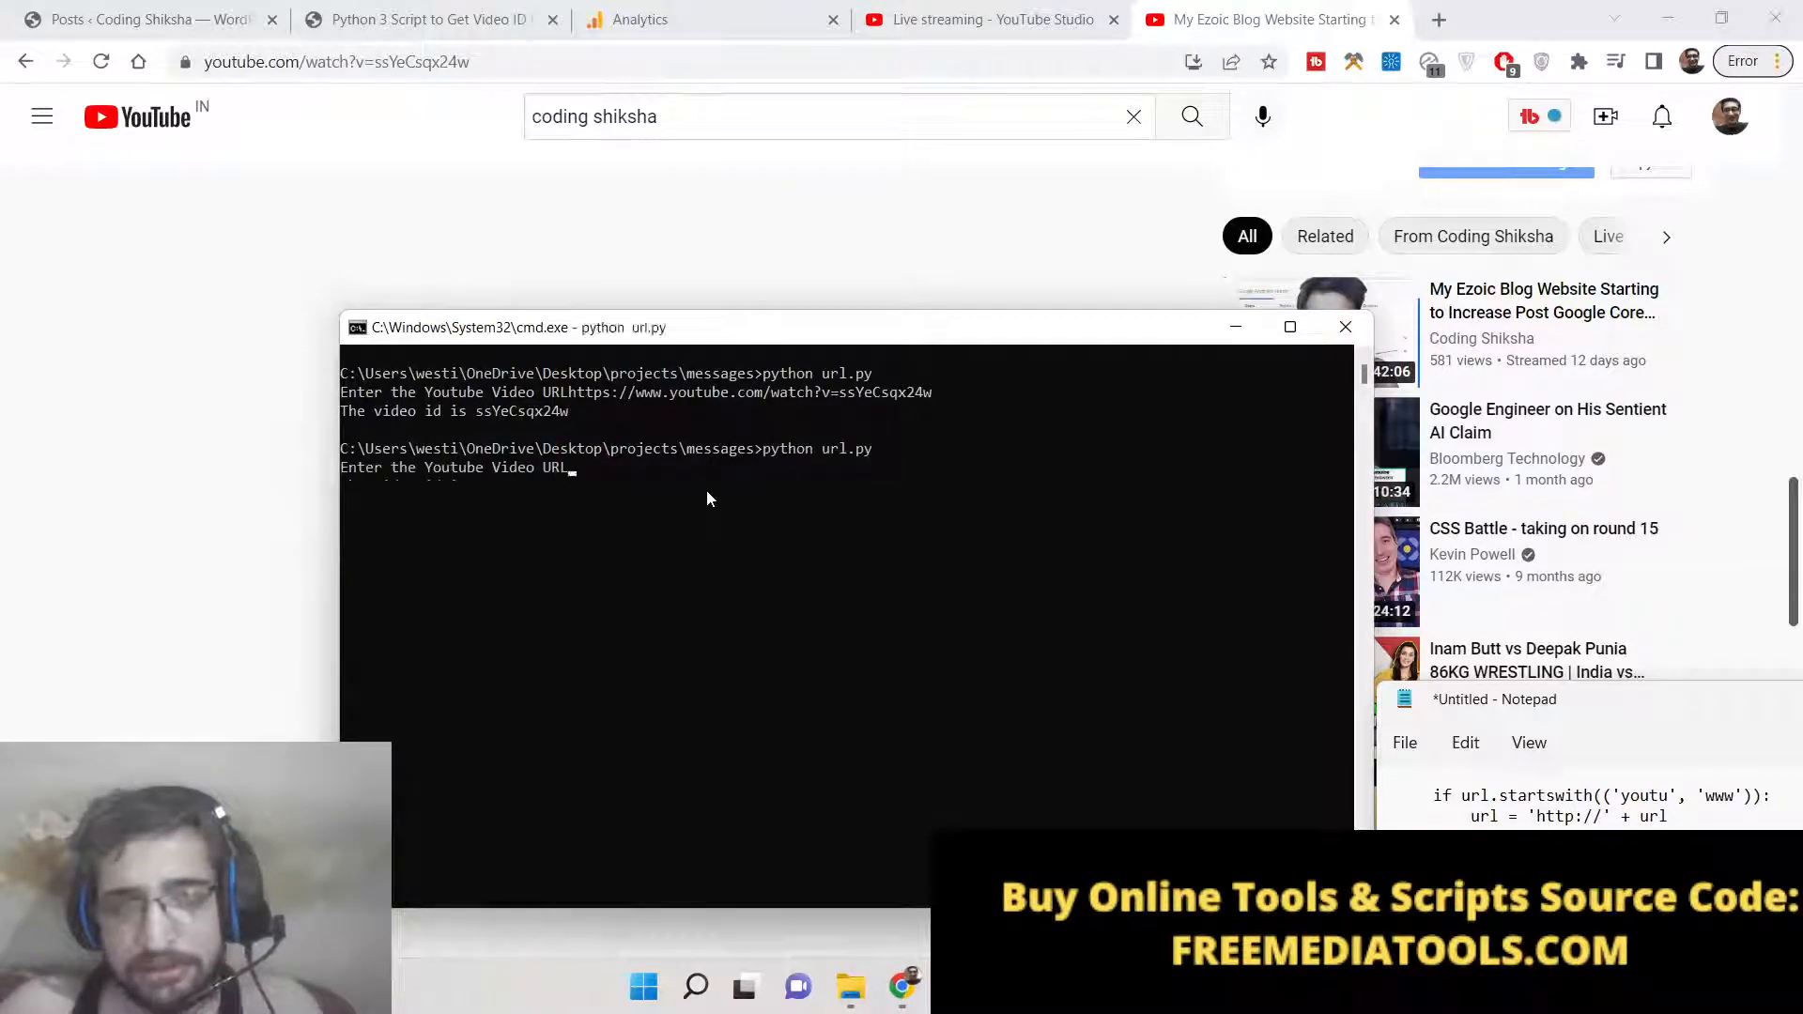
type("ssY")
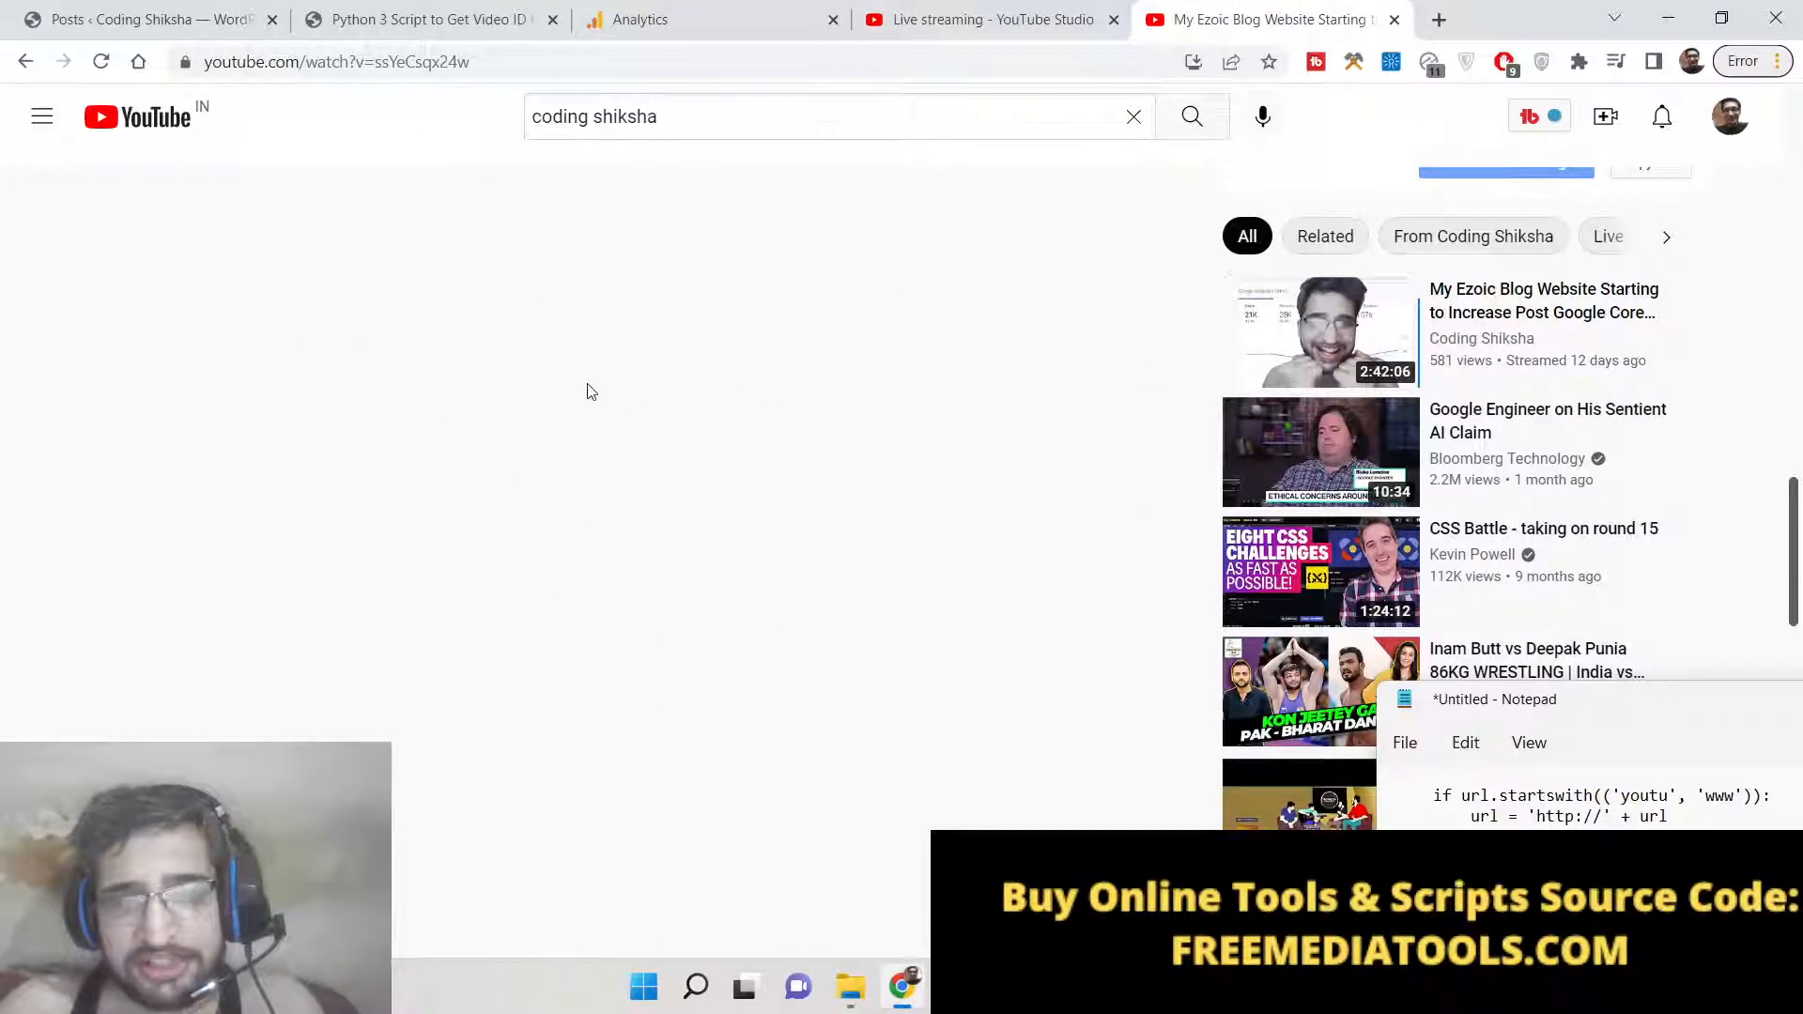
Review the video-ID script and sample output in the Coding Shiksha blog post
left_click(427, 19)
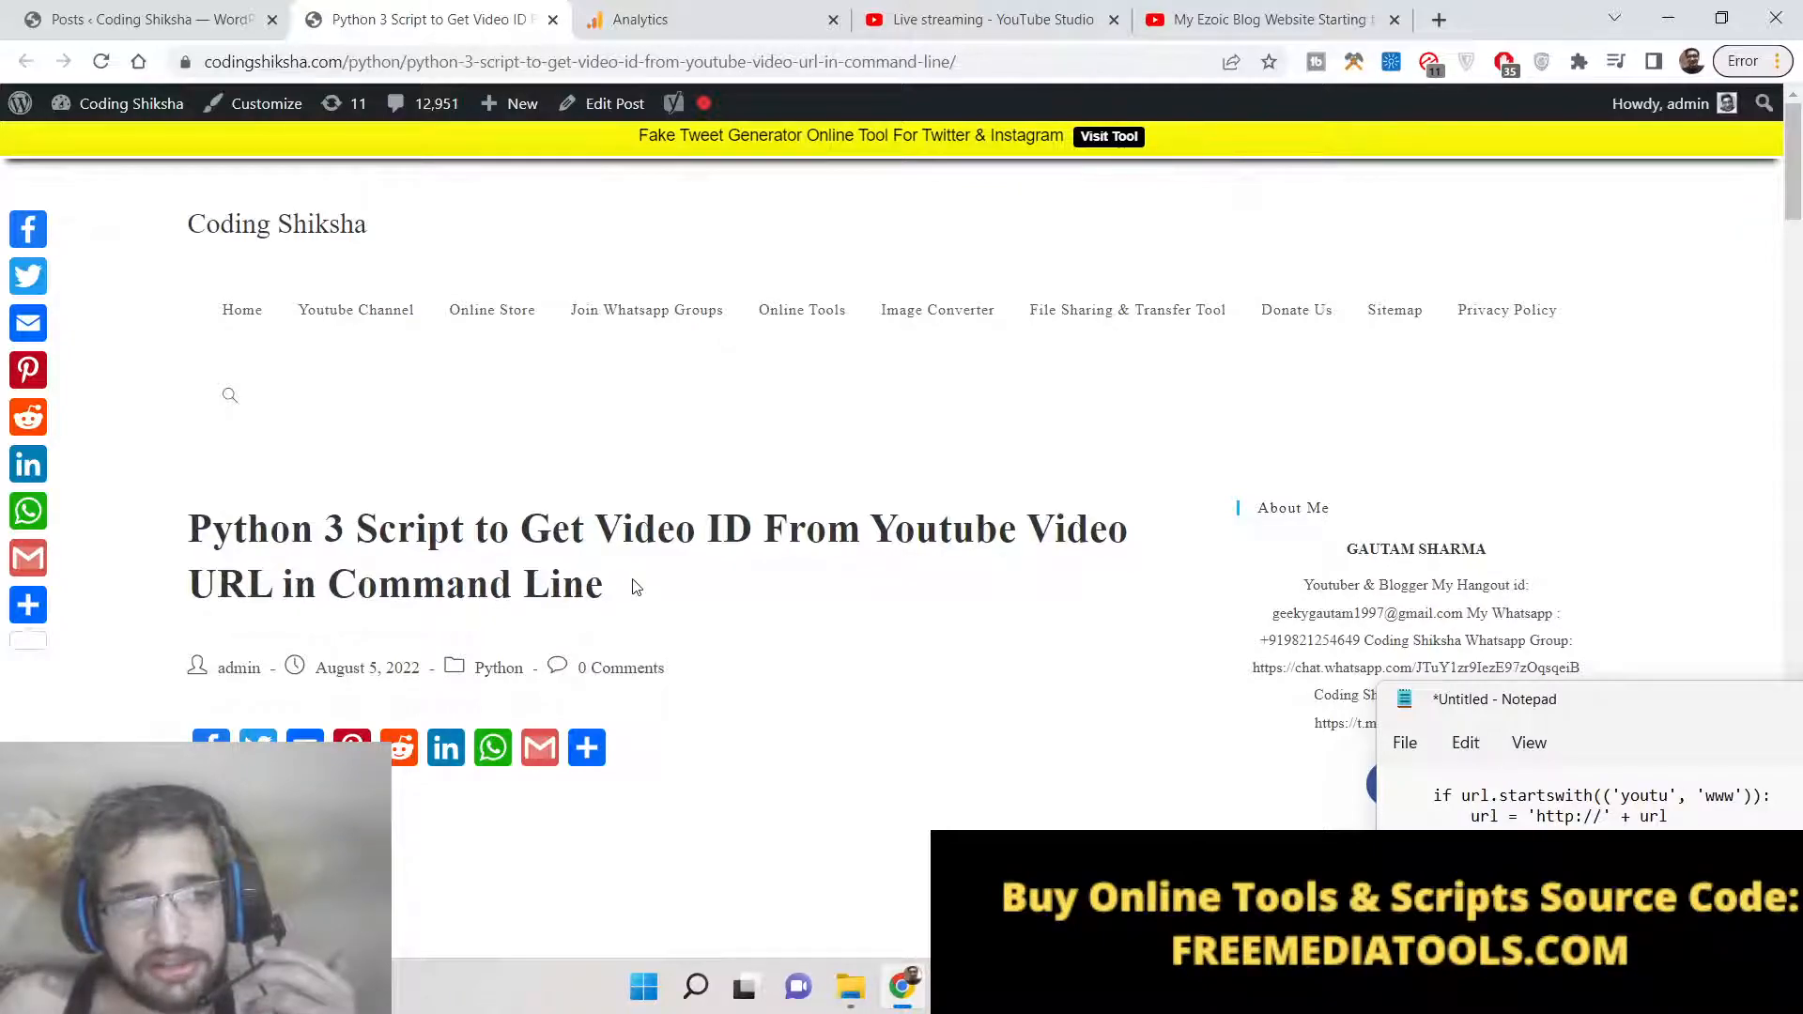
scroll("down", 3)
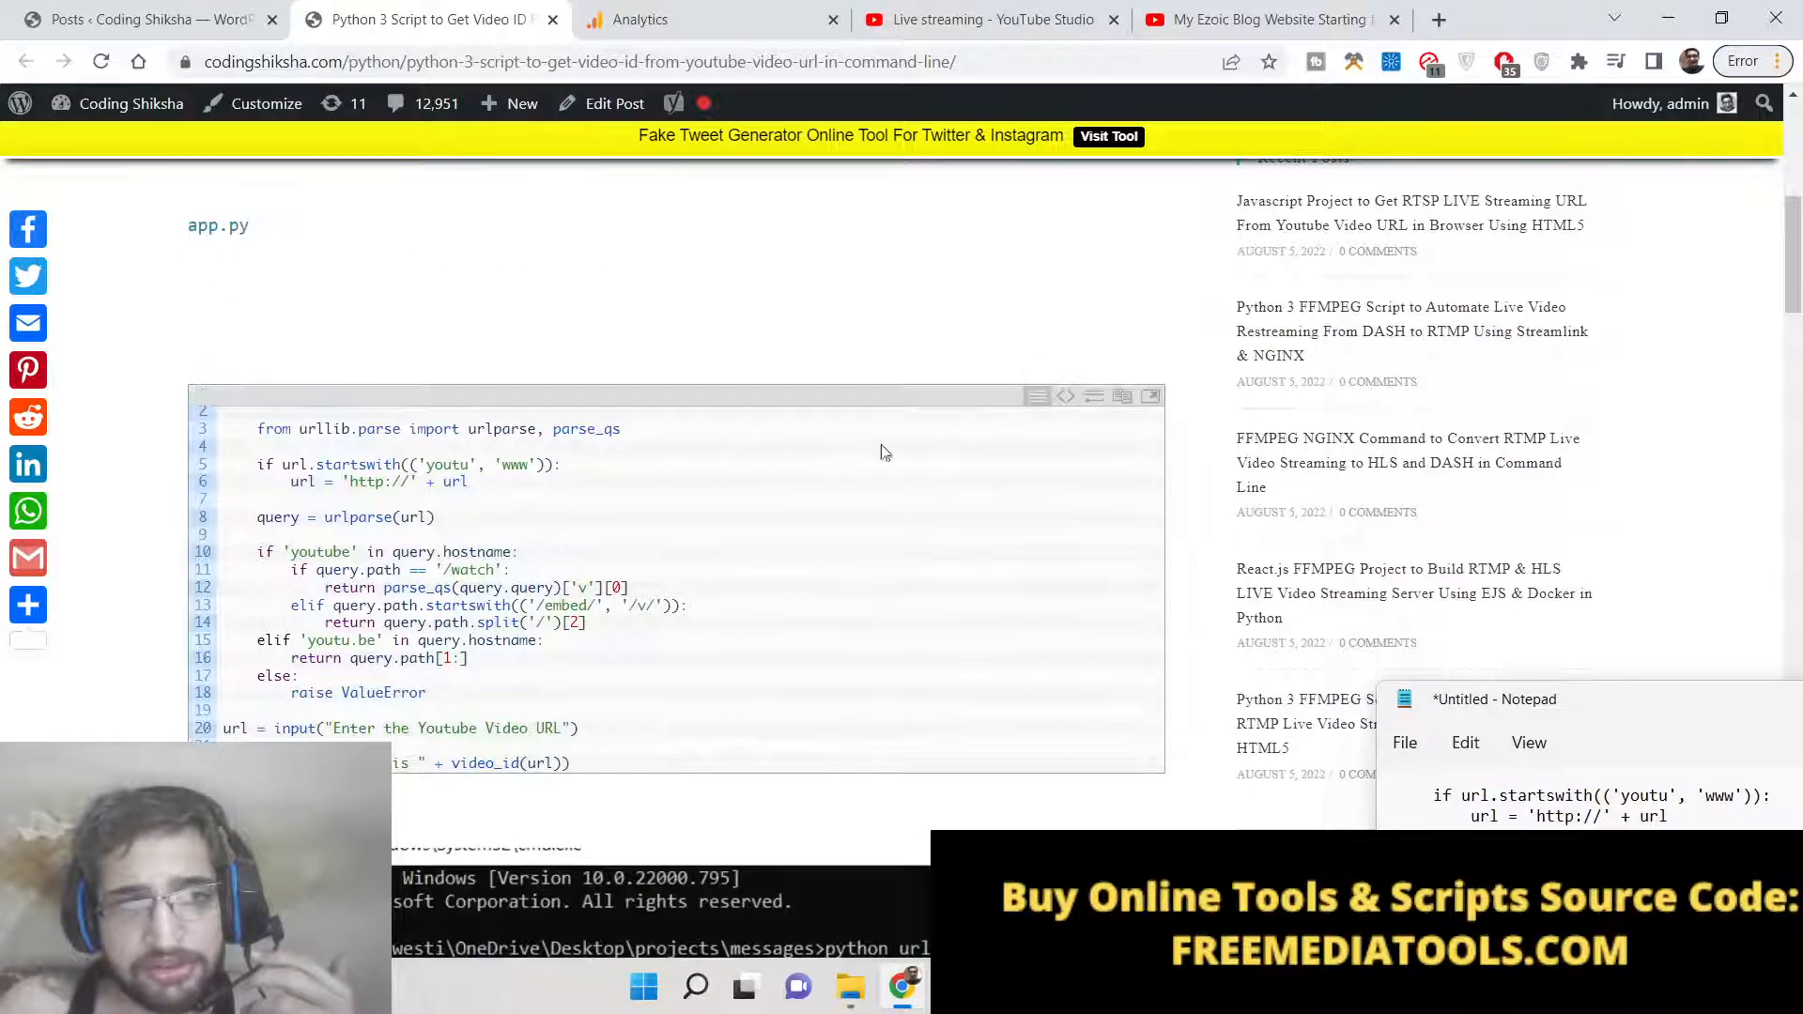
scroll("down", 3)
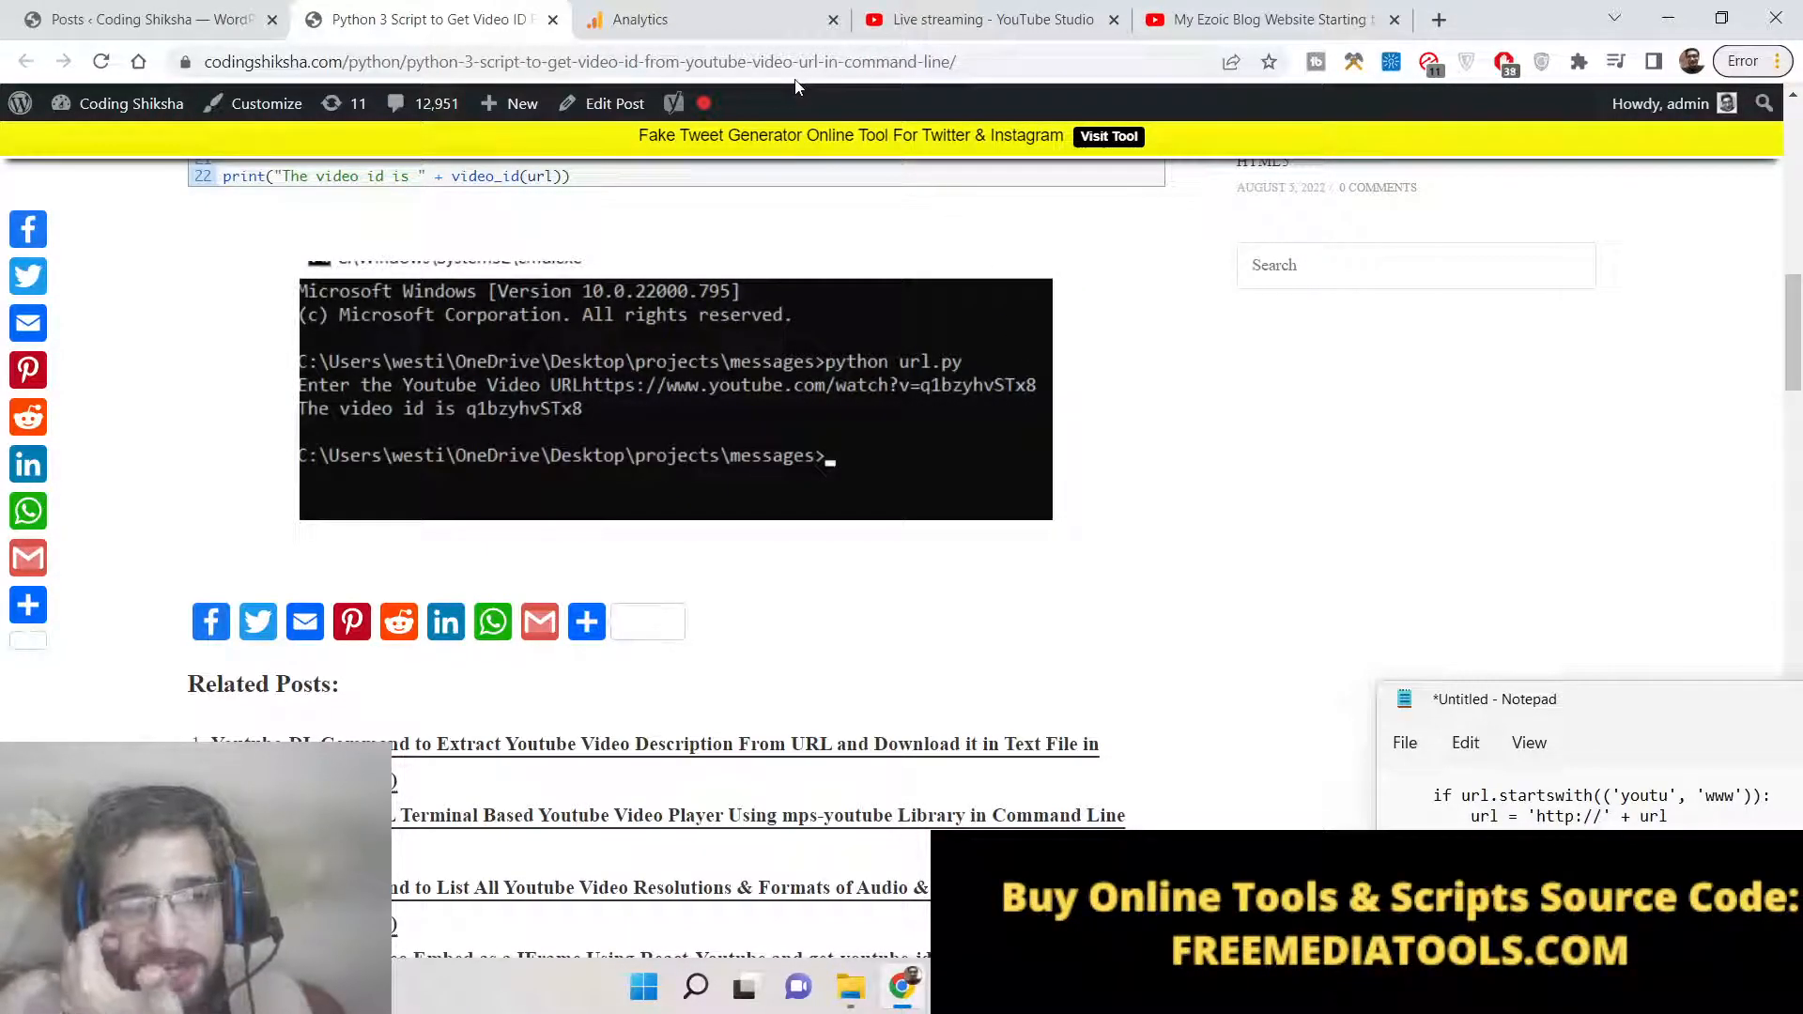
Check the Analytics dashboard and livestream stats, then return to url.py in VS Code
left_click(641, 19)
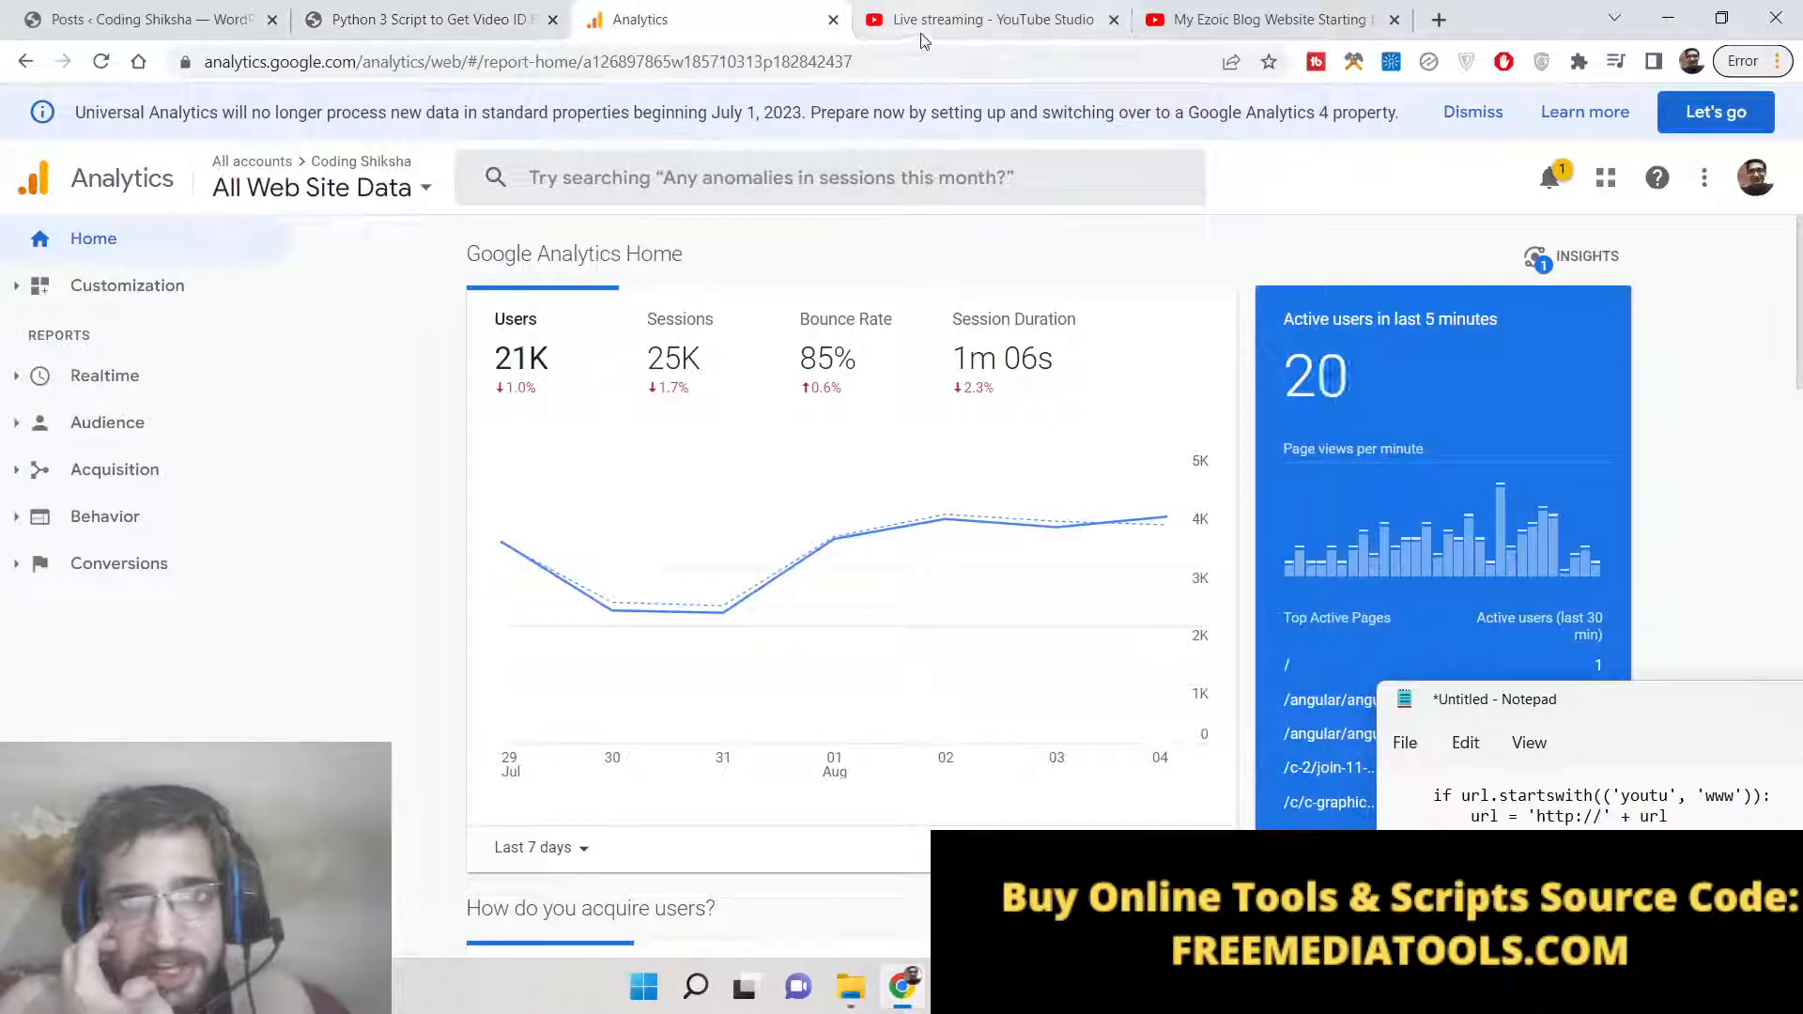
left_click(990, 19)
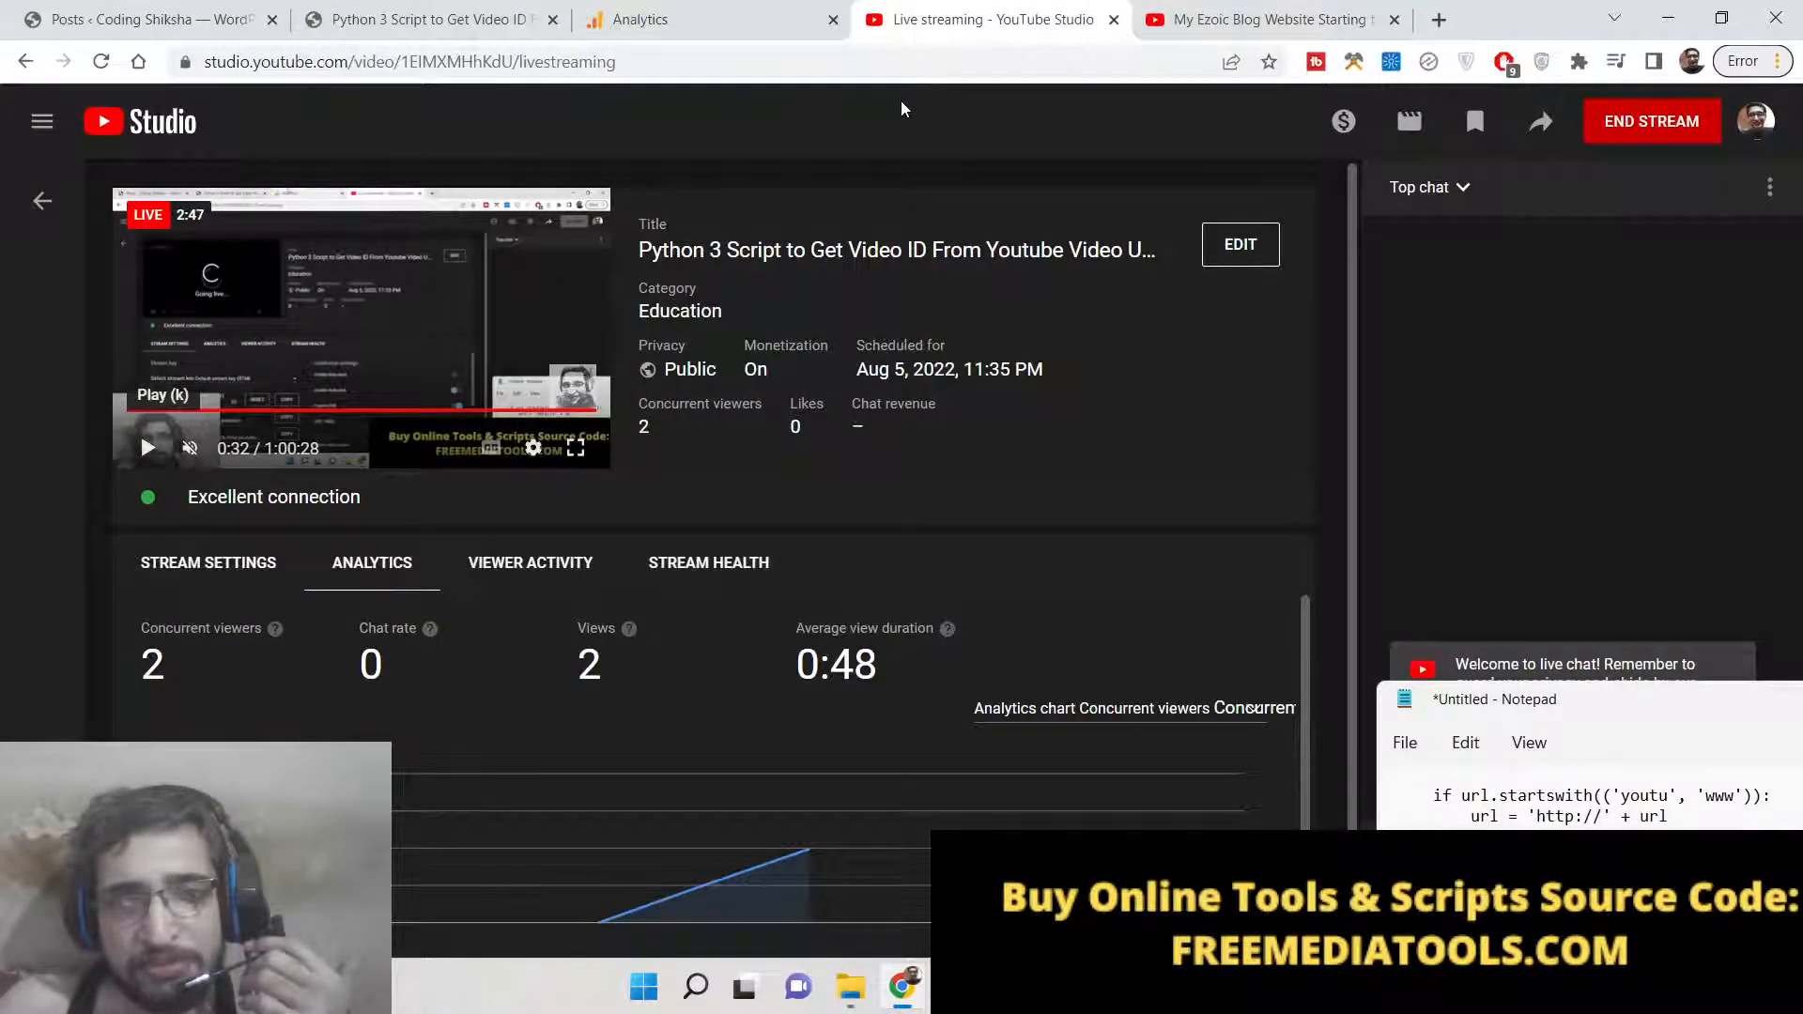
left_click(423, 19)
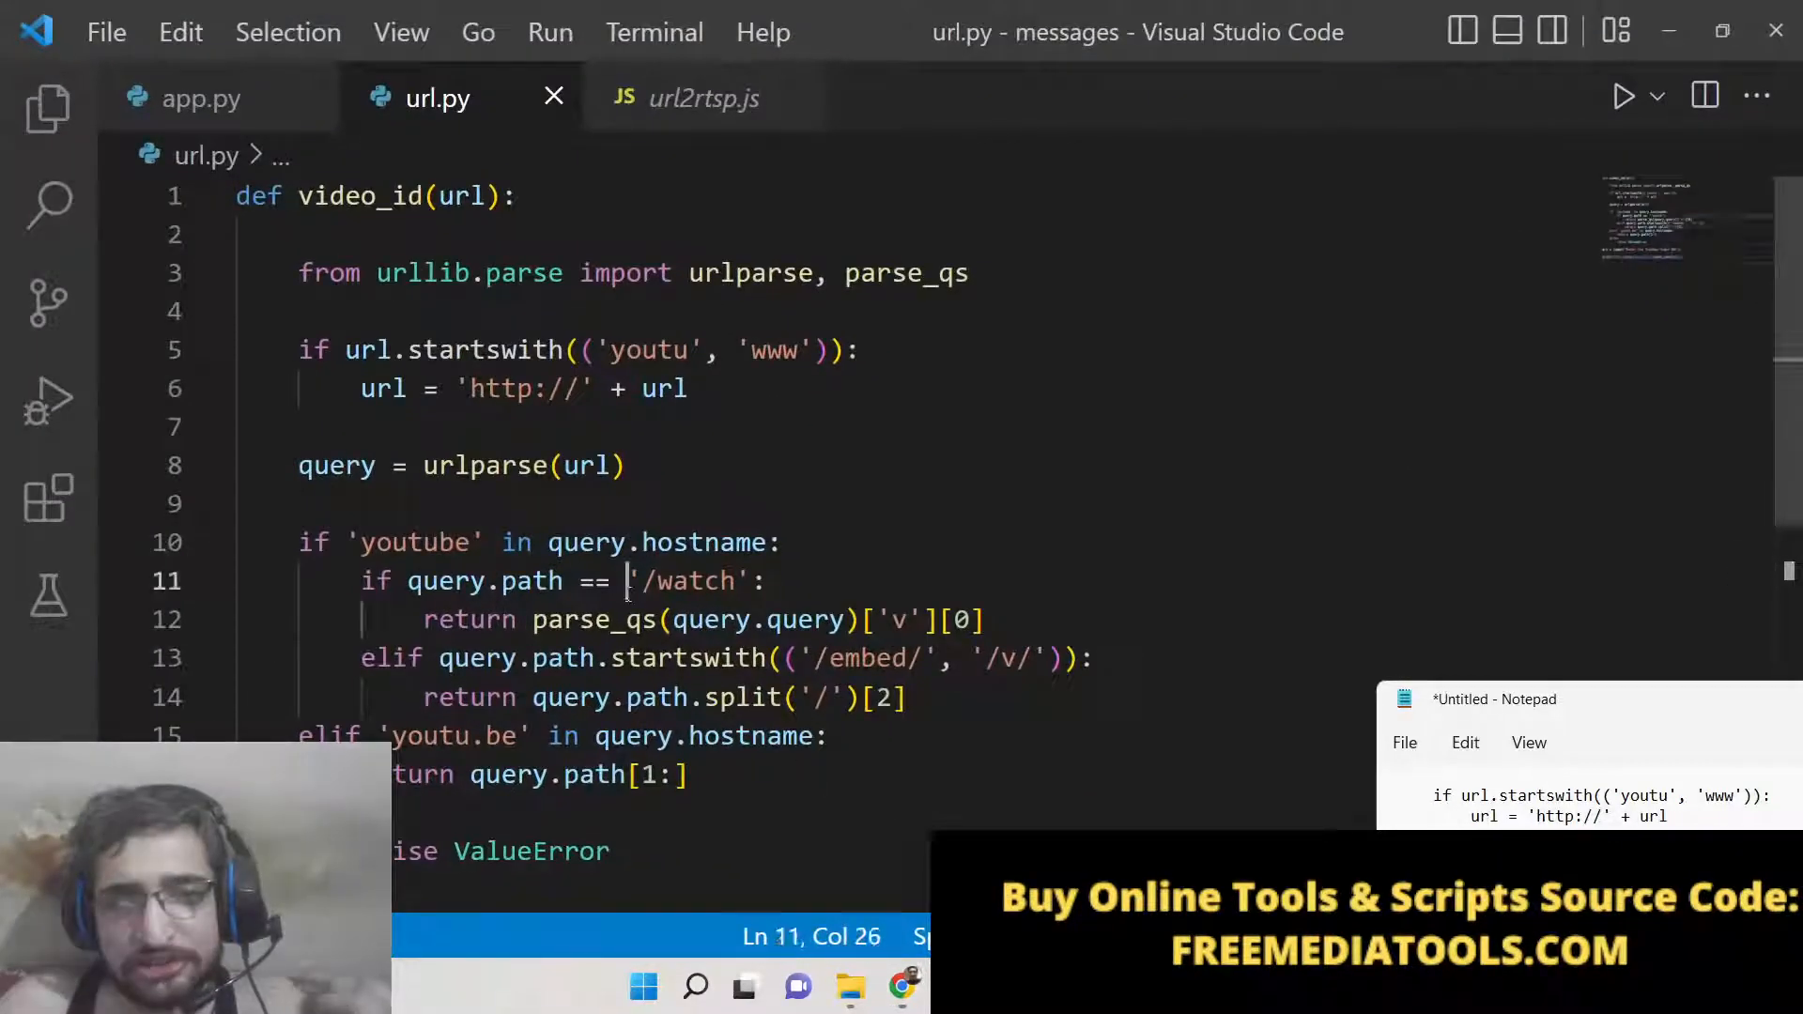
Clear url.py and start a fresh def video_id(url): function
key("ctrl+a")
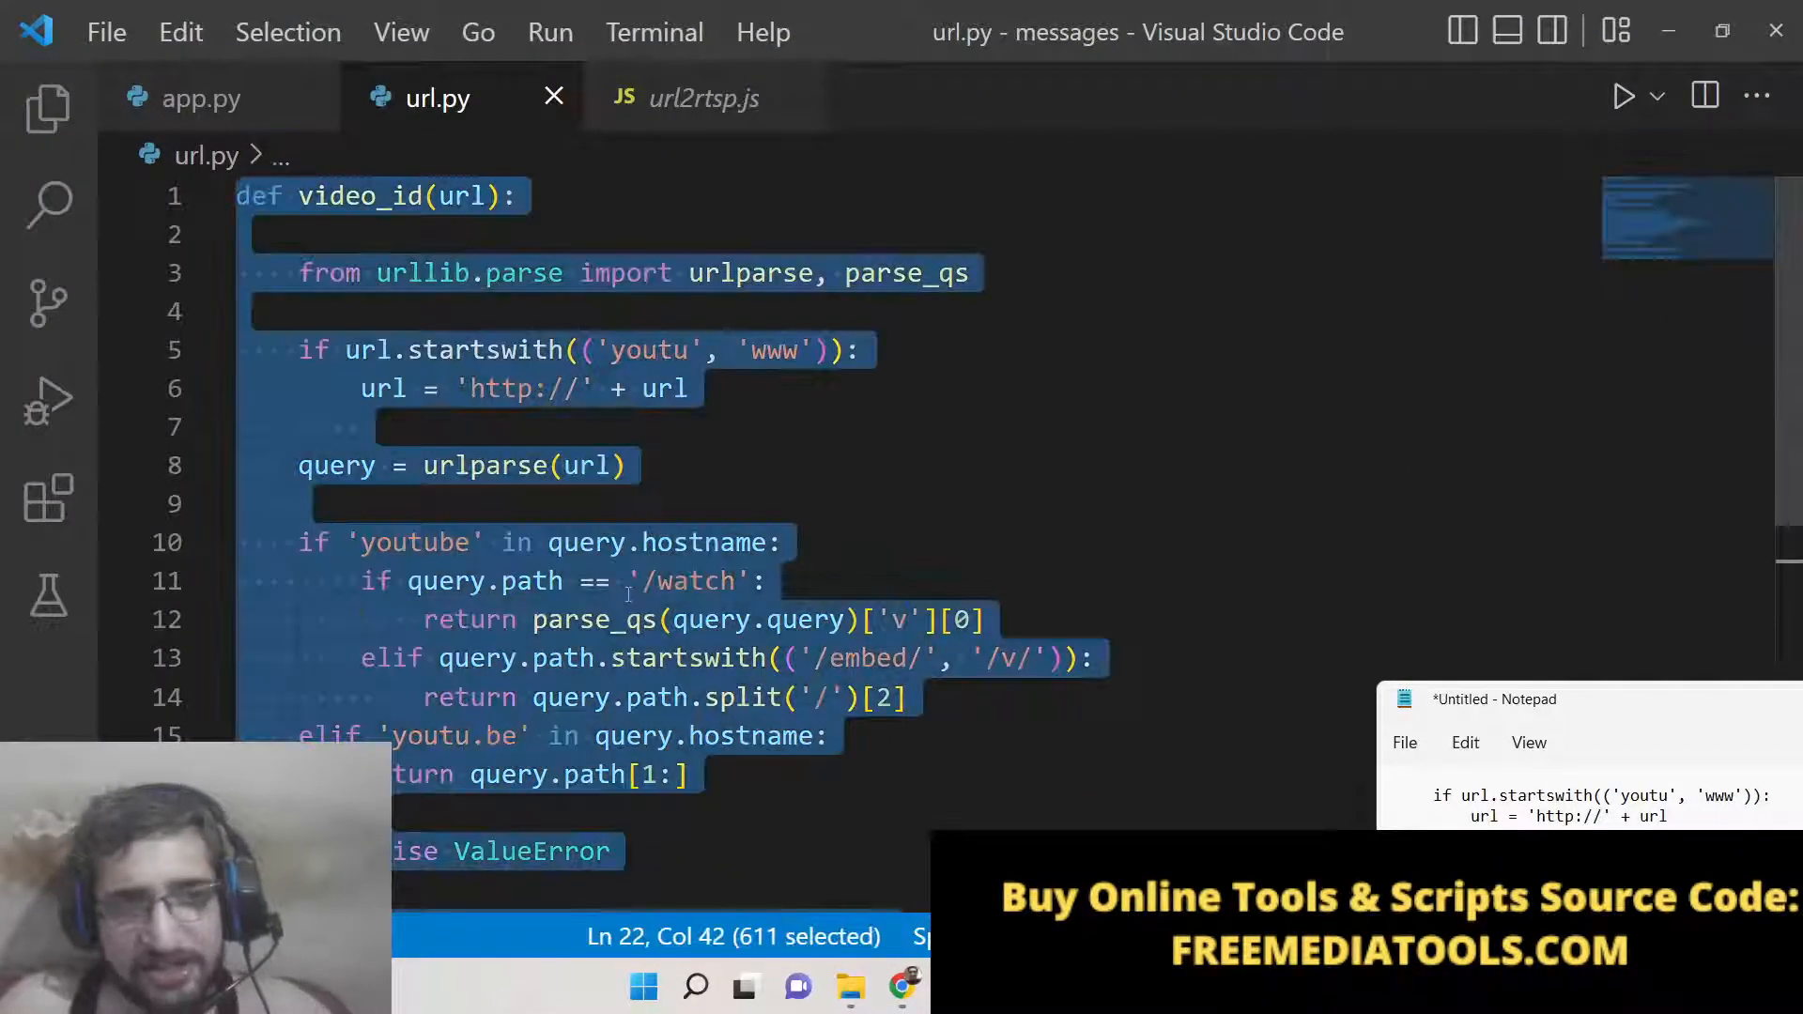
key("Delete")
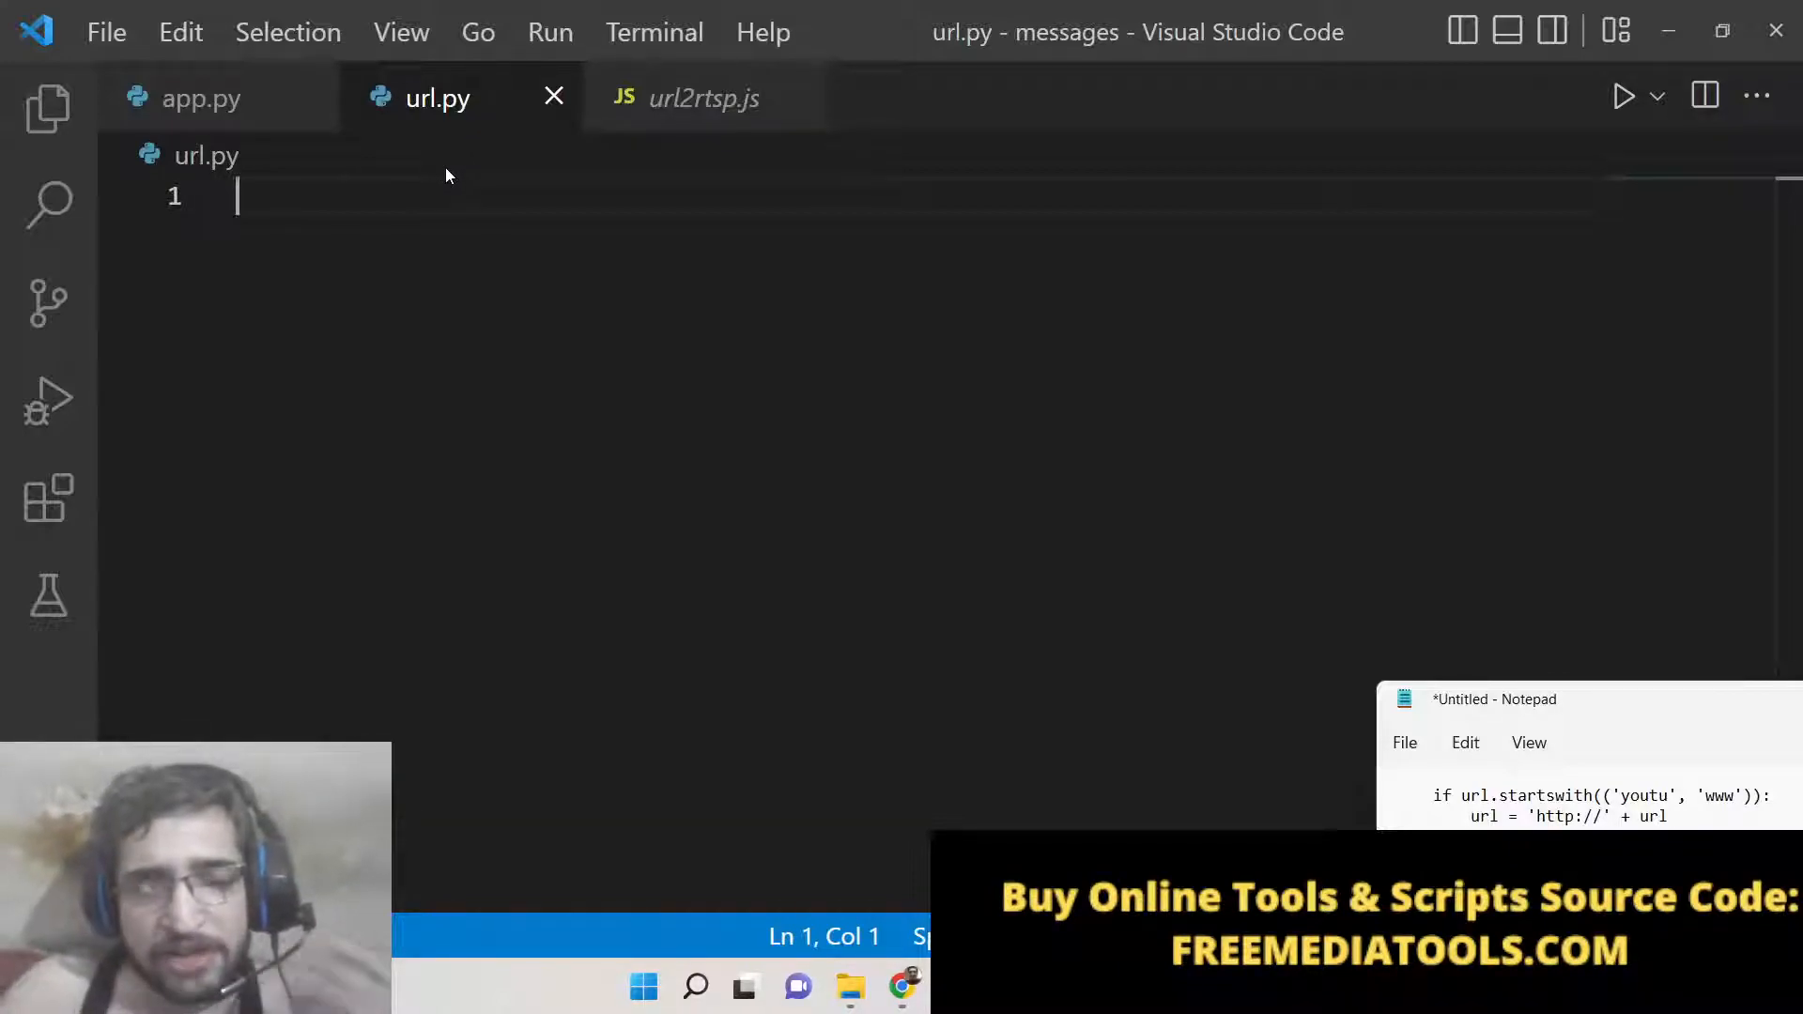
mouse_move(1676, 721)
type("def")
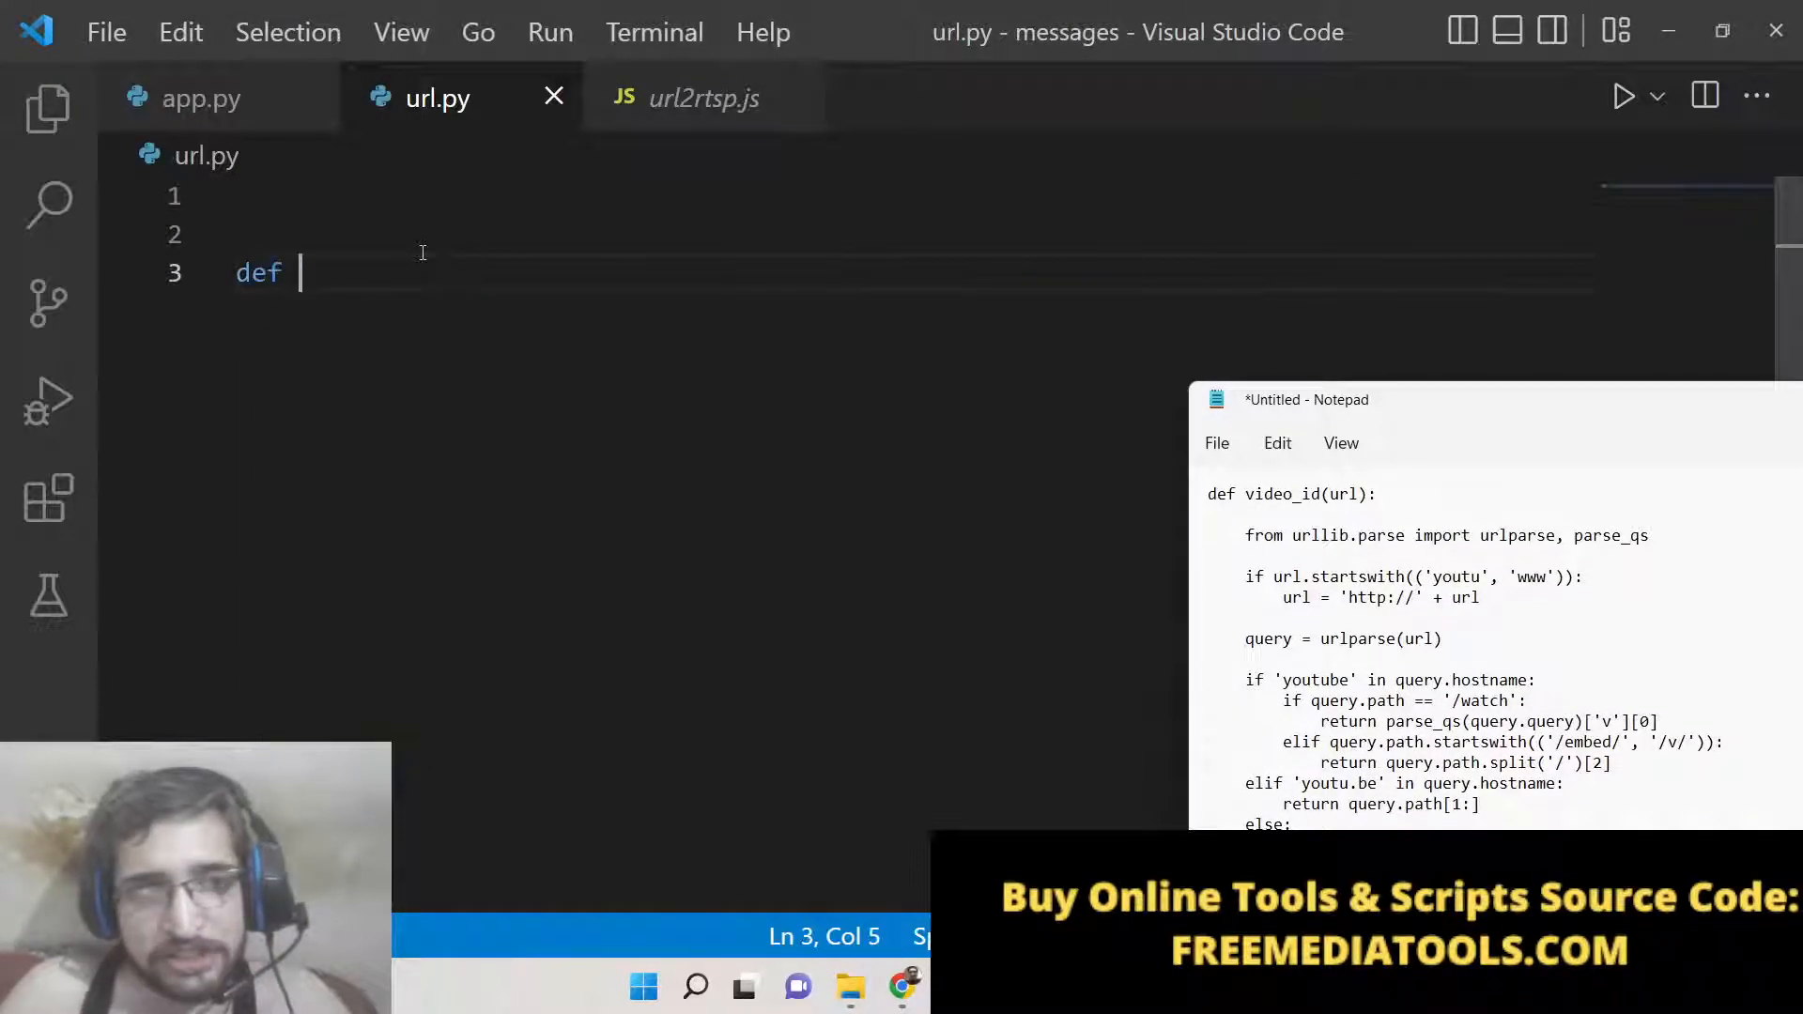
type("vide")
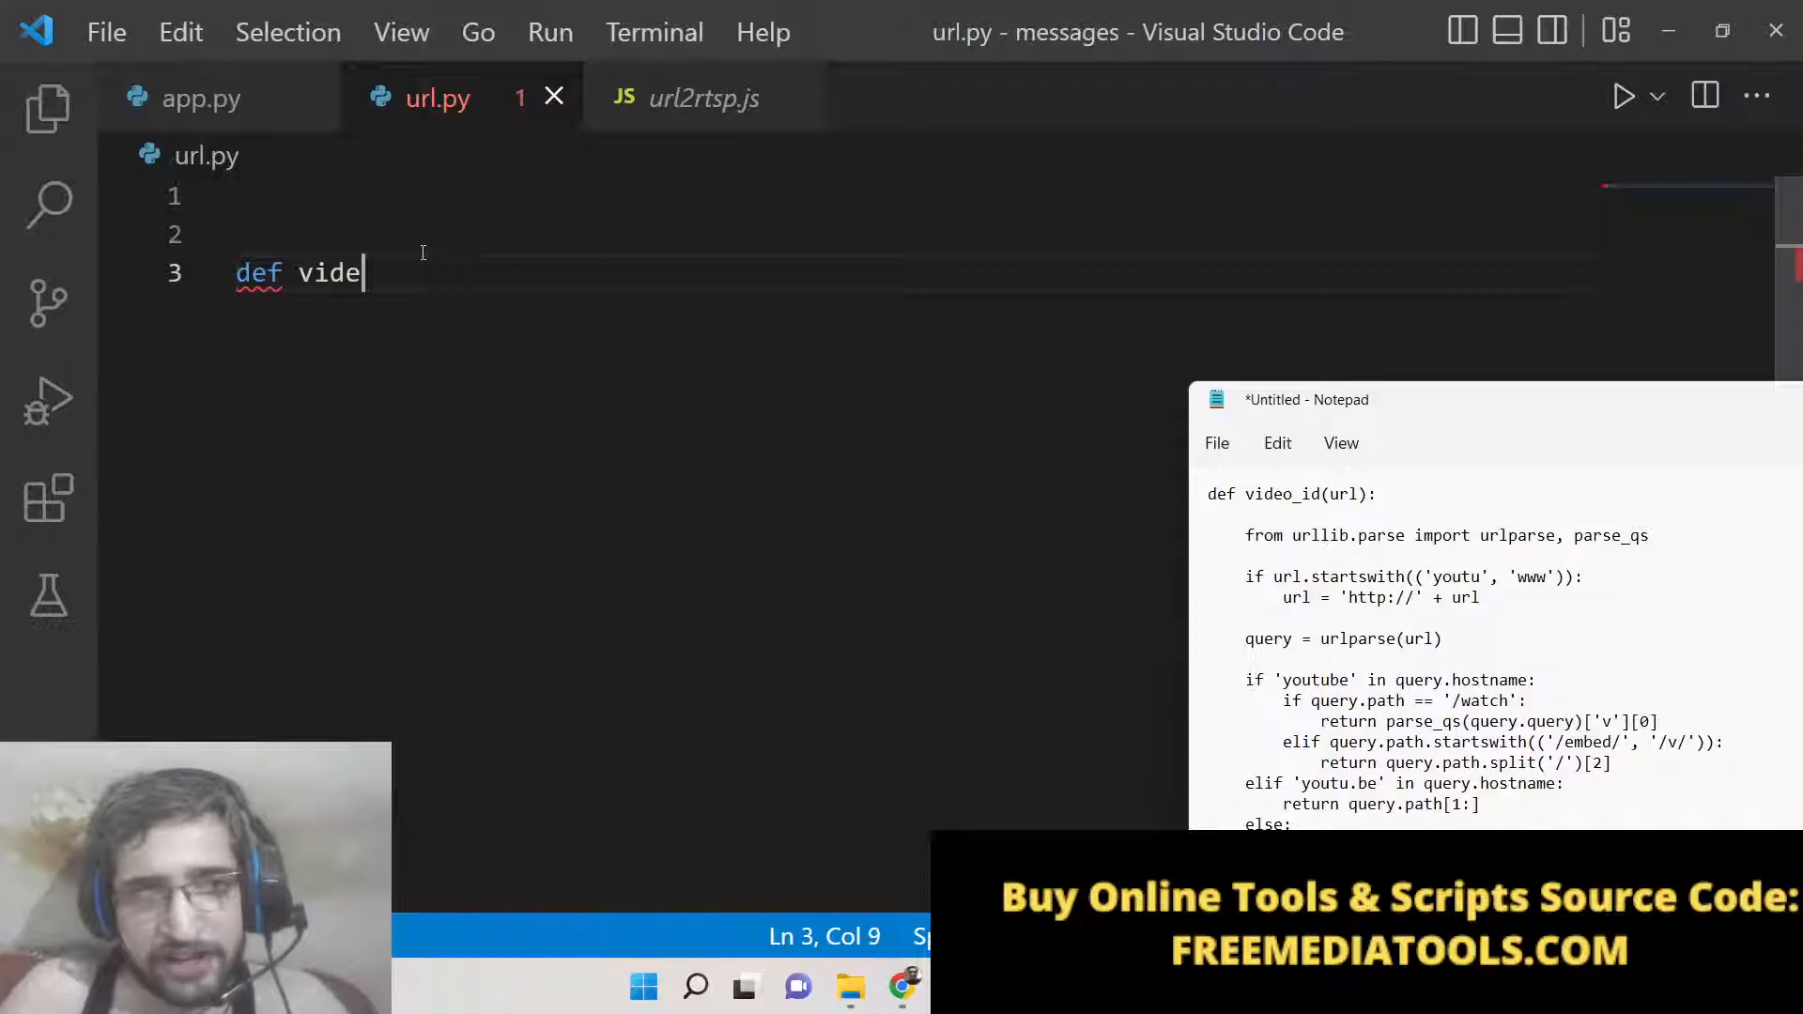
type("o_id")
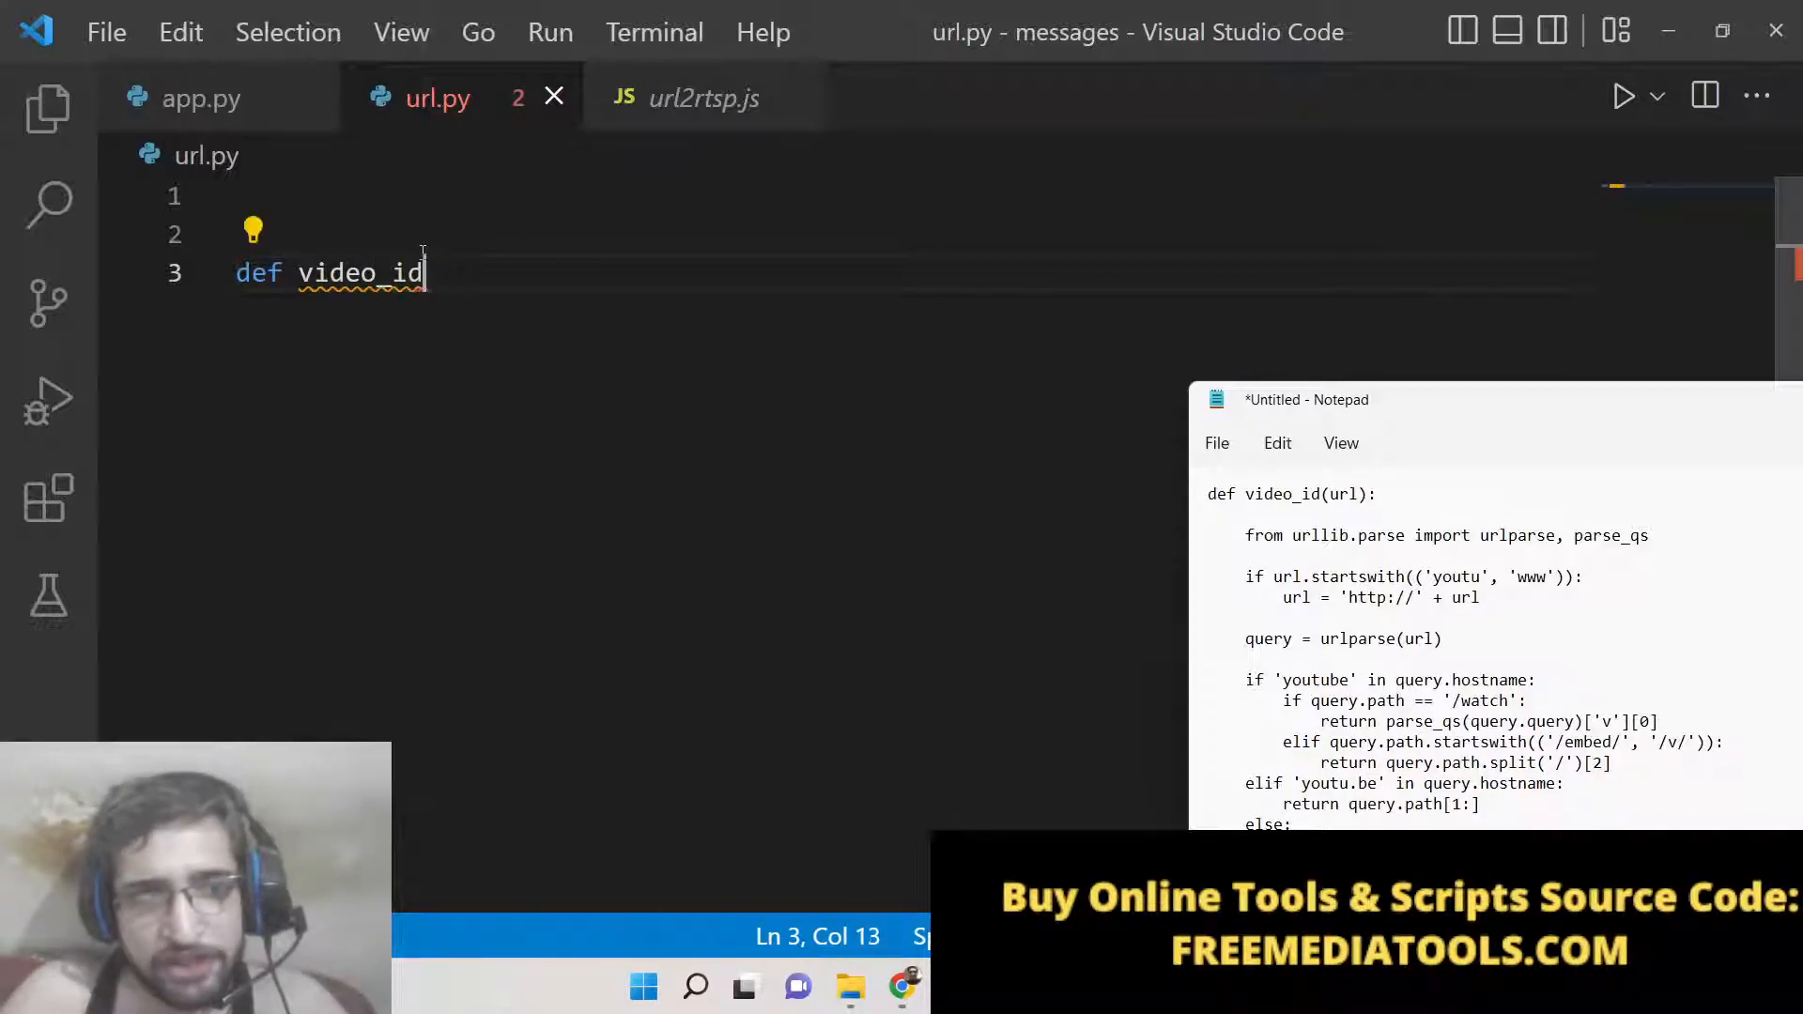
type("(url)")
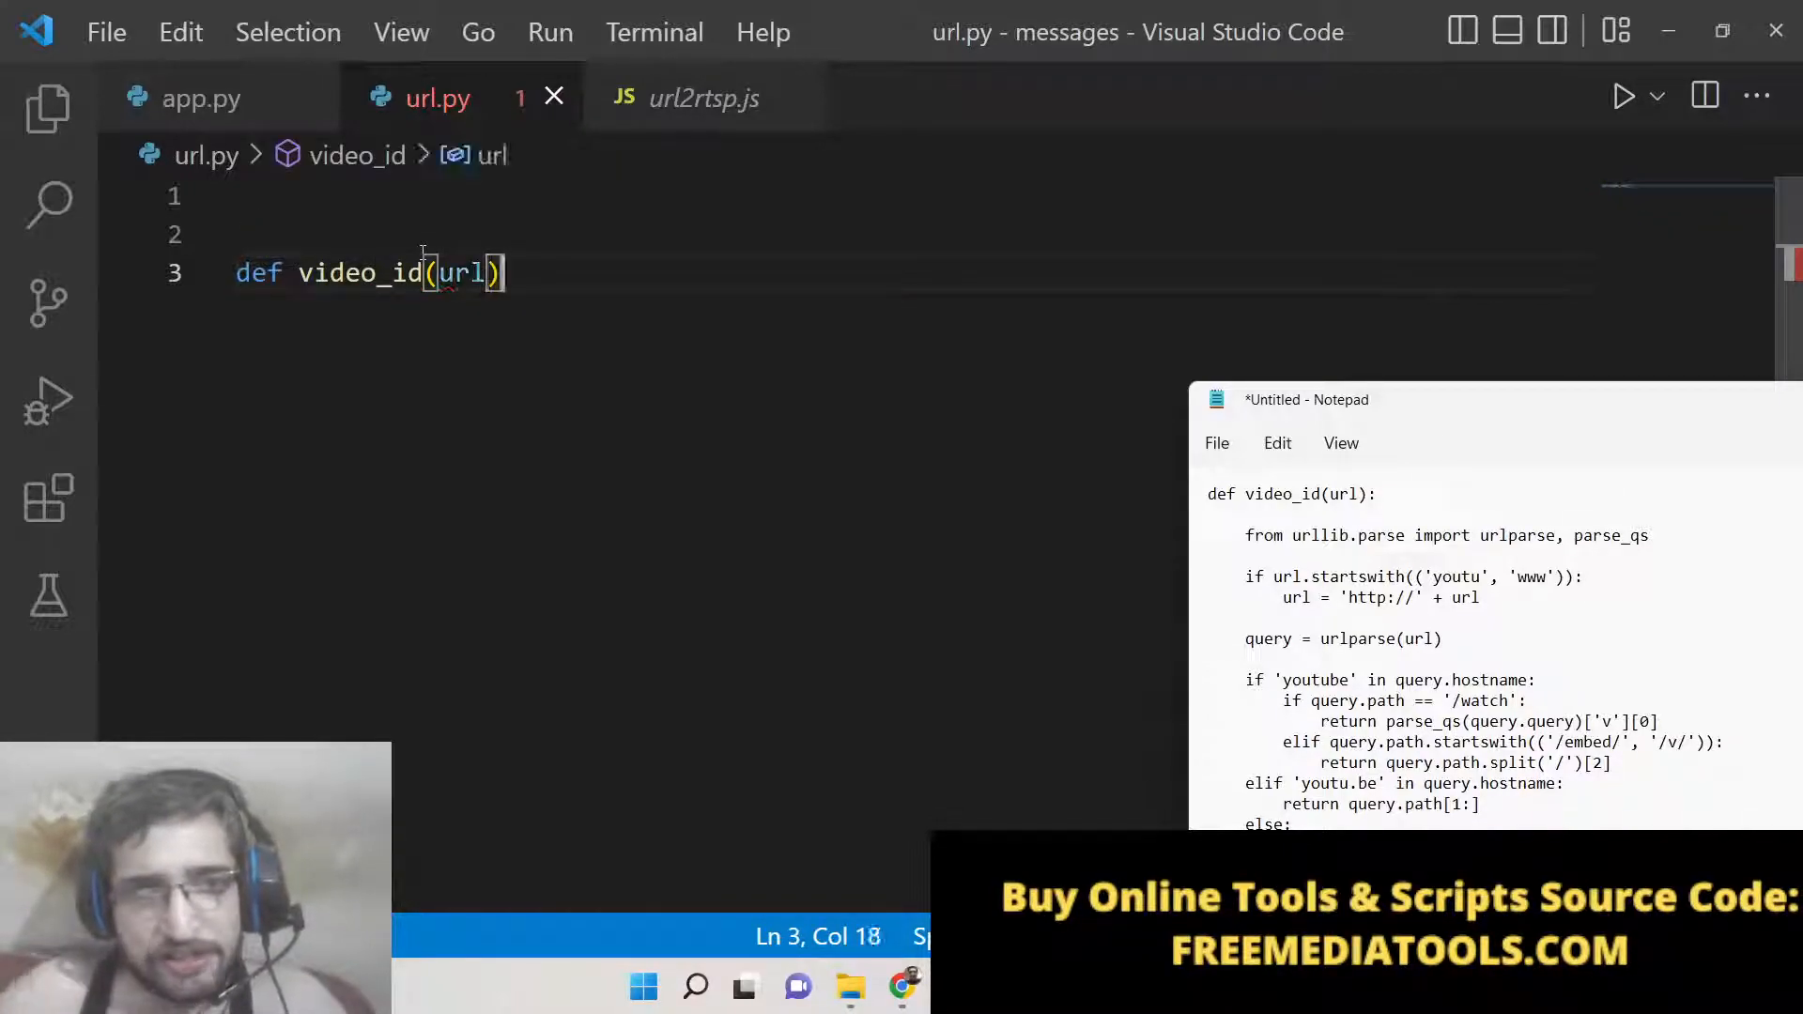
type(":")
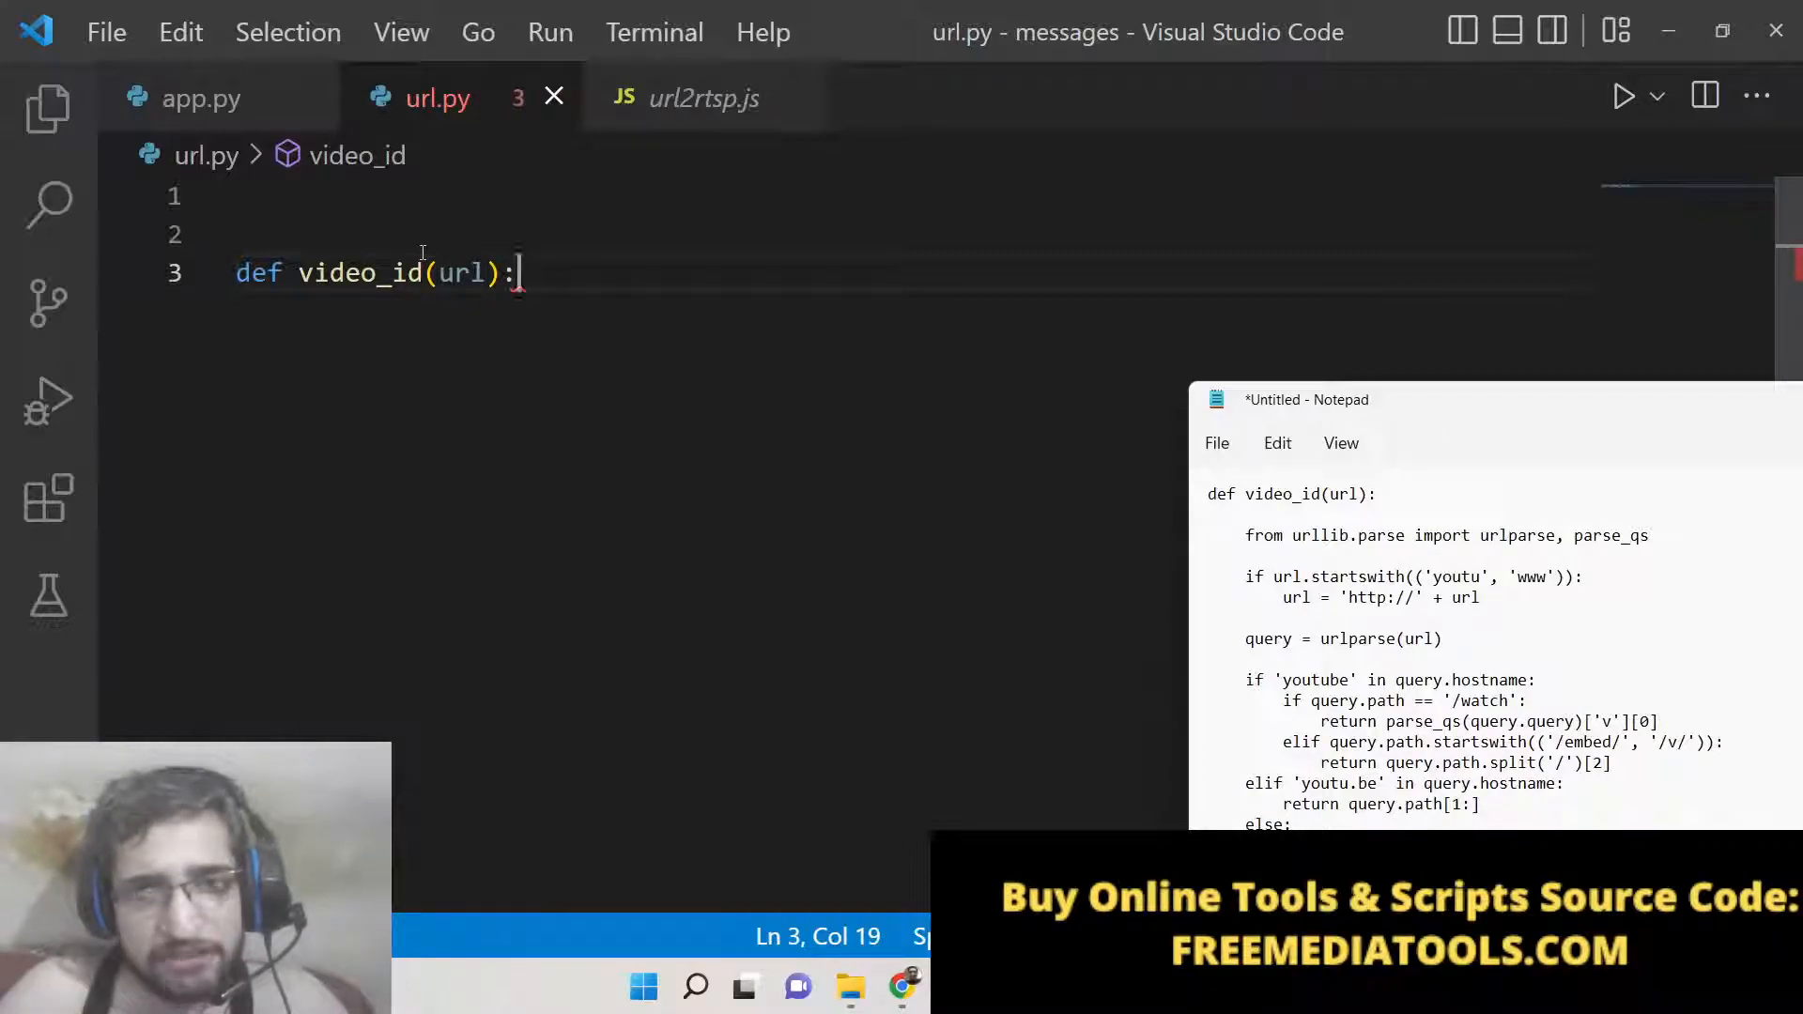
key("enter")
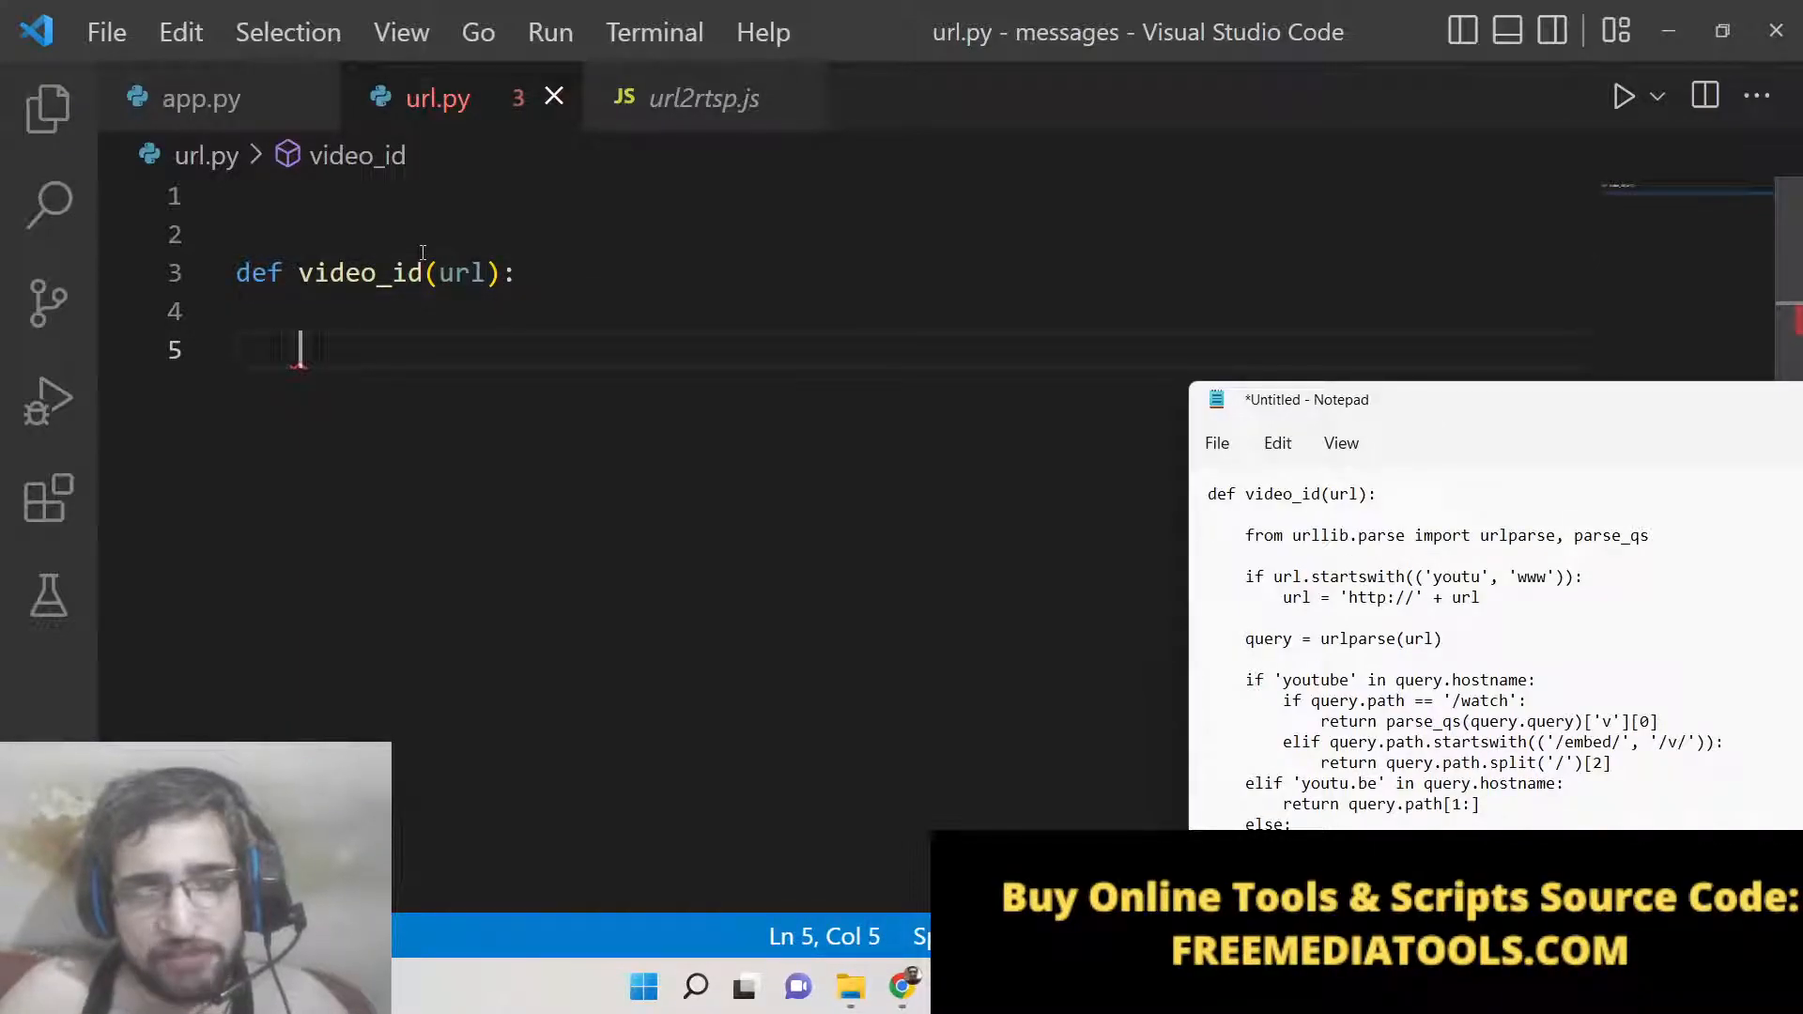
Add 'from urllib.parse import urlparse, parse_qs' inside video_id
type("f")
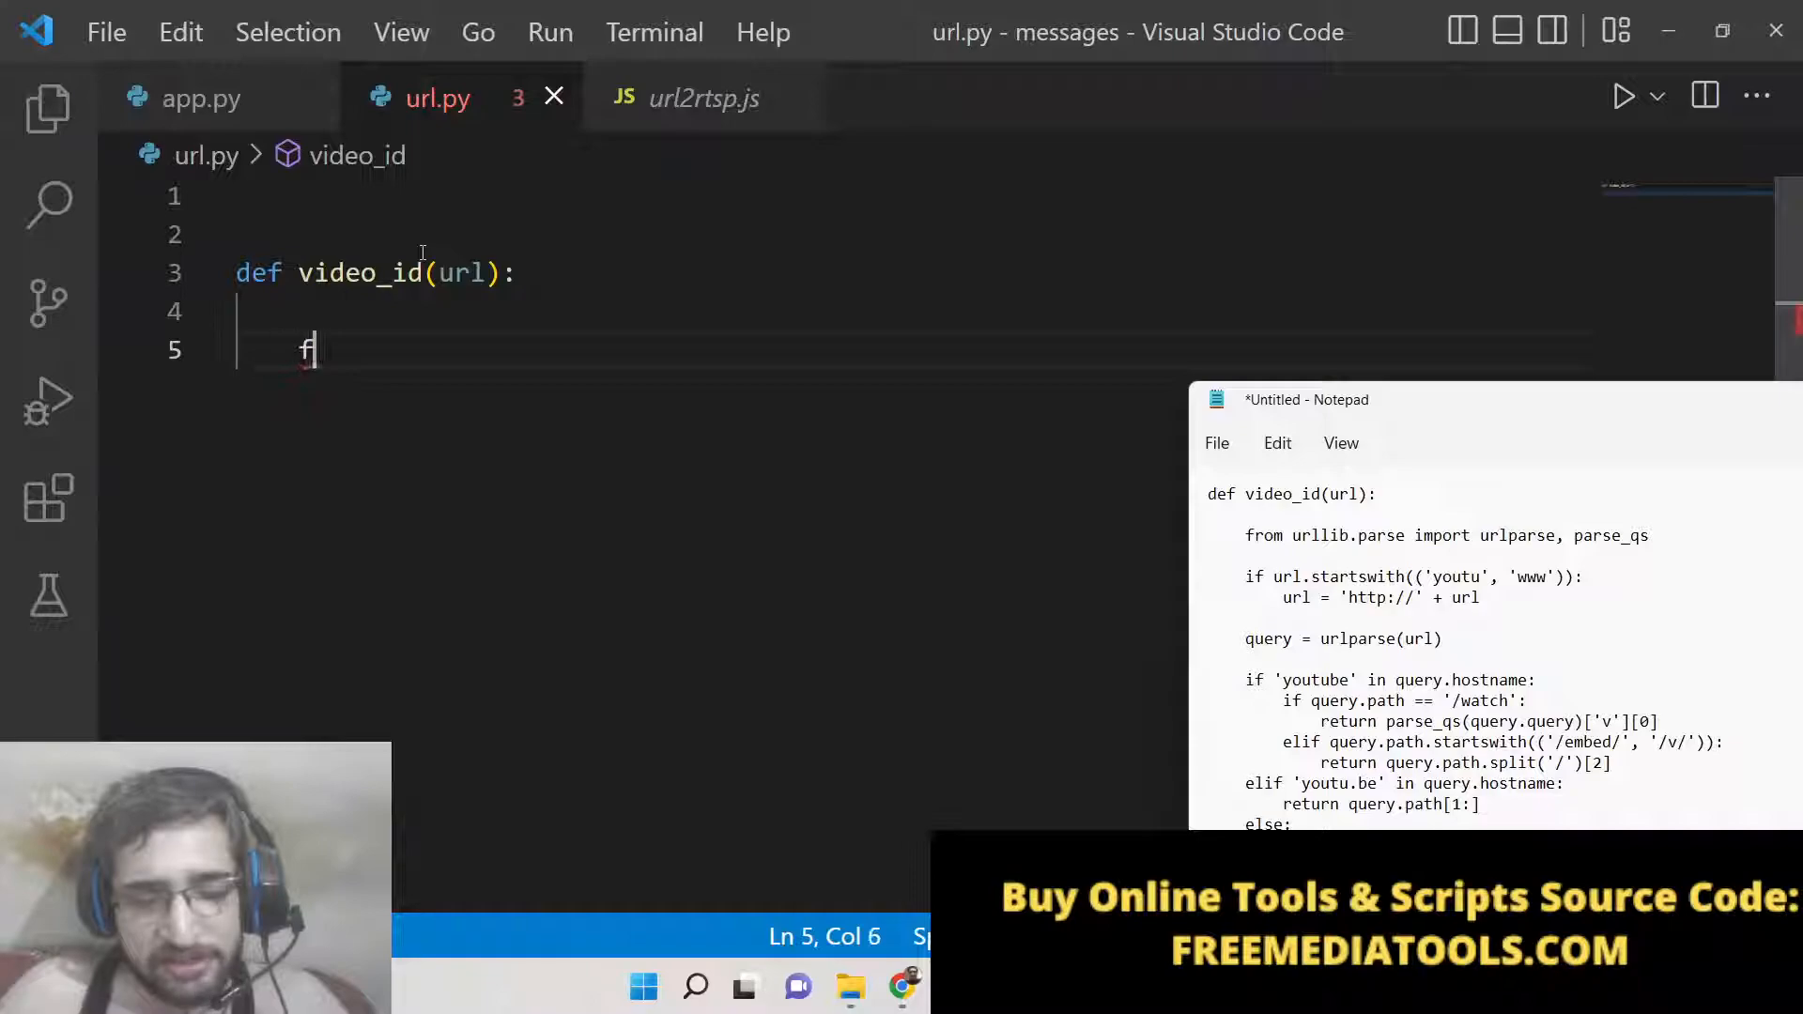
type("from urllib")
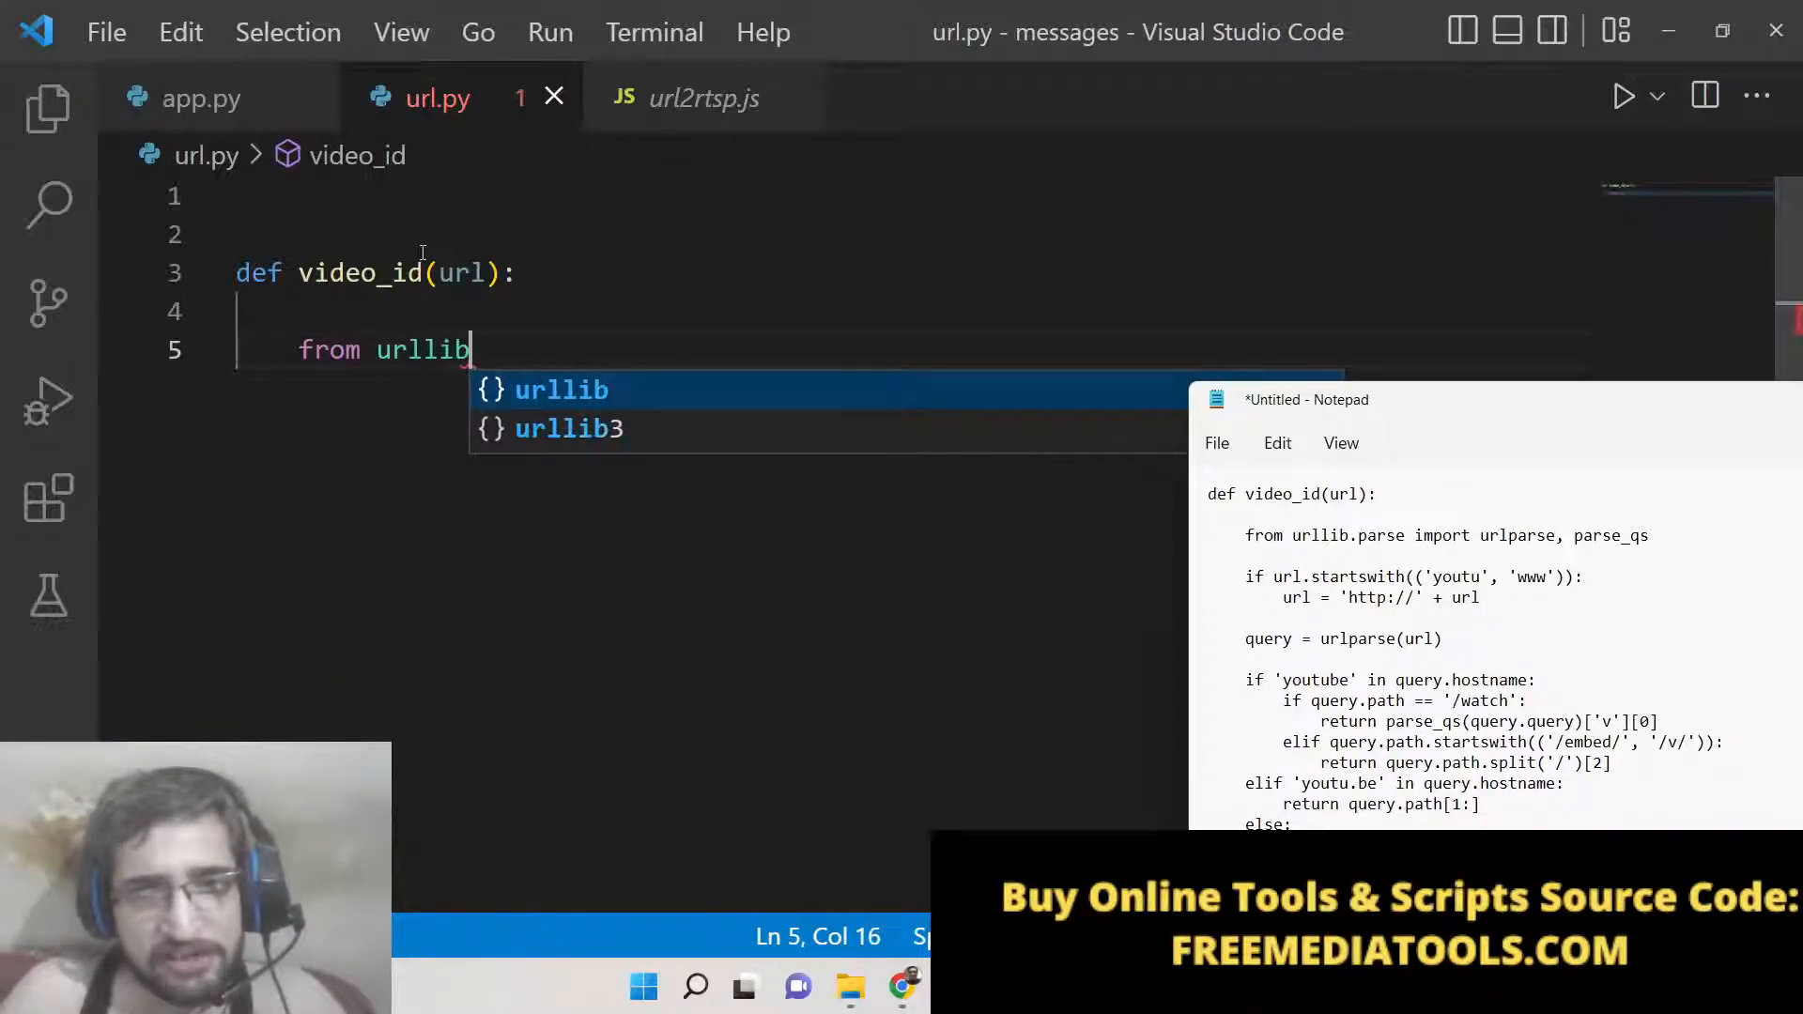
type(".")
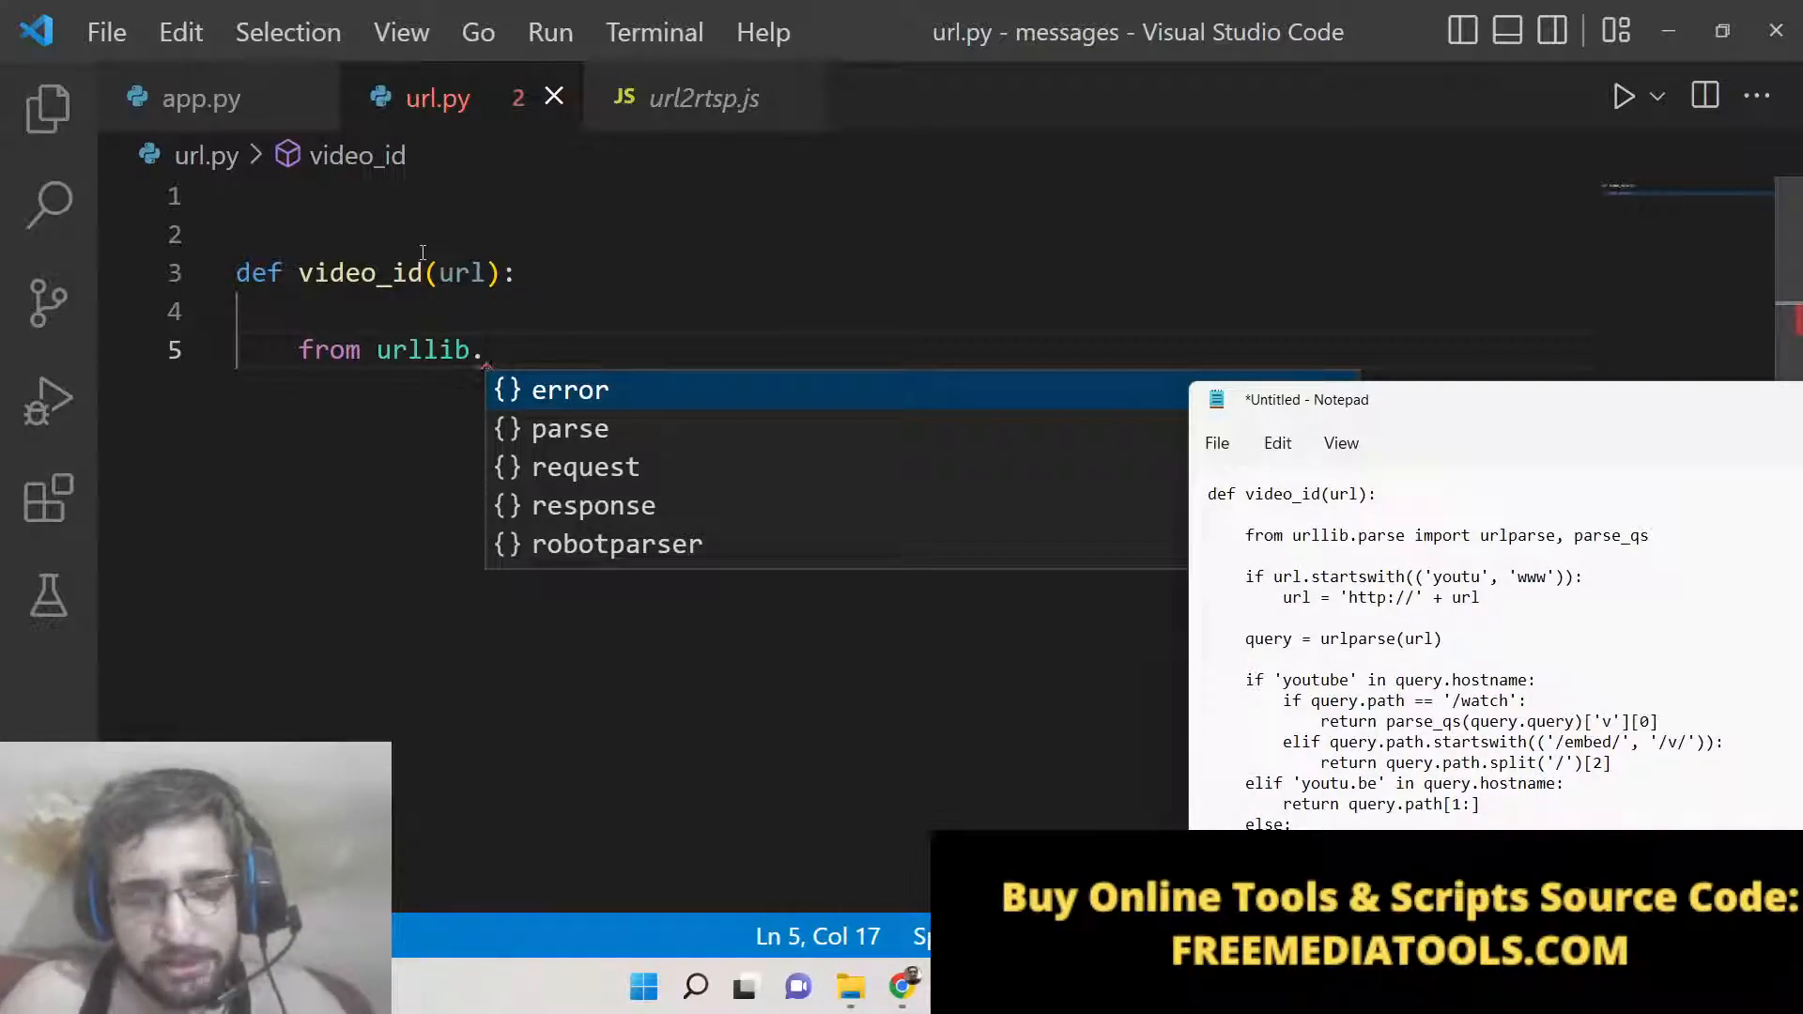
type("parse")
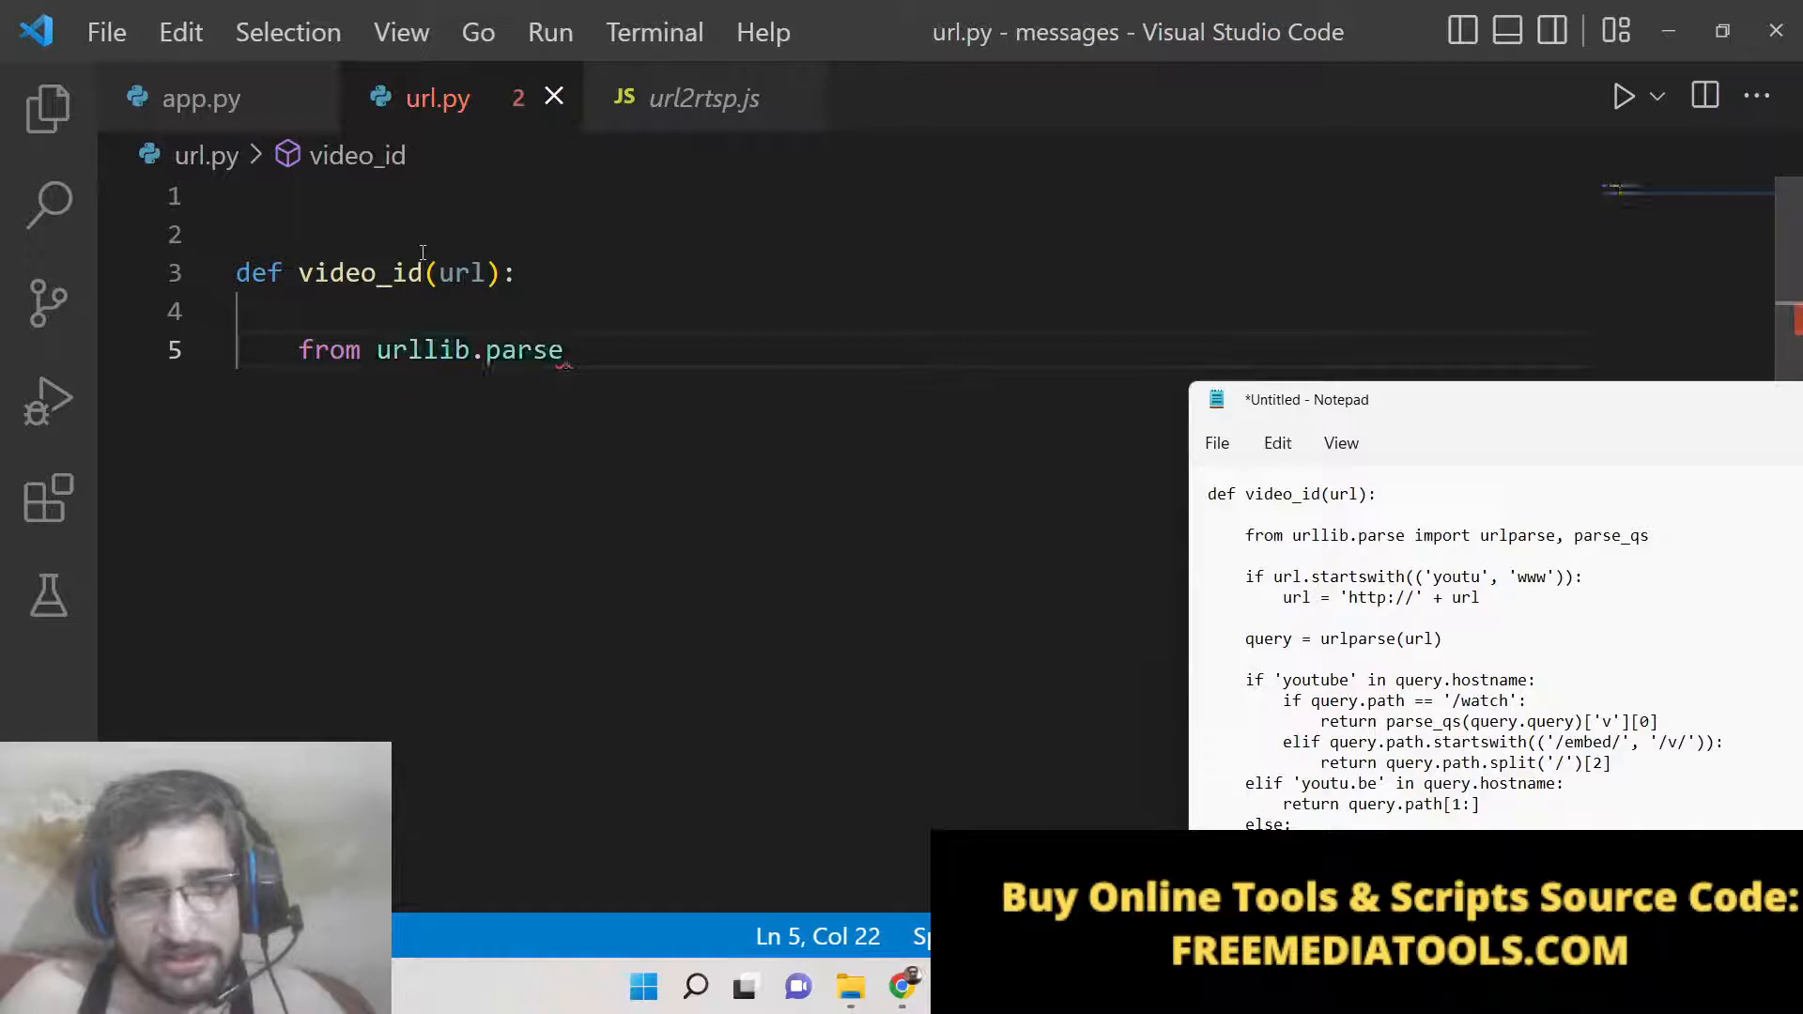
type("import urlparse,")
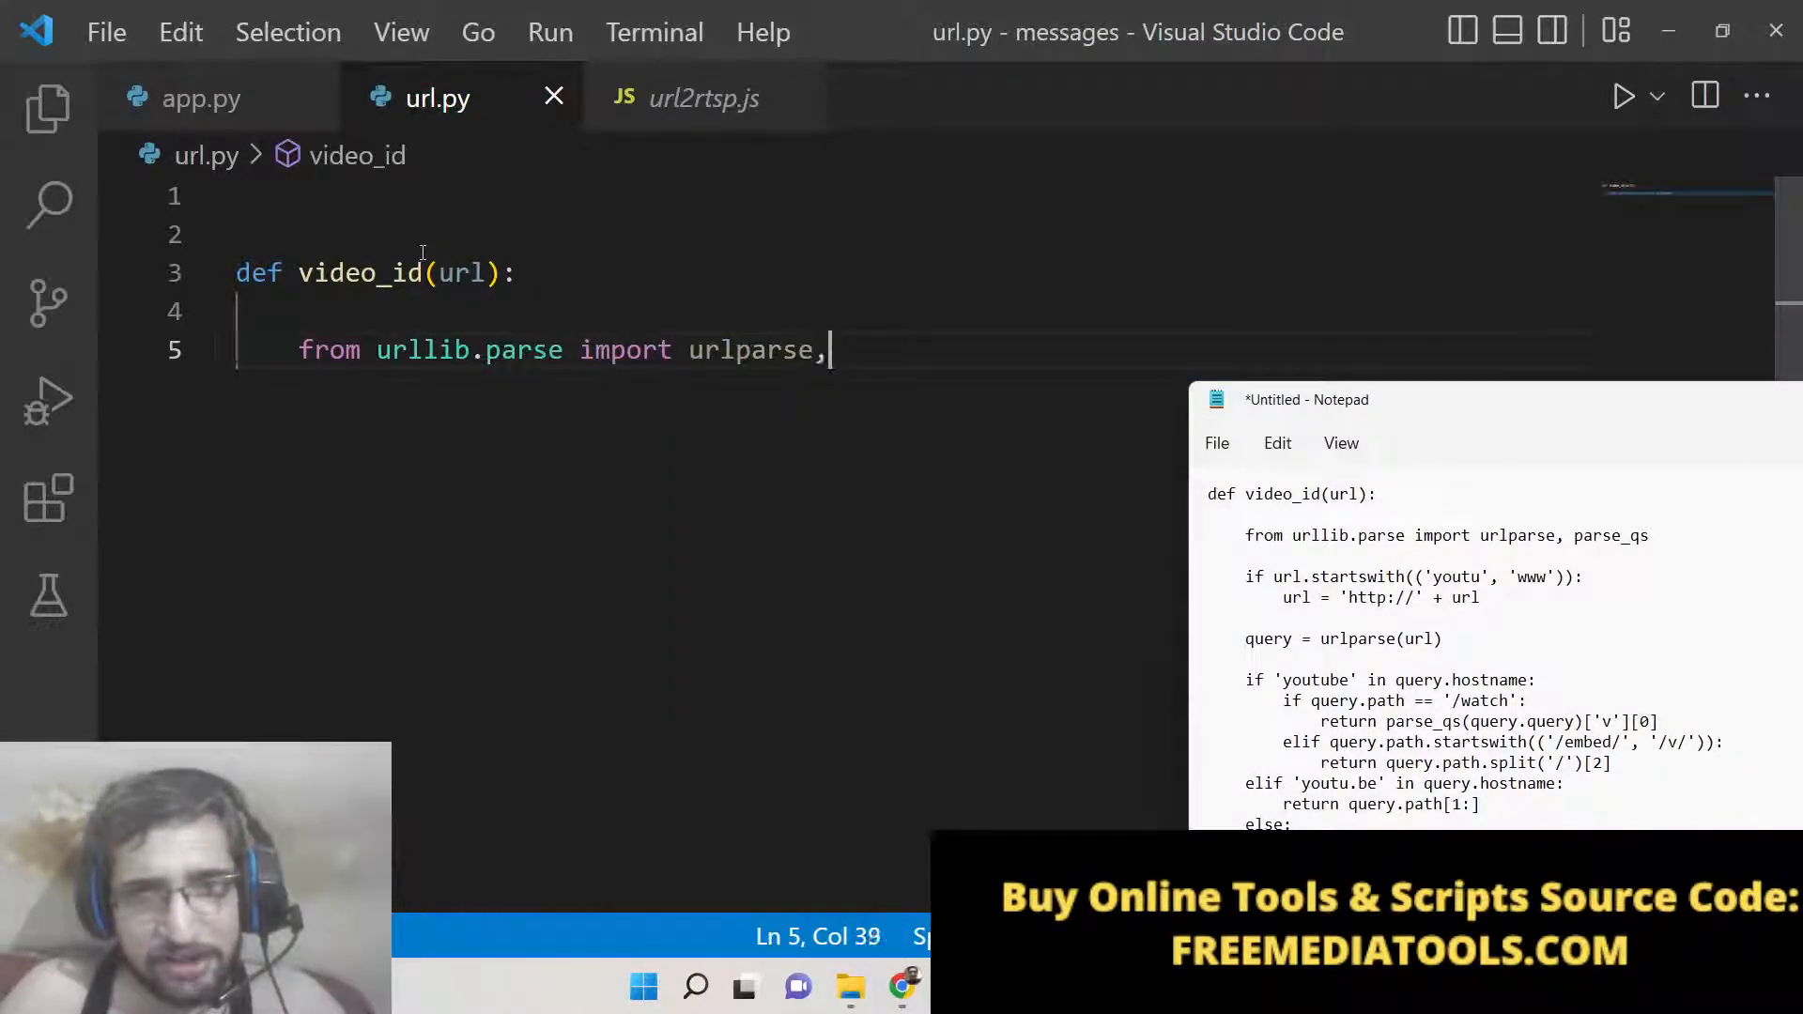
type("parse_qs")
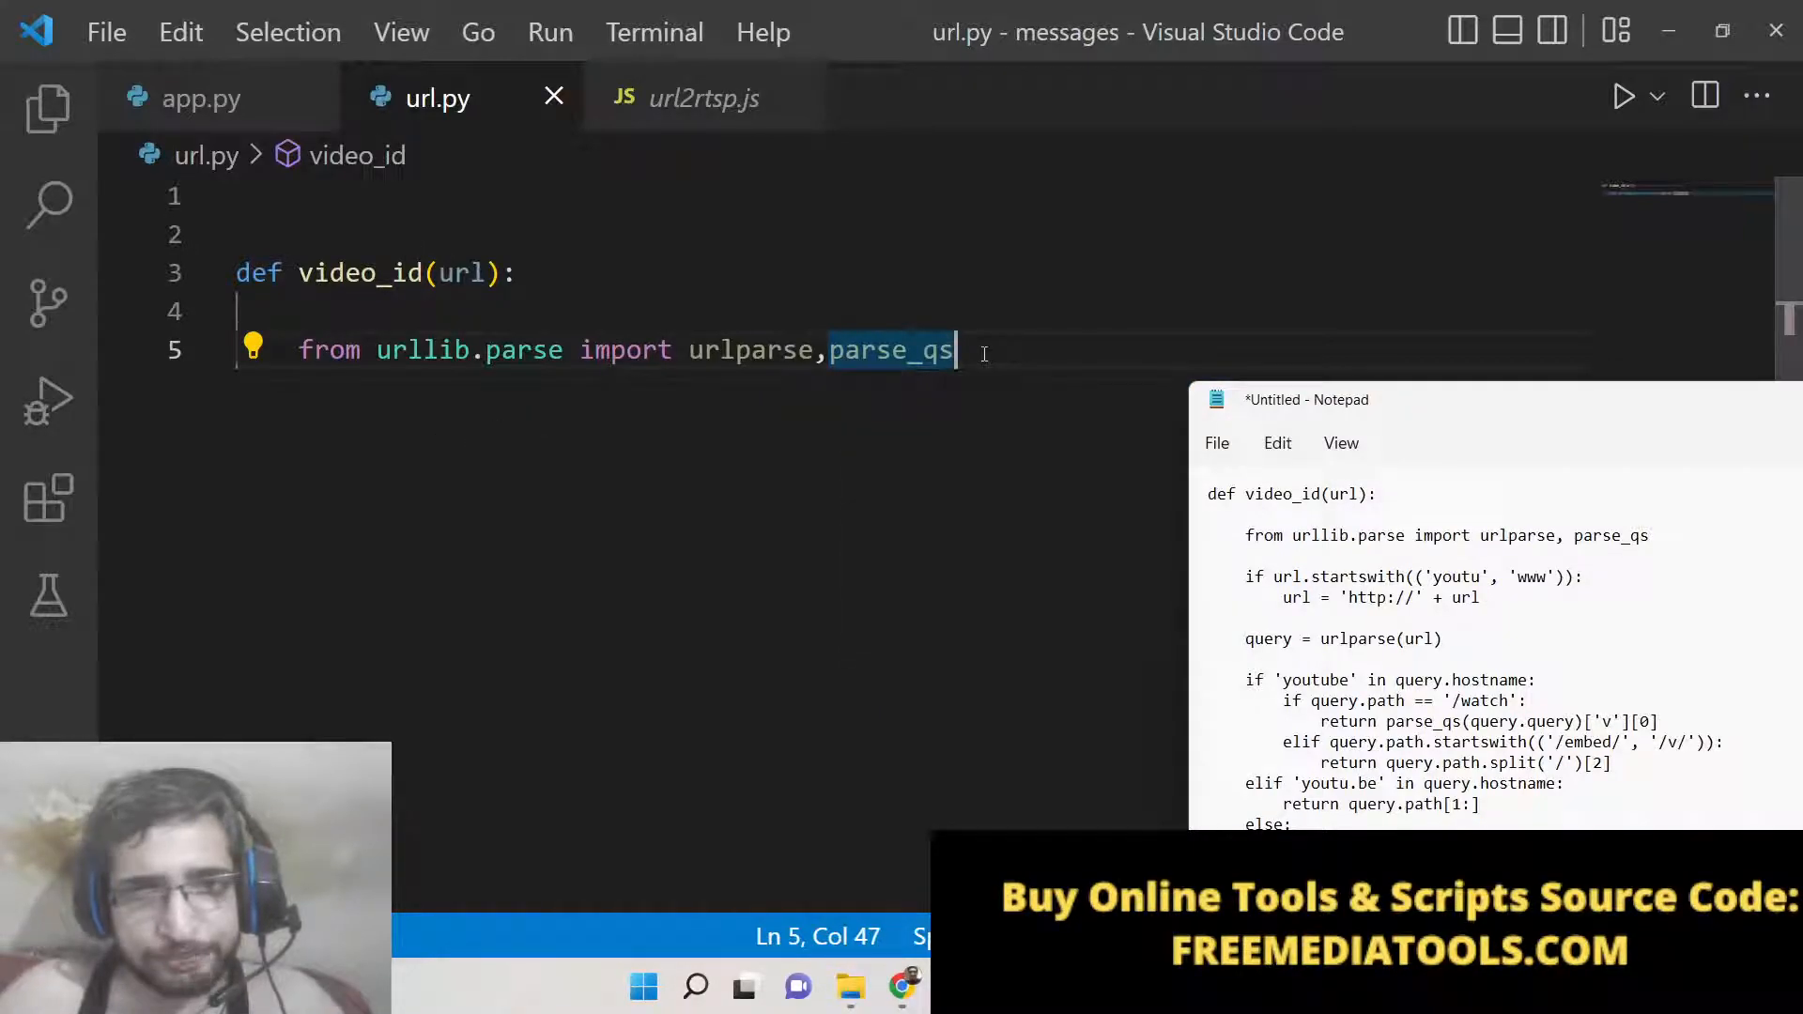
key("enter")
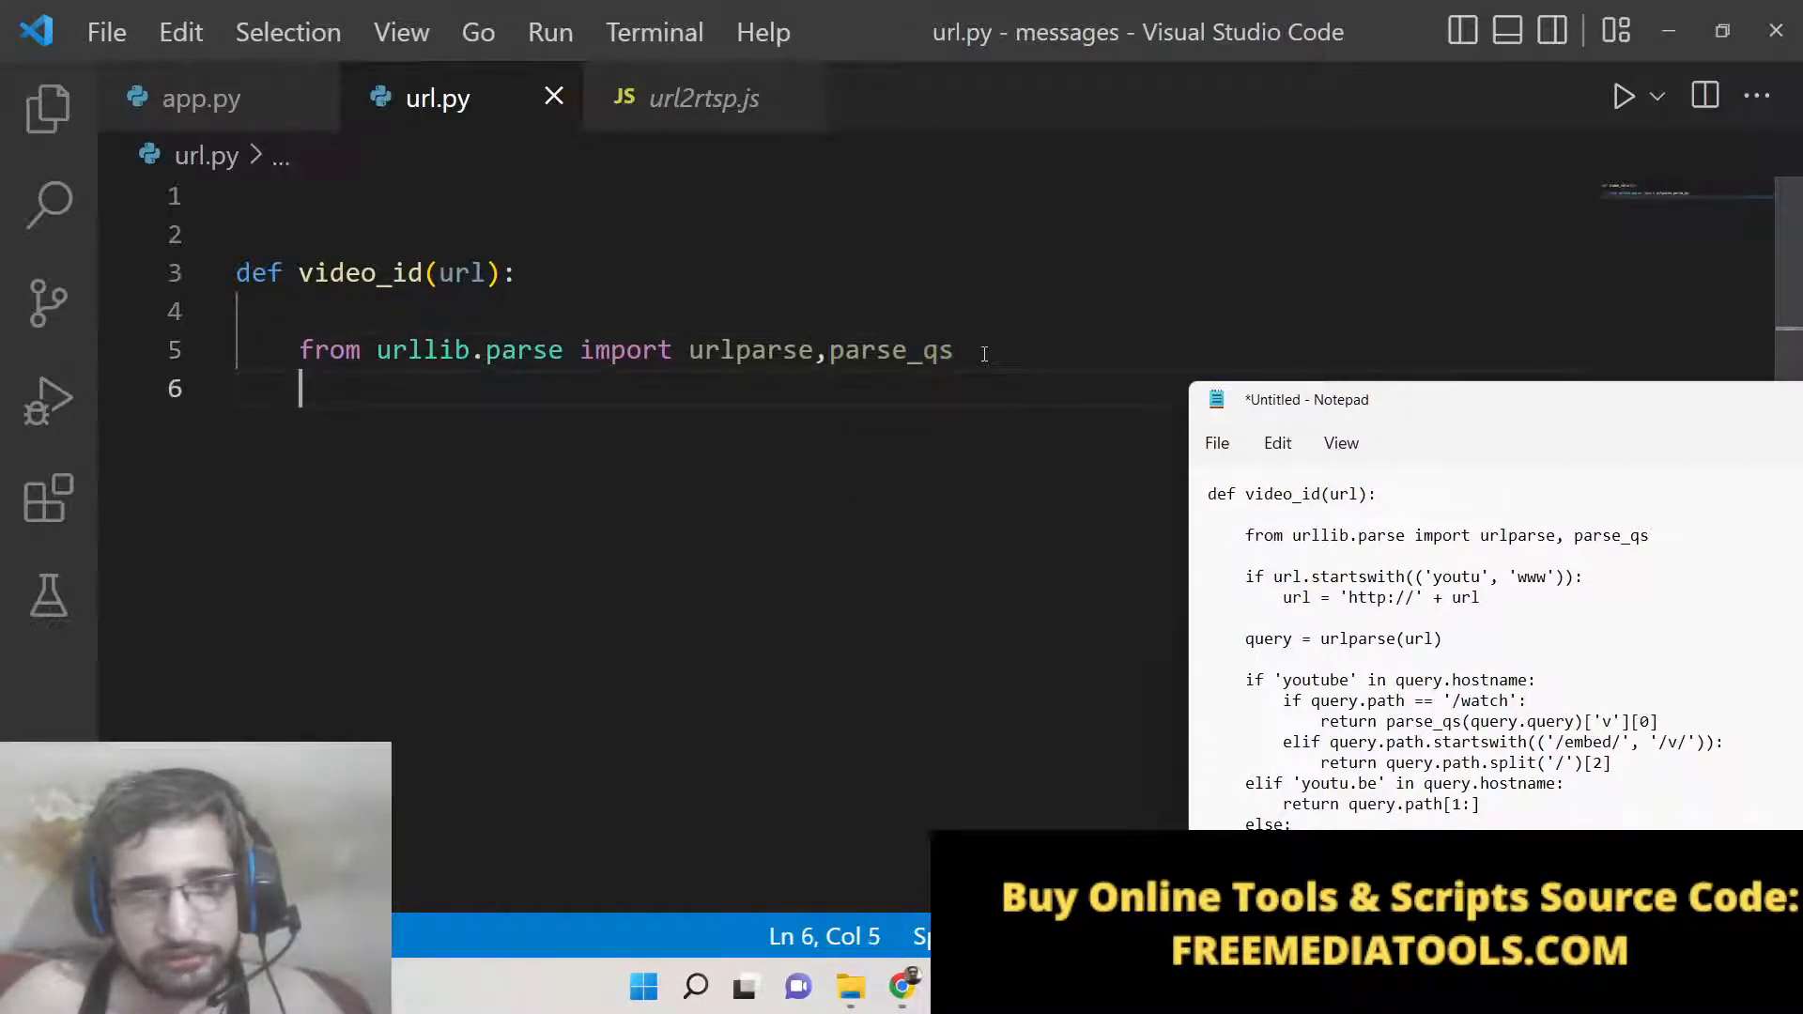
key("enter")
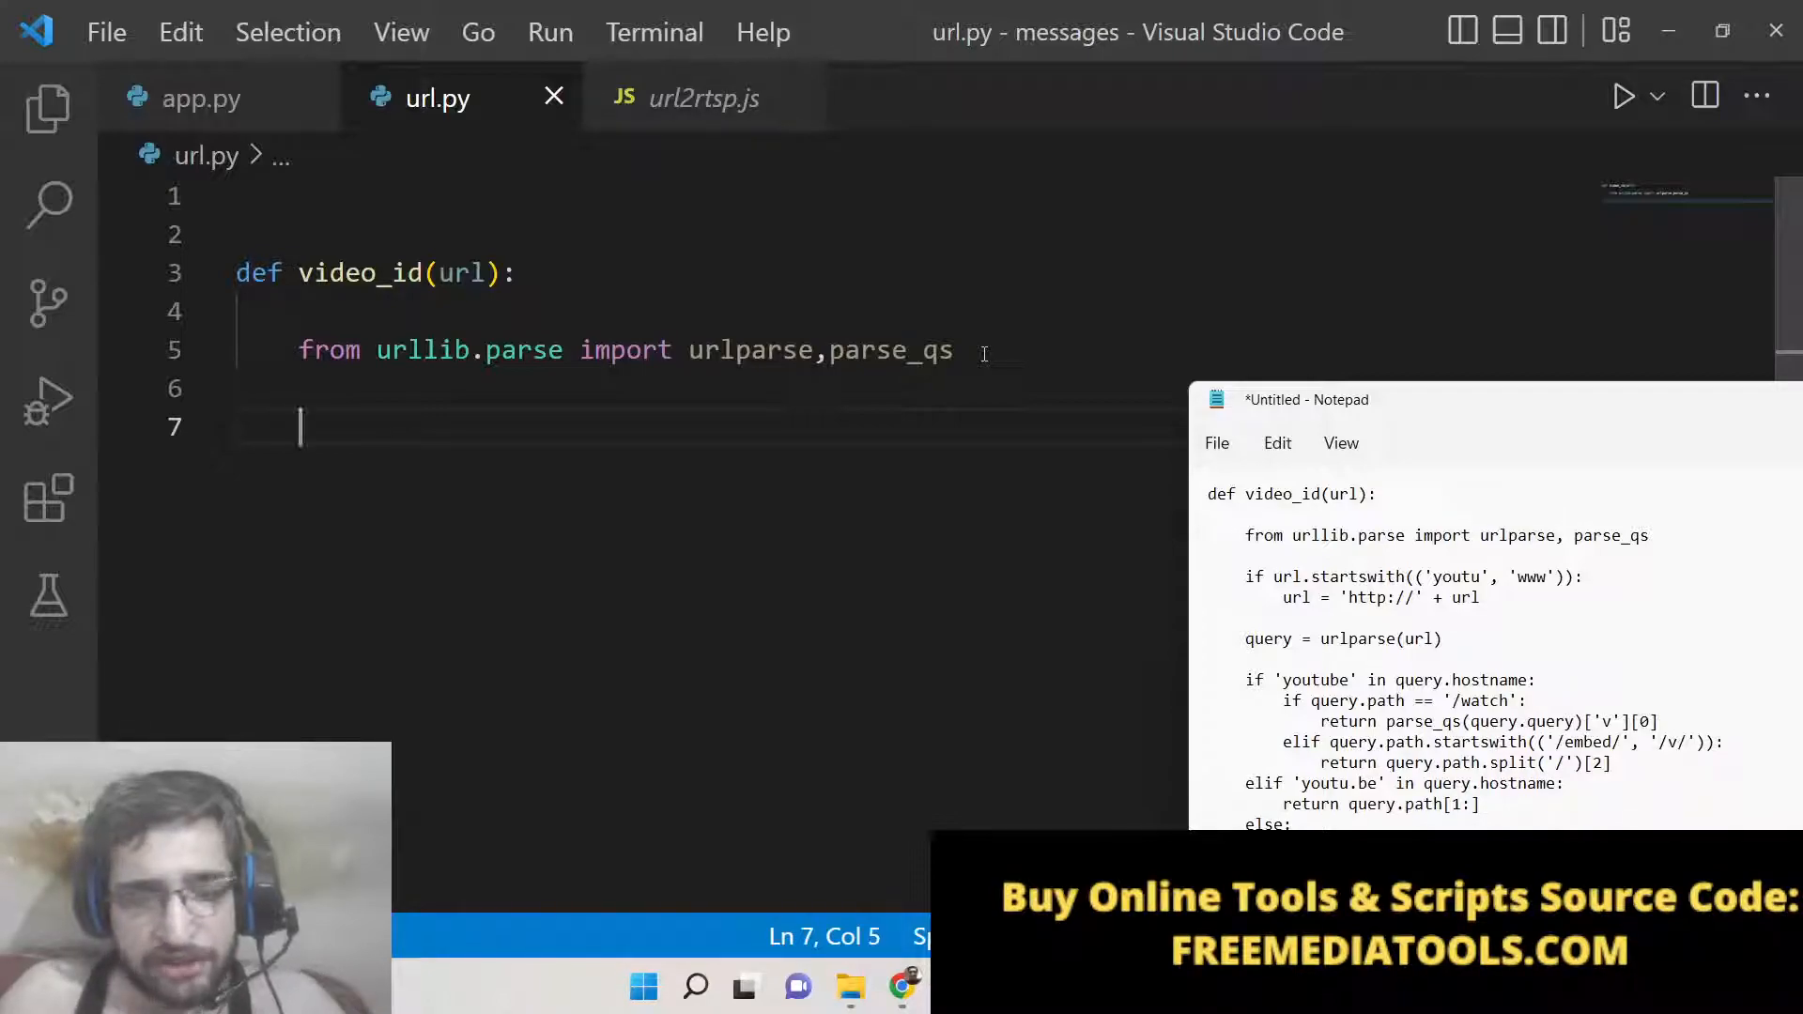
Write if url.startswith(('youtu', 'www')): with both prefixes in a tuple
type("if u")
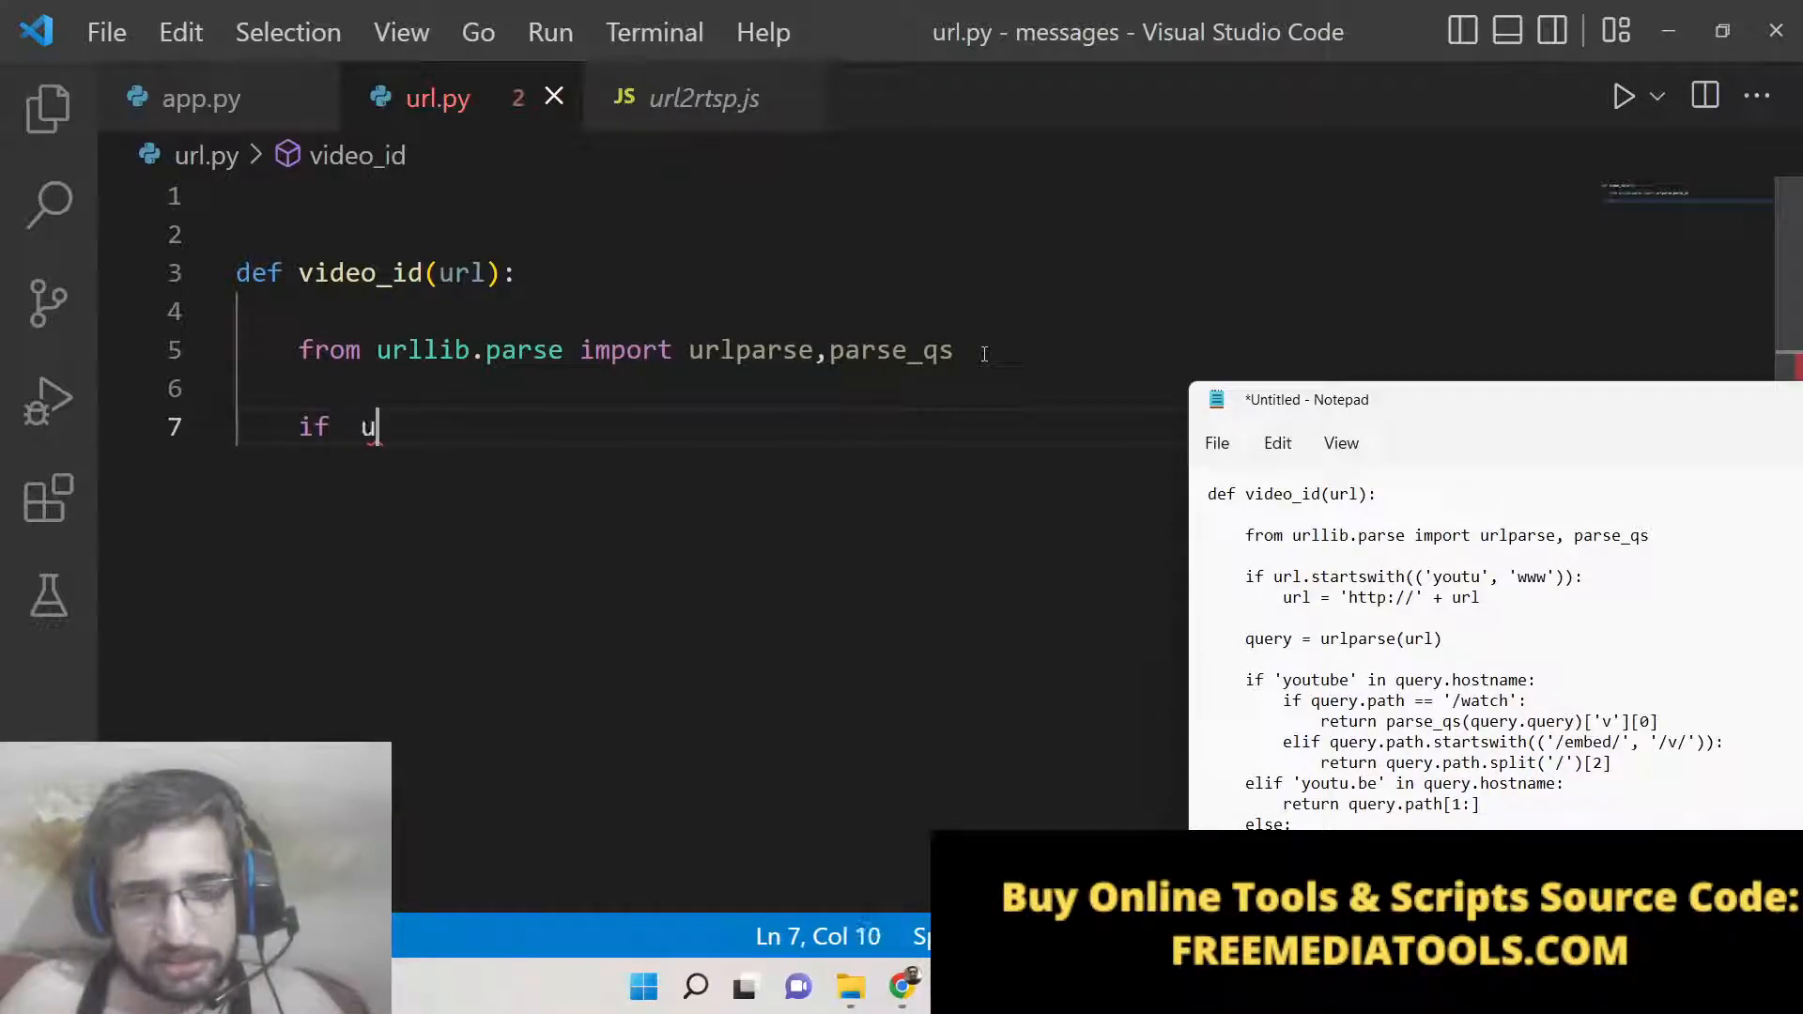
type("l")
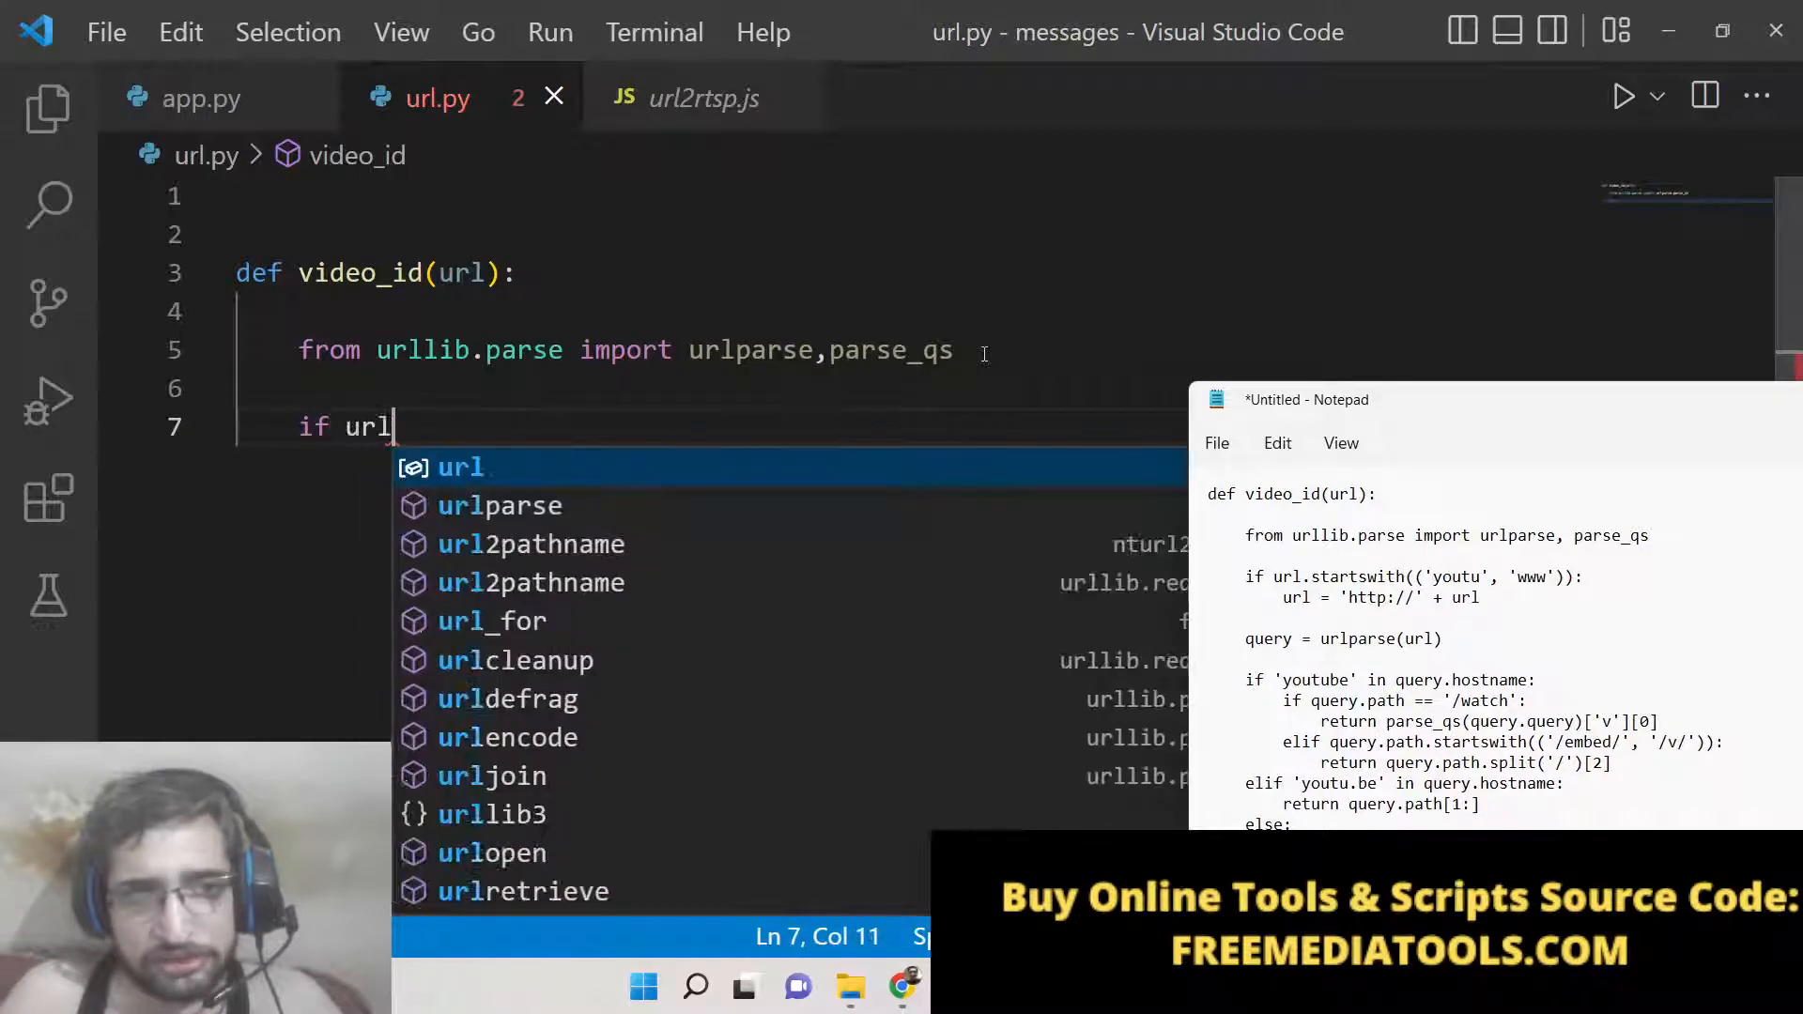
type(".starts")
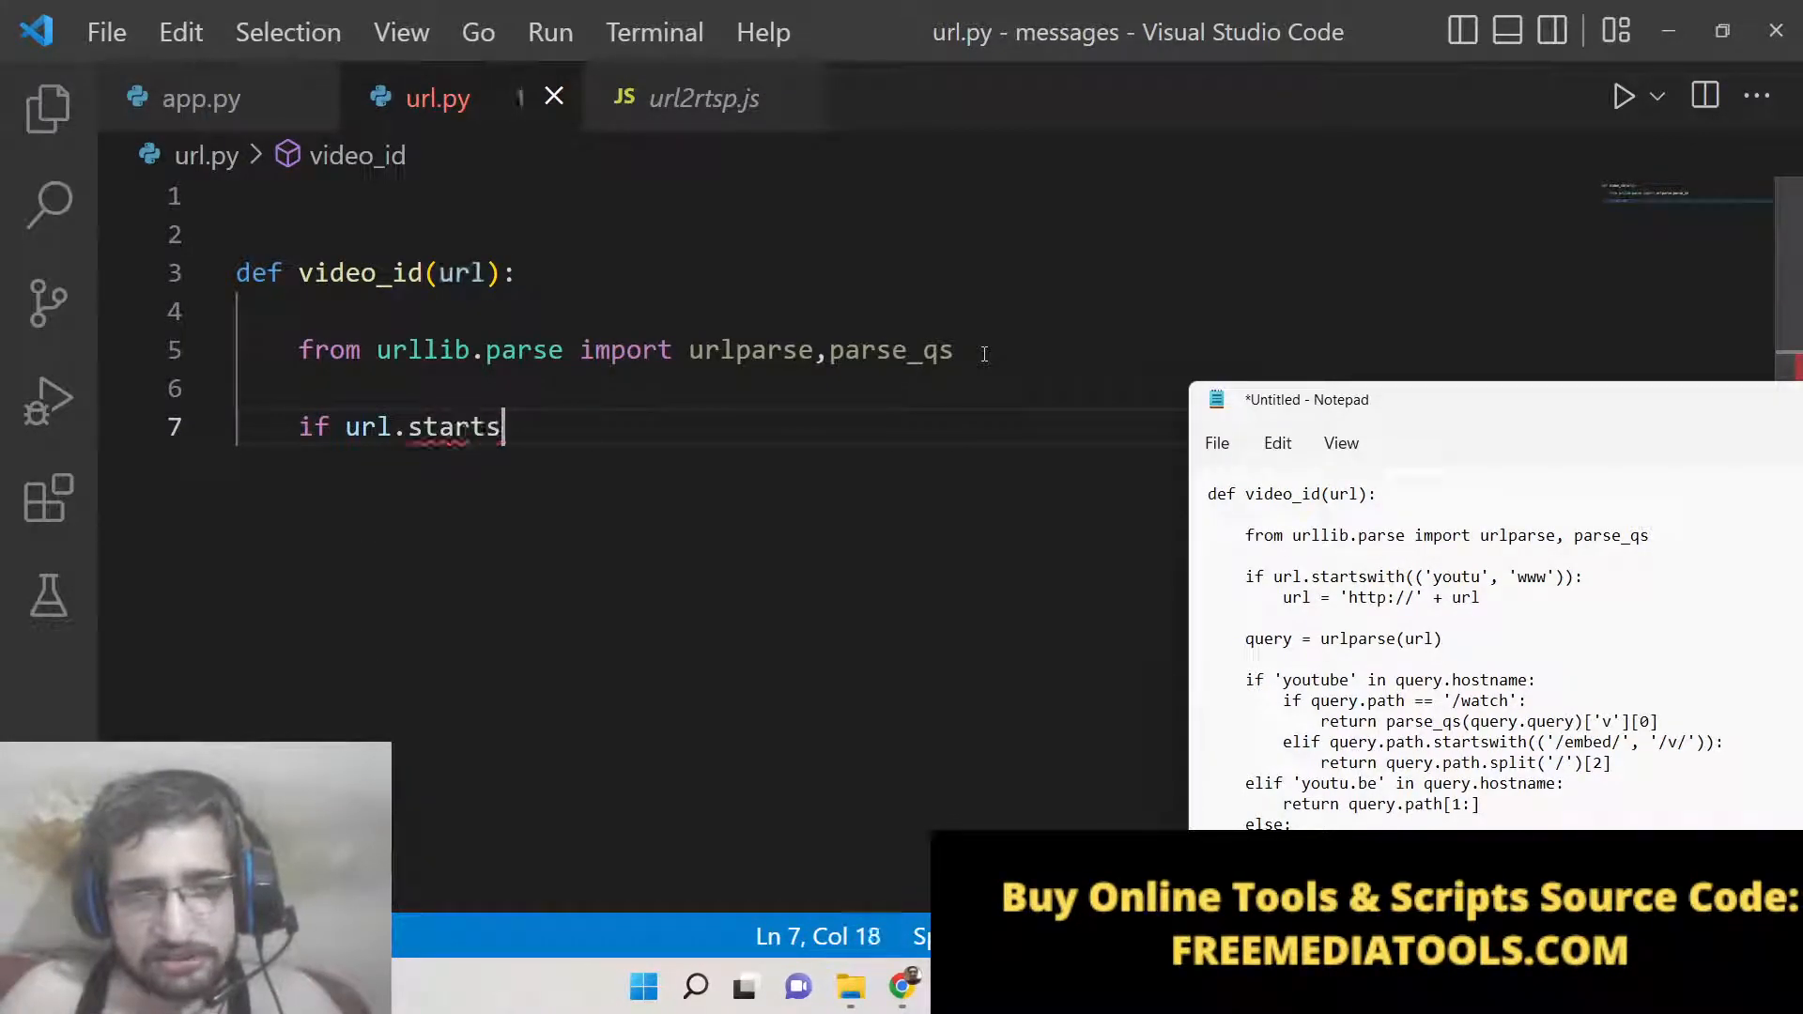
type("with()")
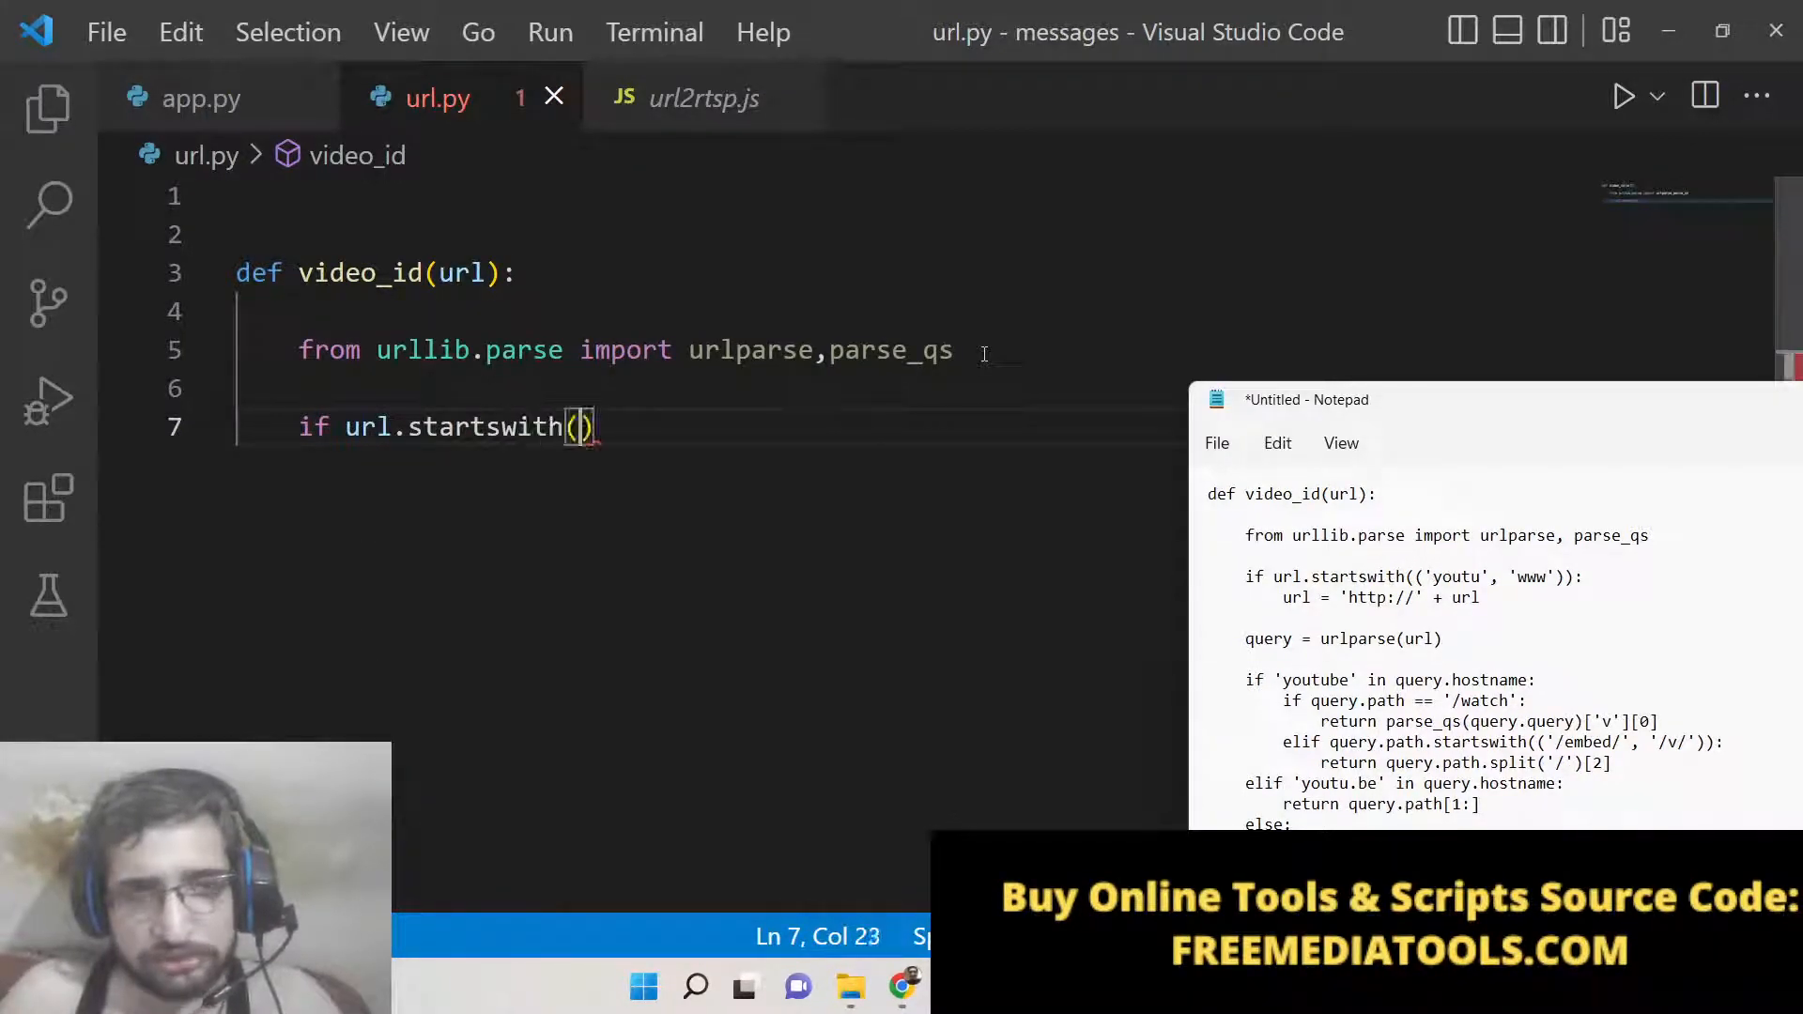
type("'")
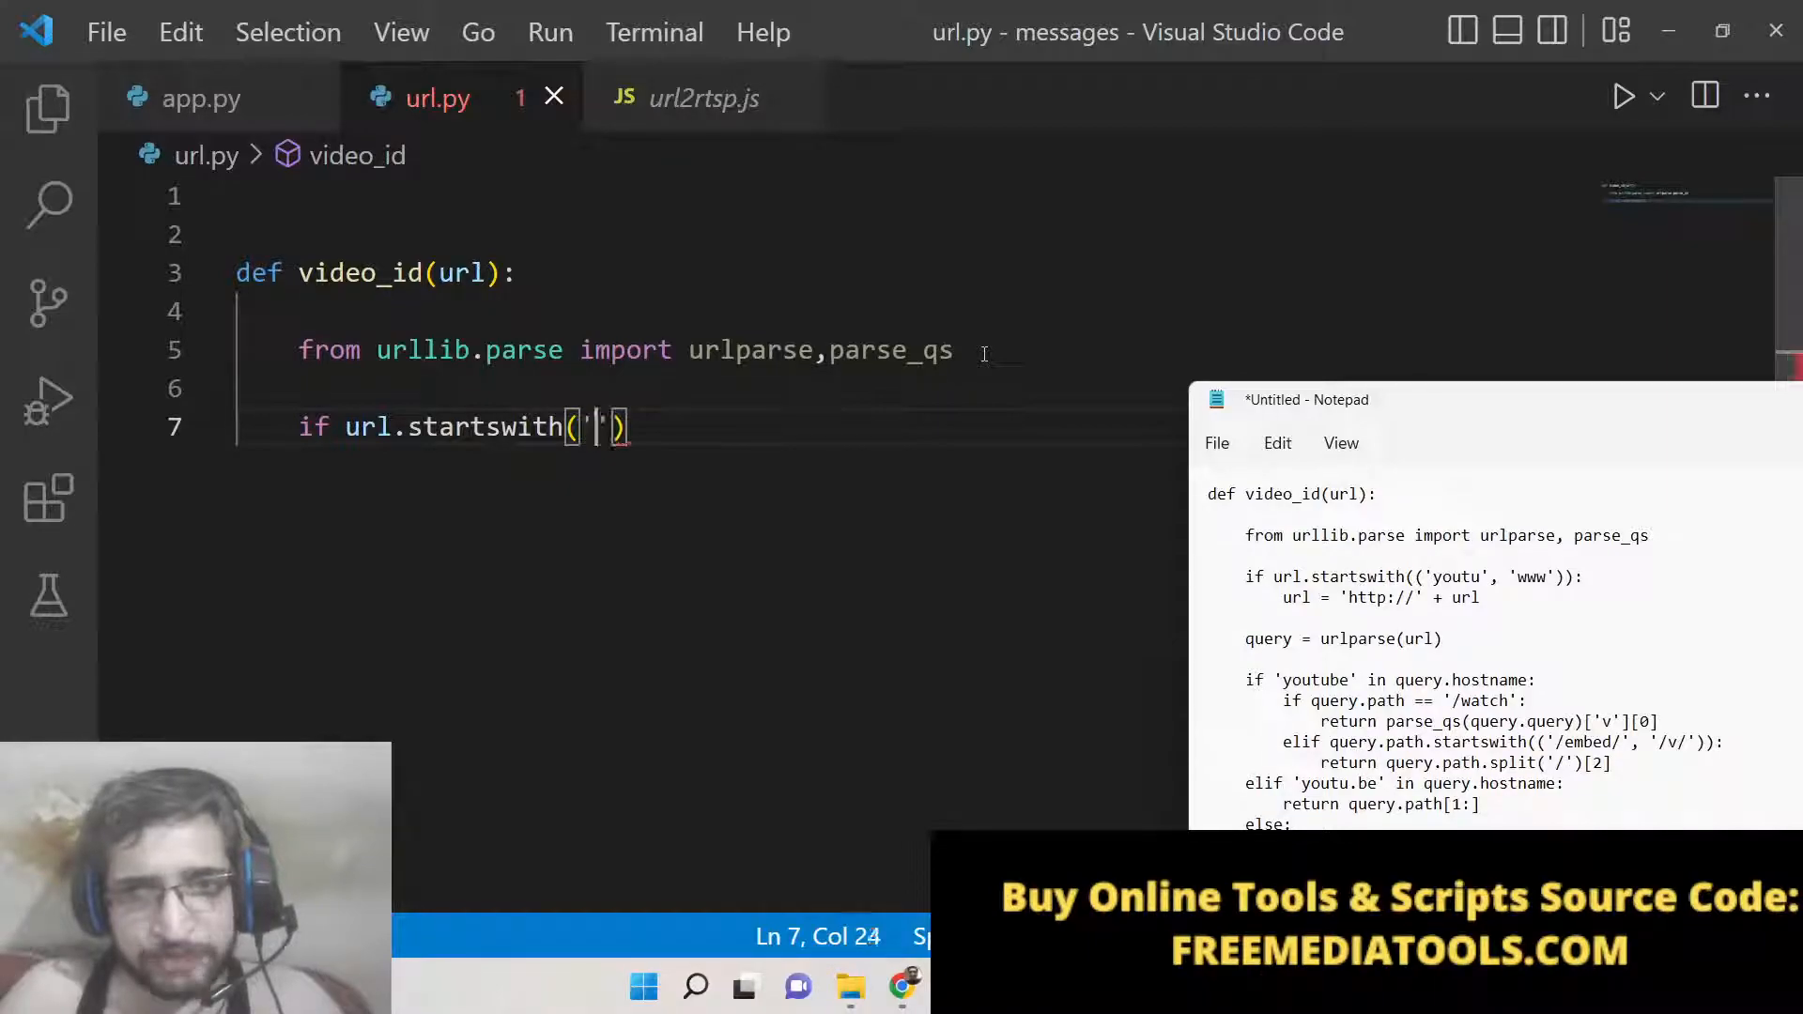
type("youtu")
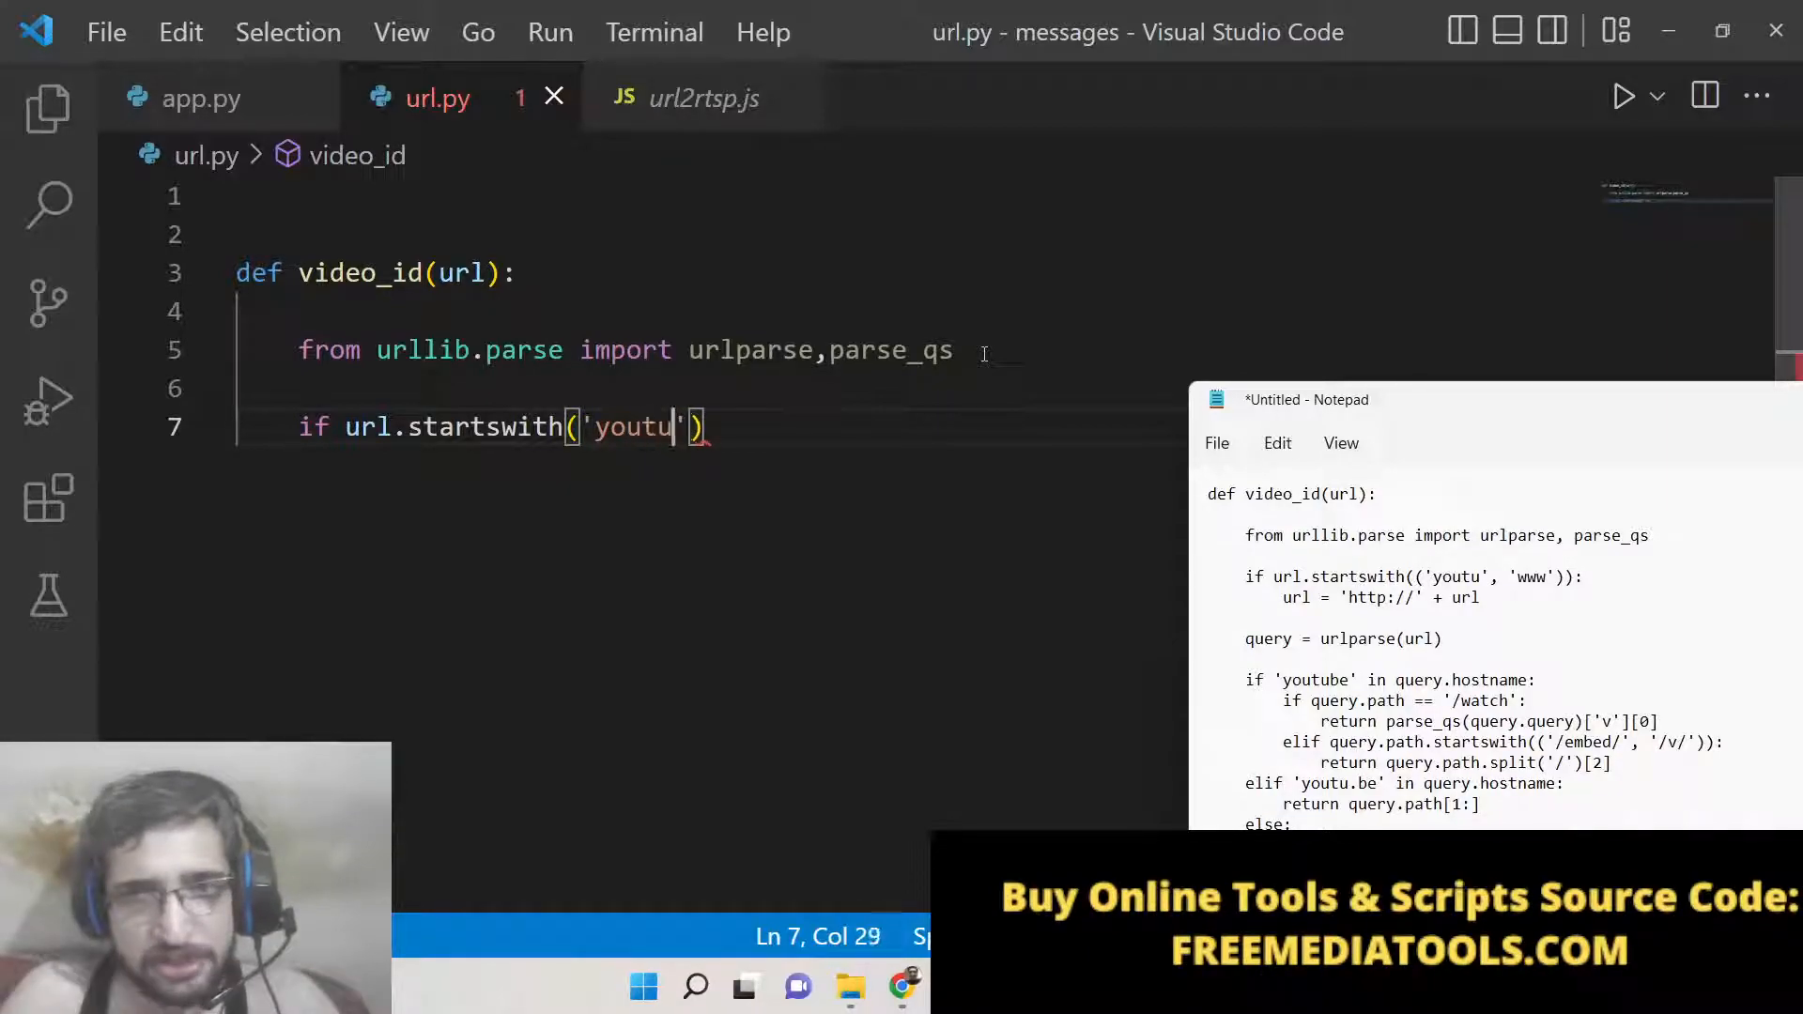
type(",")
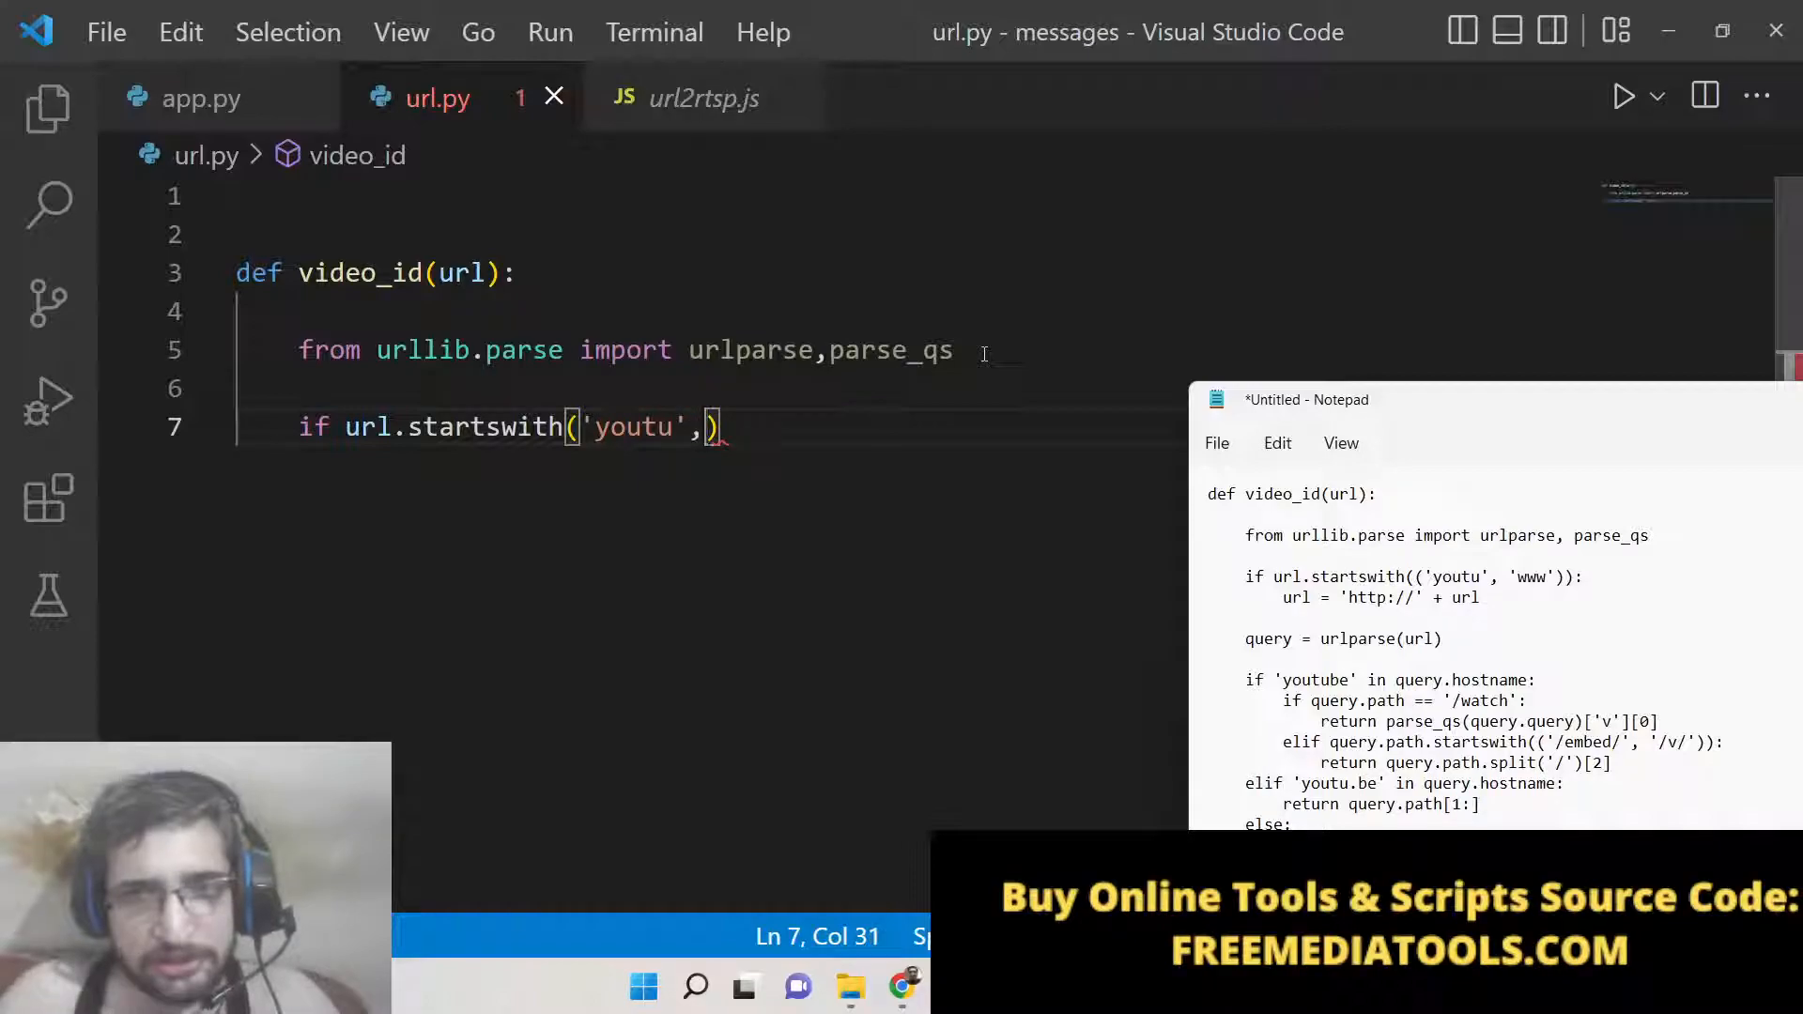
type("'www'")
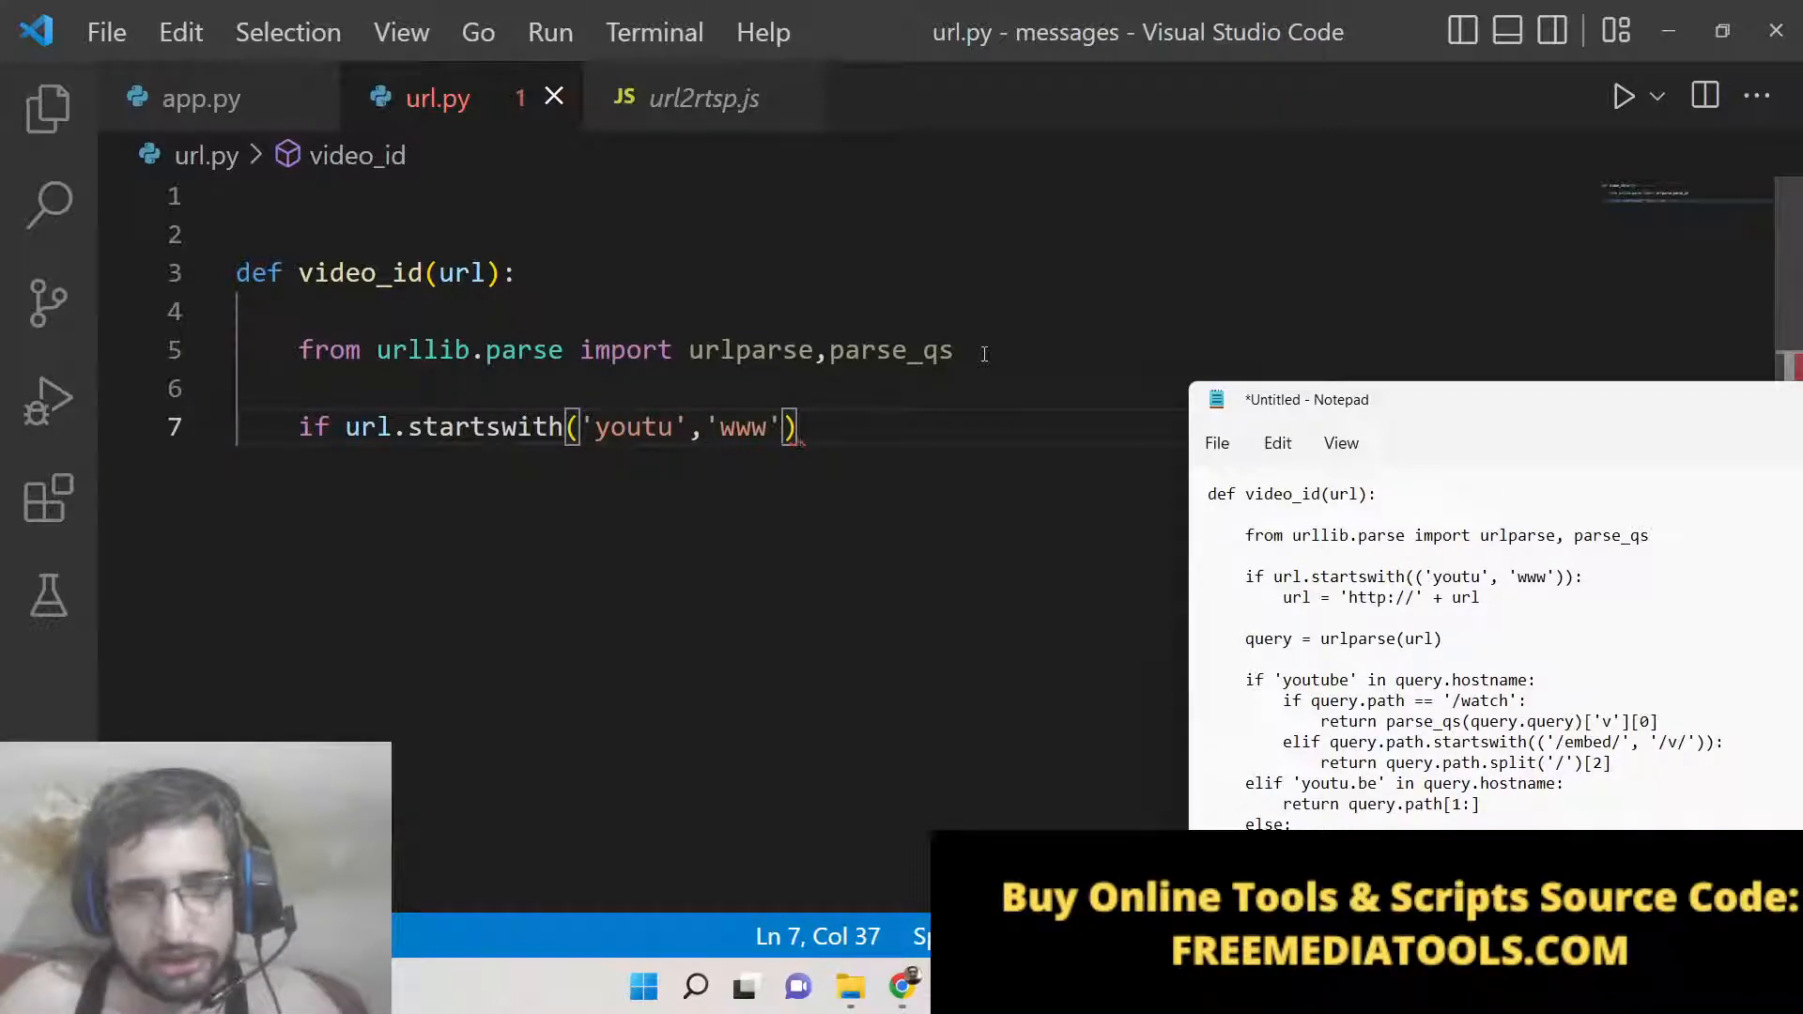
left_click(586, 426)
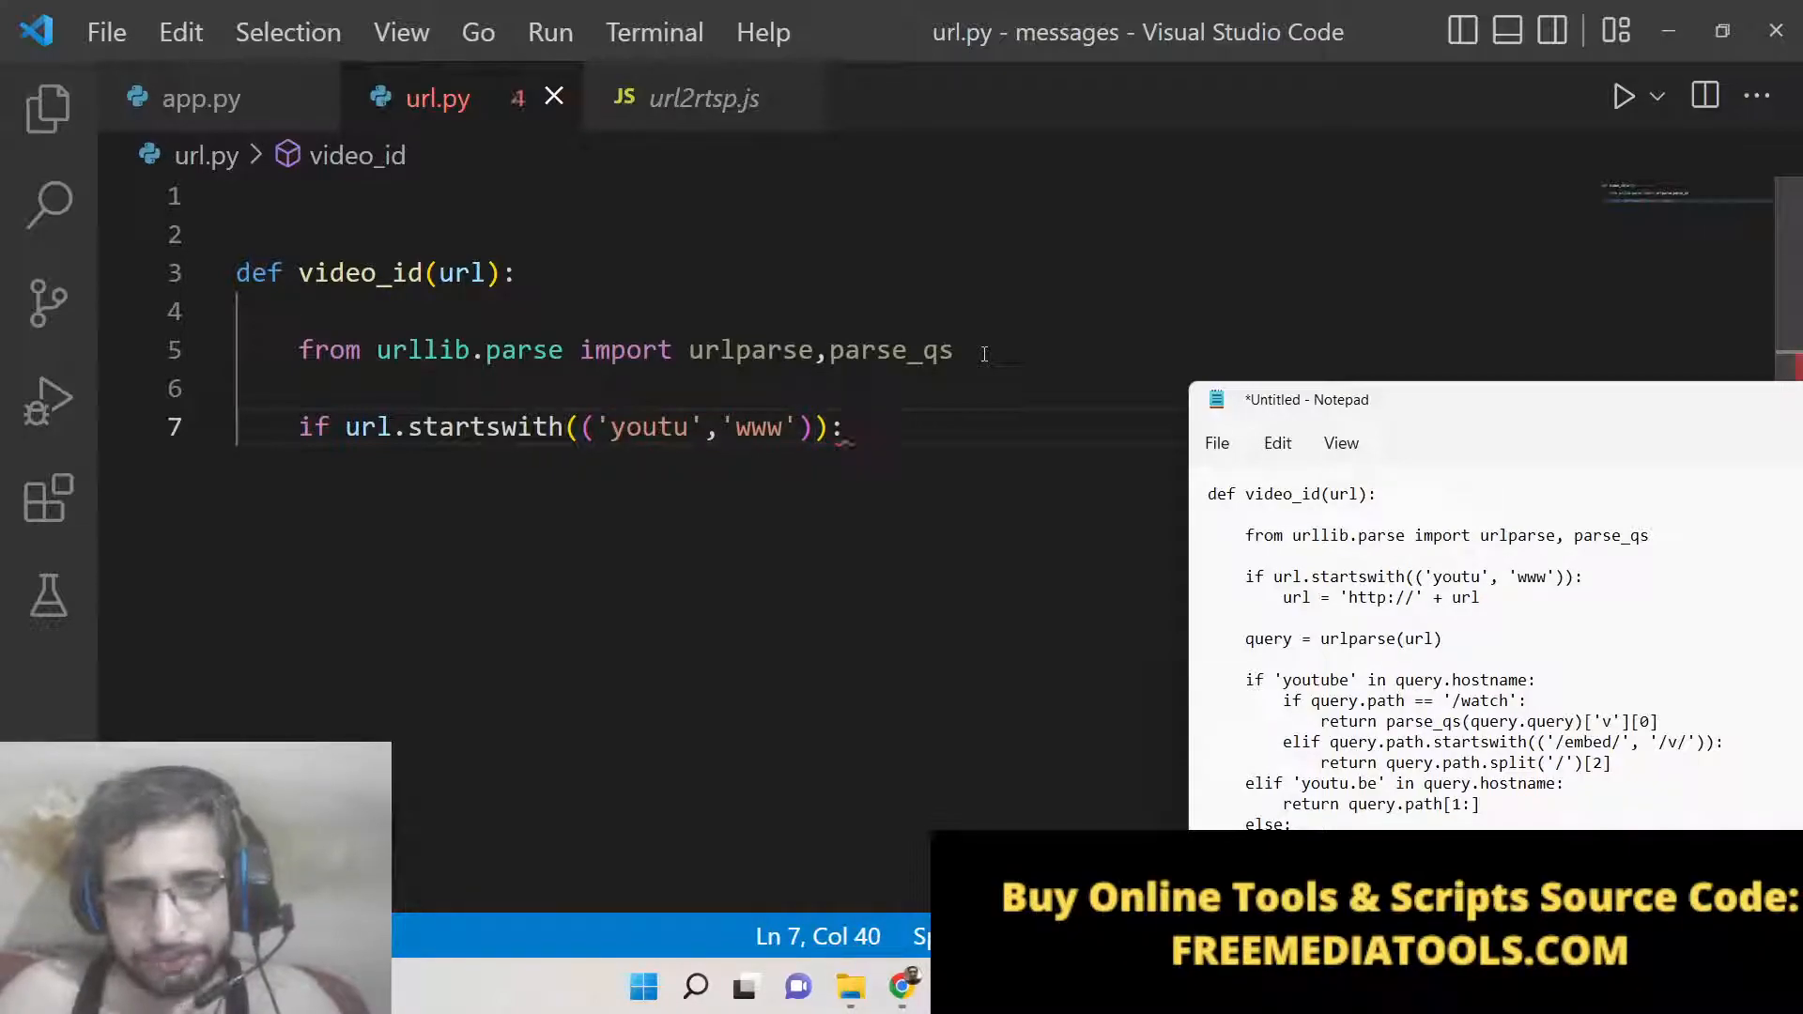
type("url = \"ht")
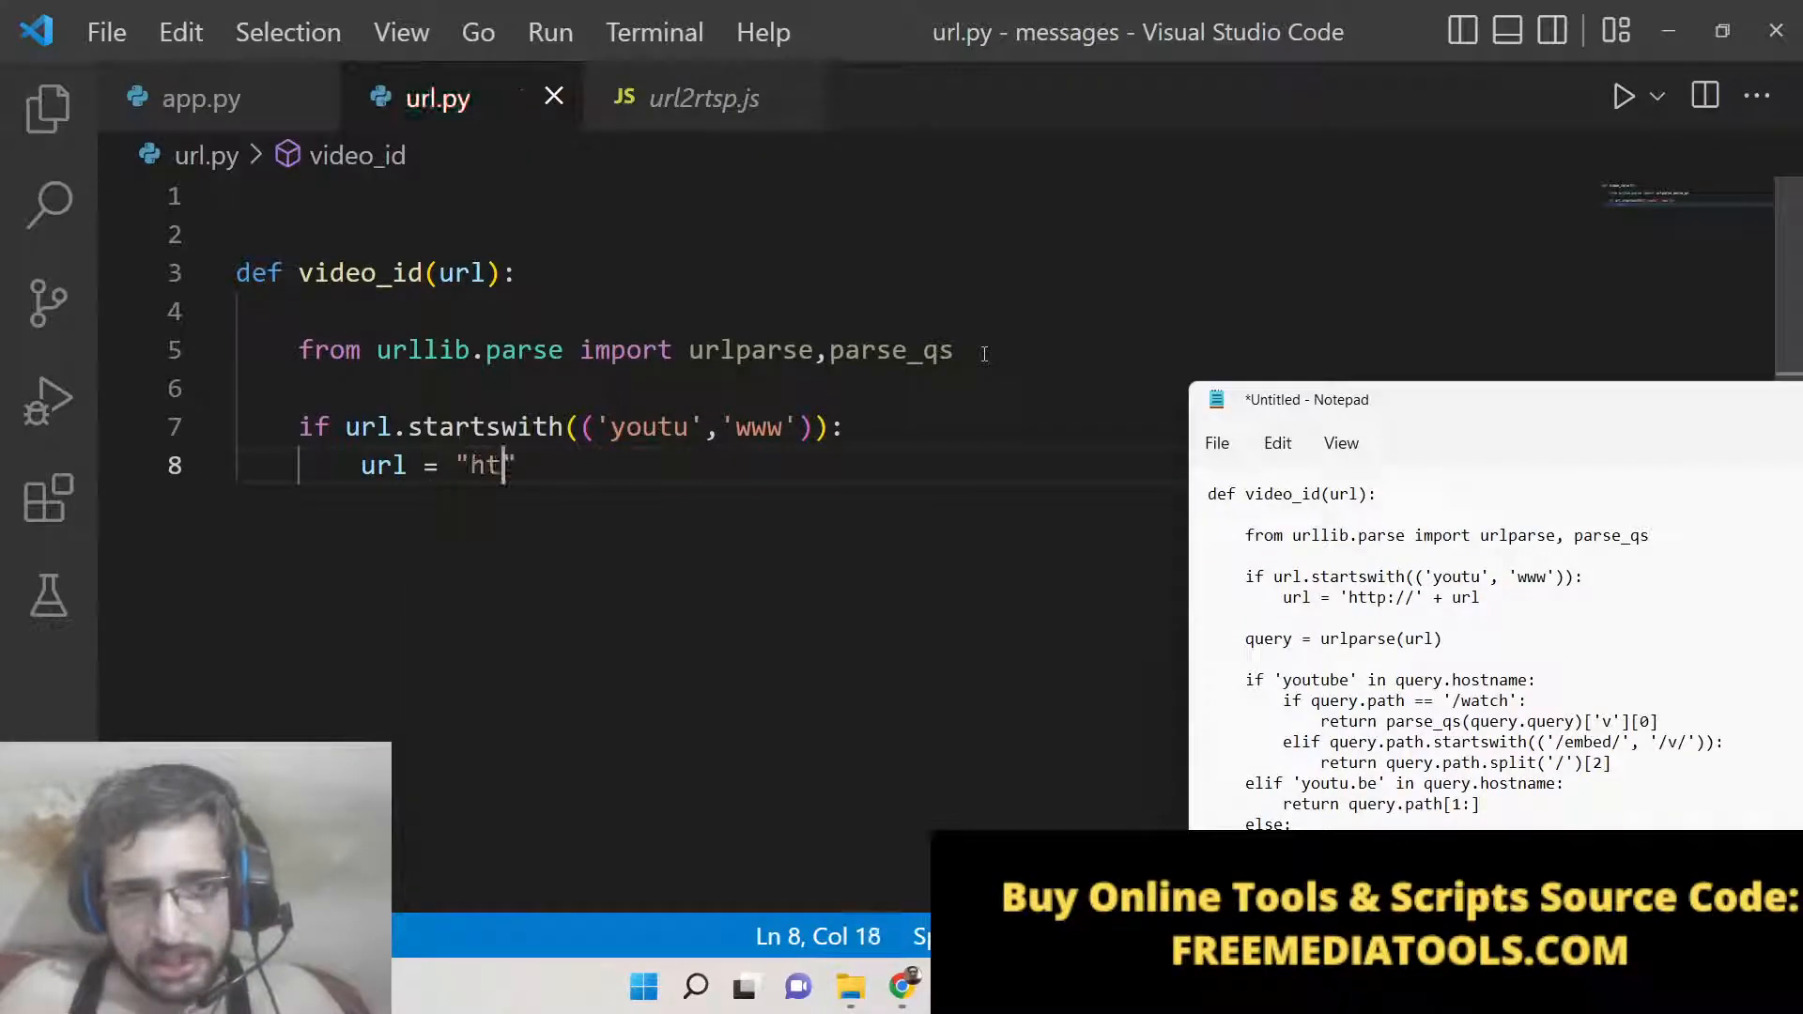
type("tp://")
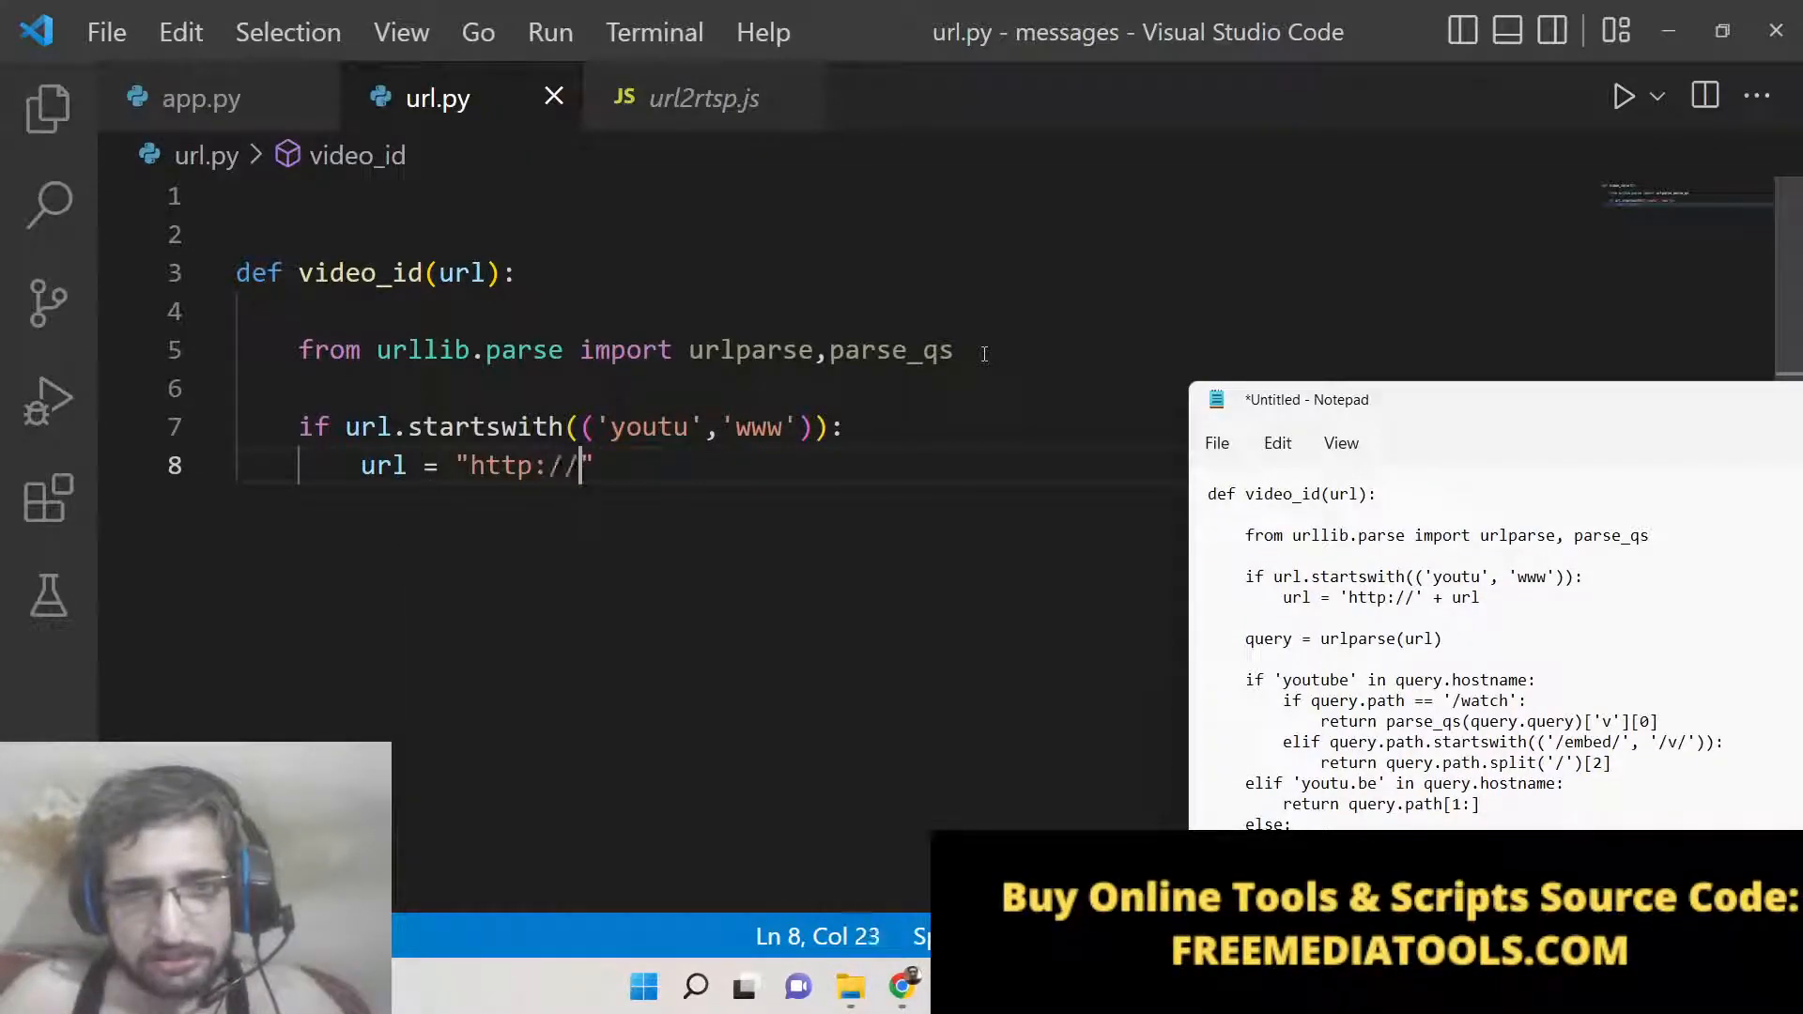
type("+")
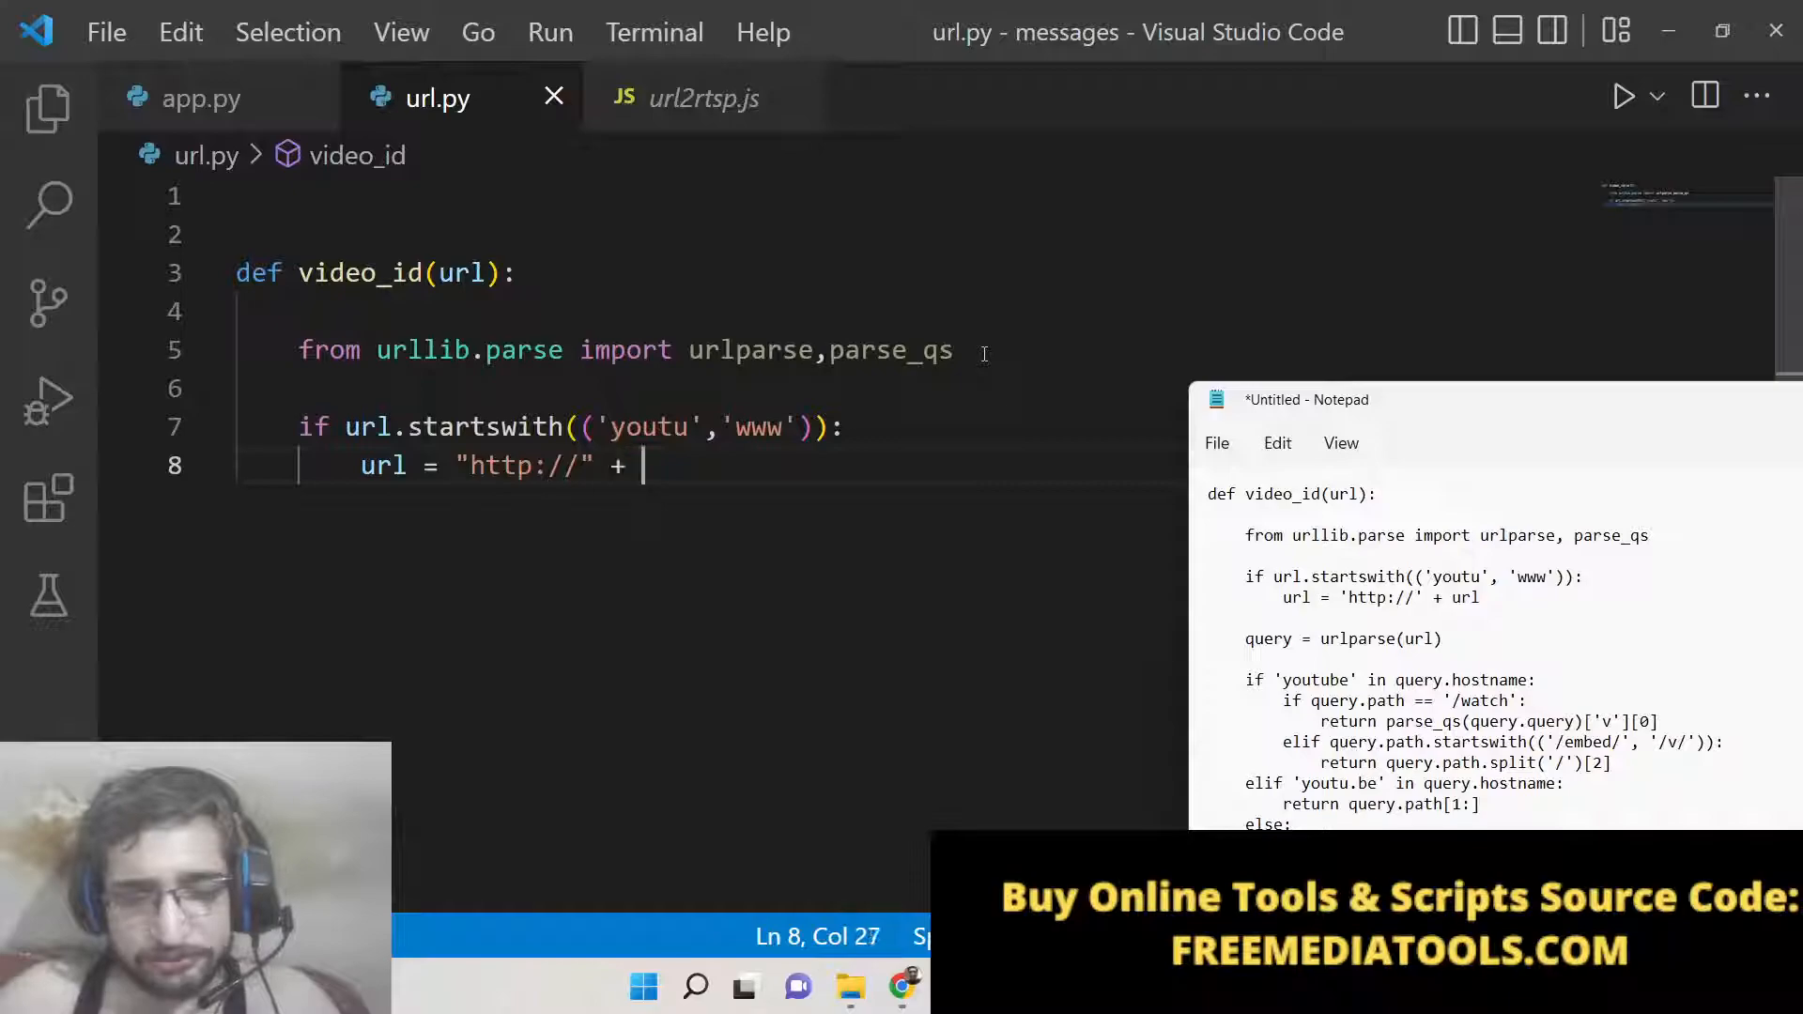
type("url")
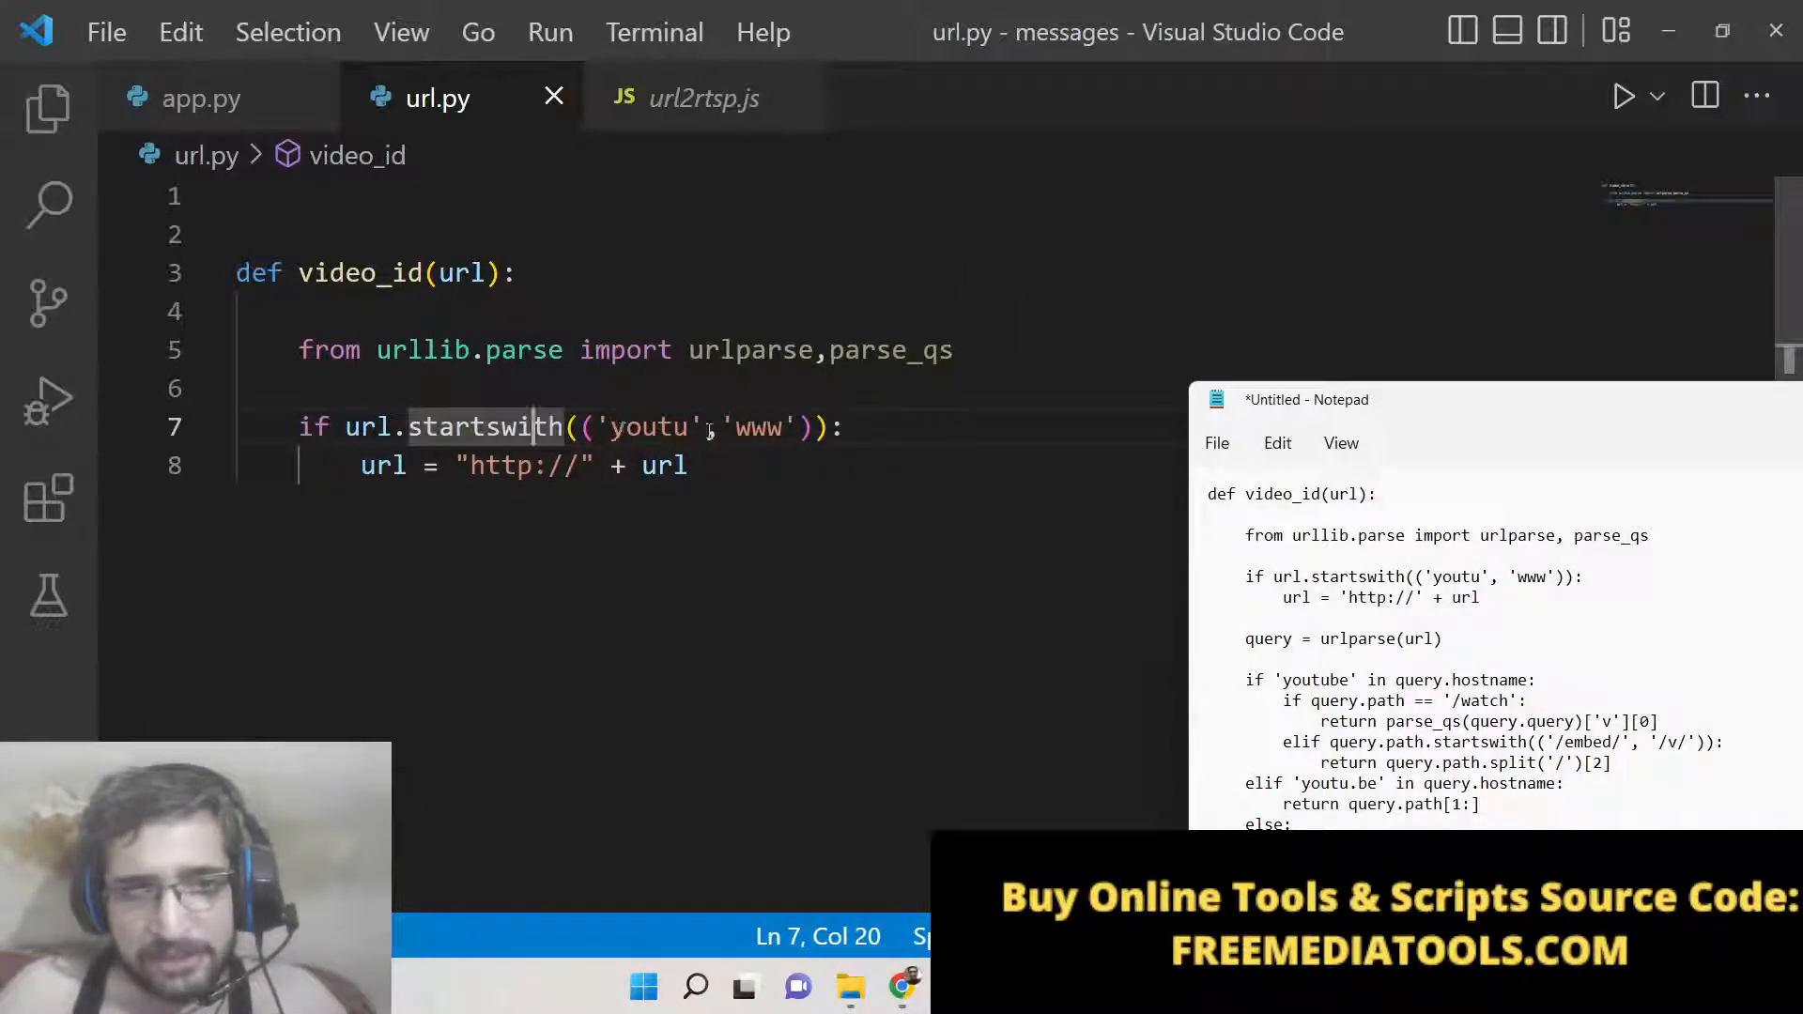
left_click(239, 196)
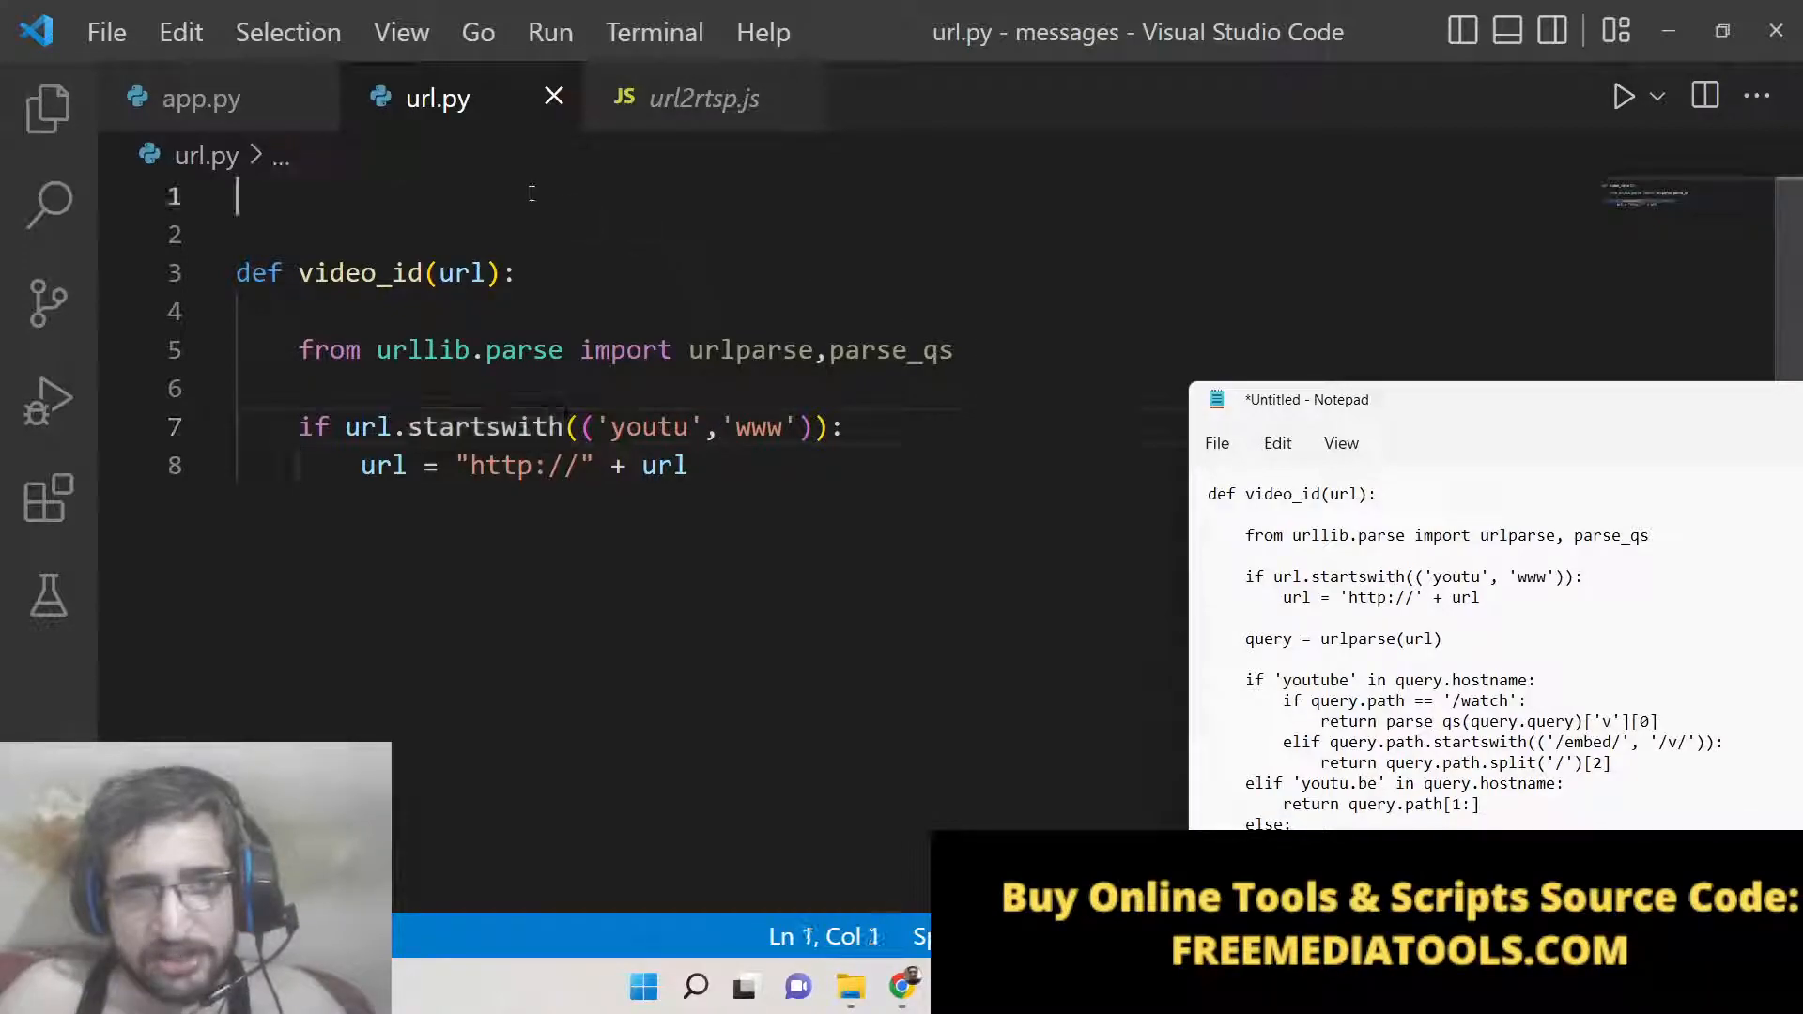
type("youtube.")
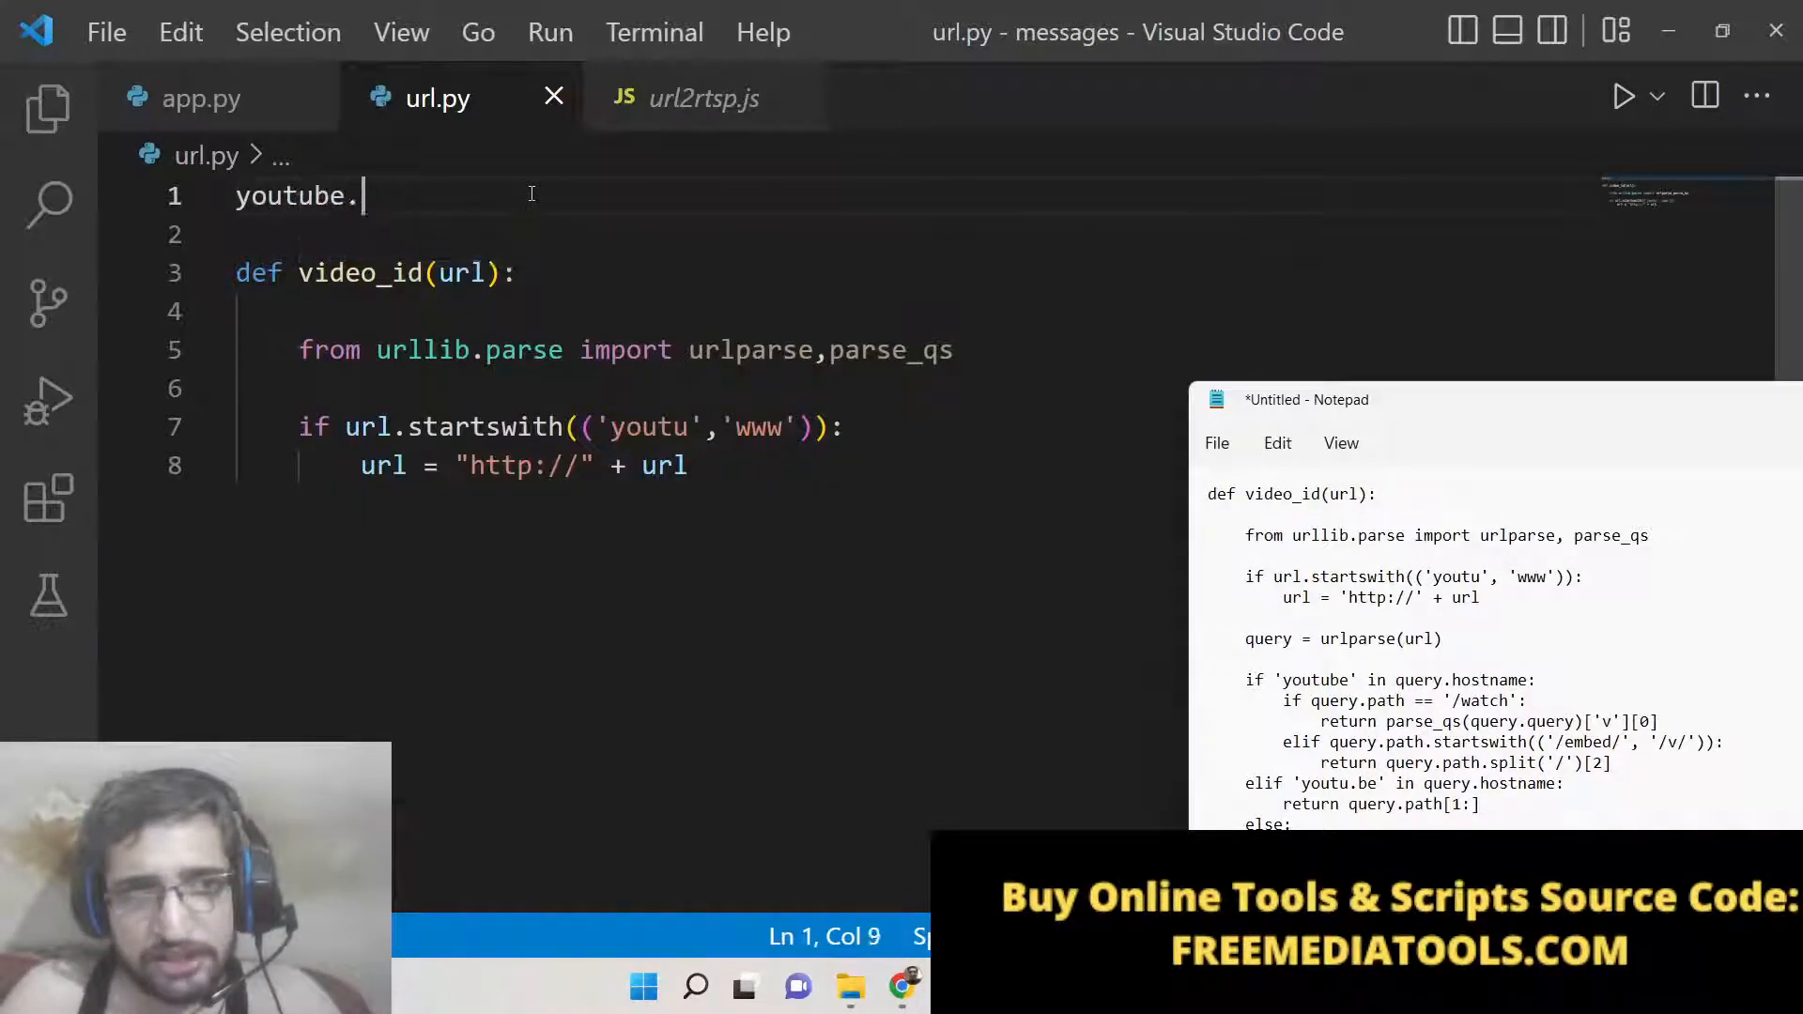
type("com/")
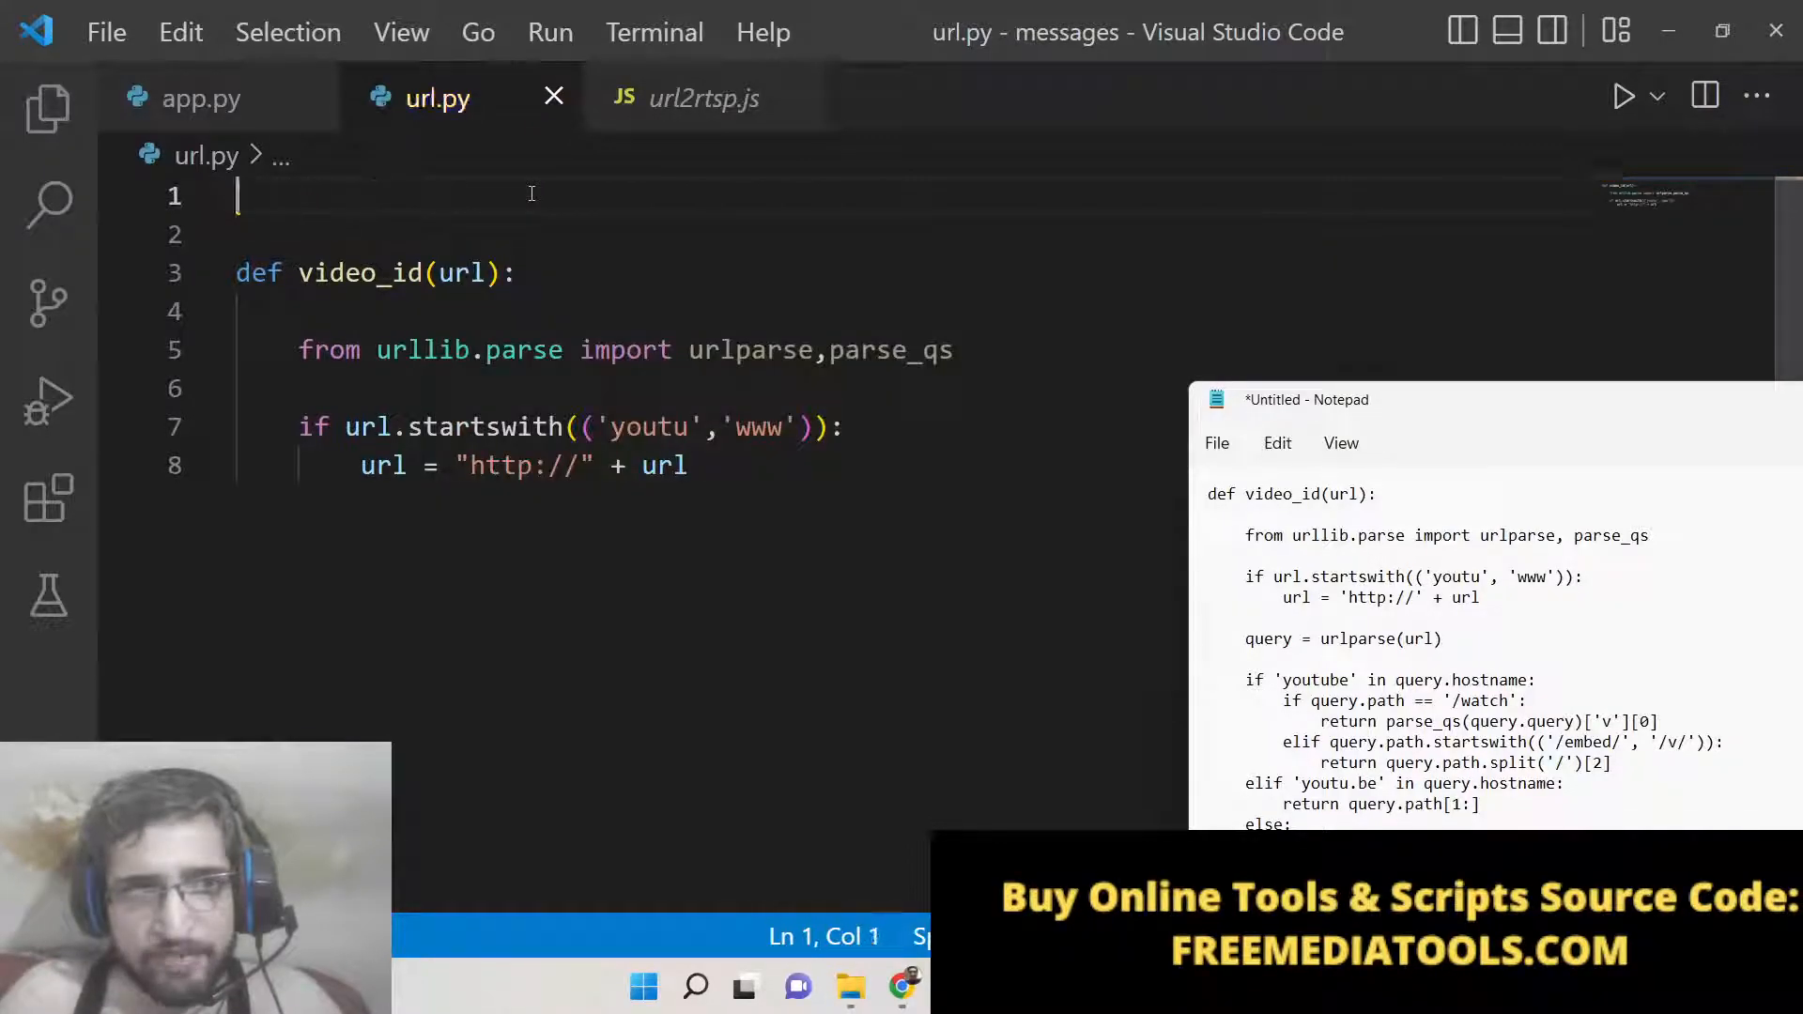
type("www.")
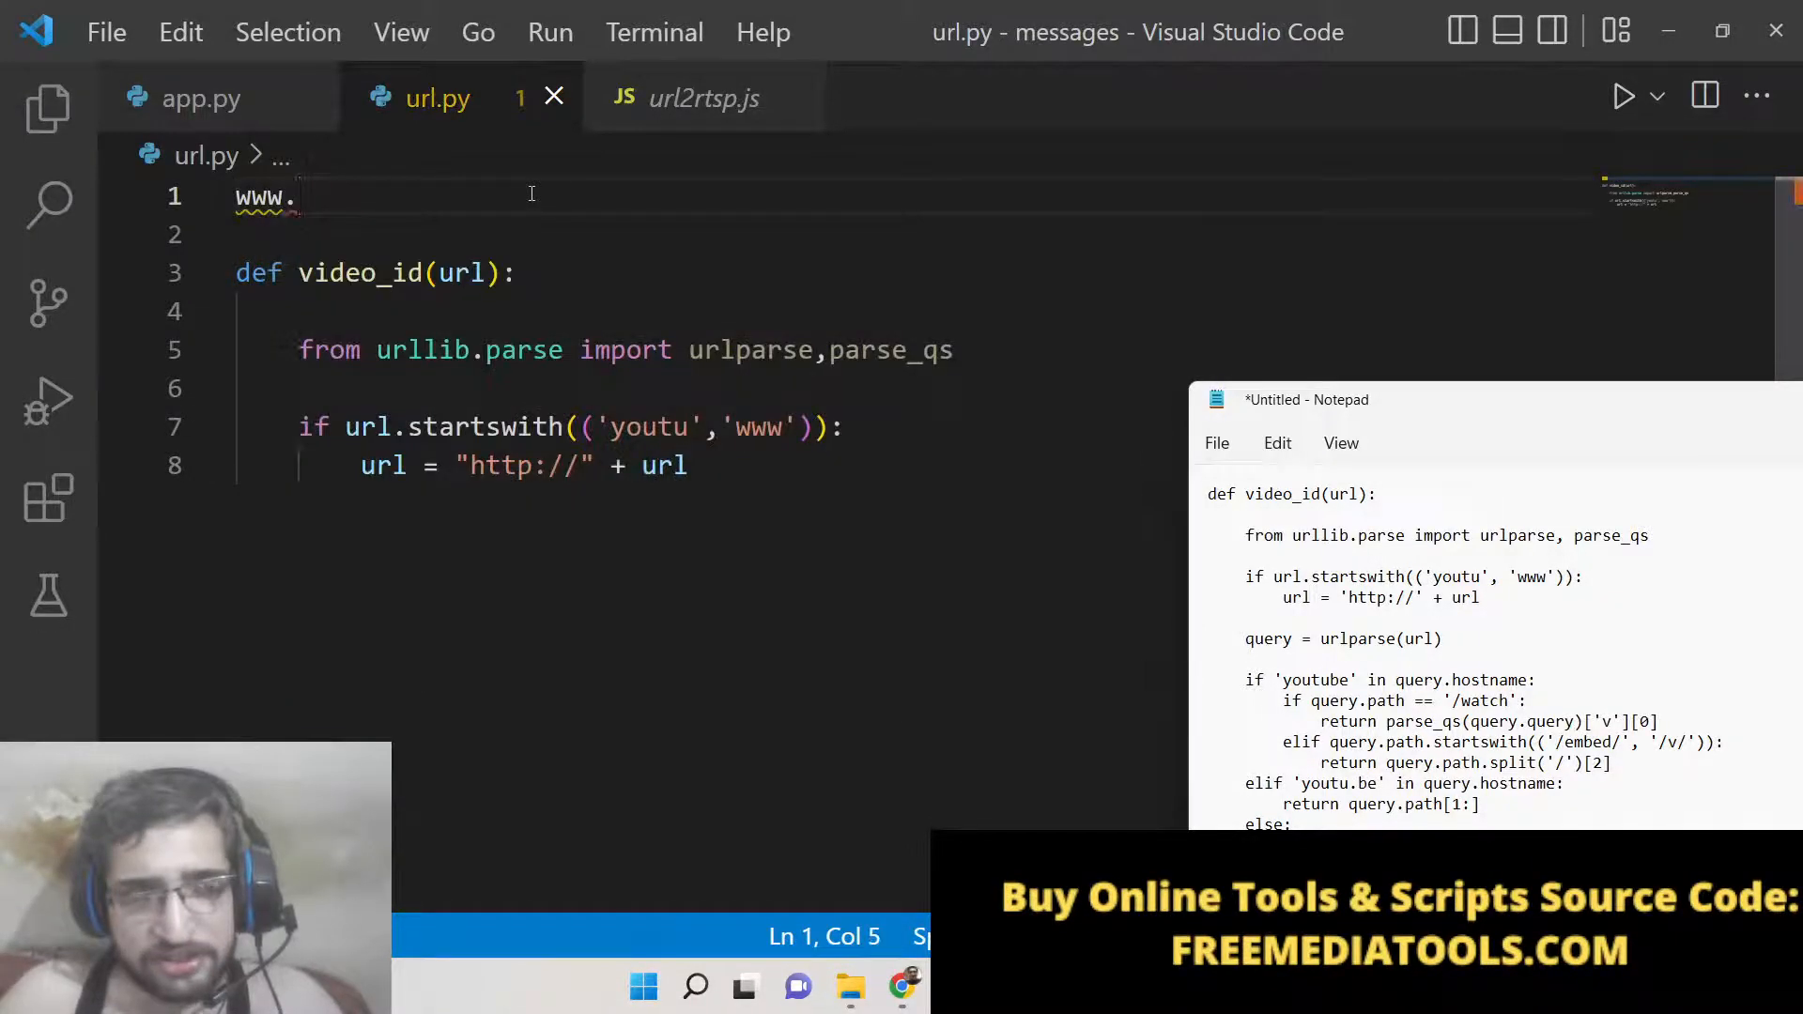
type("youtube.co")
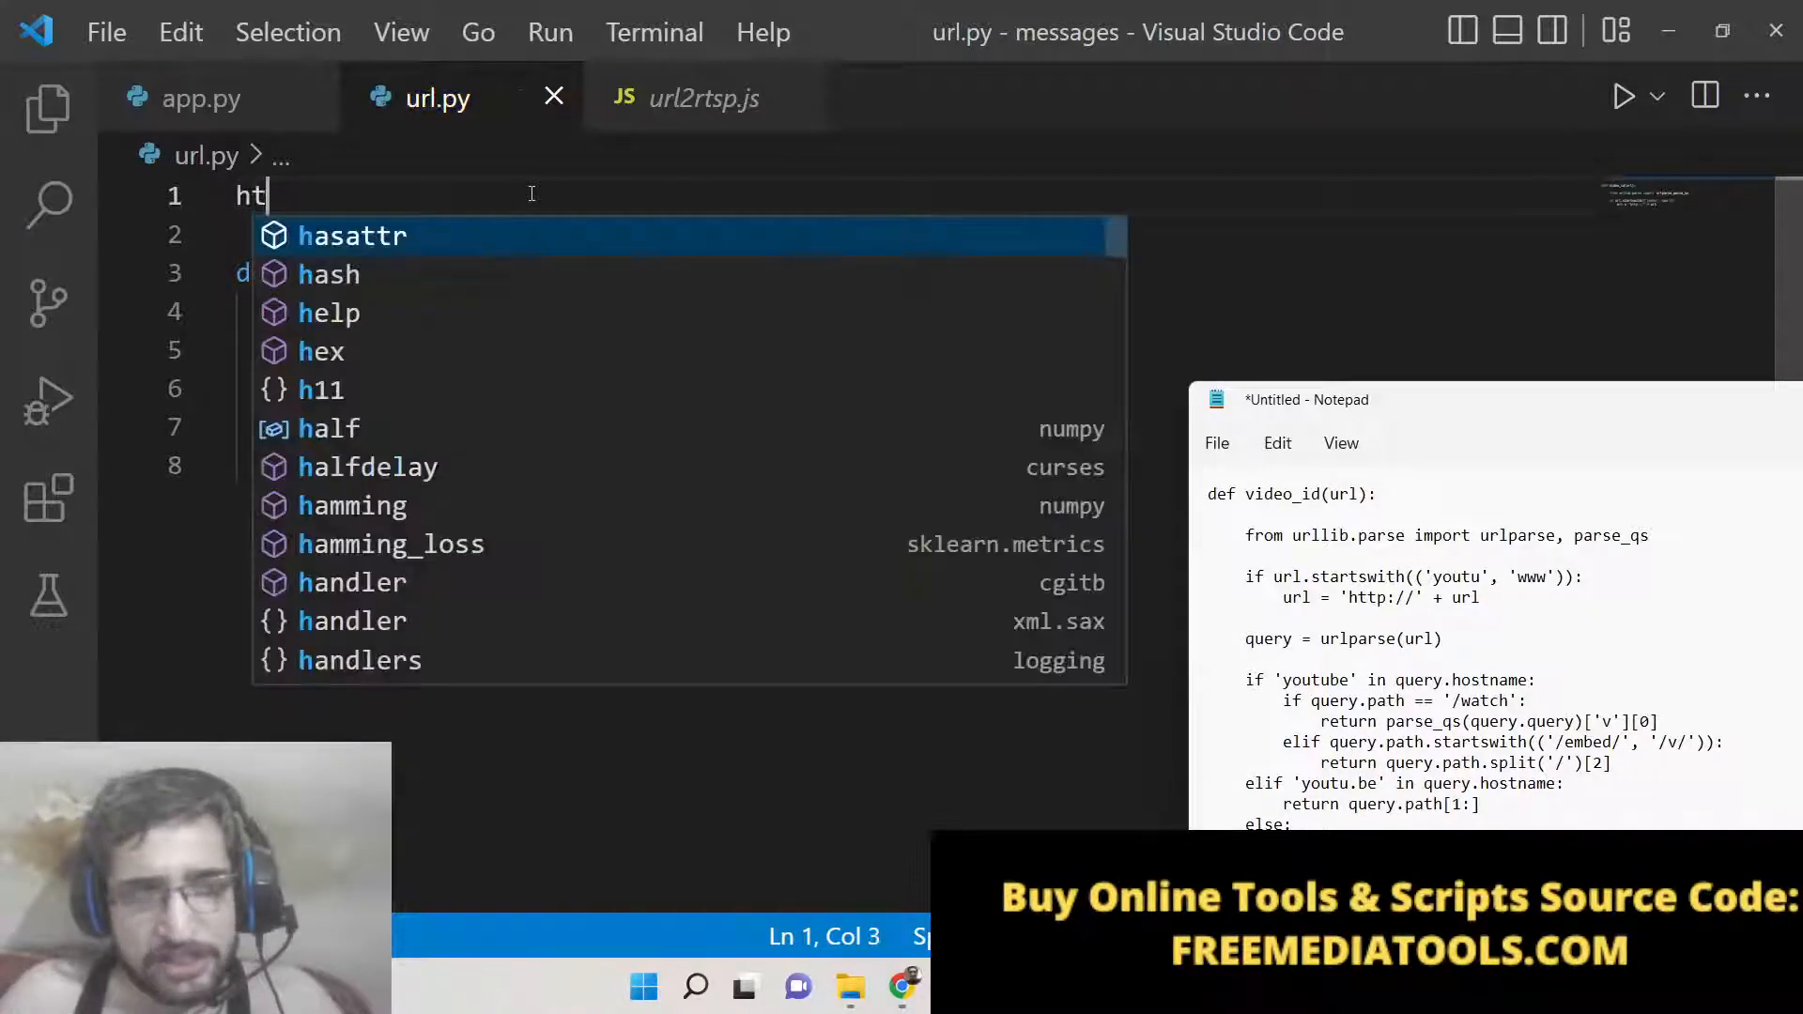
type("tp:")
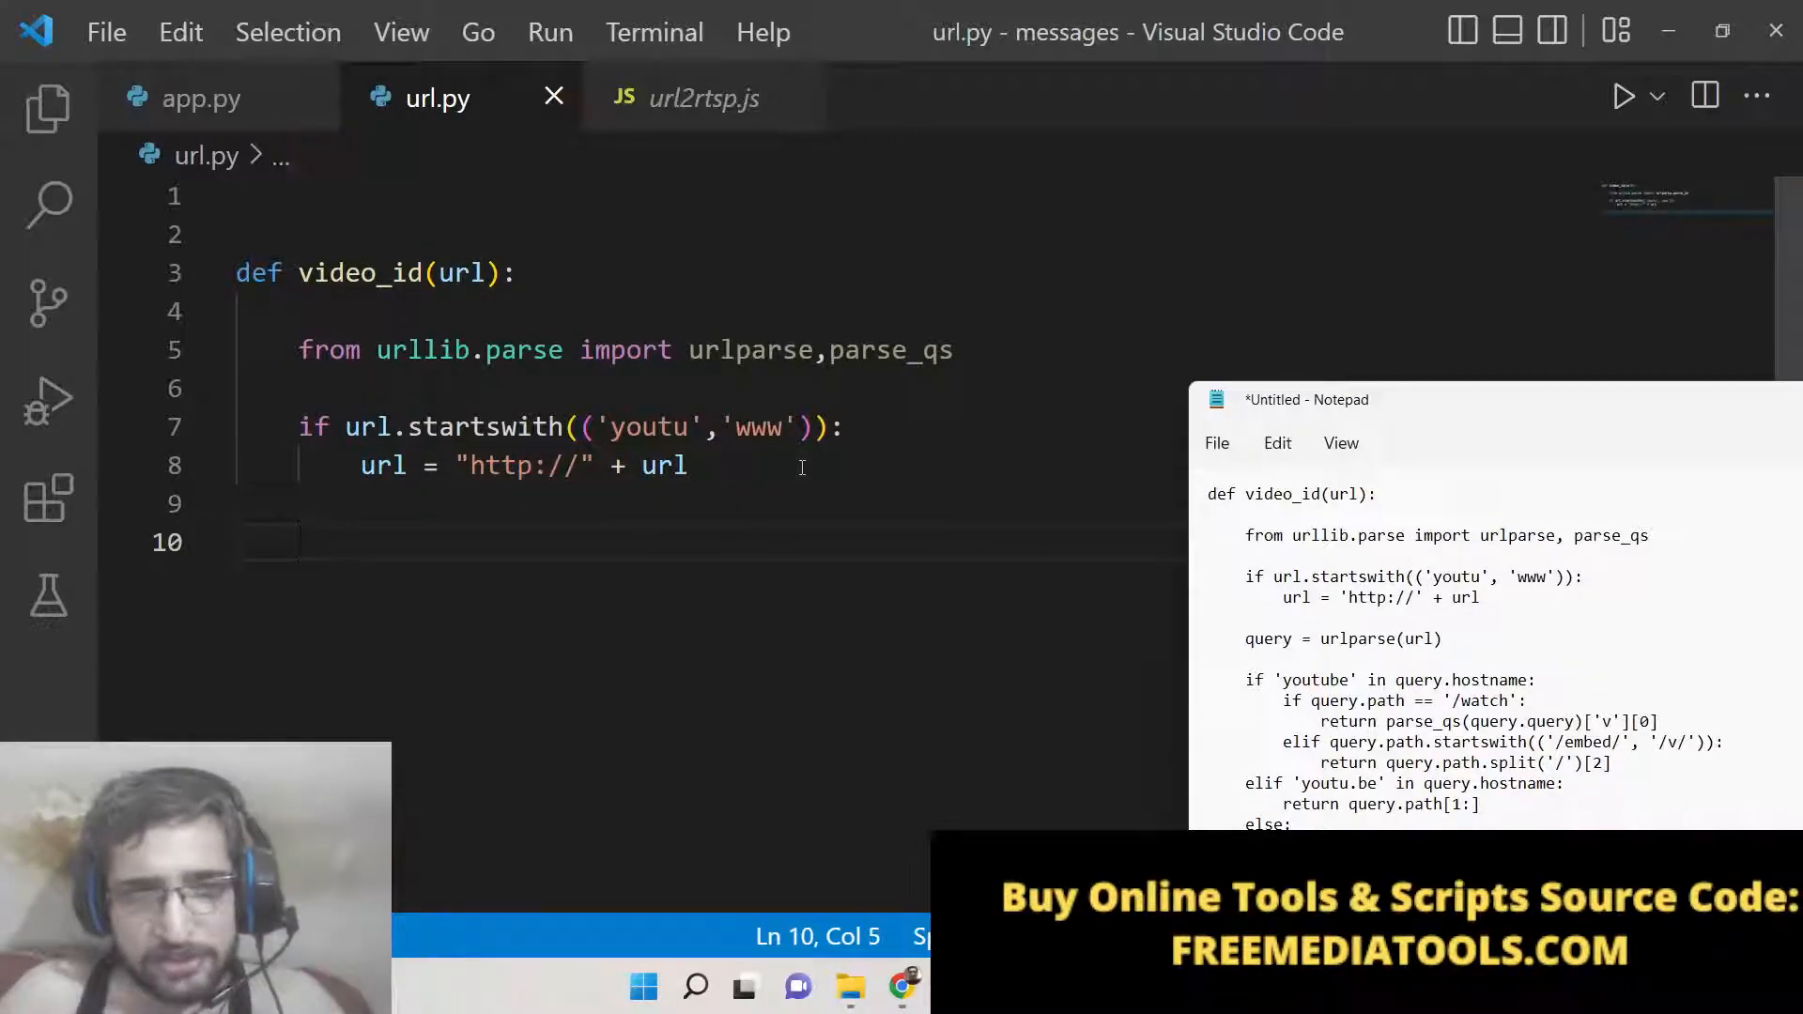
Add query = urlparse(url) to parse the URL
type("query =")
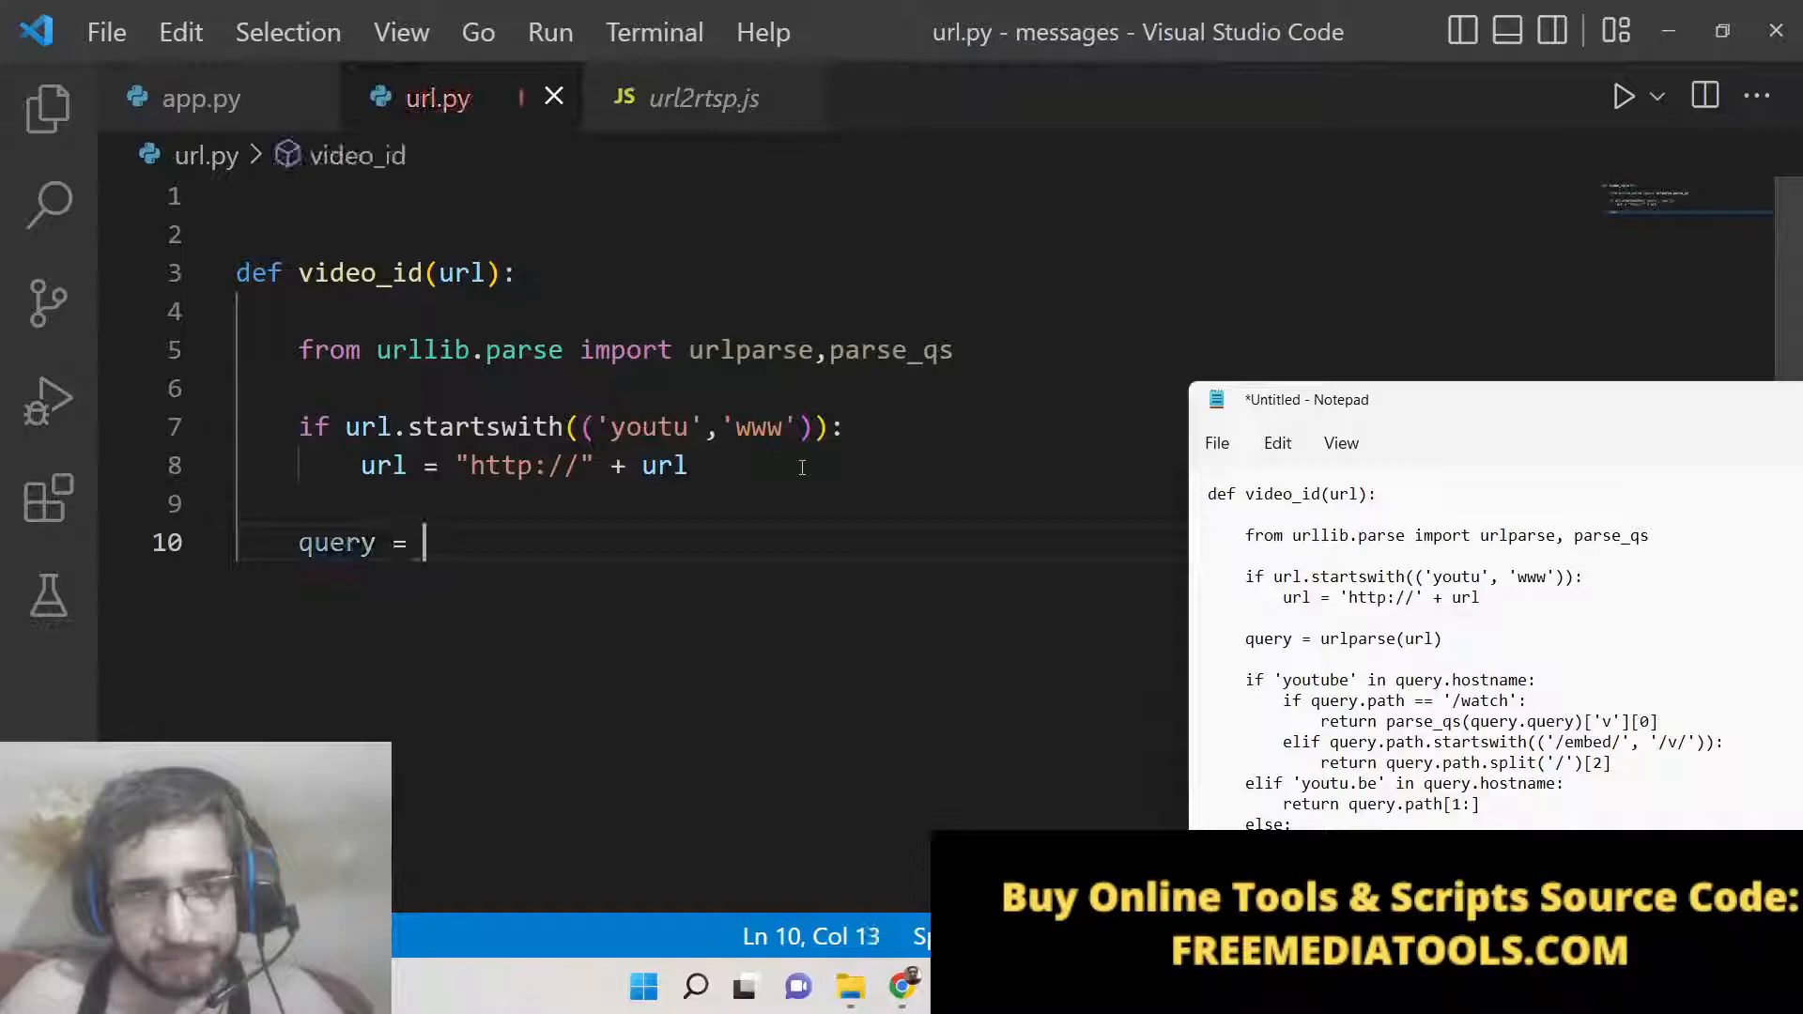
type("urlparse(")
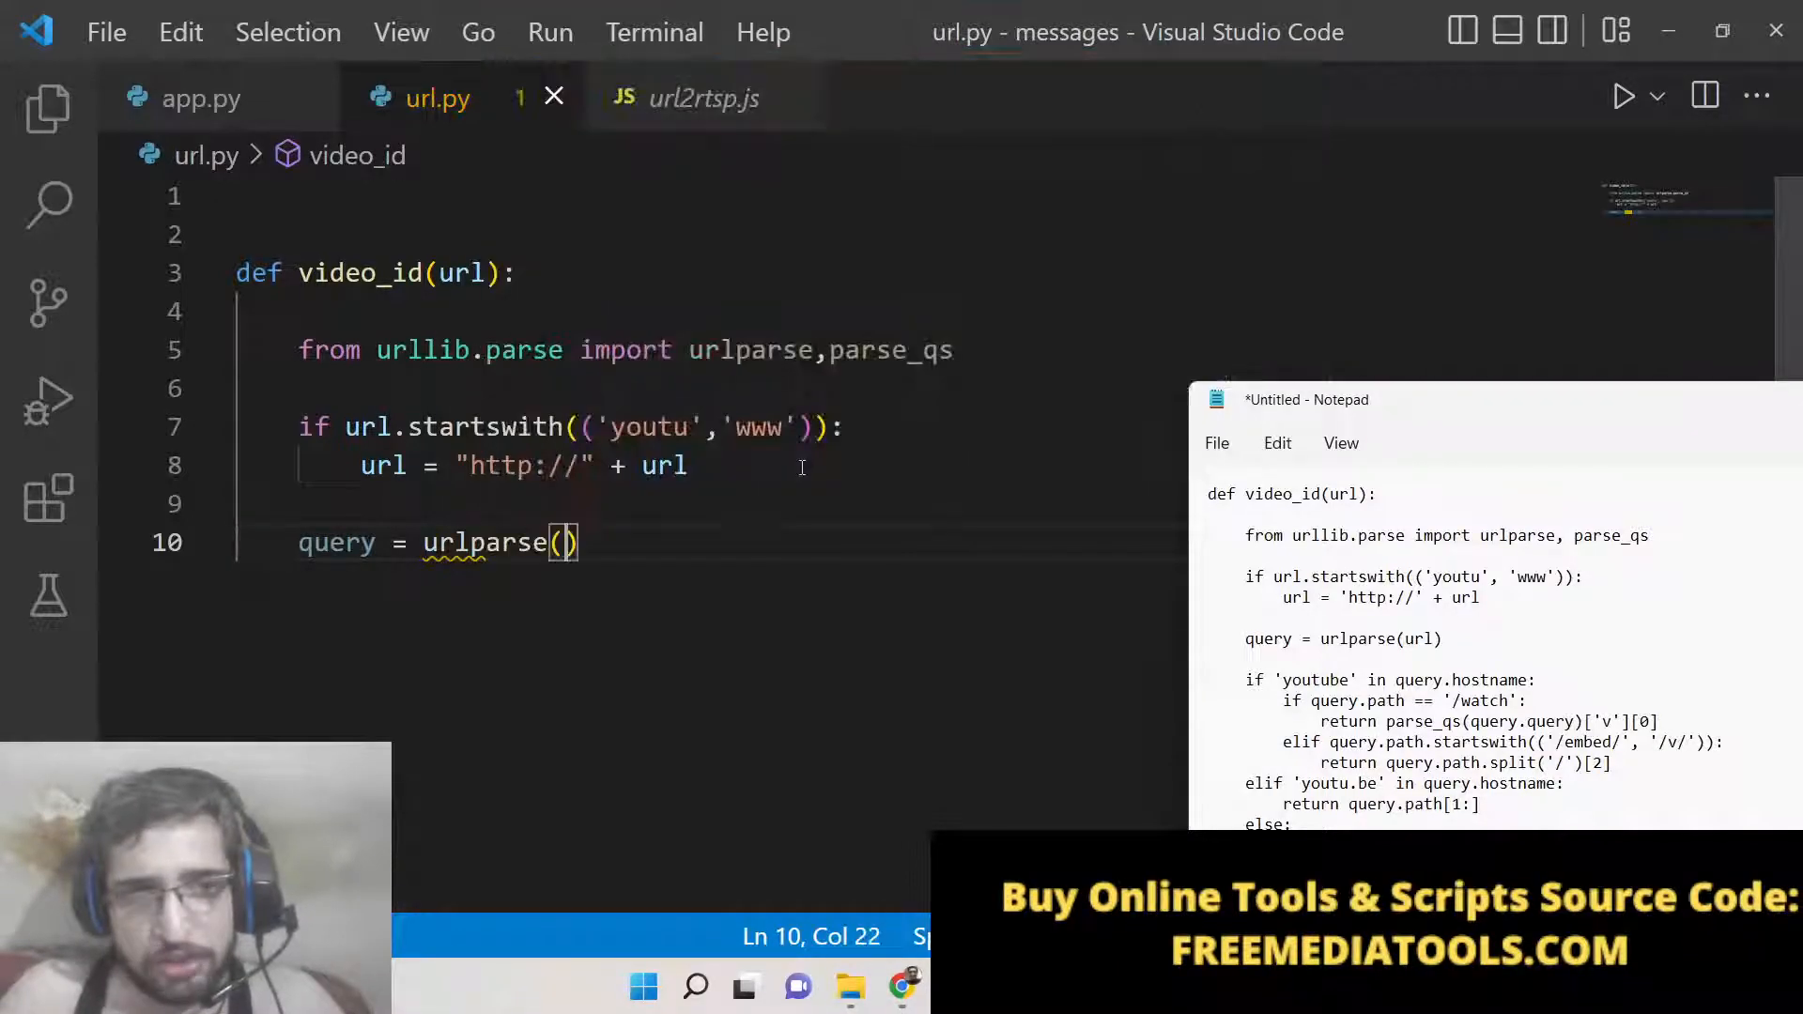
type("url")
type("if")
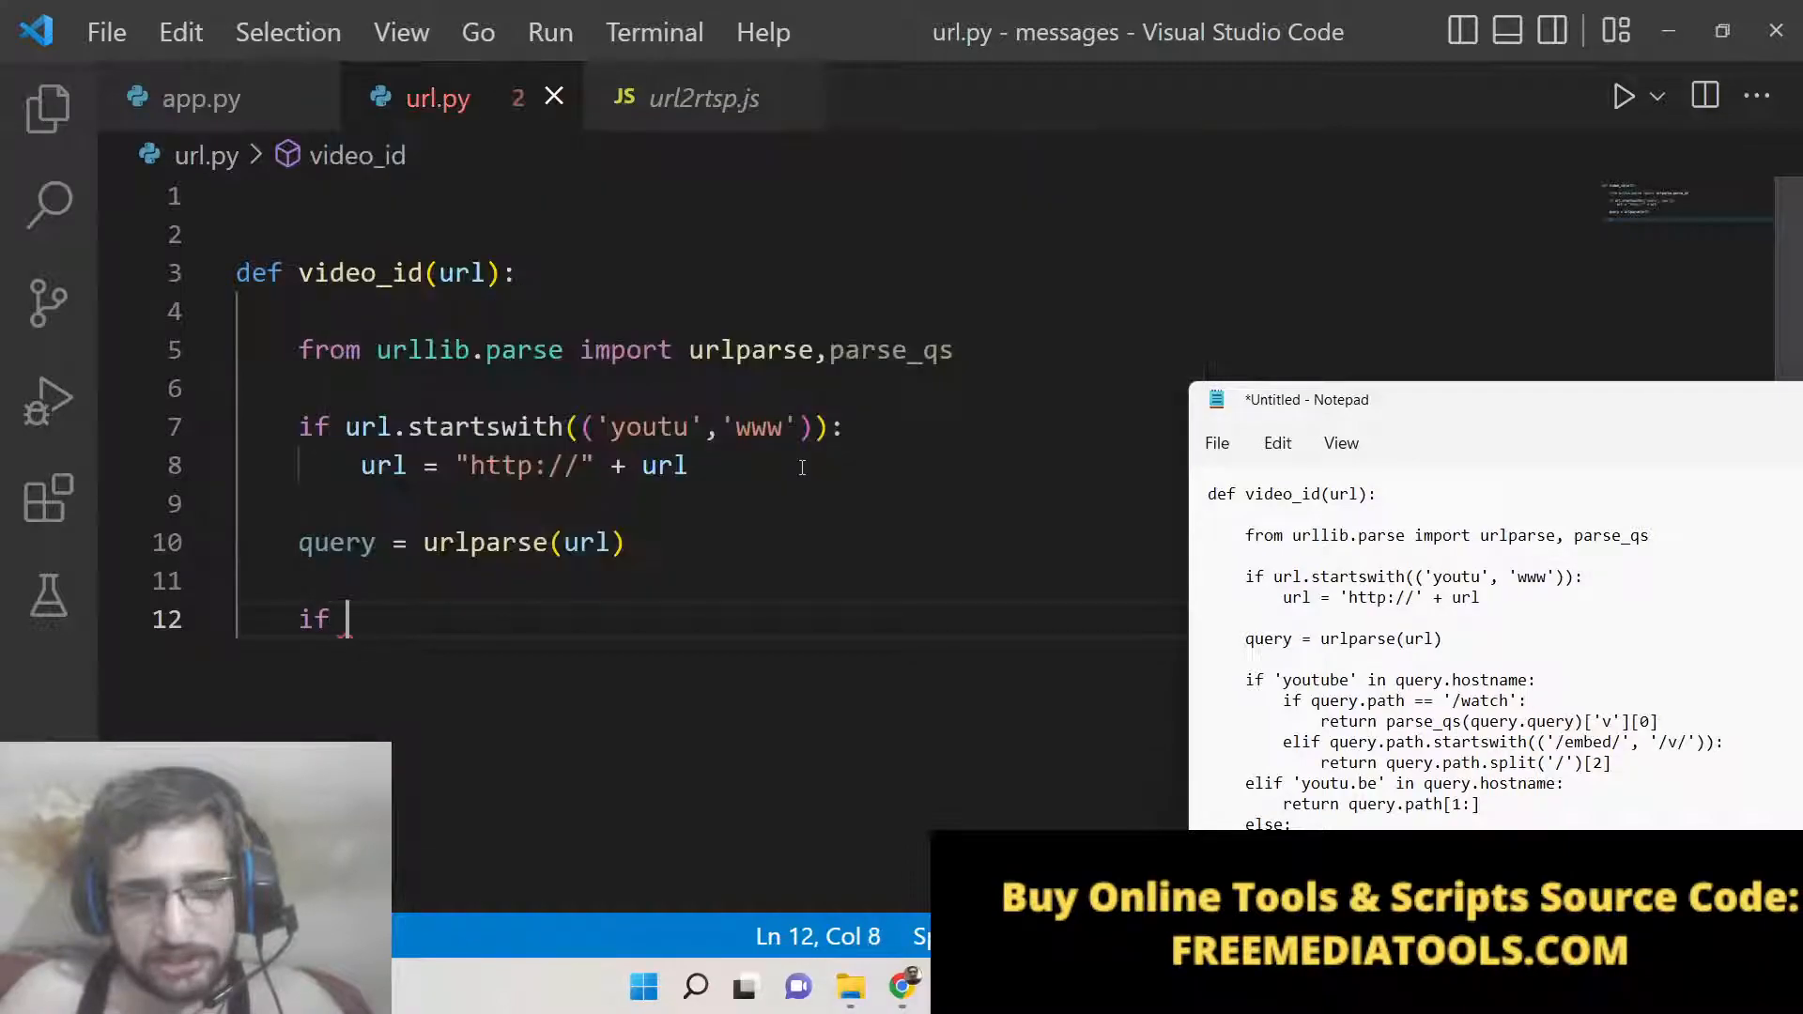
Add the check if 'youtube' in query.hostname:
type("'youtu'")
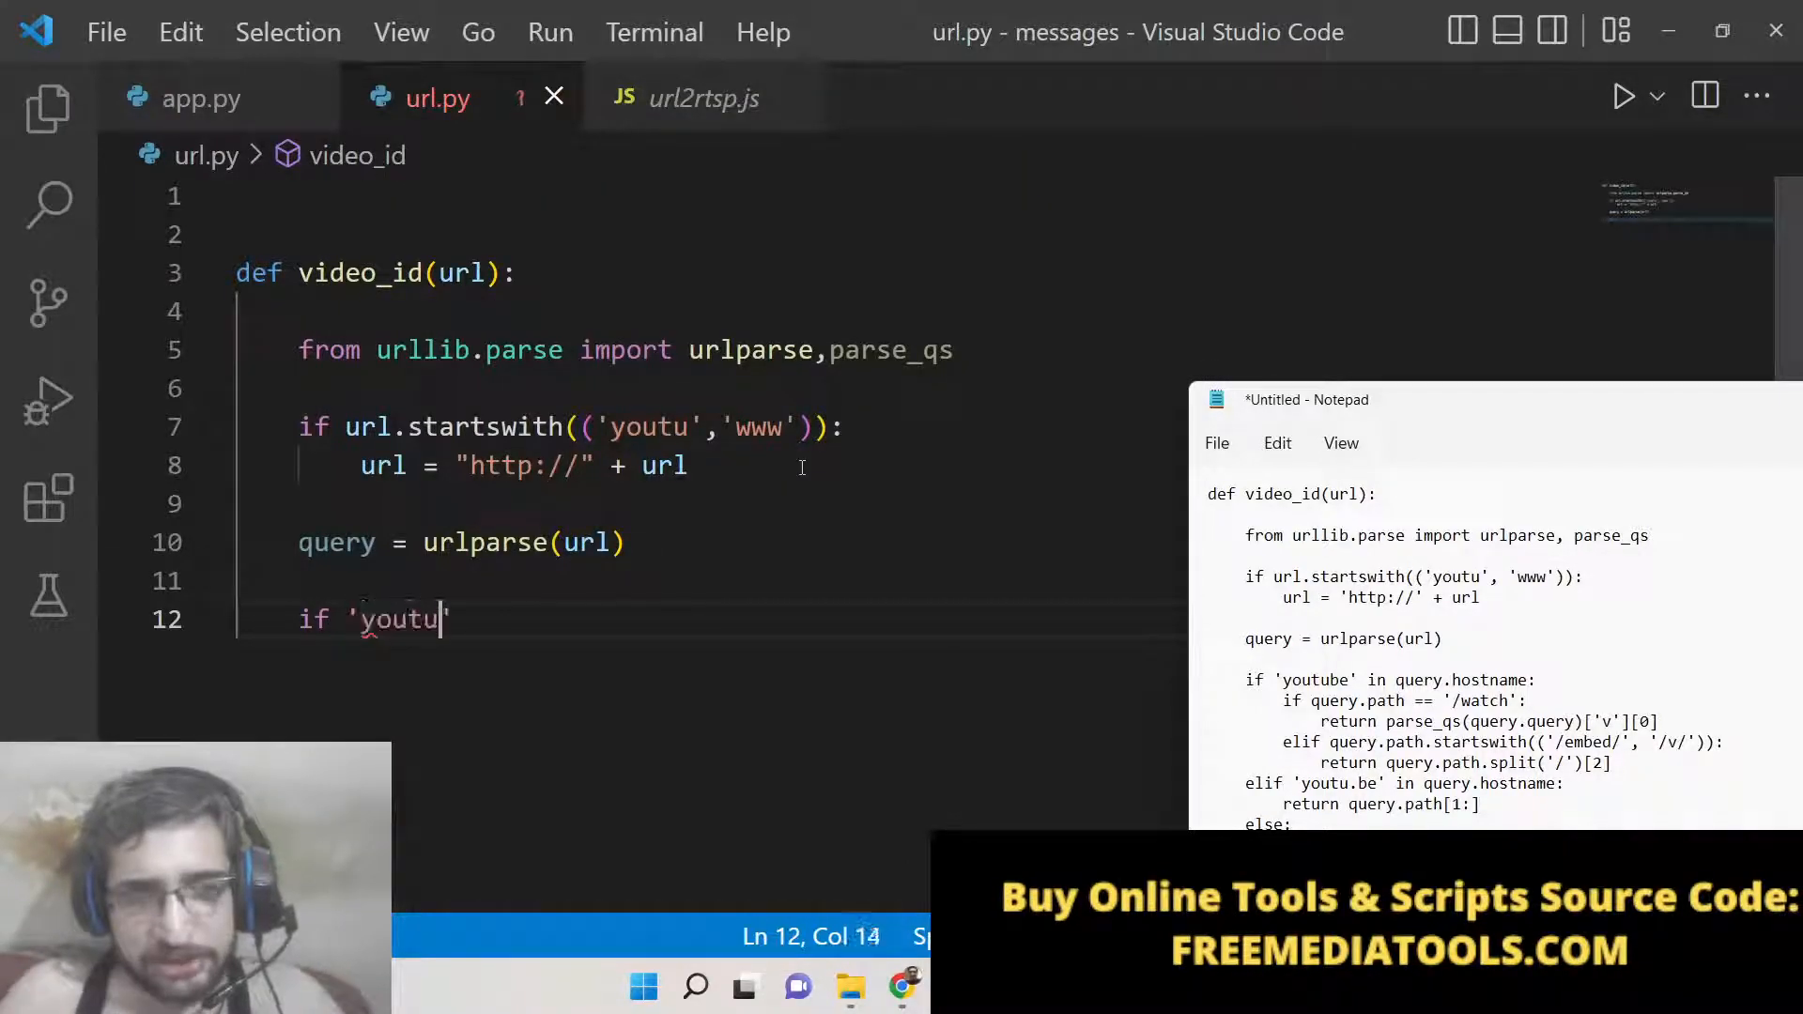
type("be' in")
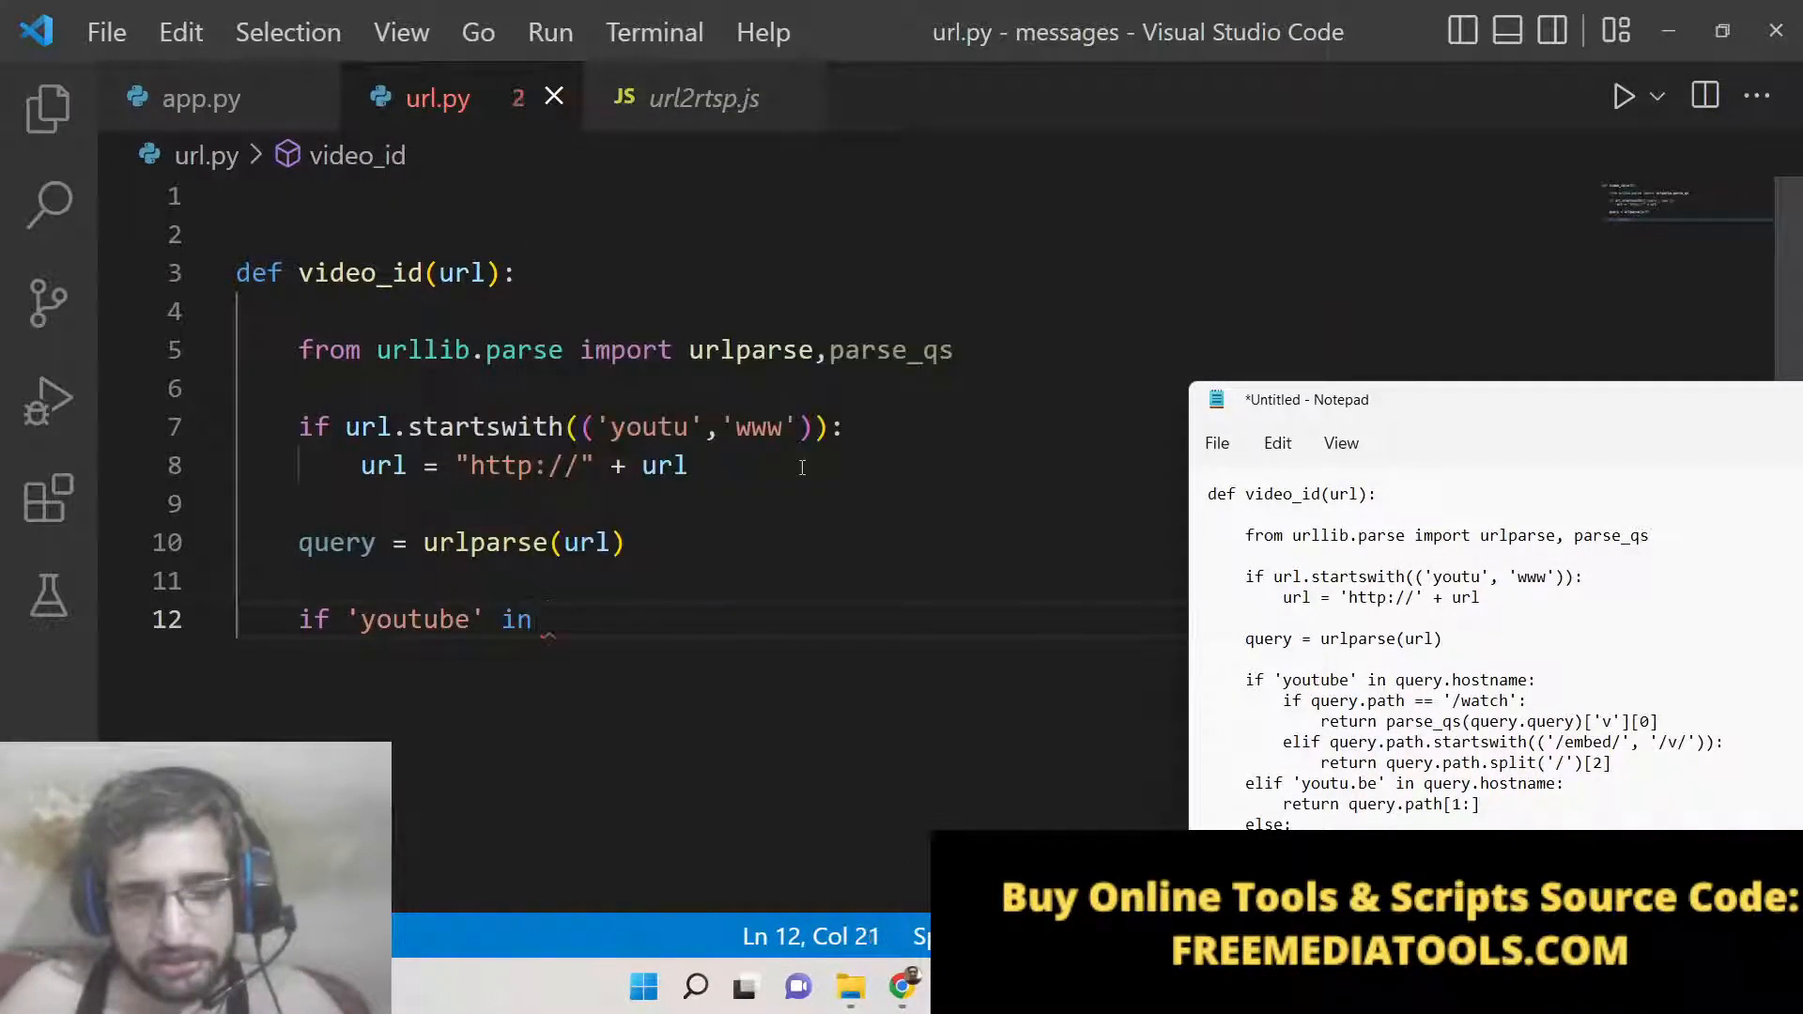
type("query.host")
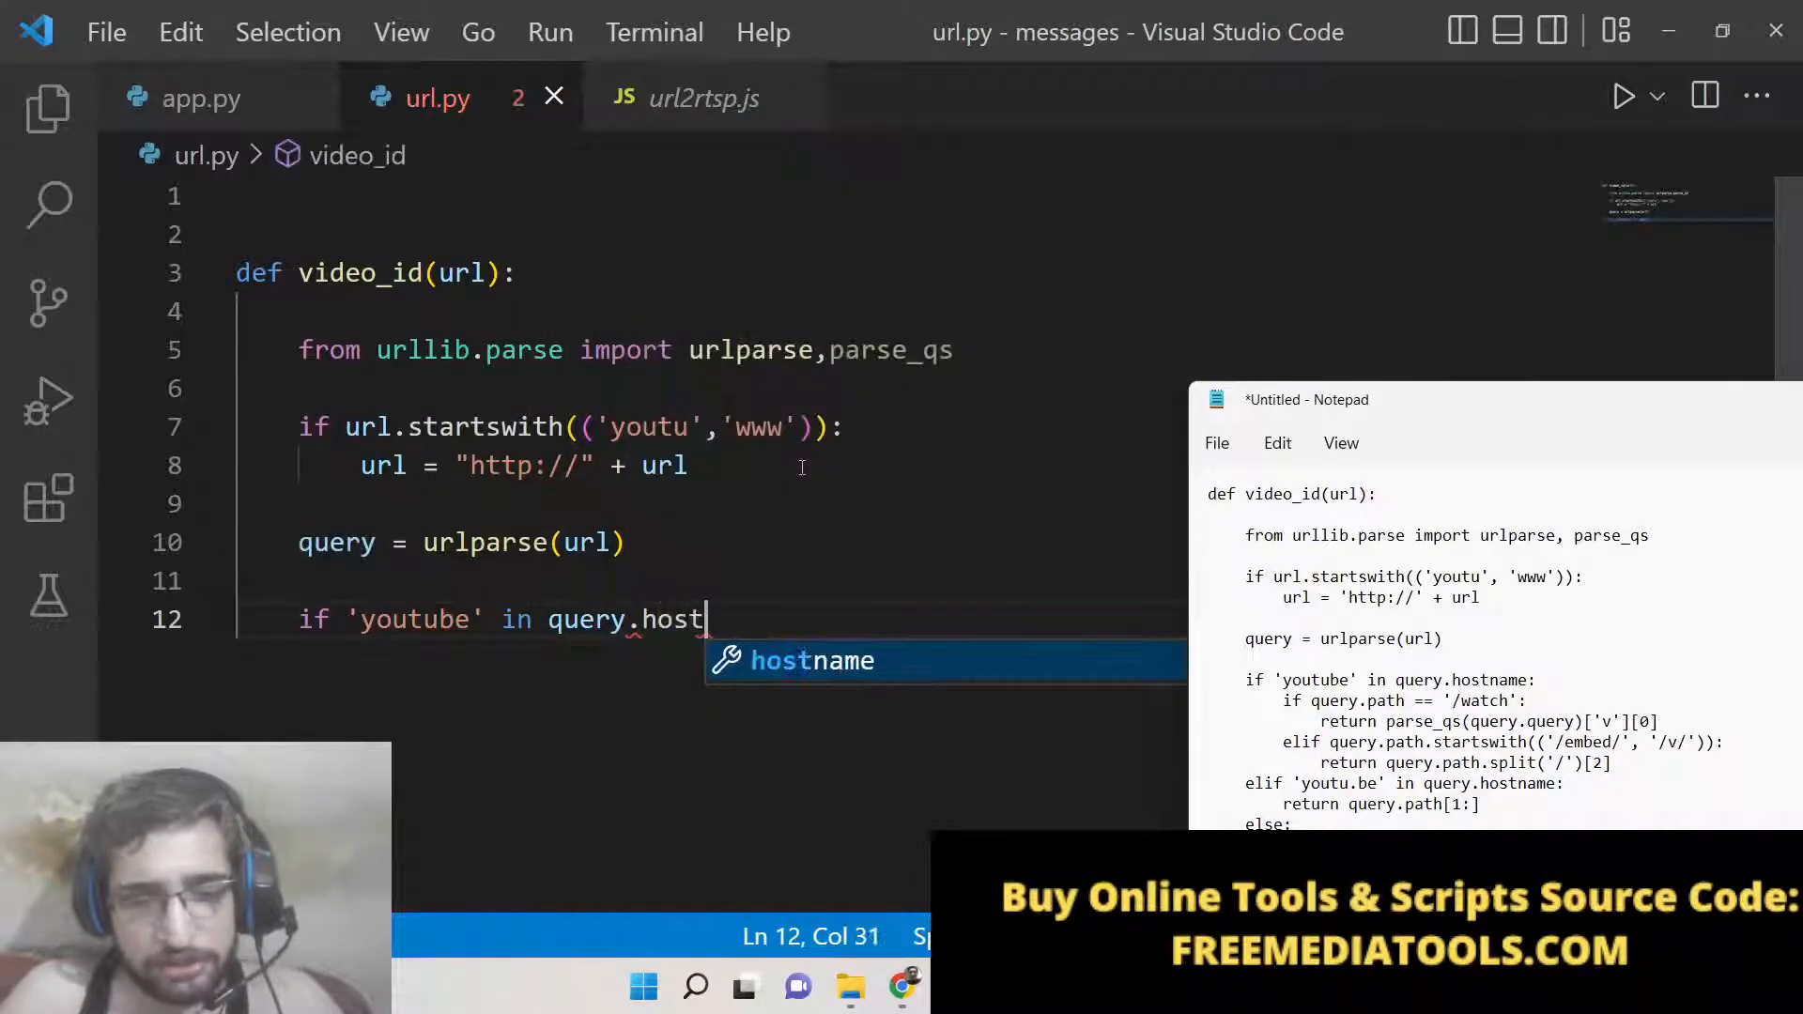
type("name:")
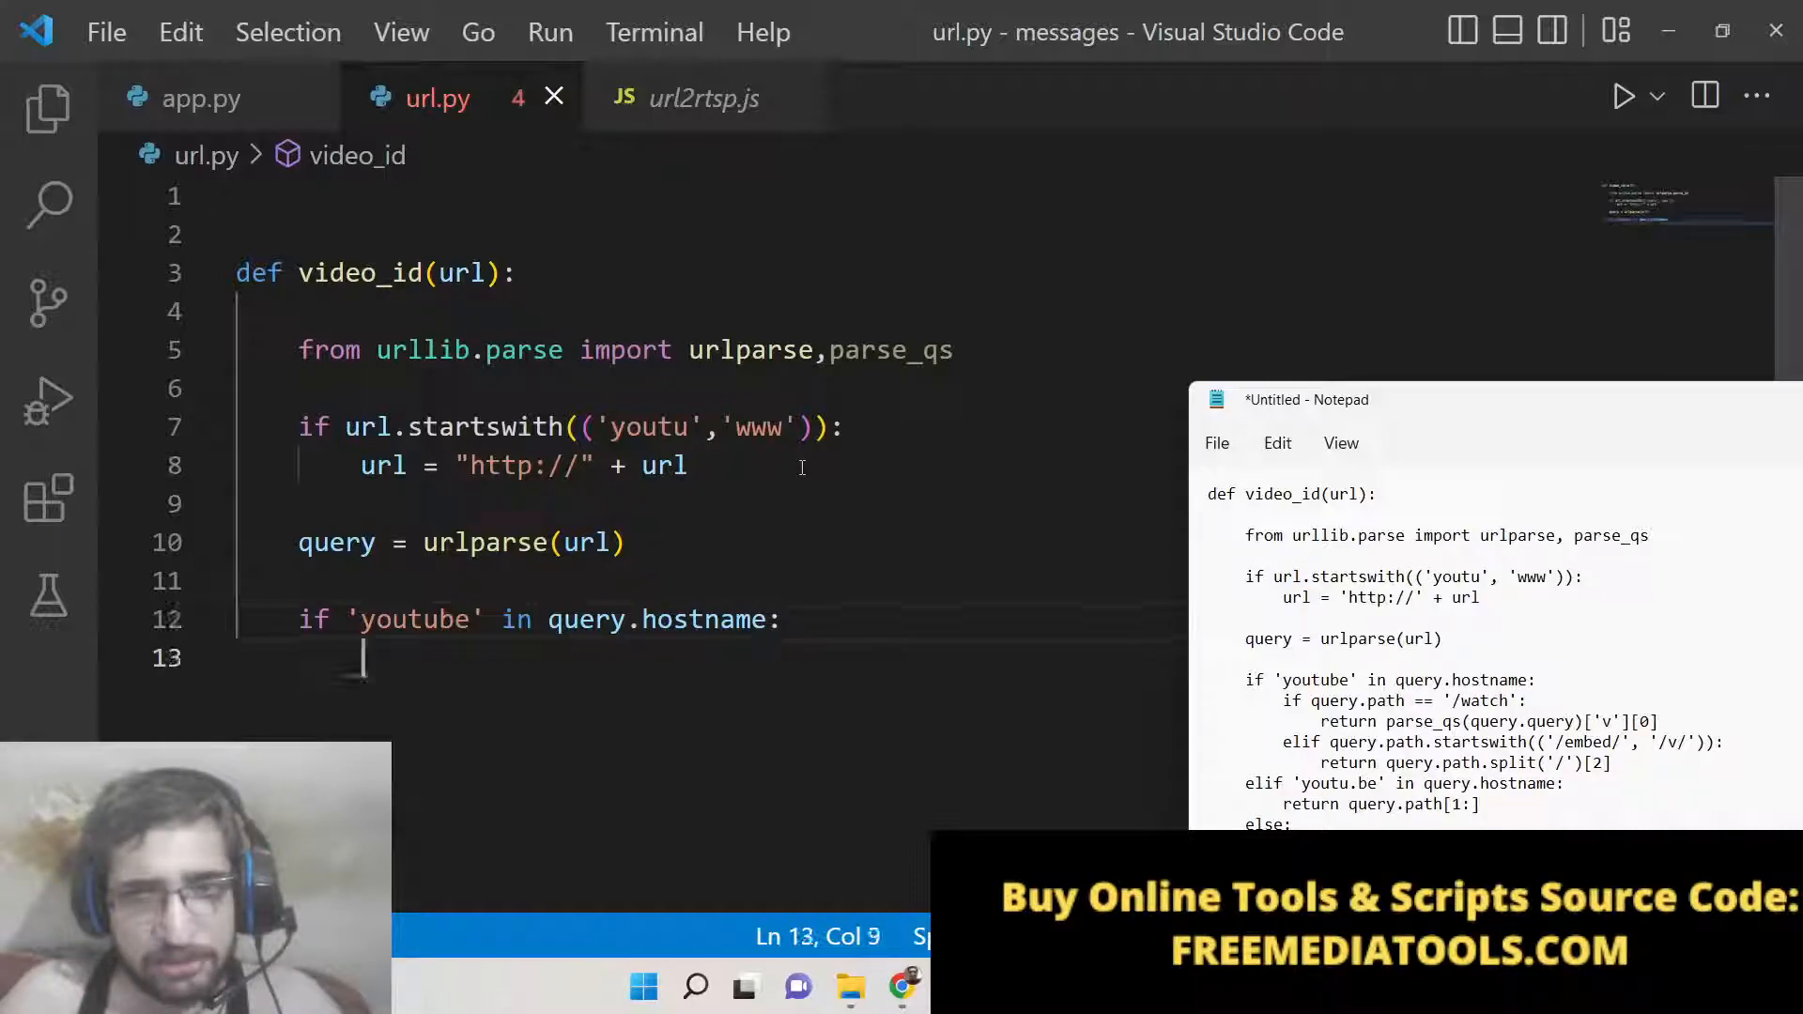
scroll("down", 3)
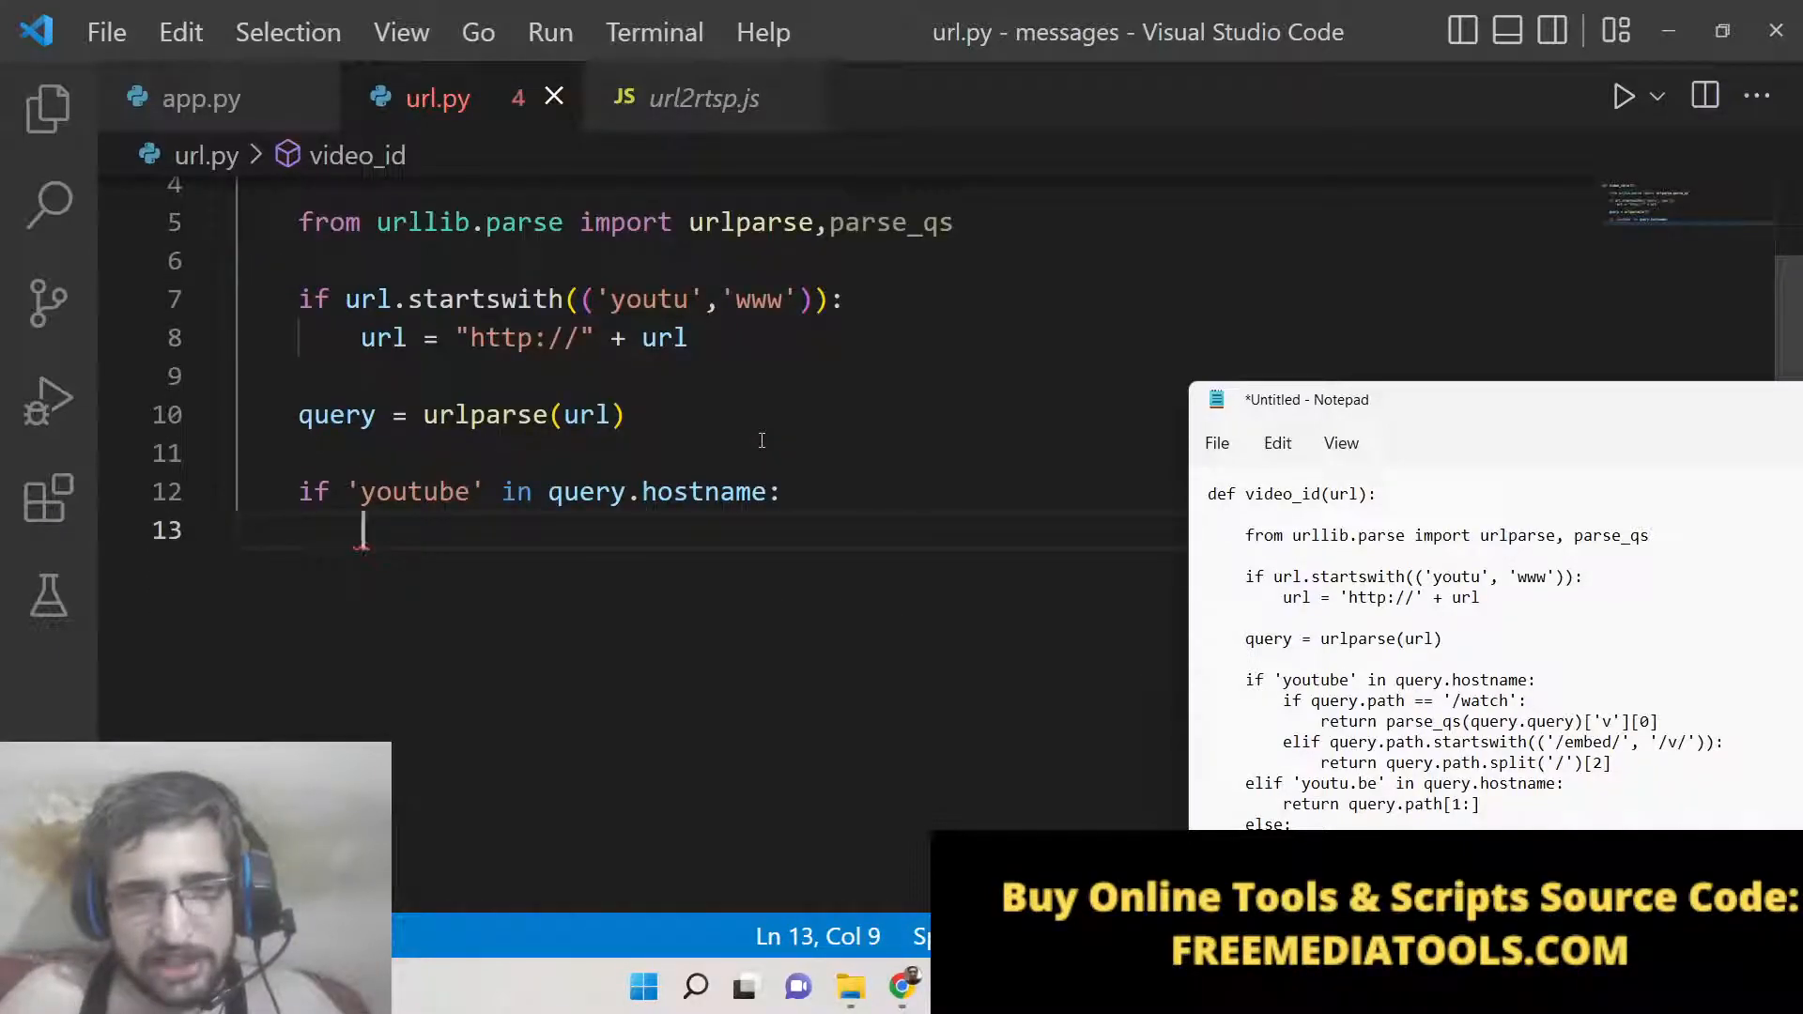
Add if query.path == '/watch': inside the youtube branch
type("if query")
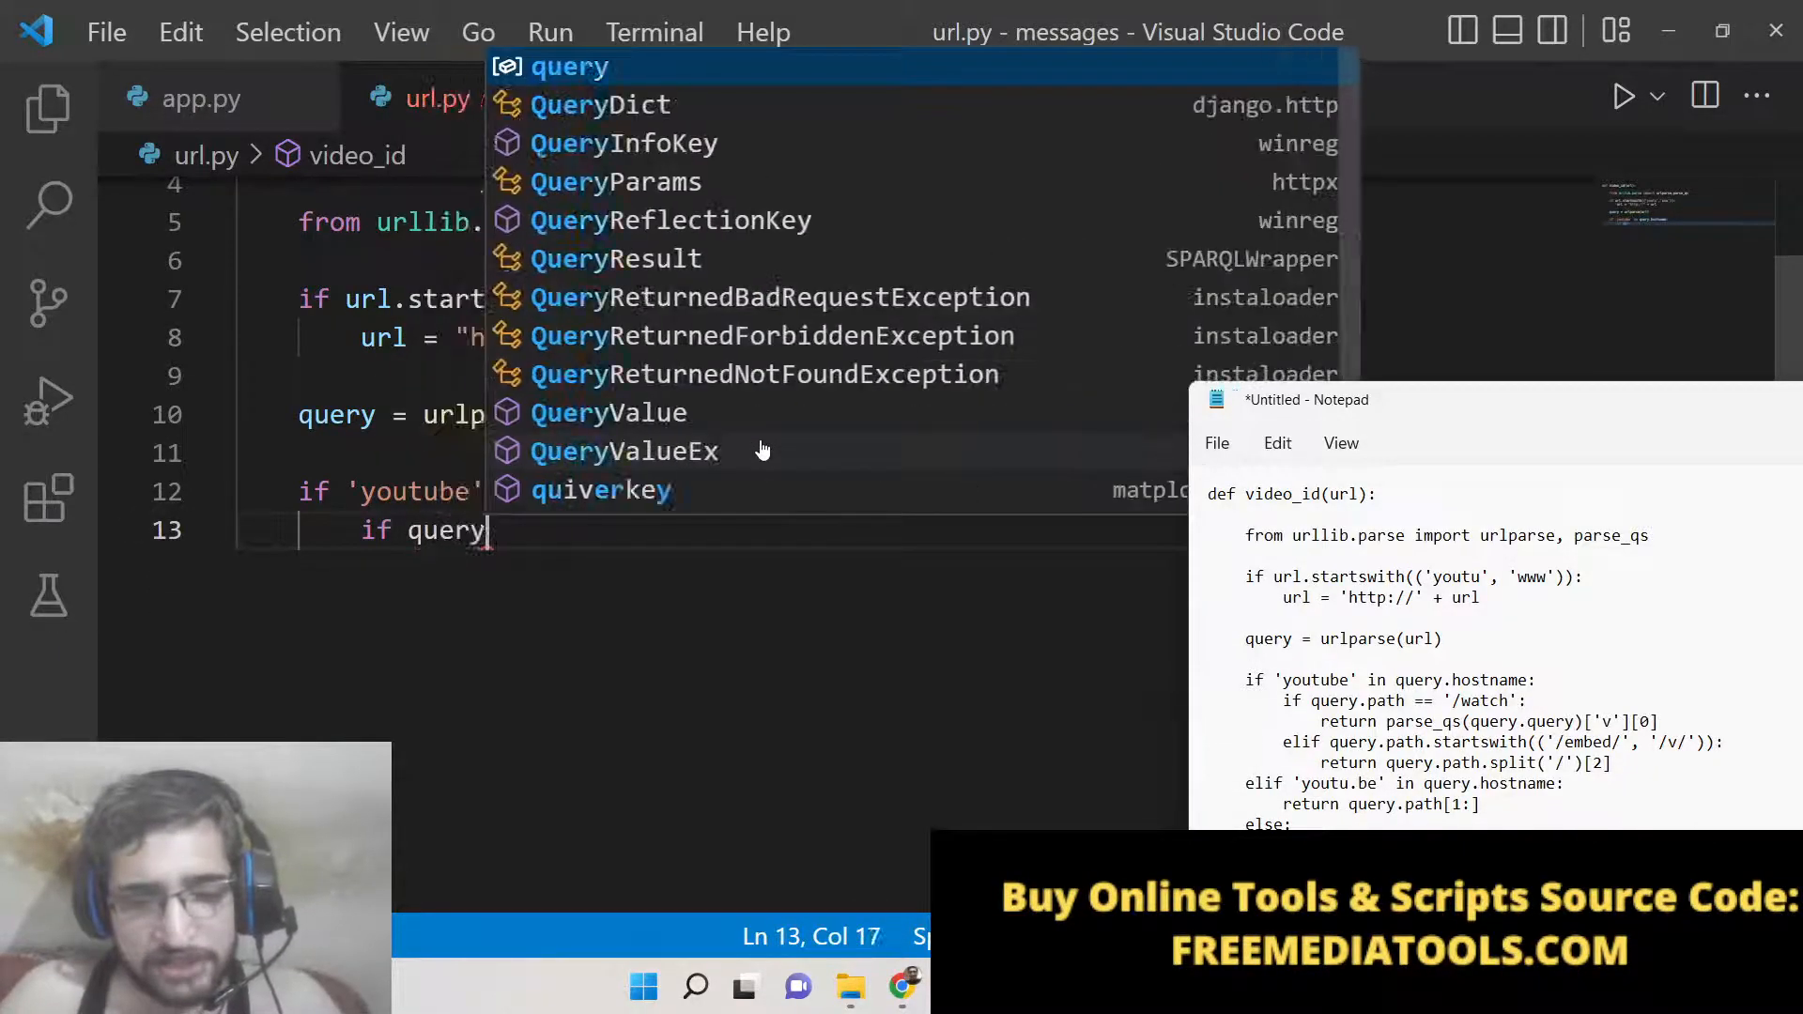
type(".path ==")
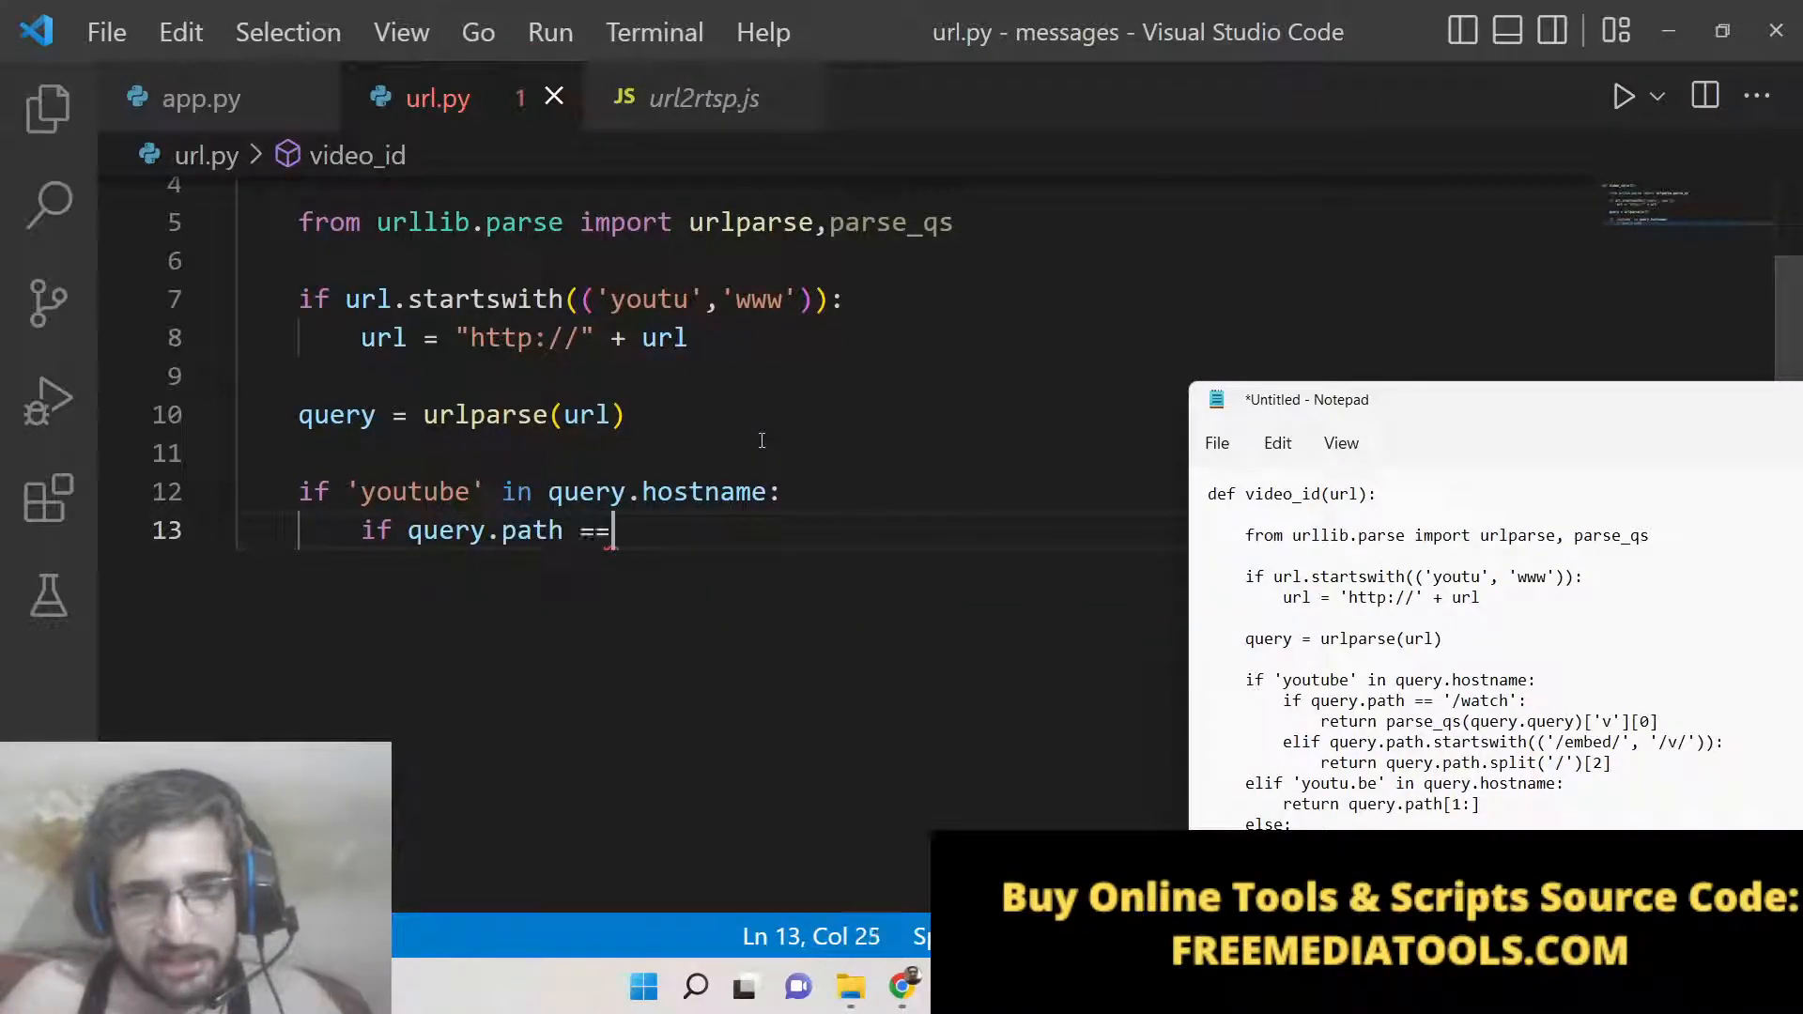
type("'")
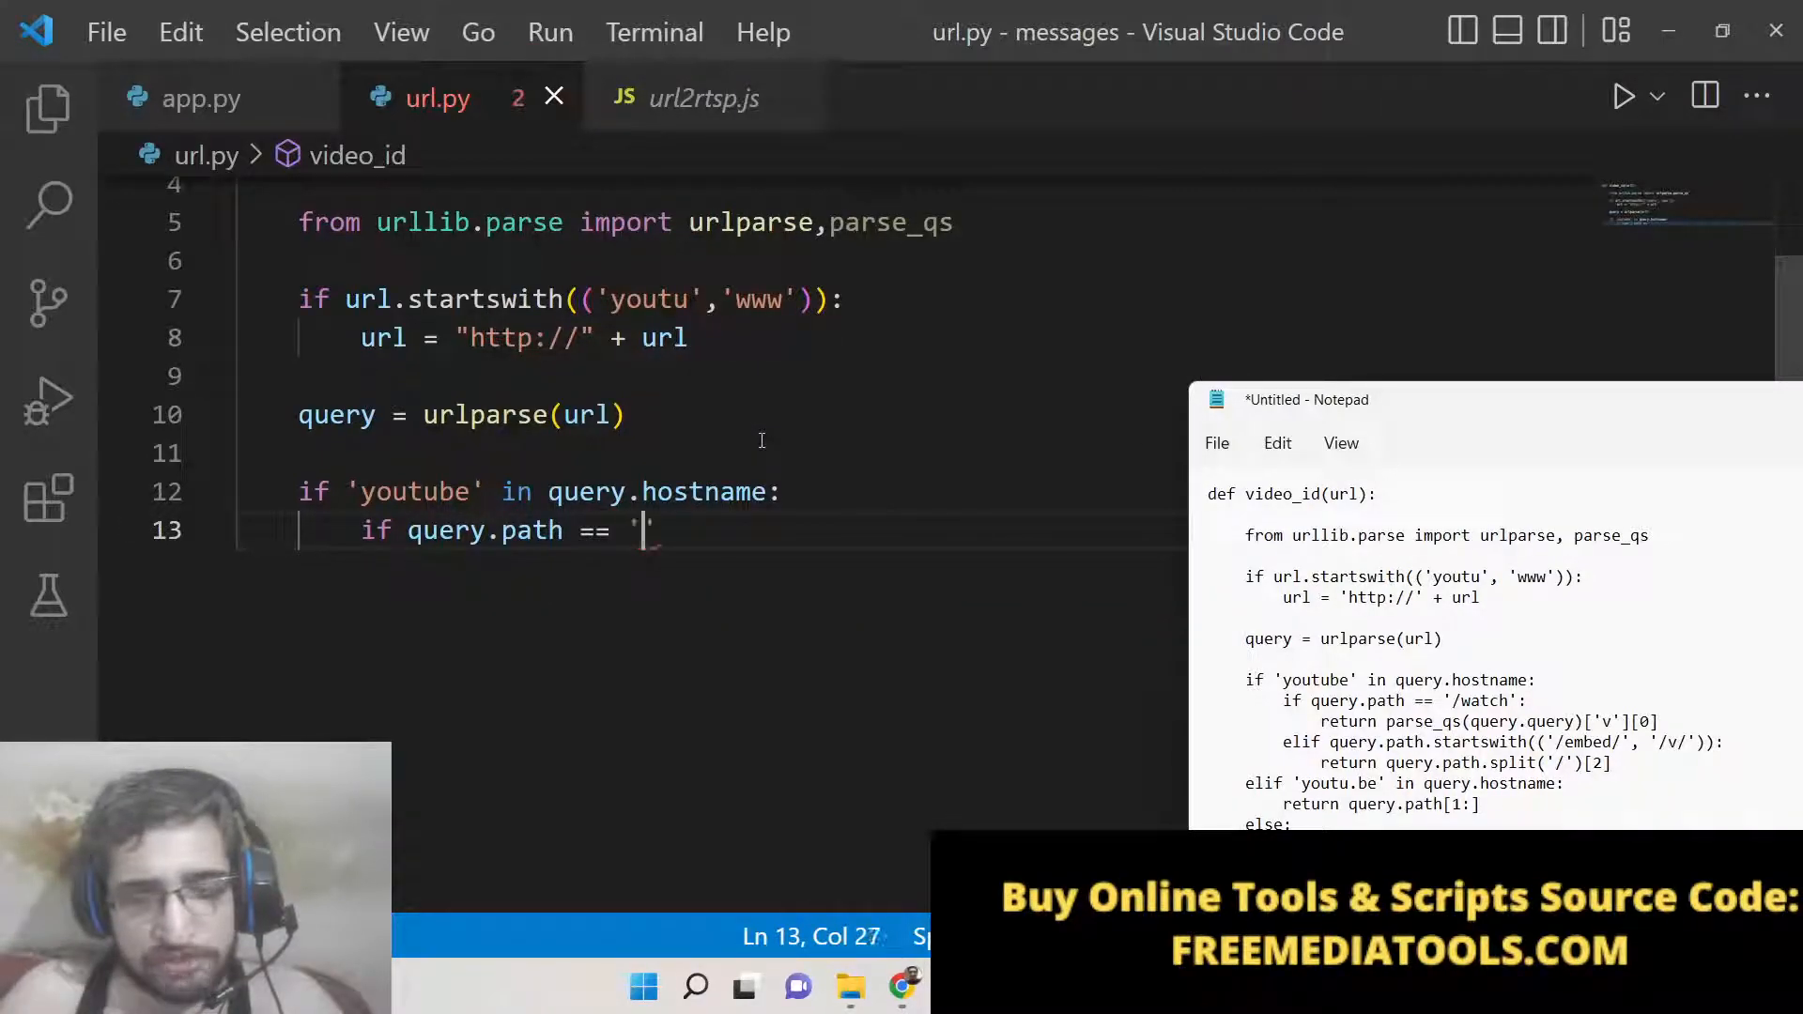
type("'/w")
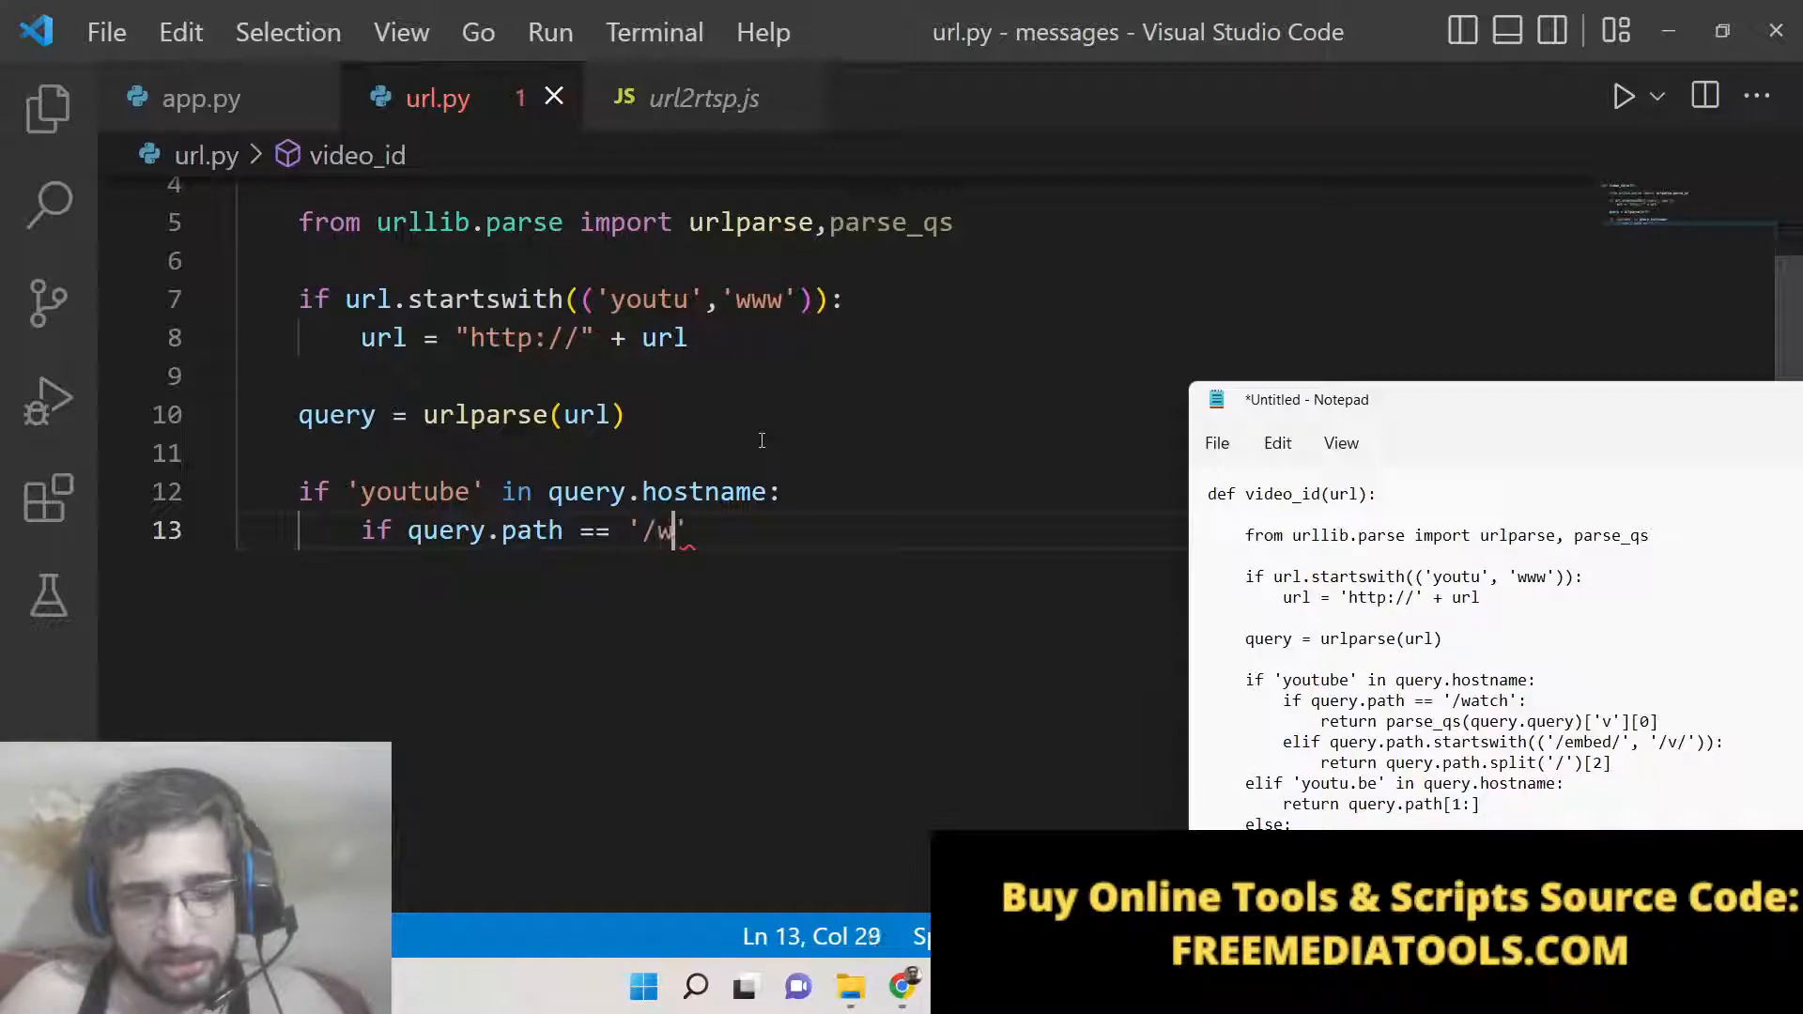
type("atch")
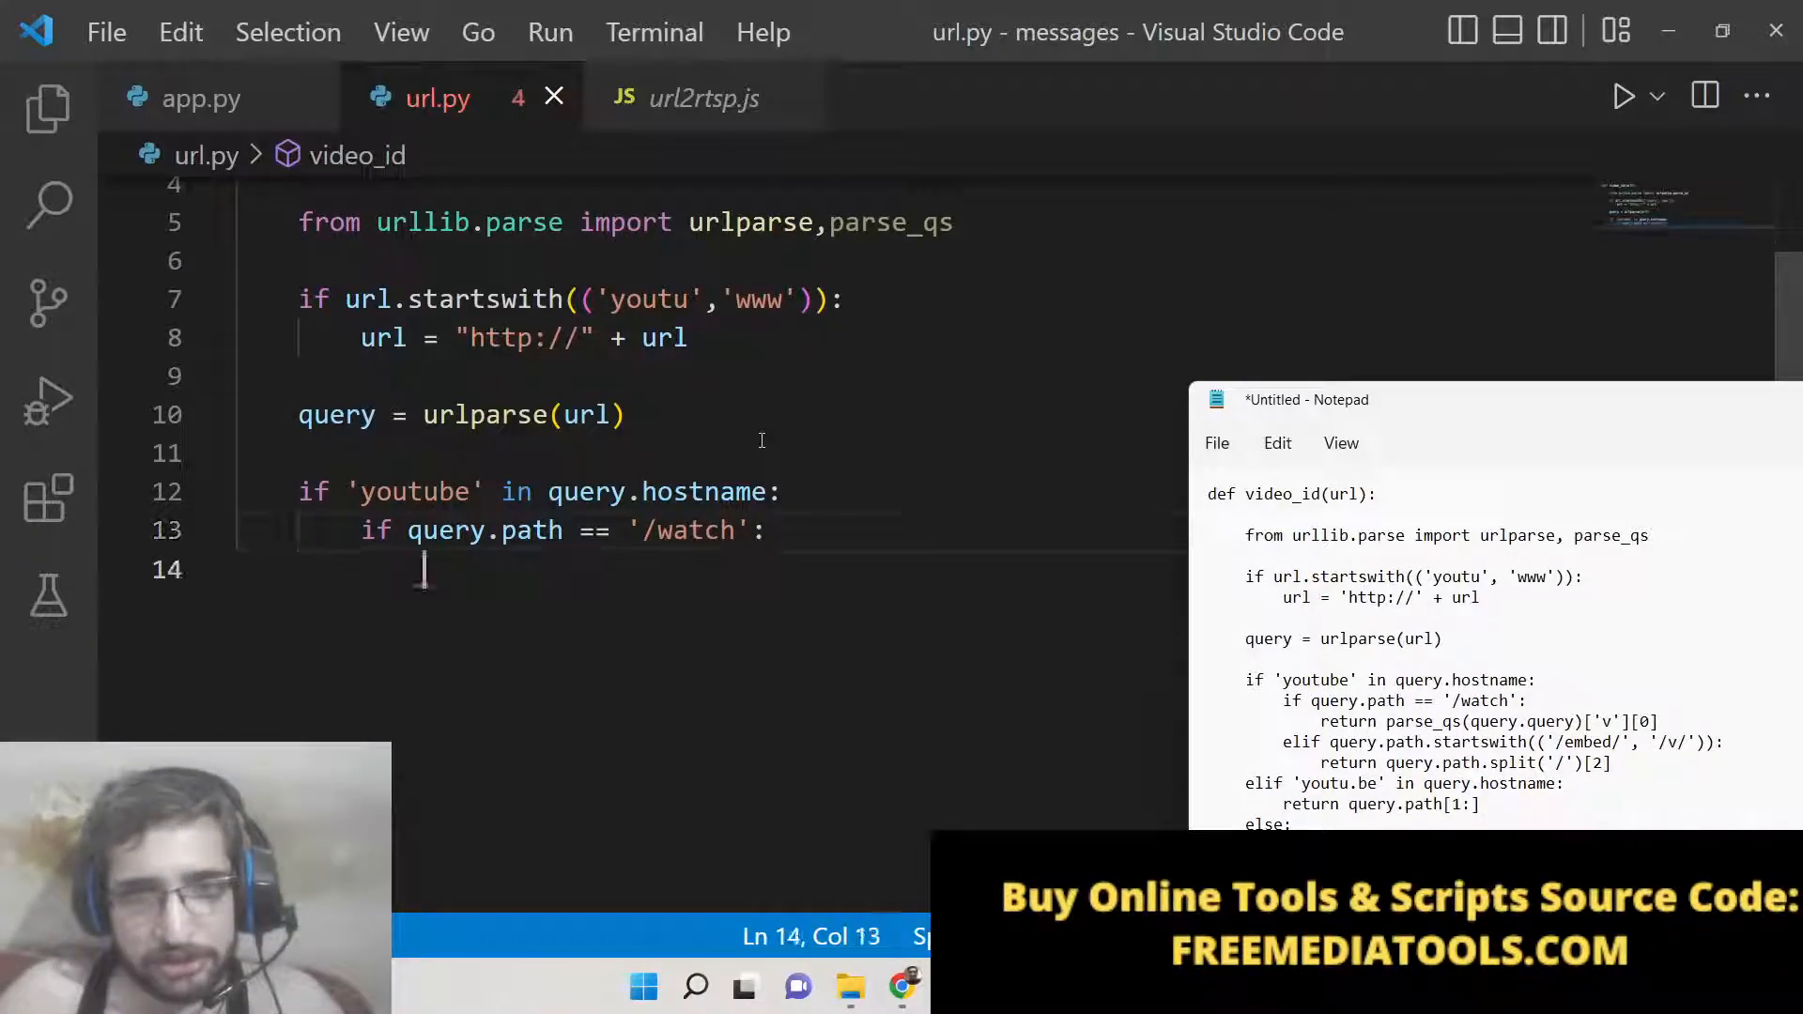
Return parse_qs(query.query)['v'][0] for the /watch path
type("return")
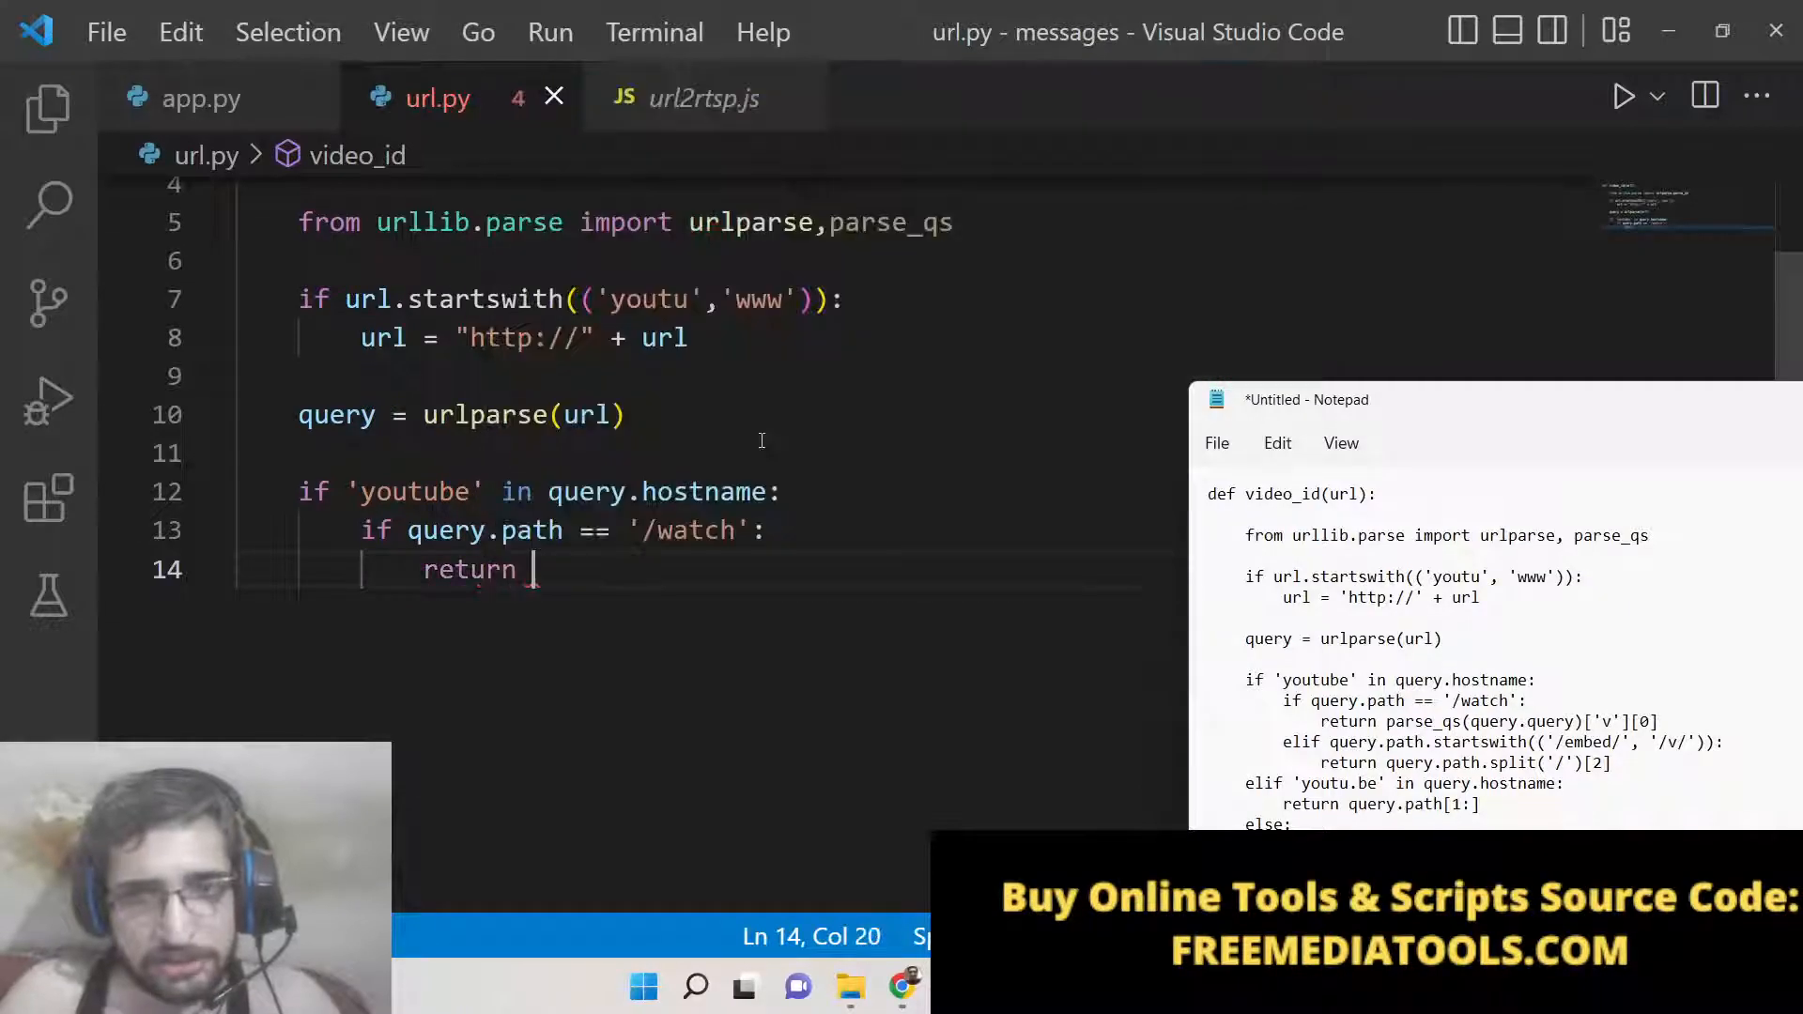
type("parse_q")
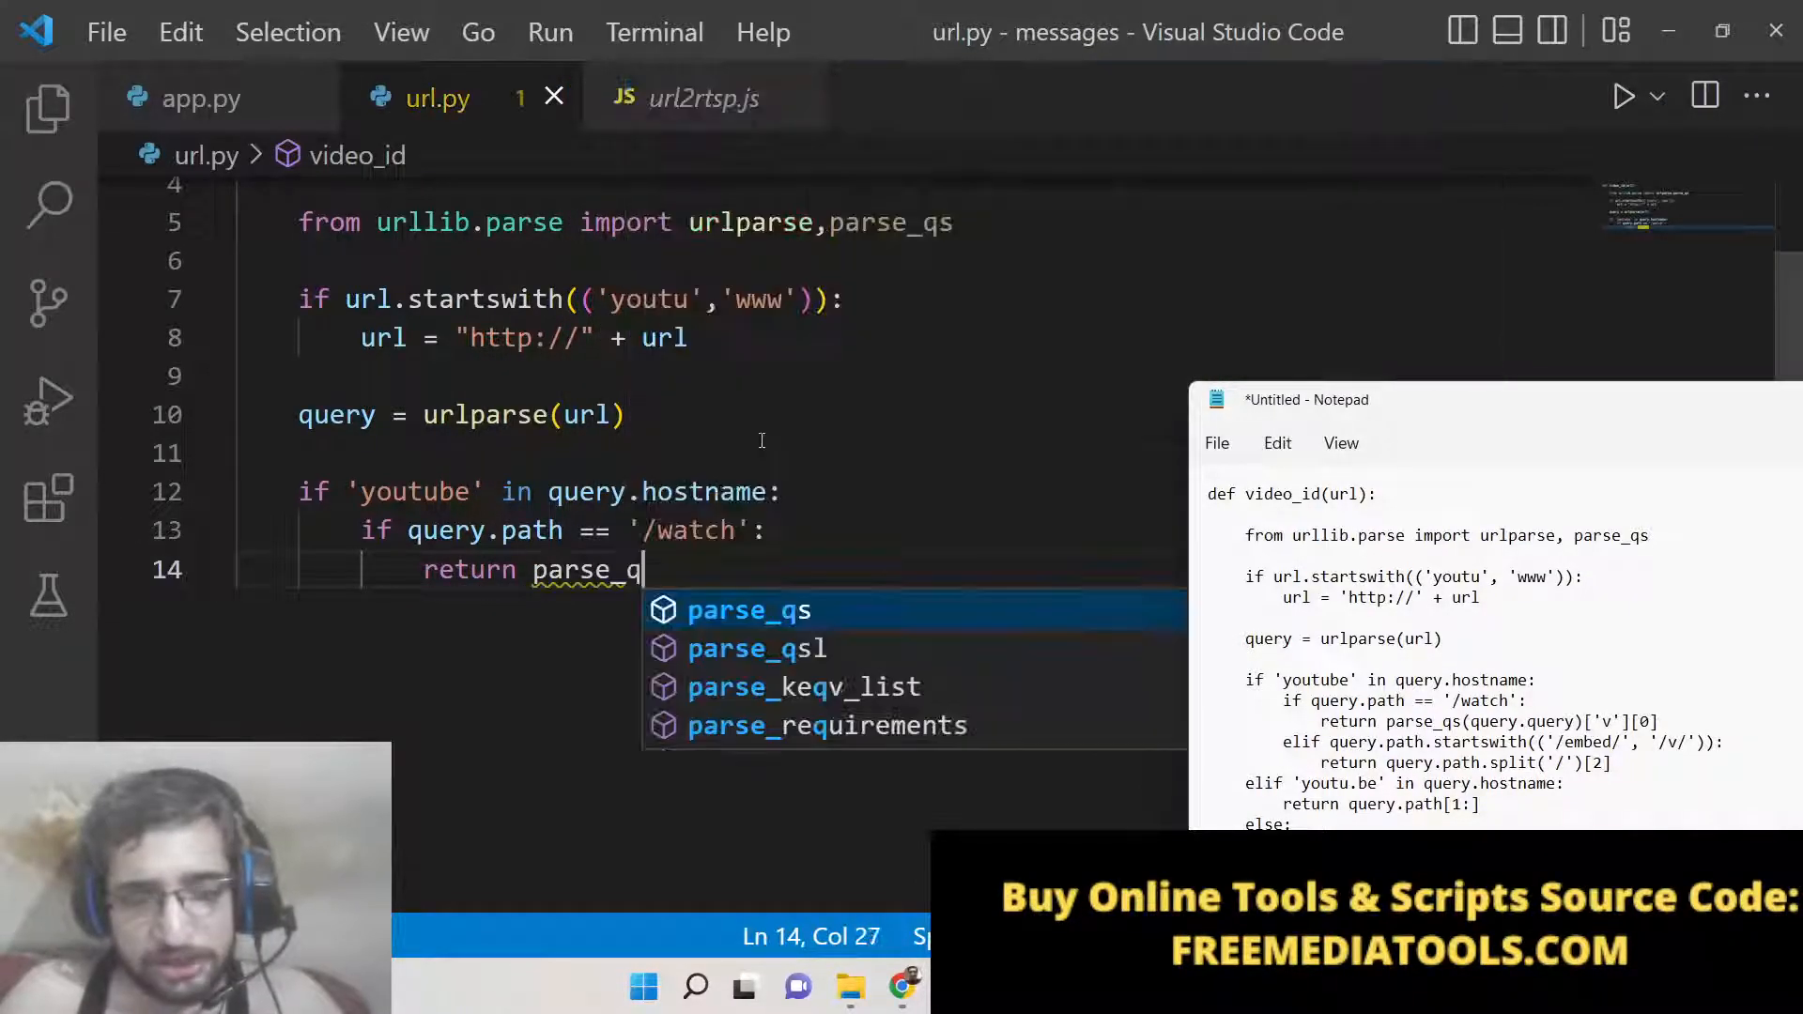
type("s(query.query")
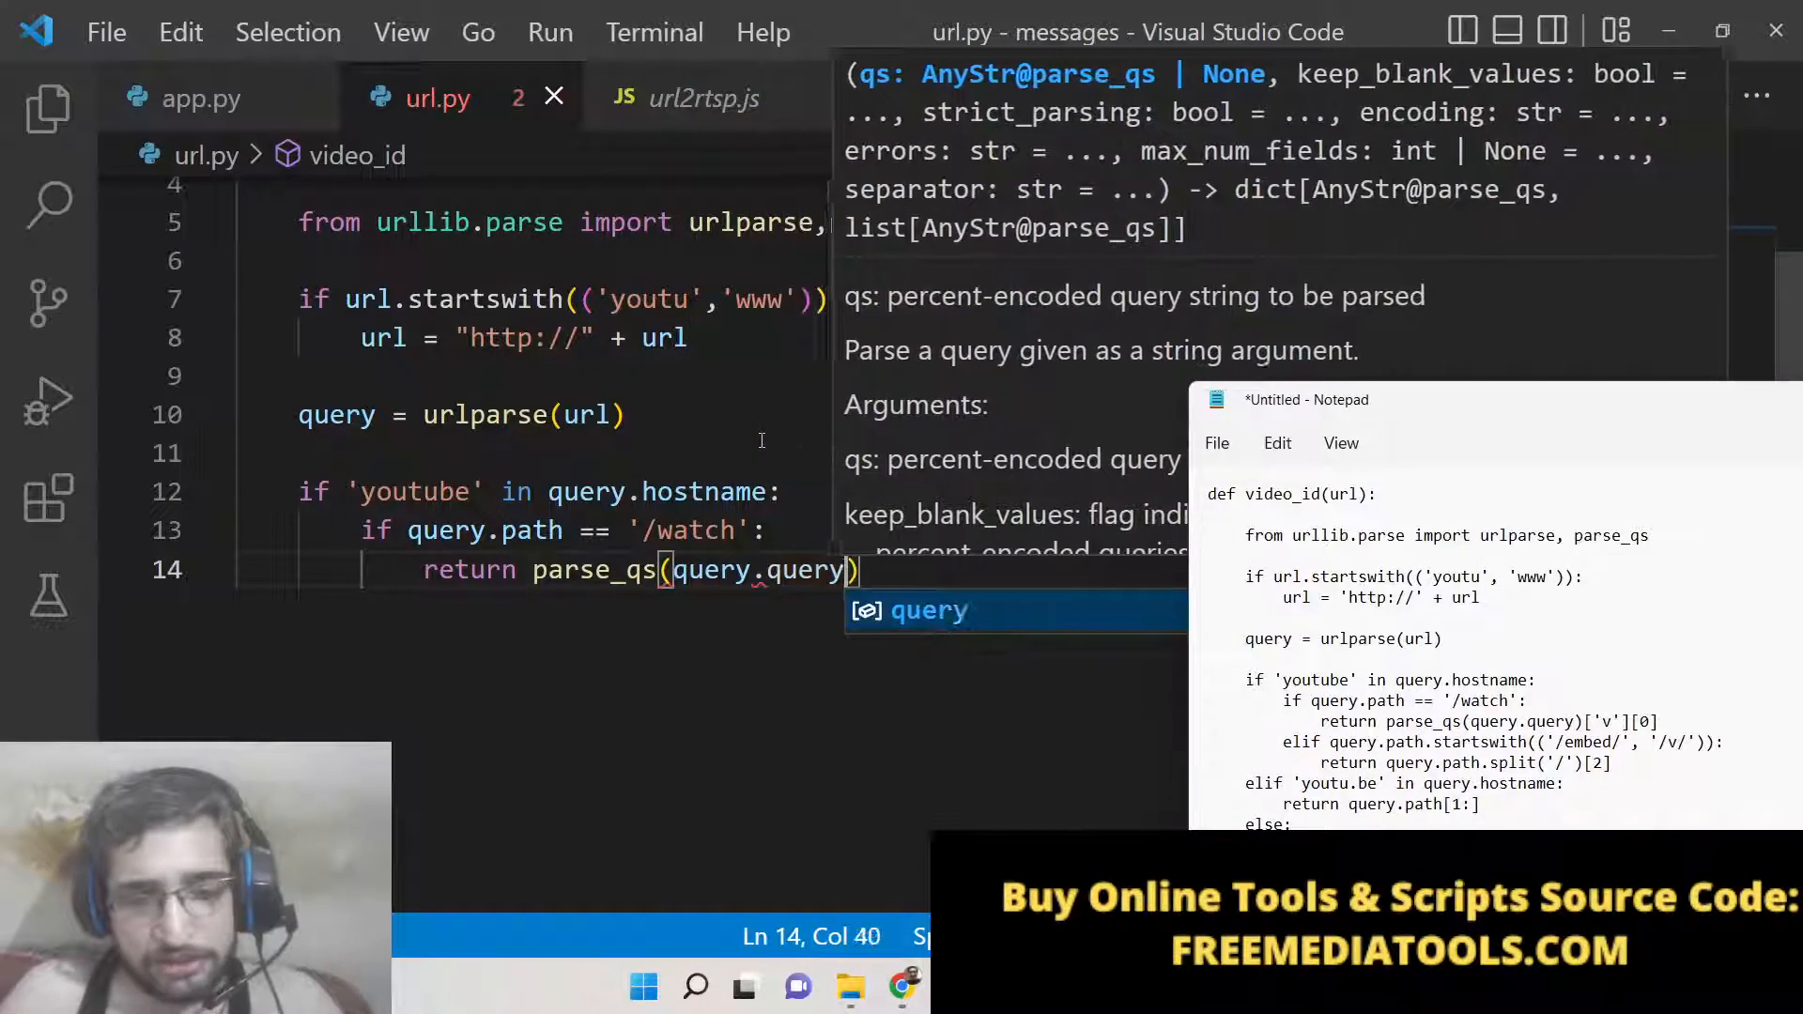
type("[]")
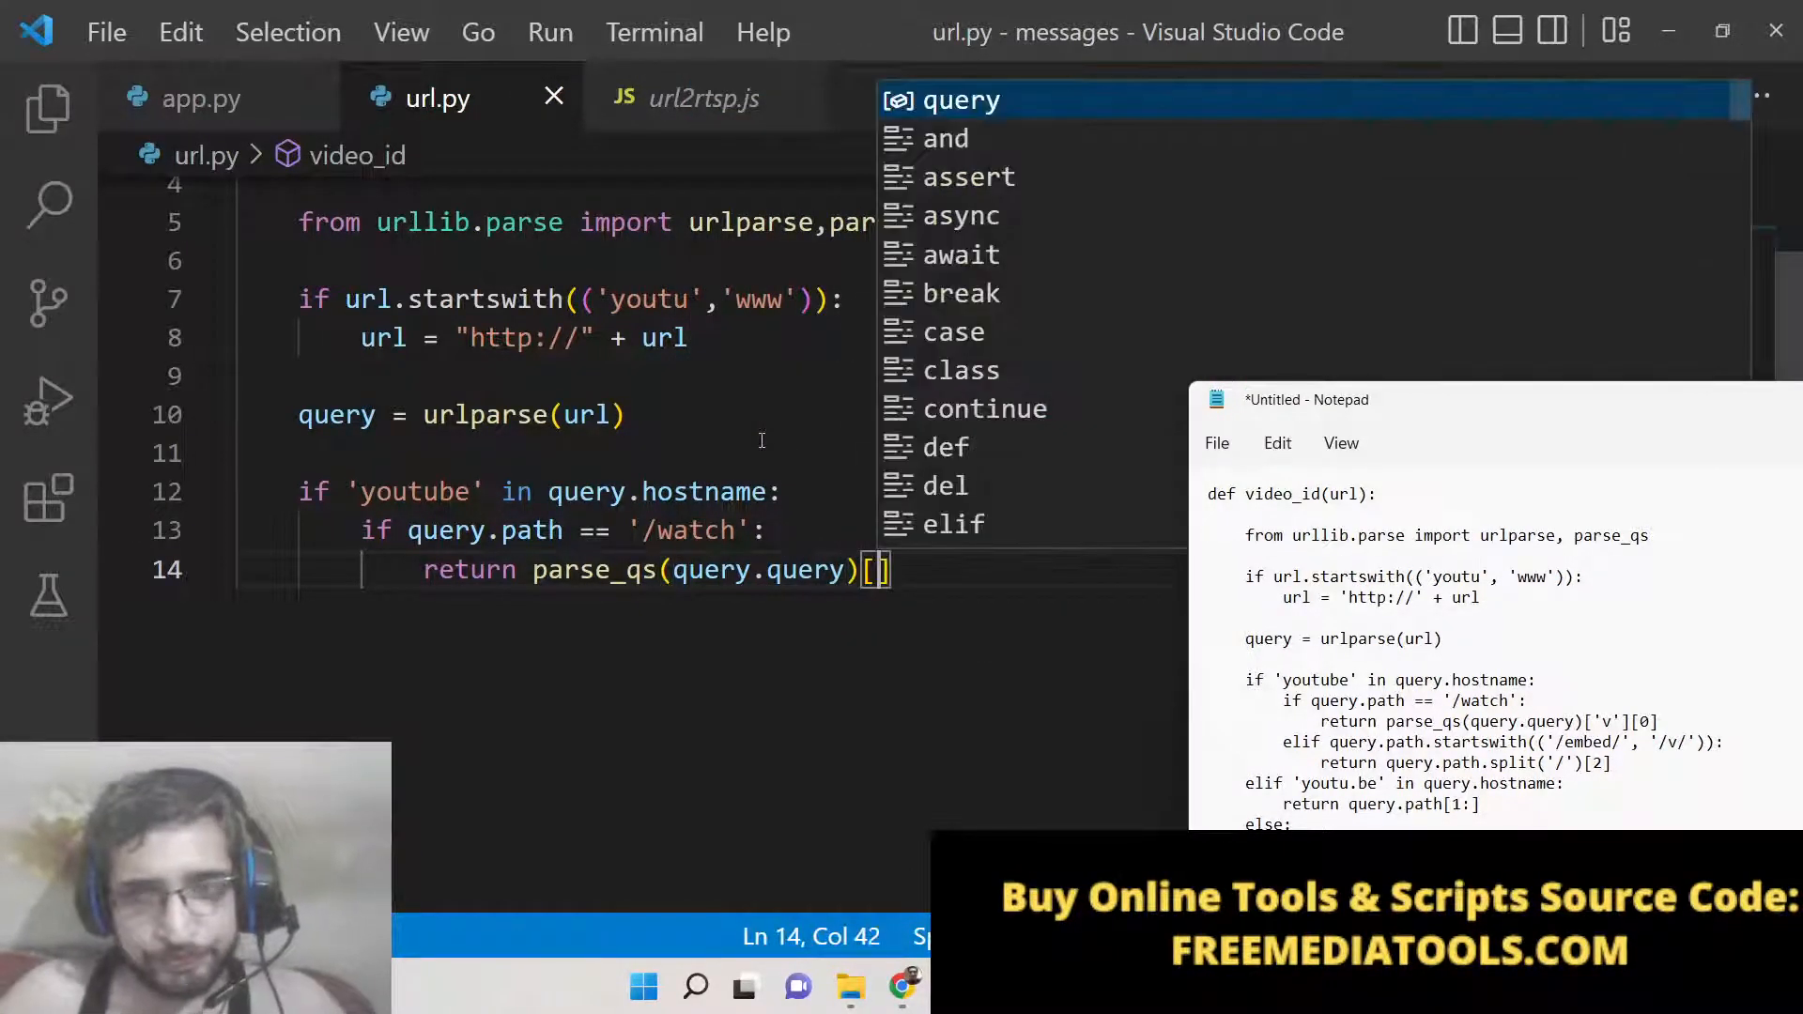
type("'")
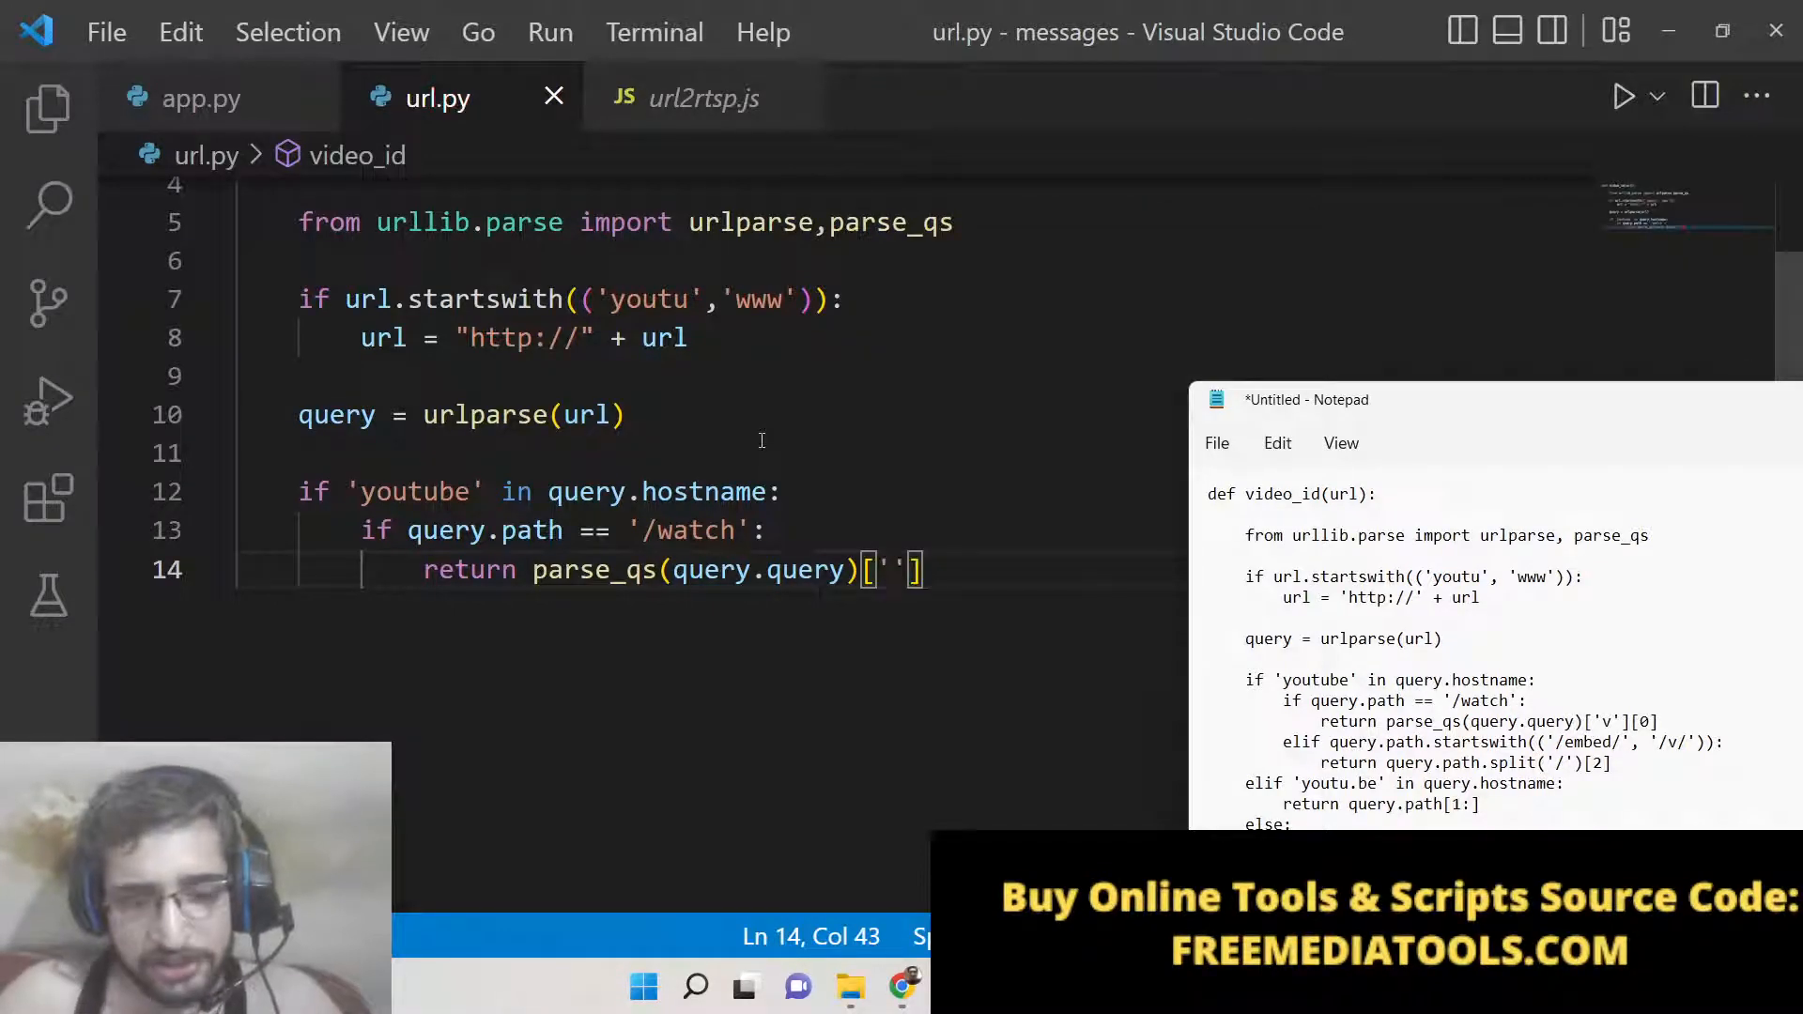
type("v'][0")
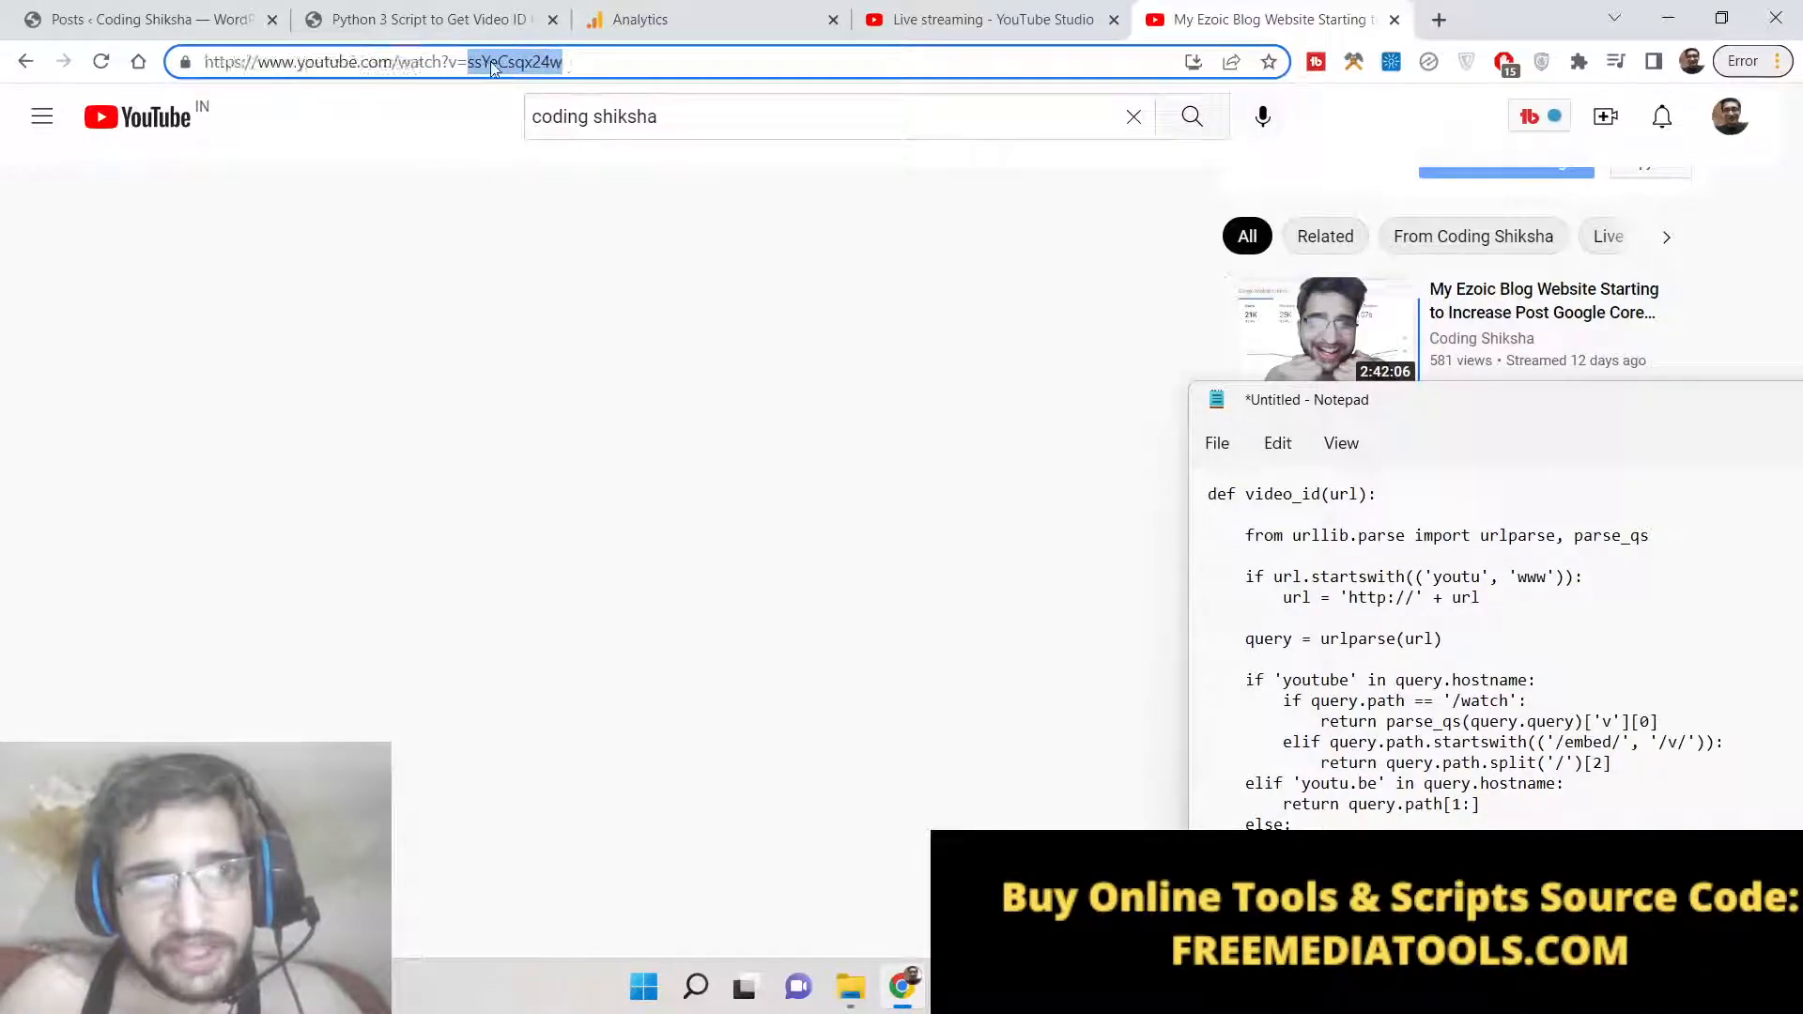
Bring up actions for the video ID after v= in Chrome's address bar
right_click(511, 62)
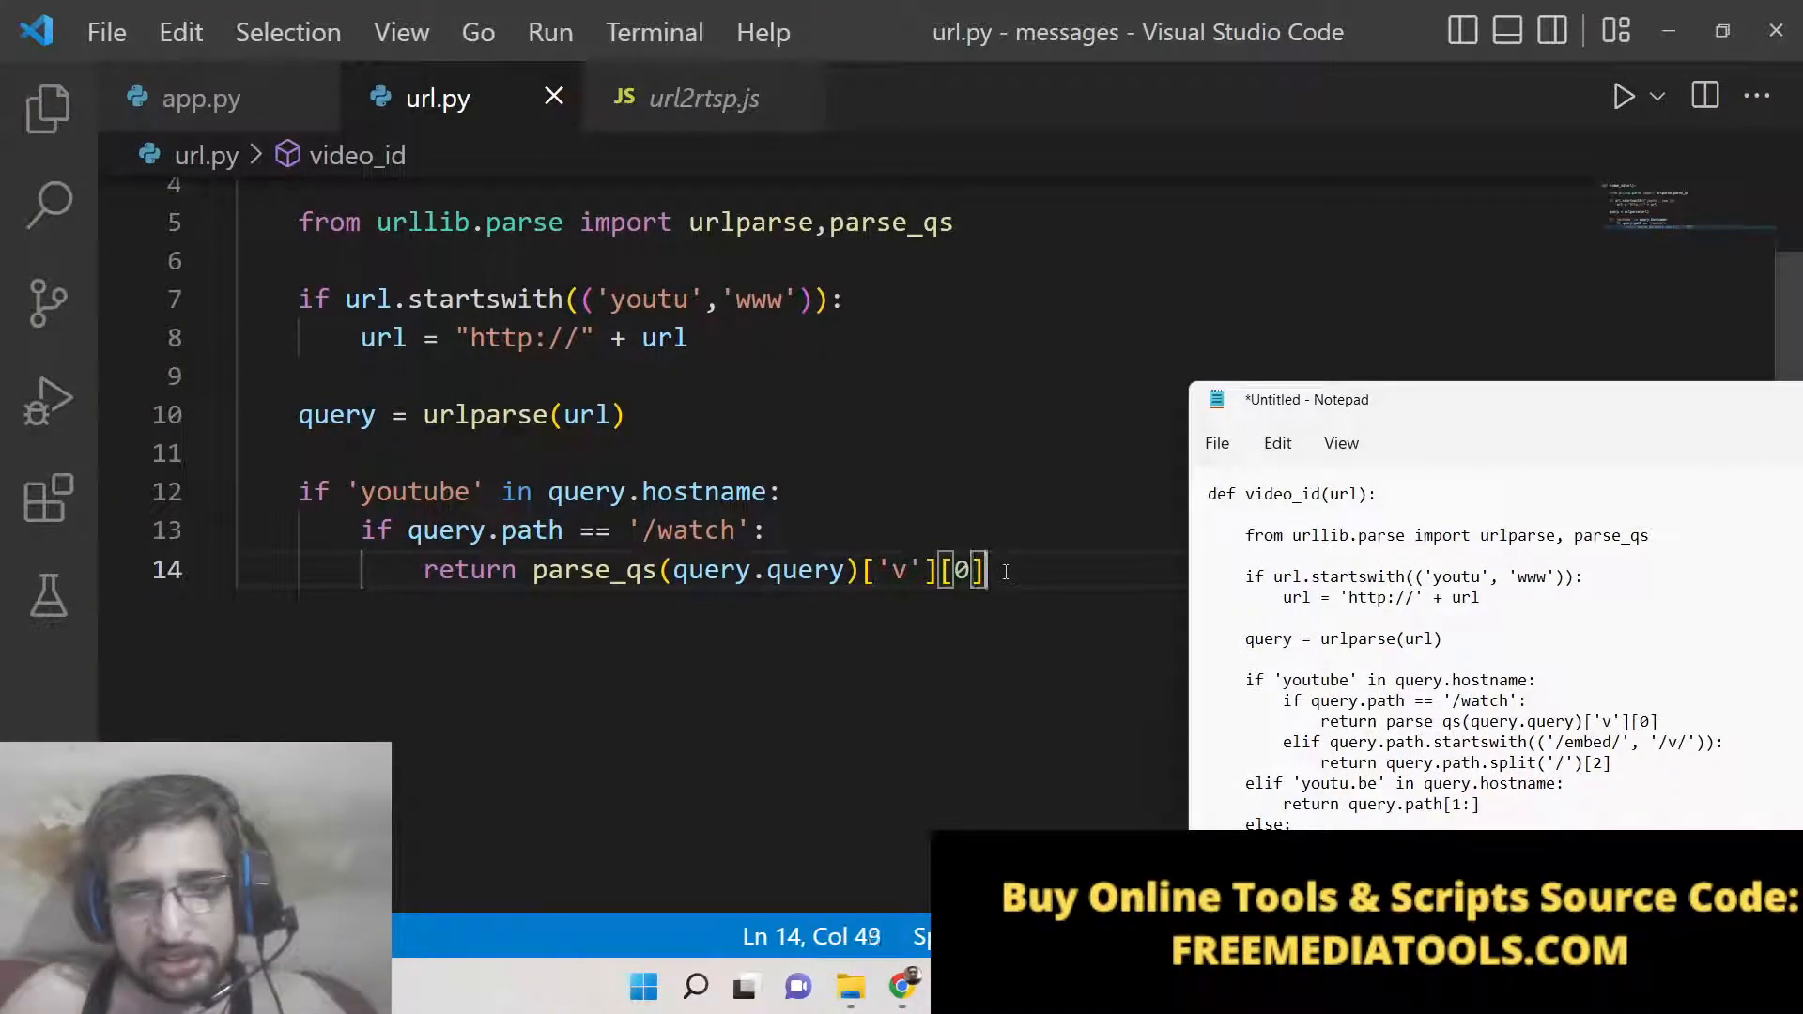
Add elif query.path.startswith(('/embed', '/v/')): after the watch return
key("Enter")
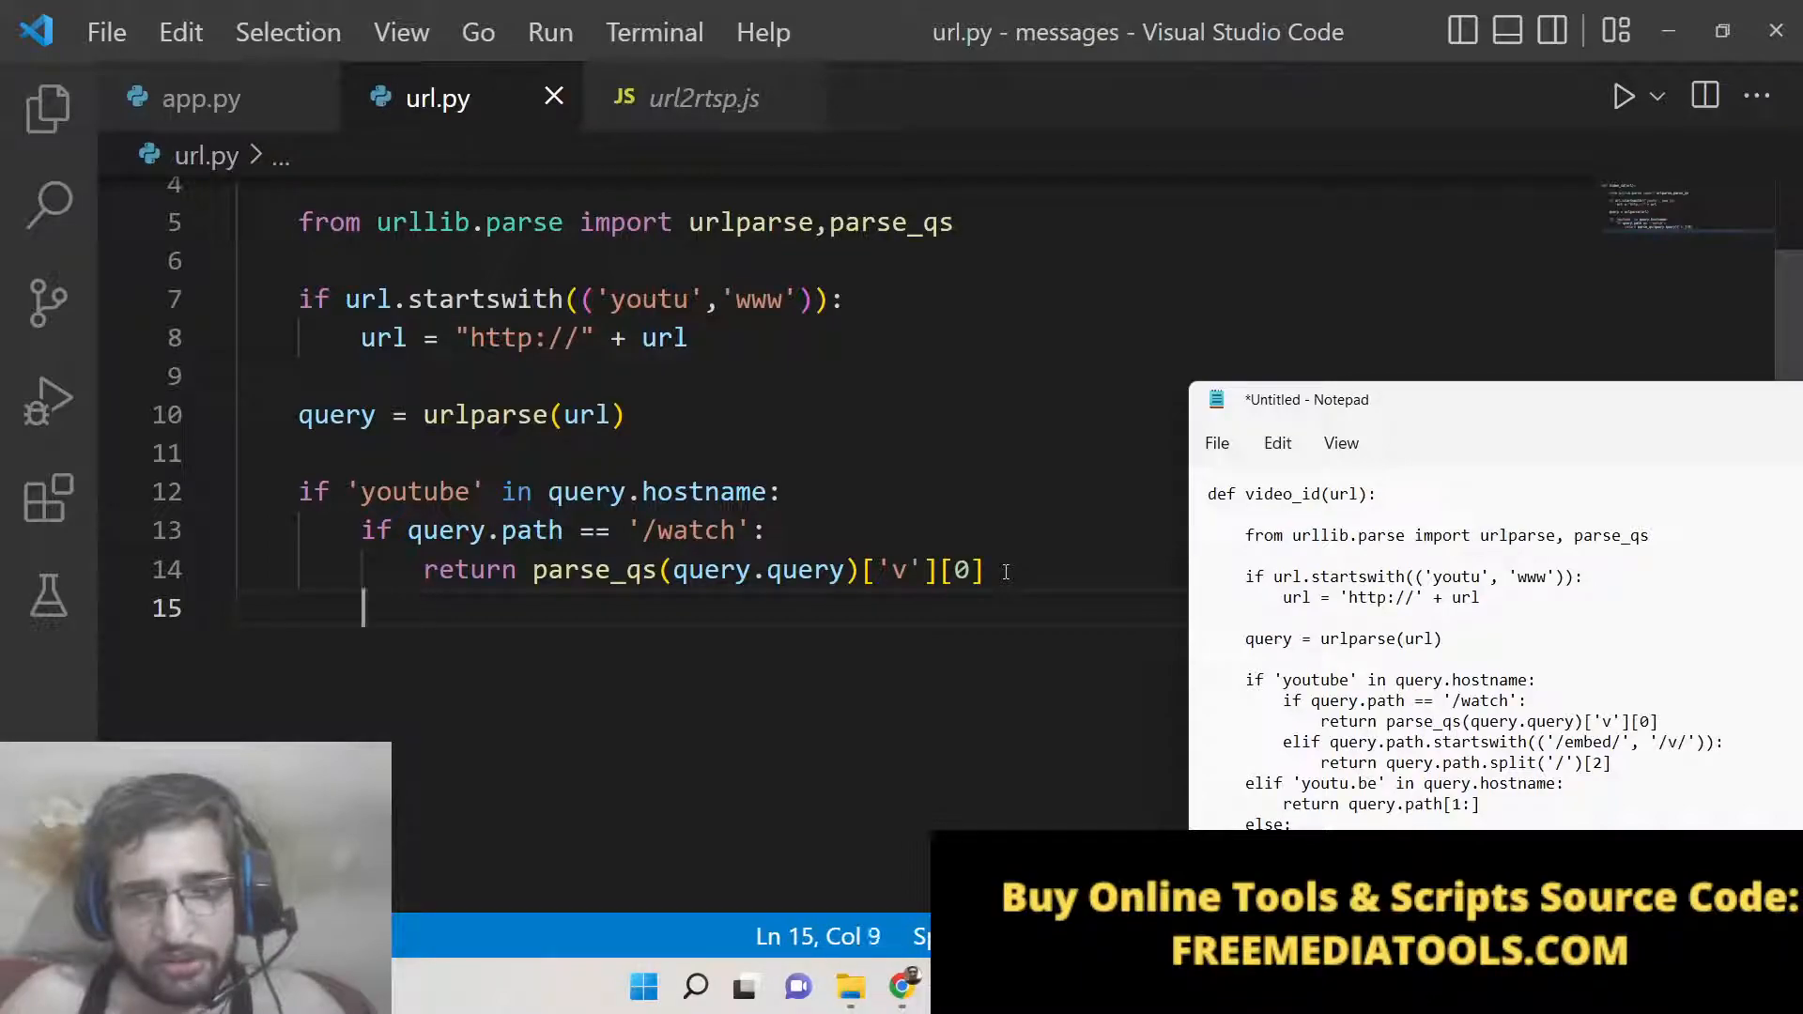
type("elif")
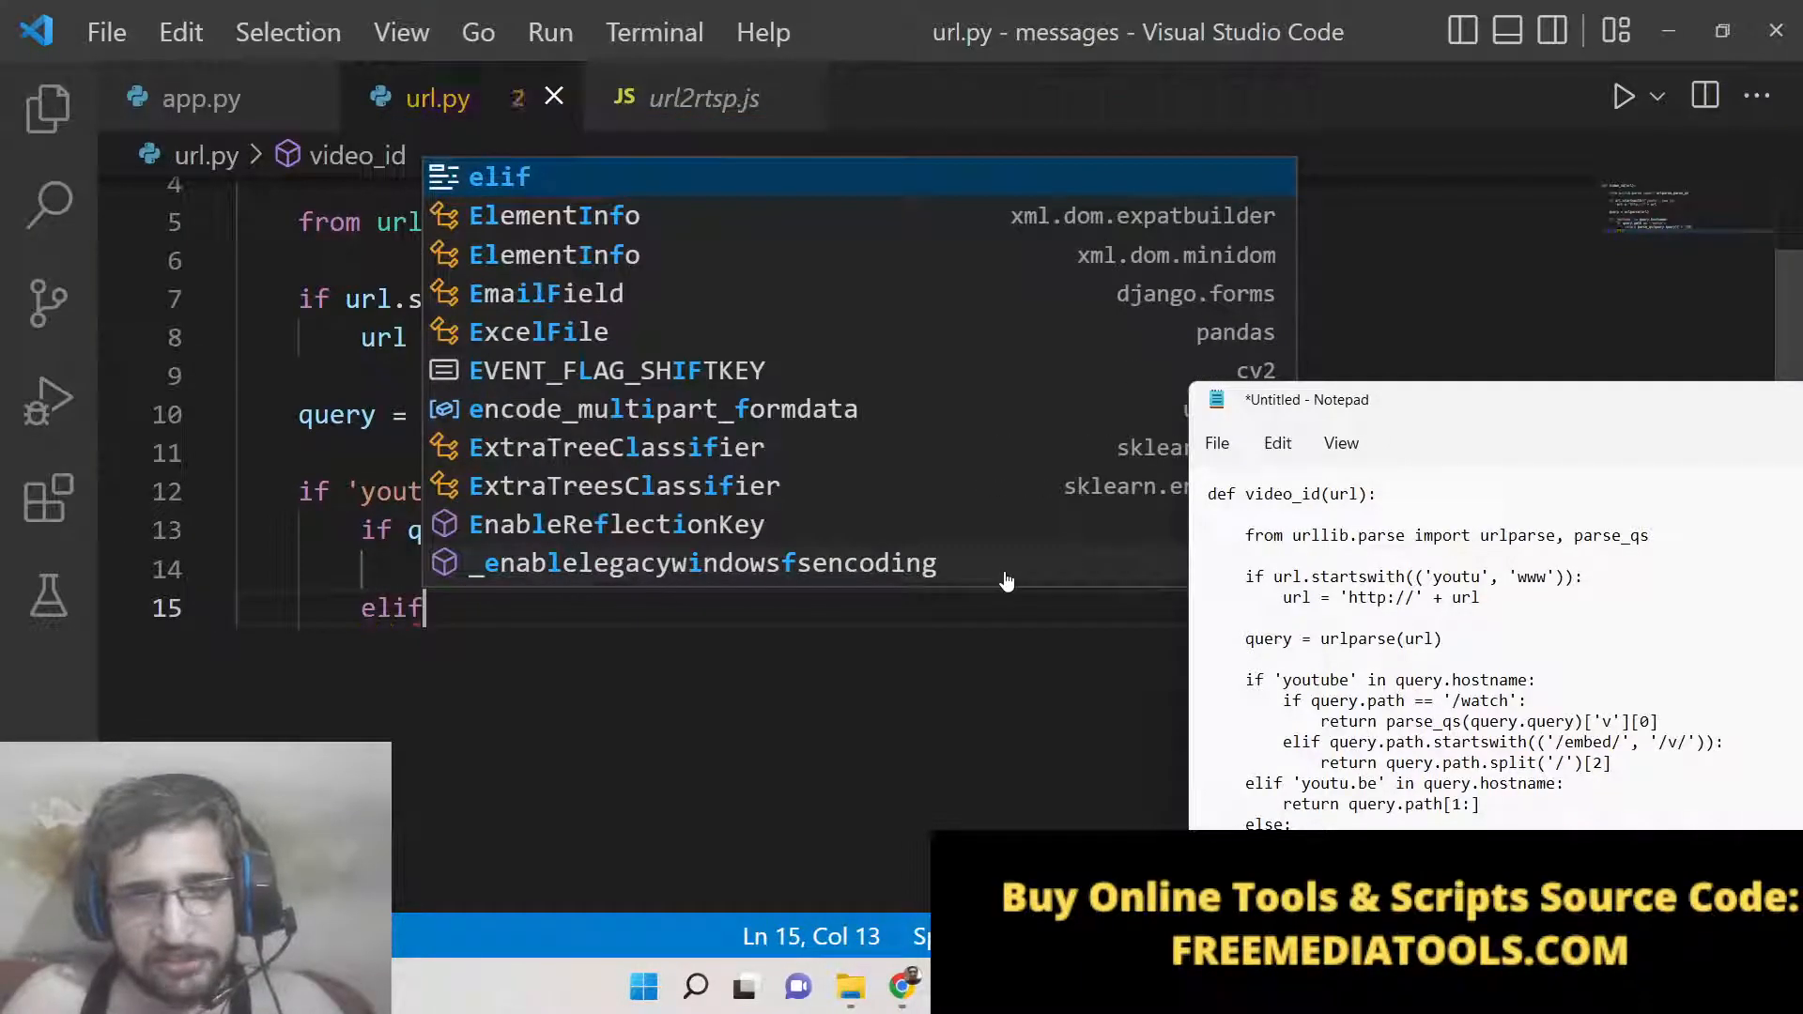
type("query.path.startswith(")
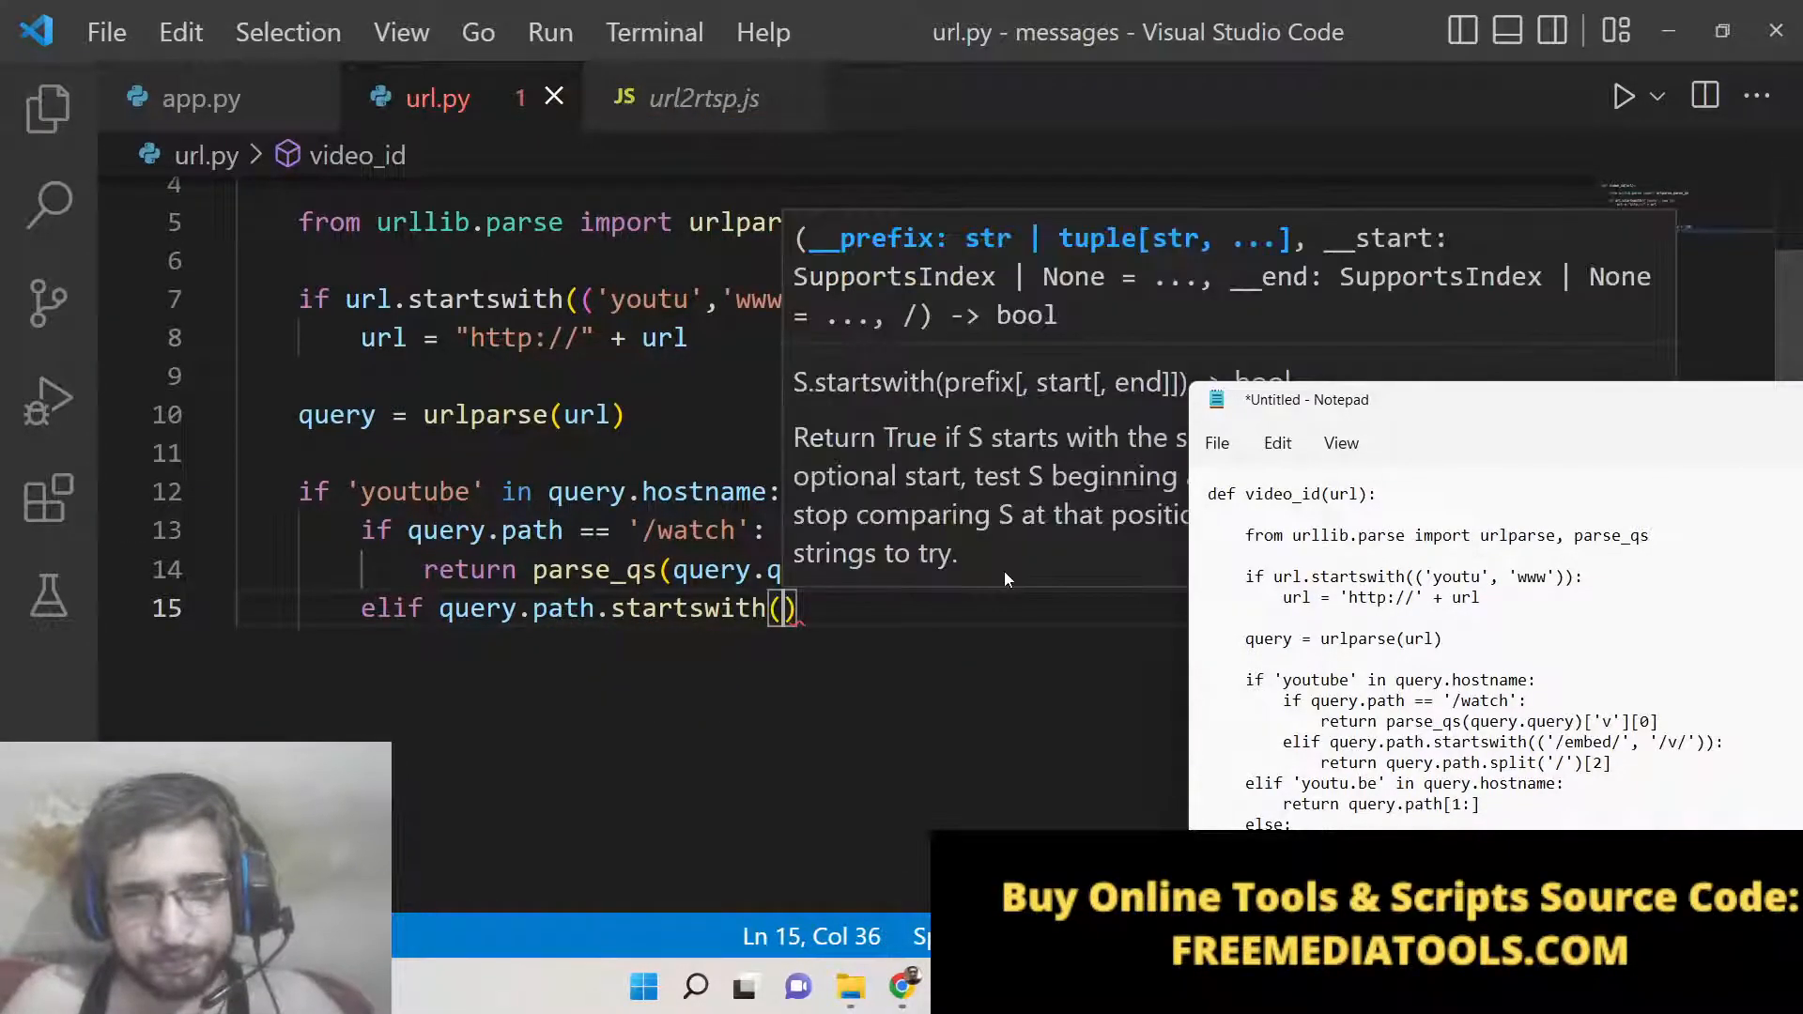
type("''")
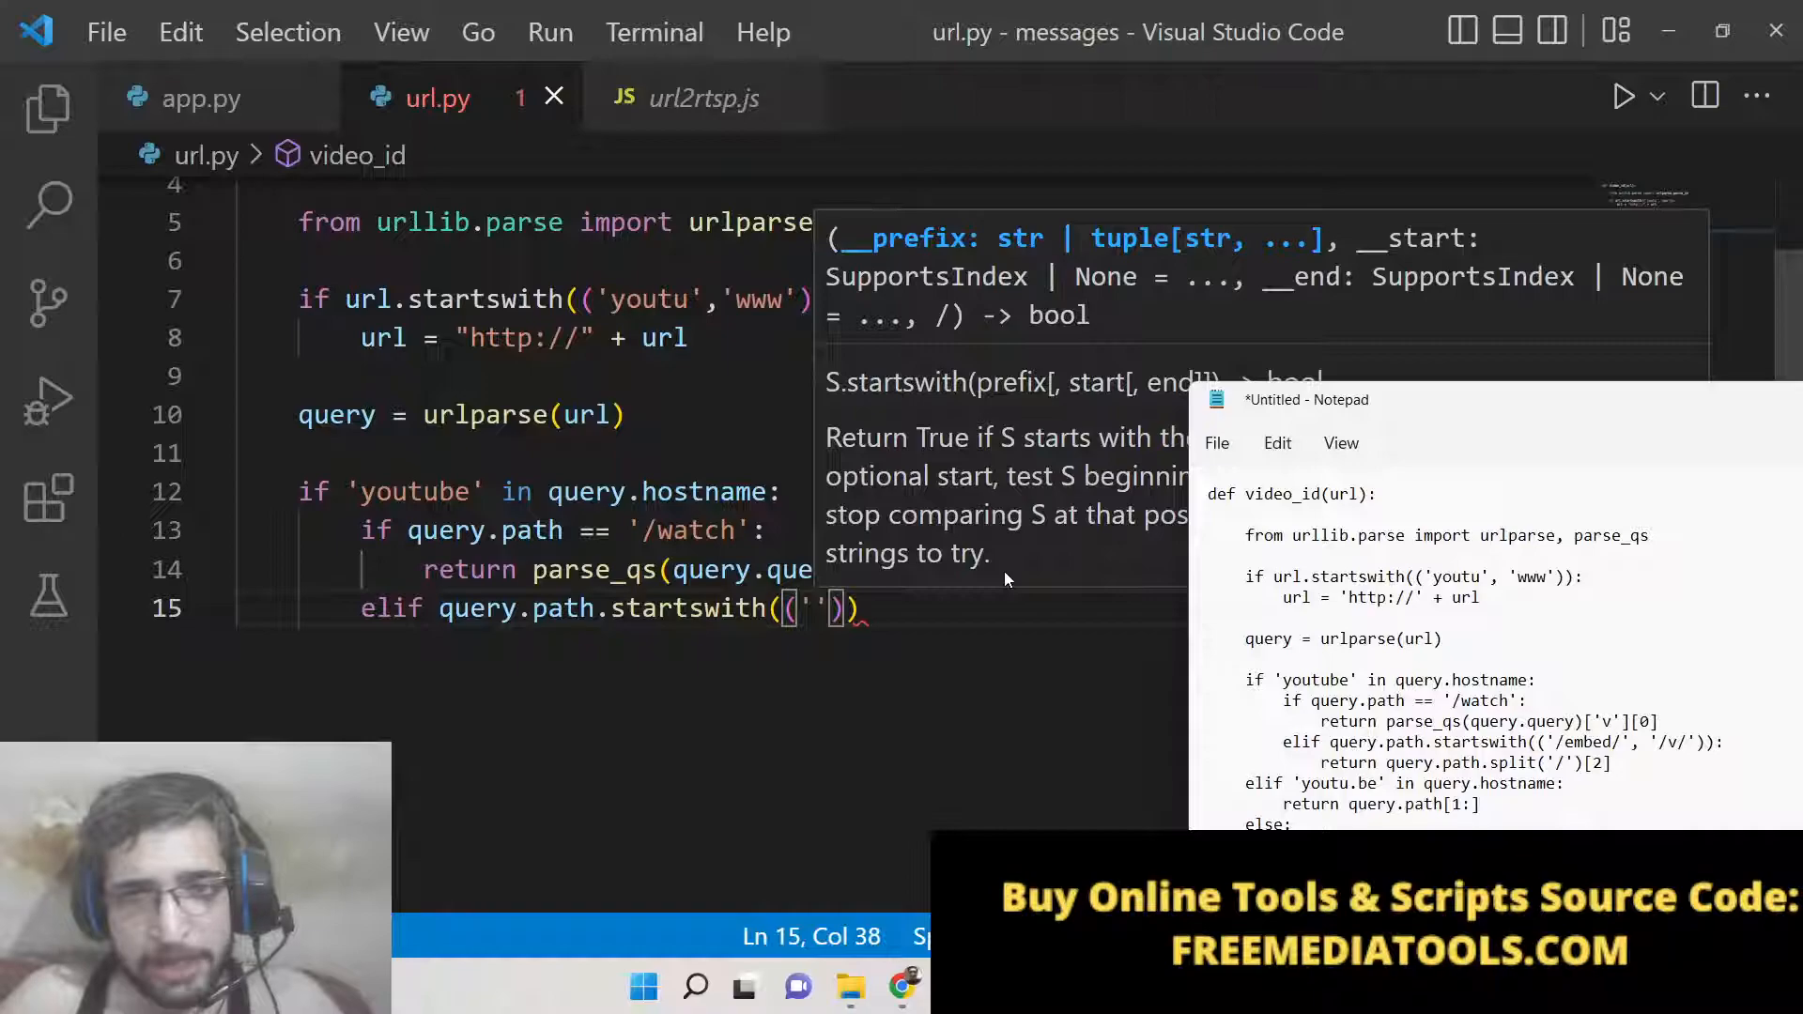
type("/embed")
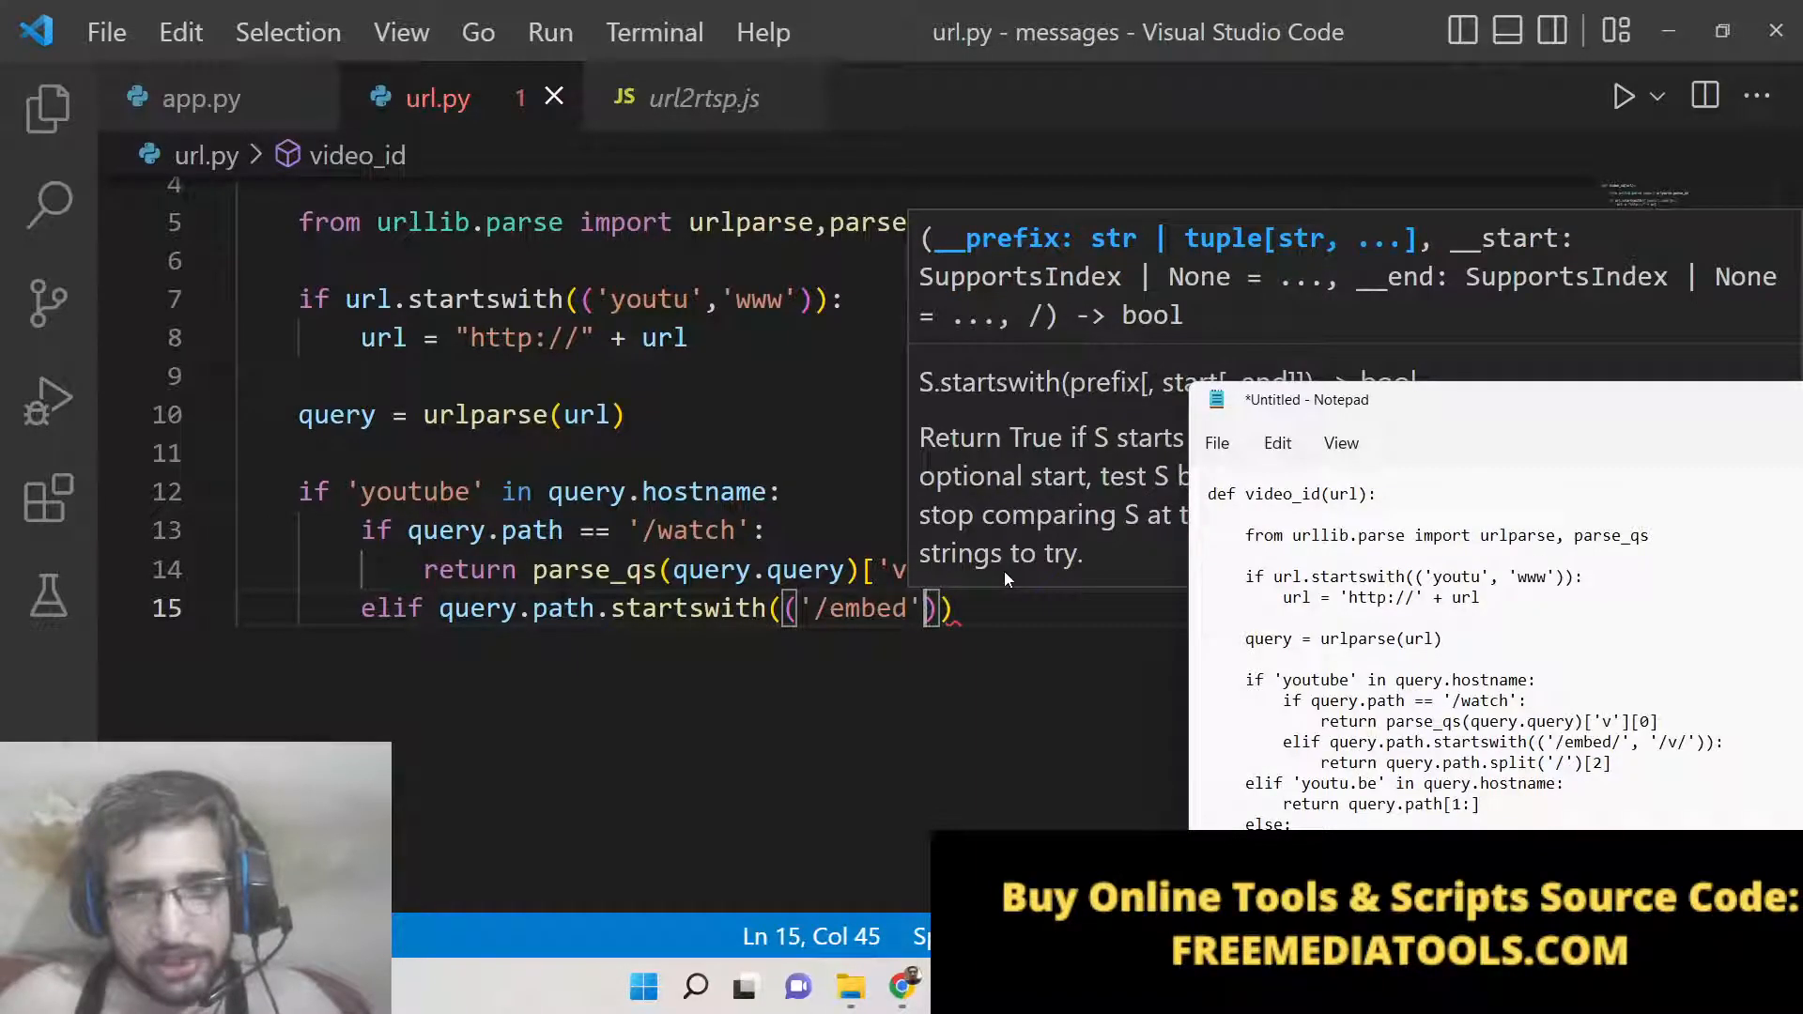
type(",''")
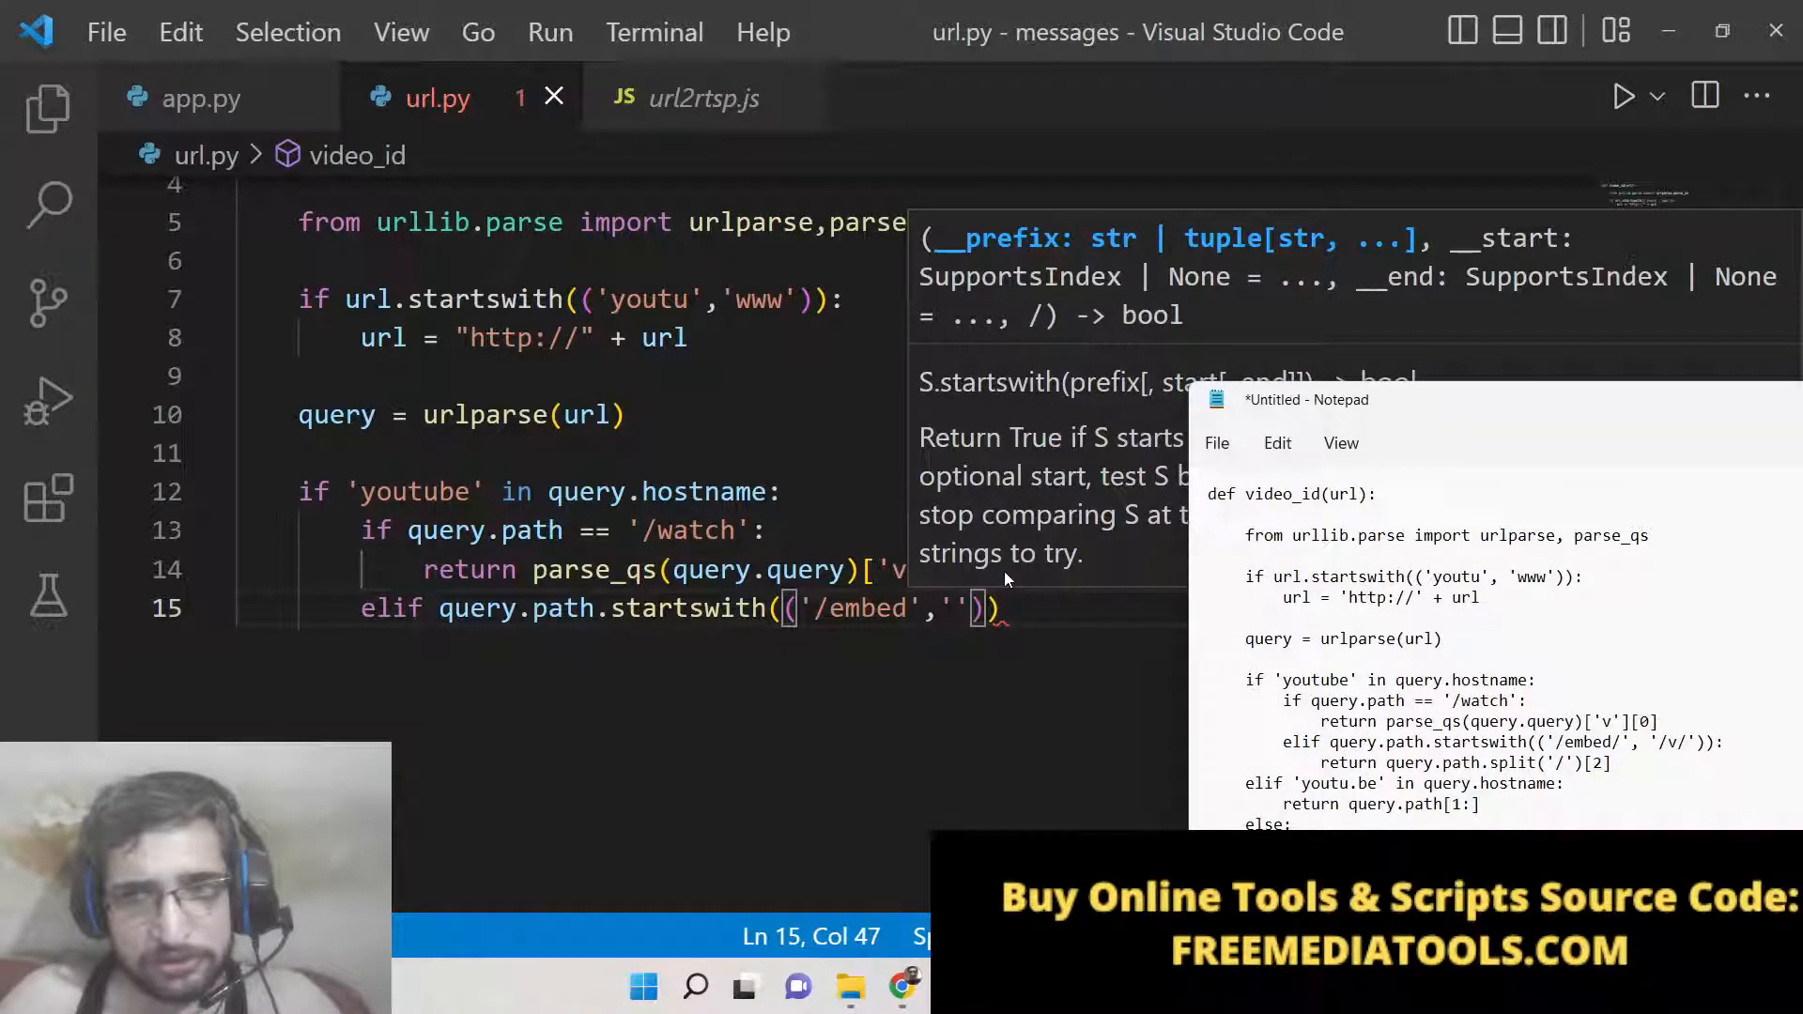
type("/v/")
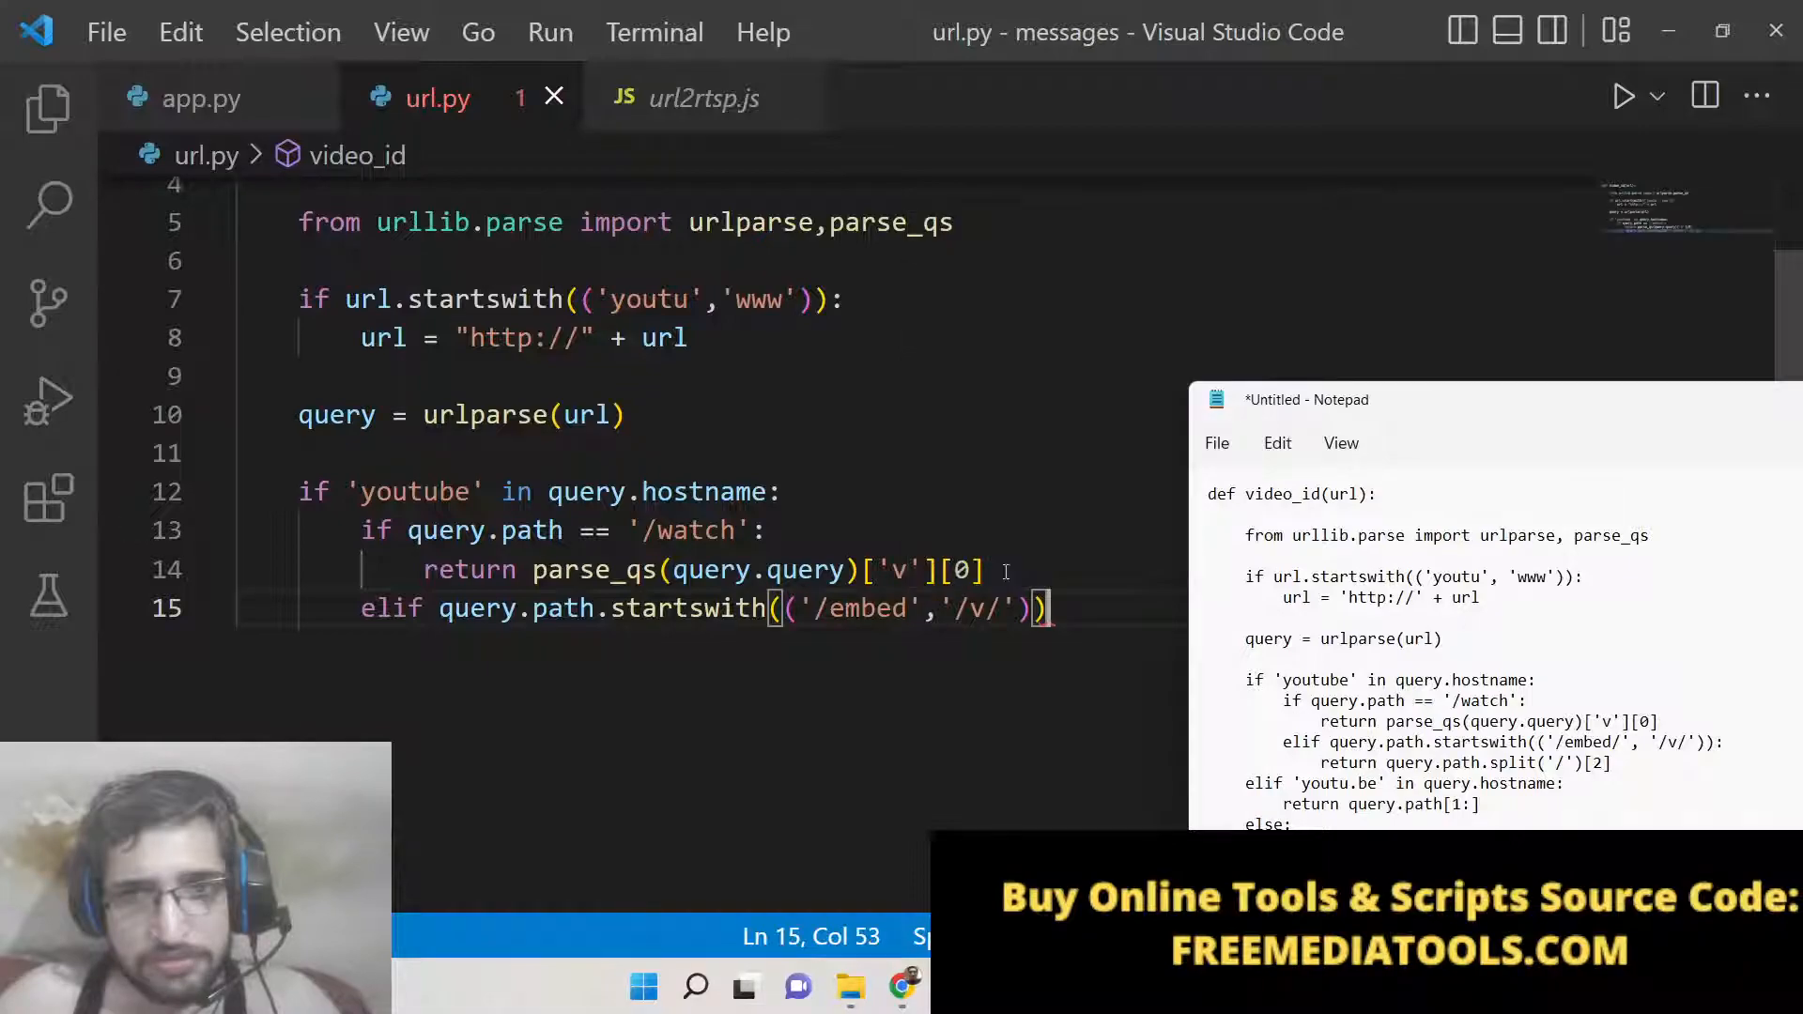
type(":")
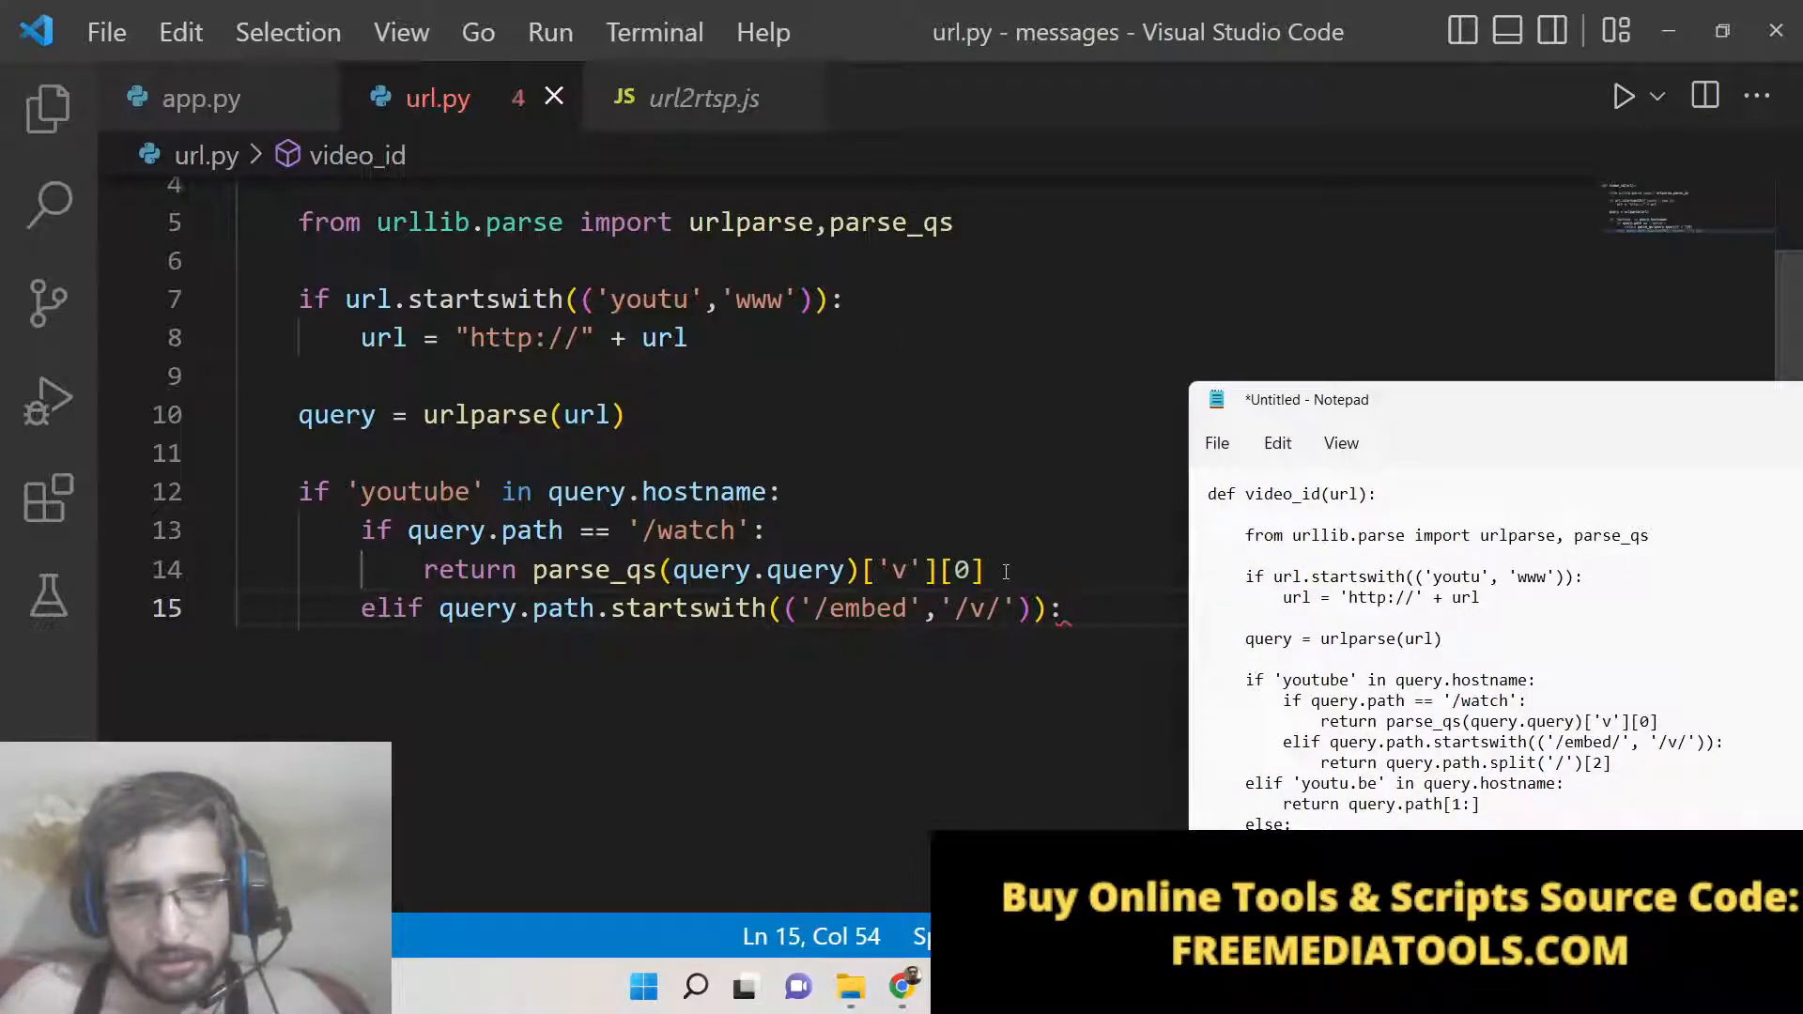
Return query.path.split('/')[2] in the embed/v branch
key("enter")
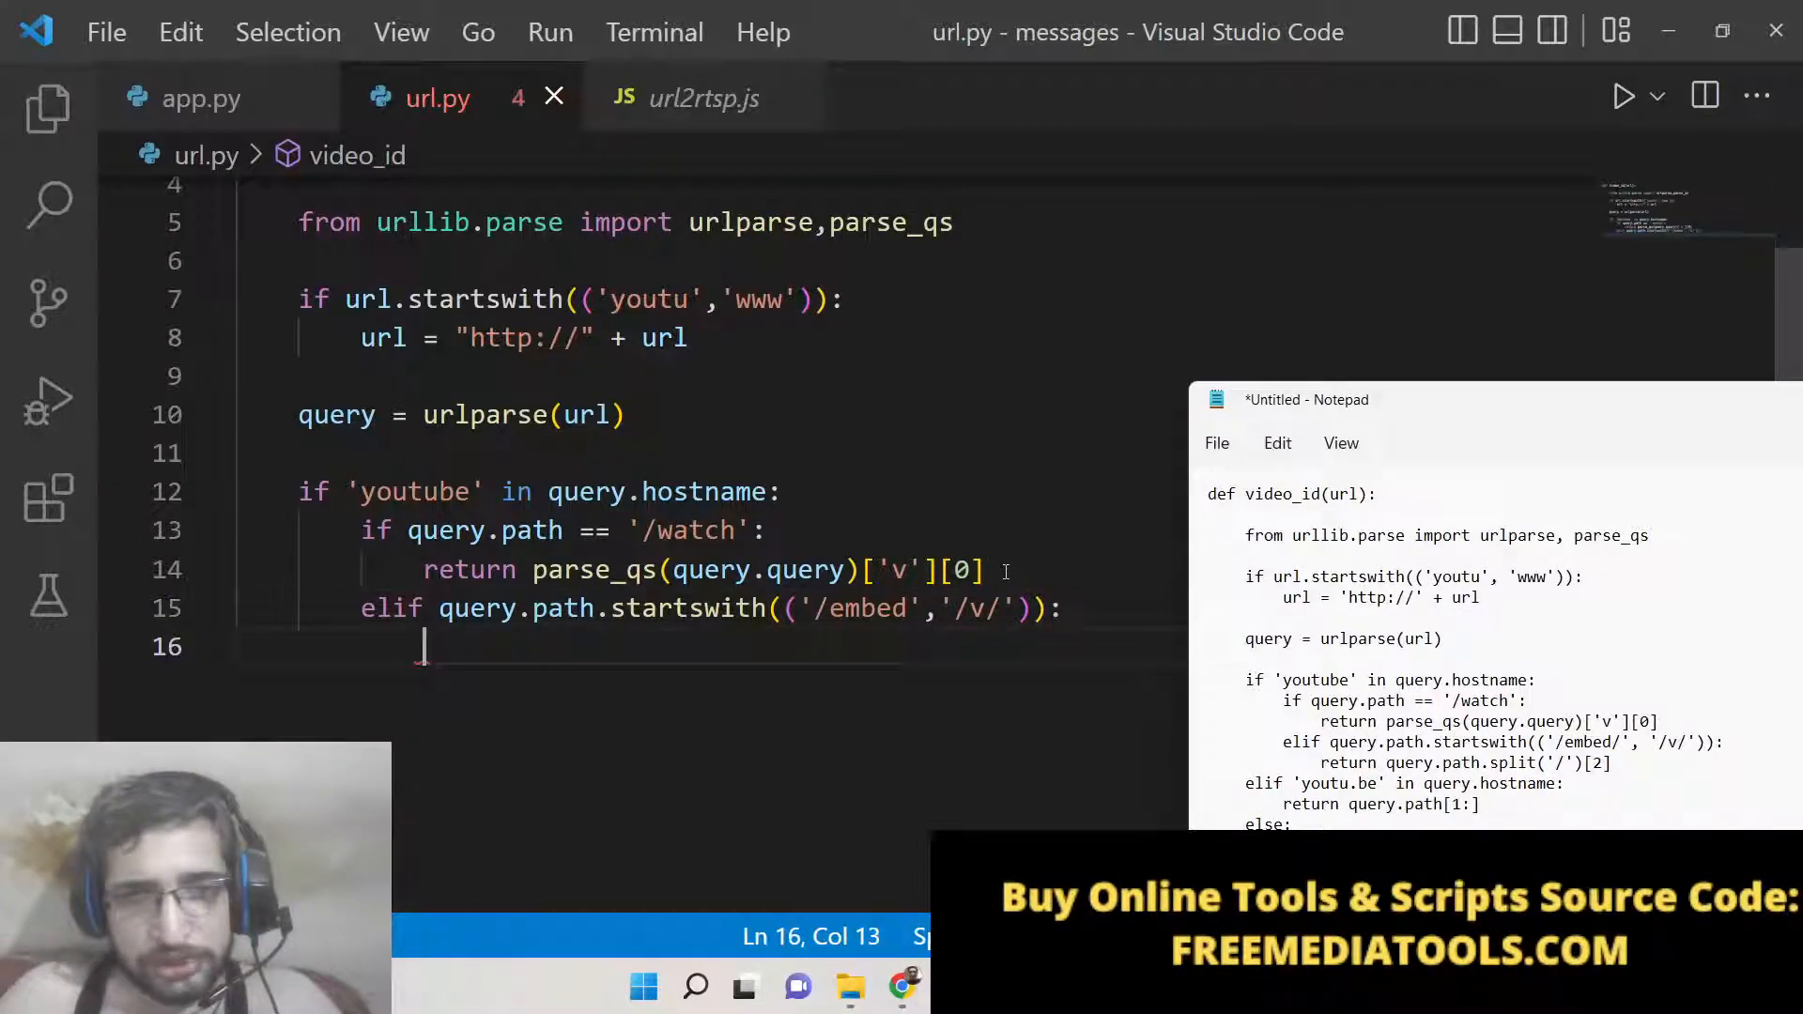
type("return")
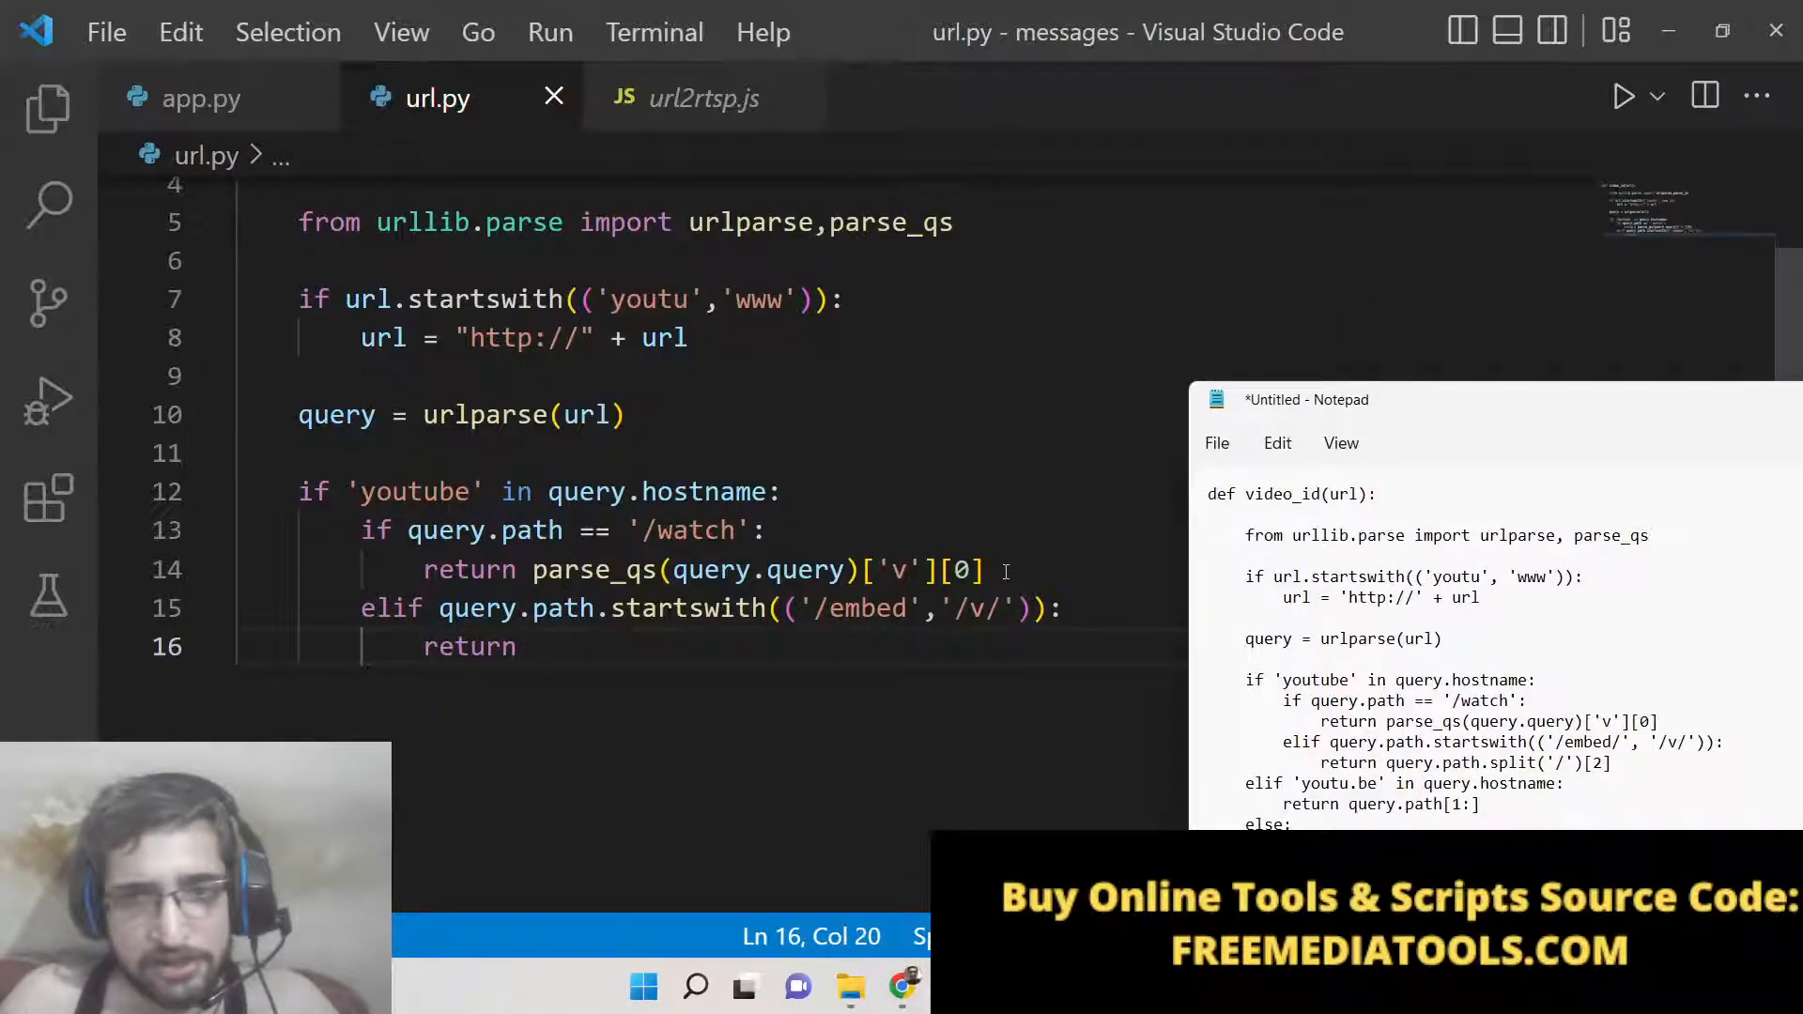
type("query.path.")
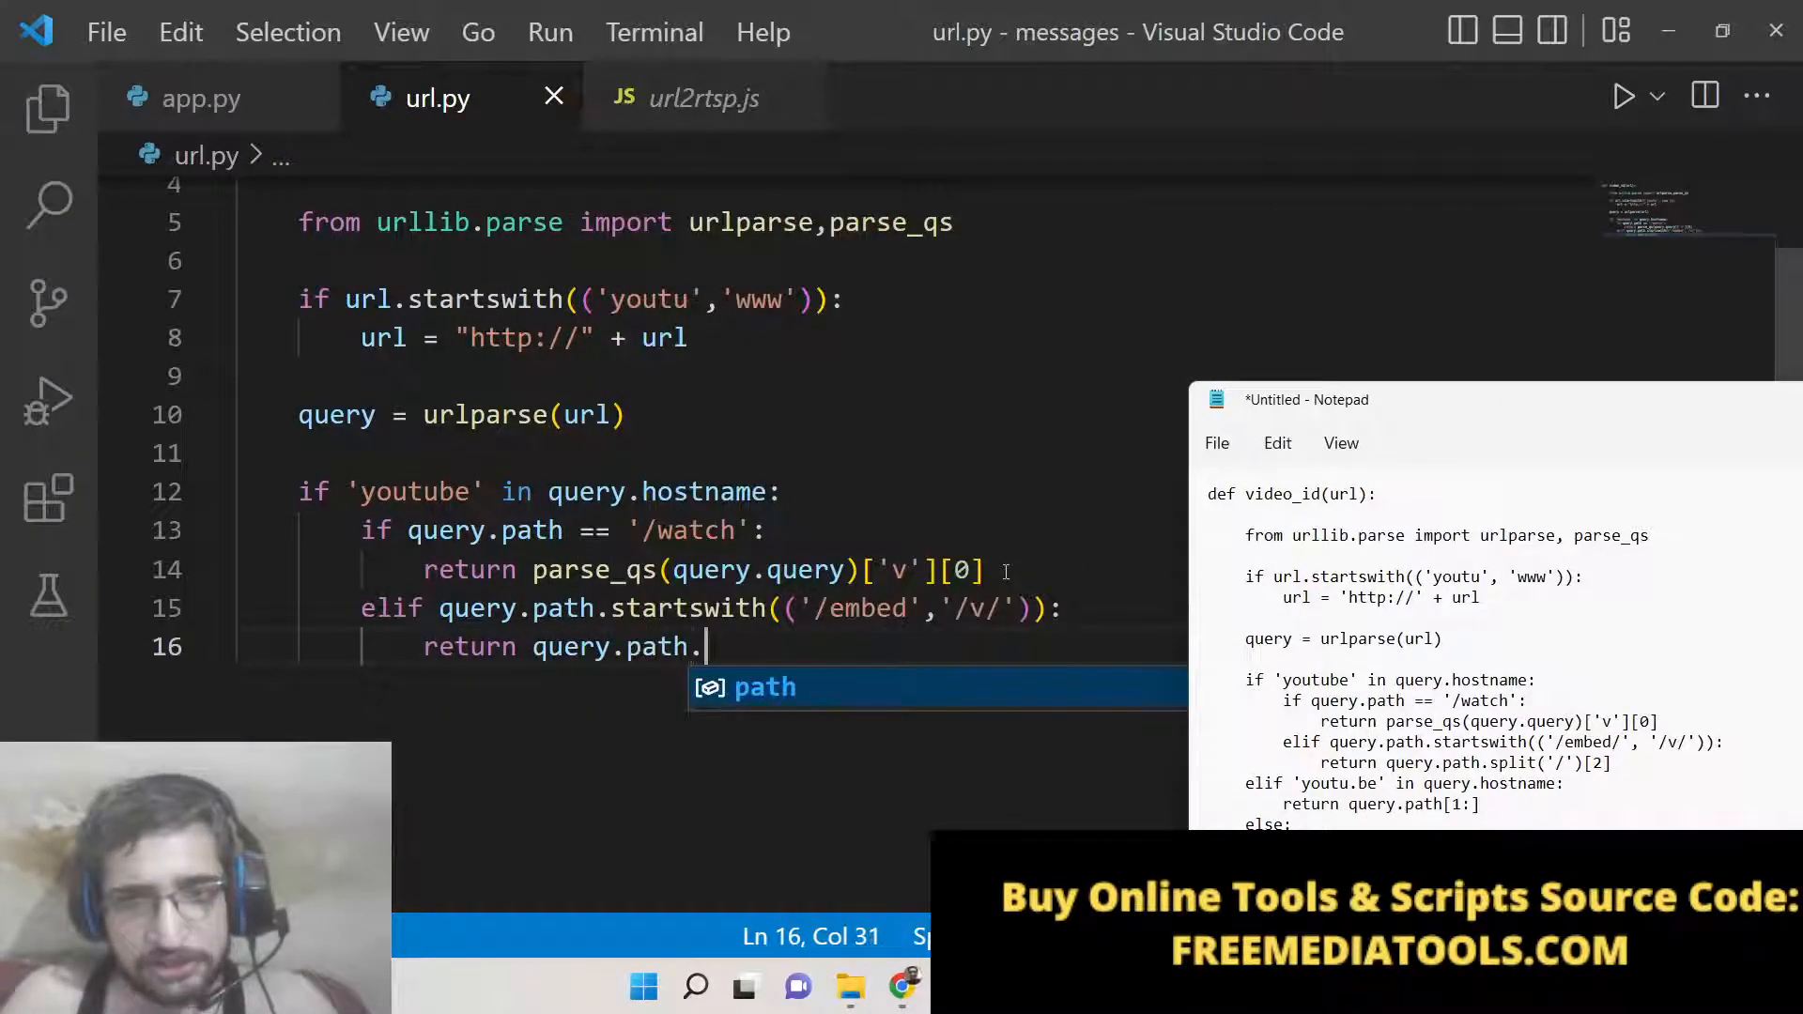
type("split(")
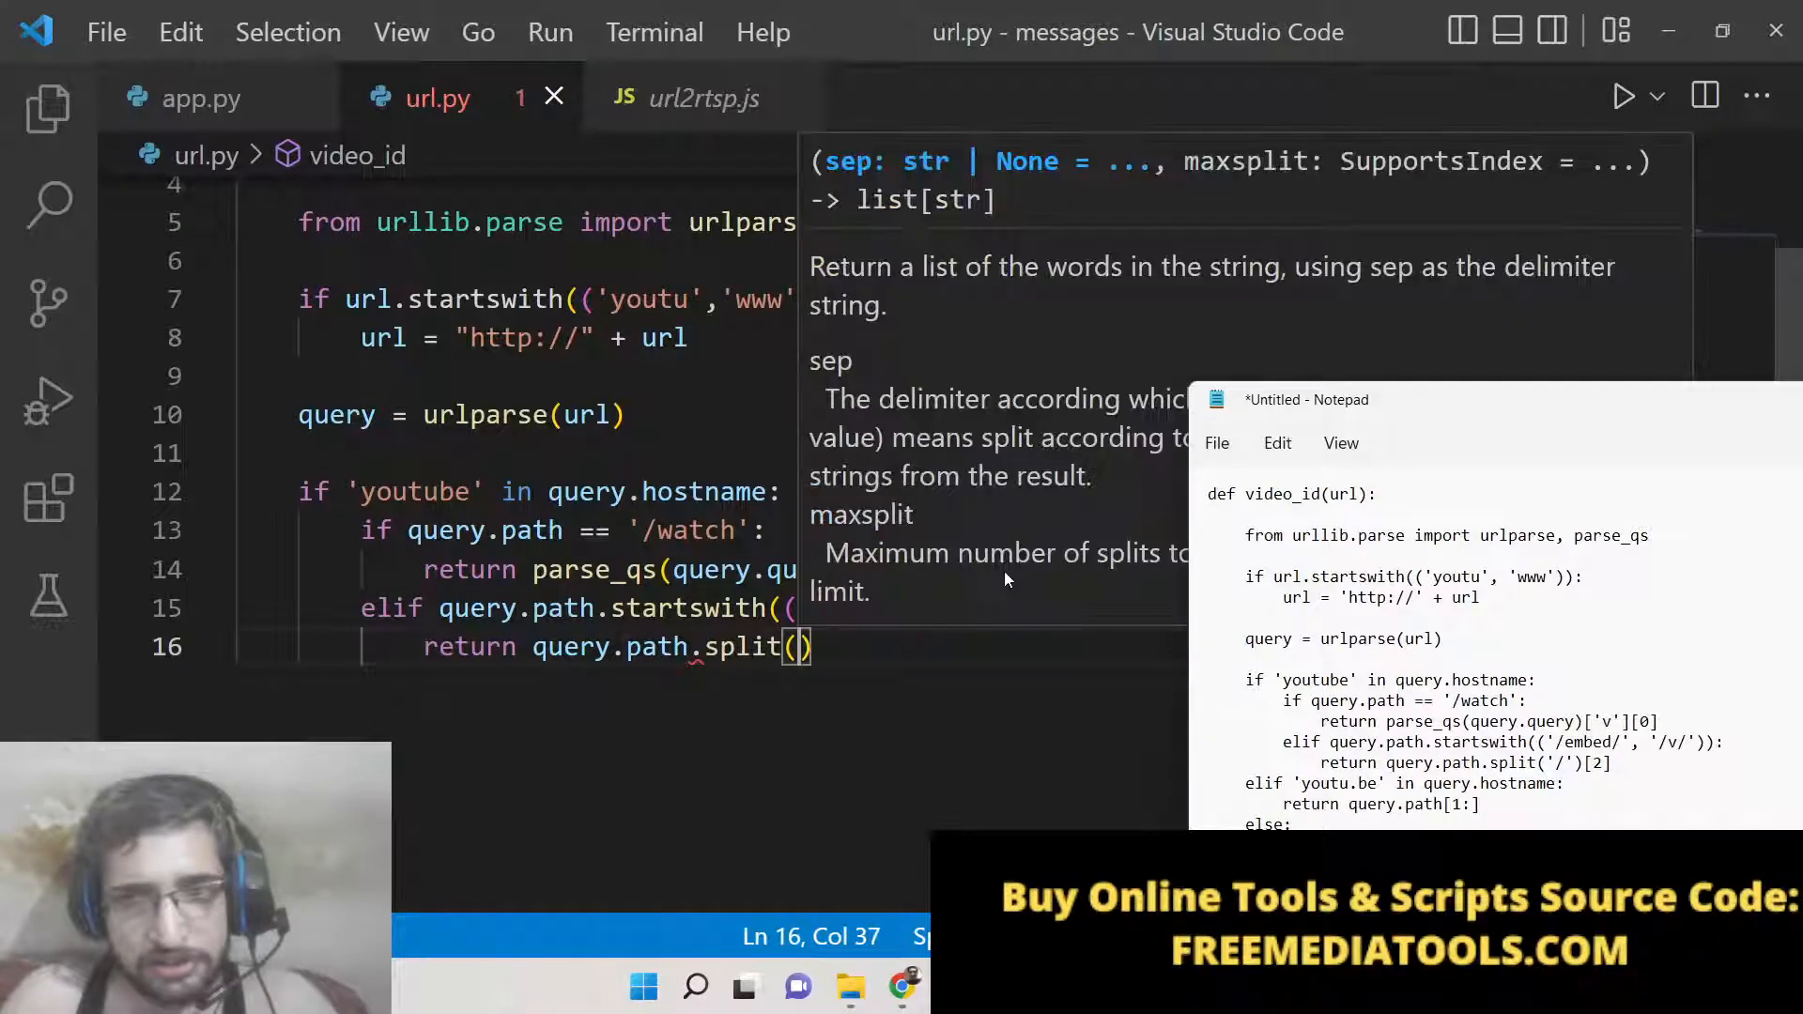
type("'/'")
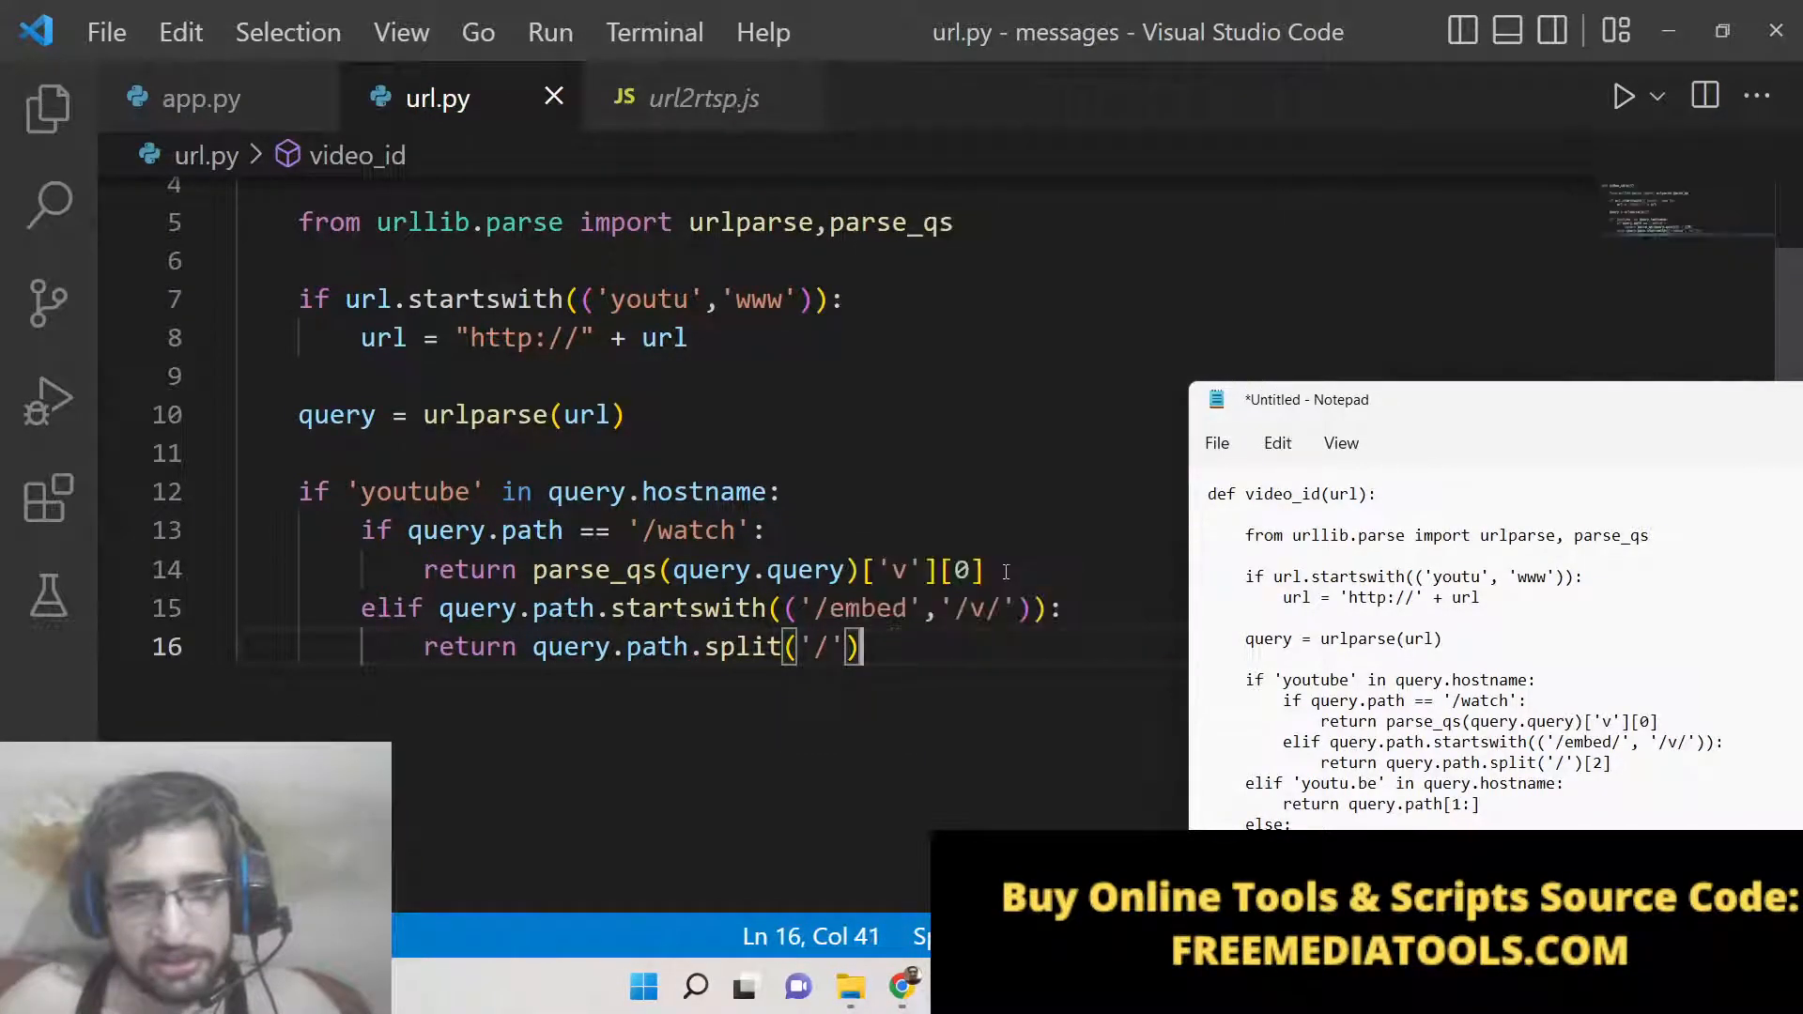
type("[2]")
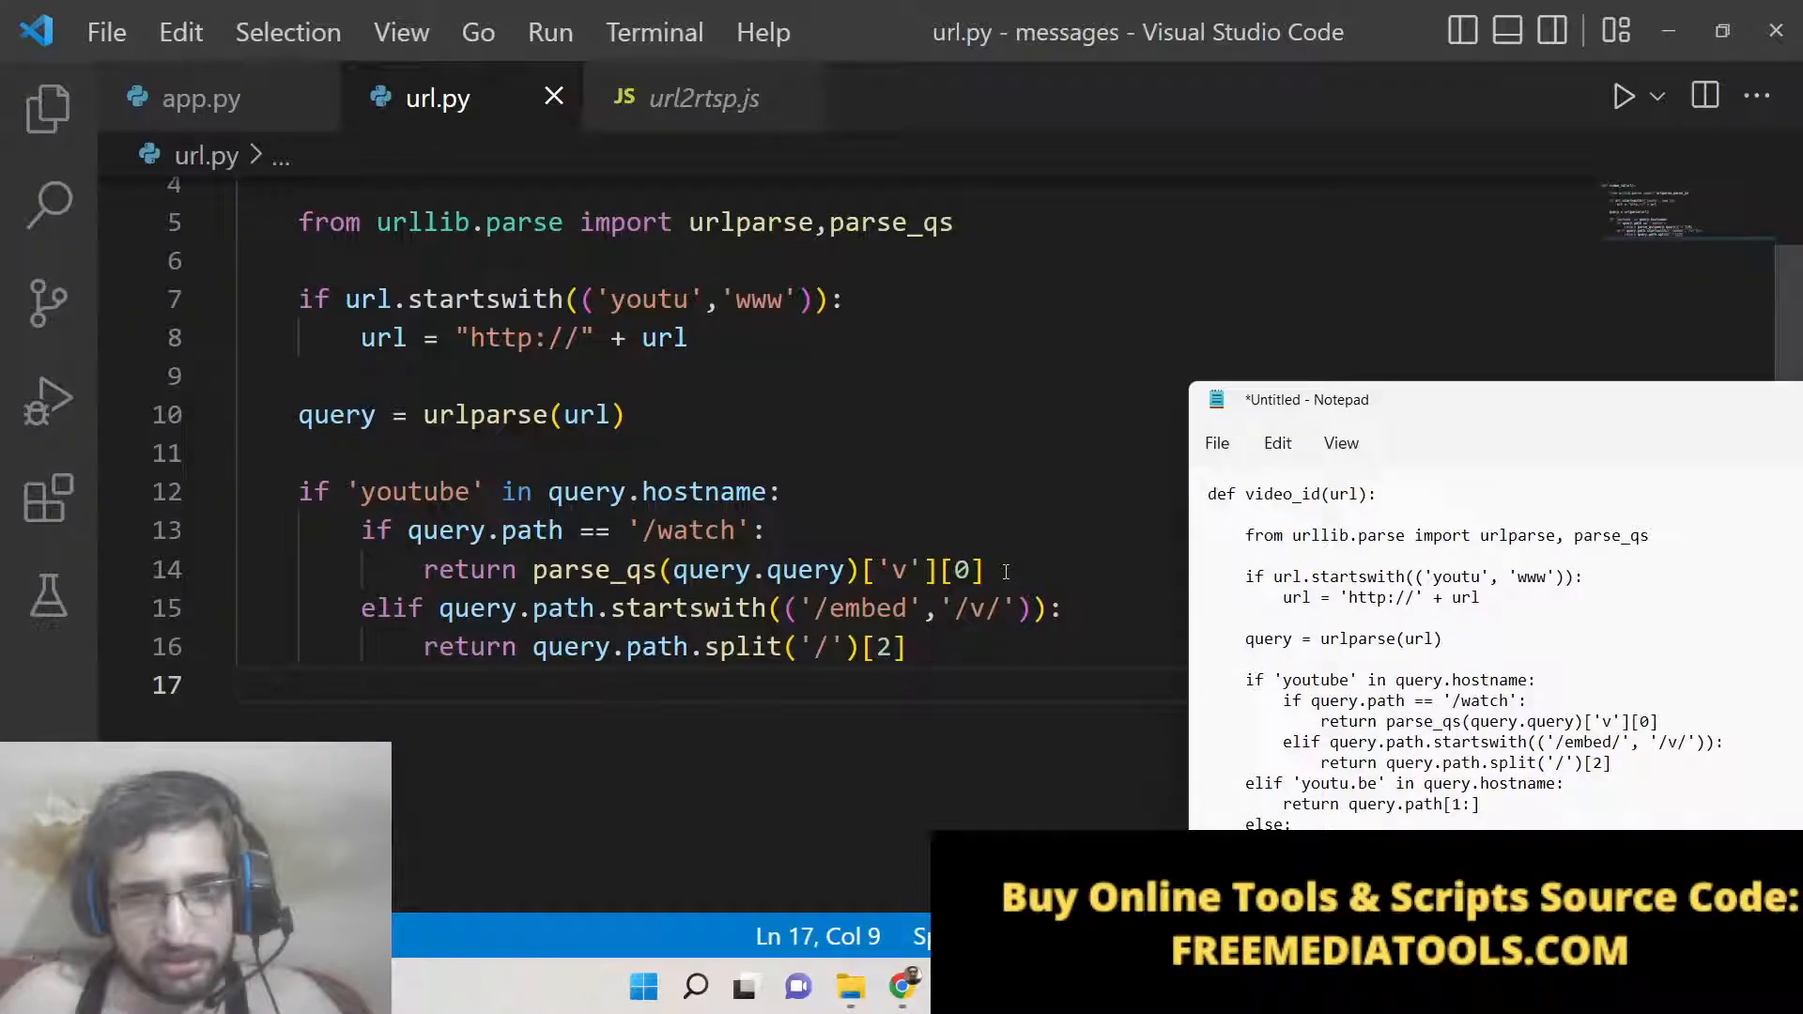
Add elif 'youtu.be' in query.hostname: branch
type("el")
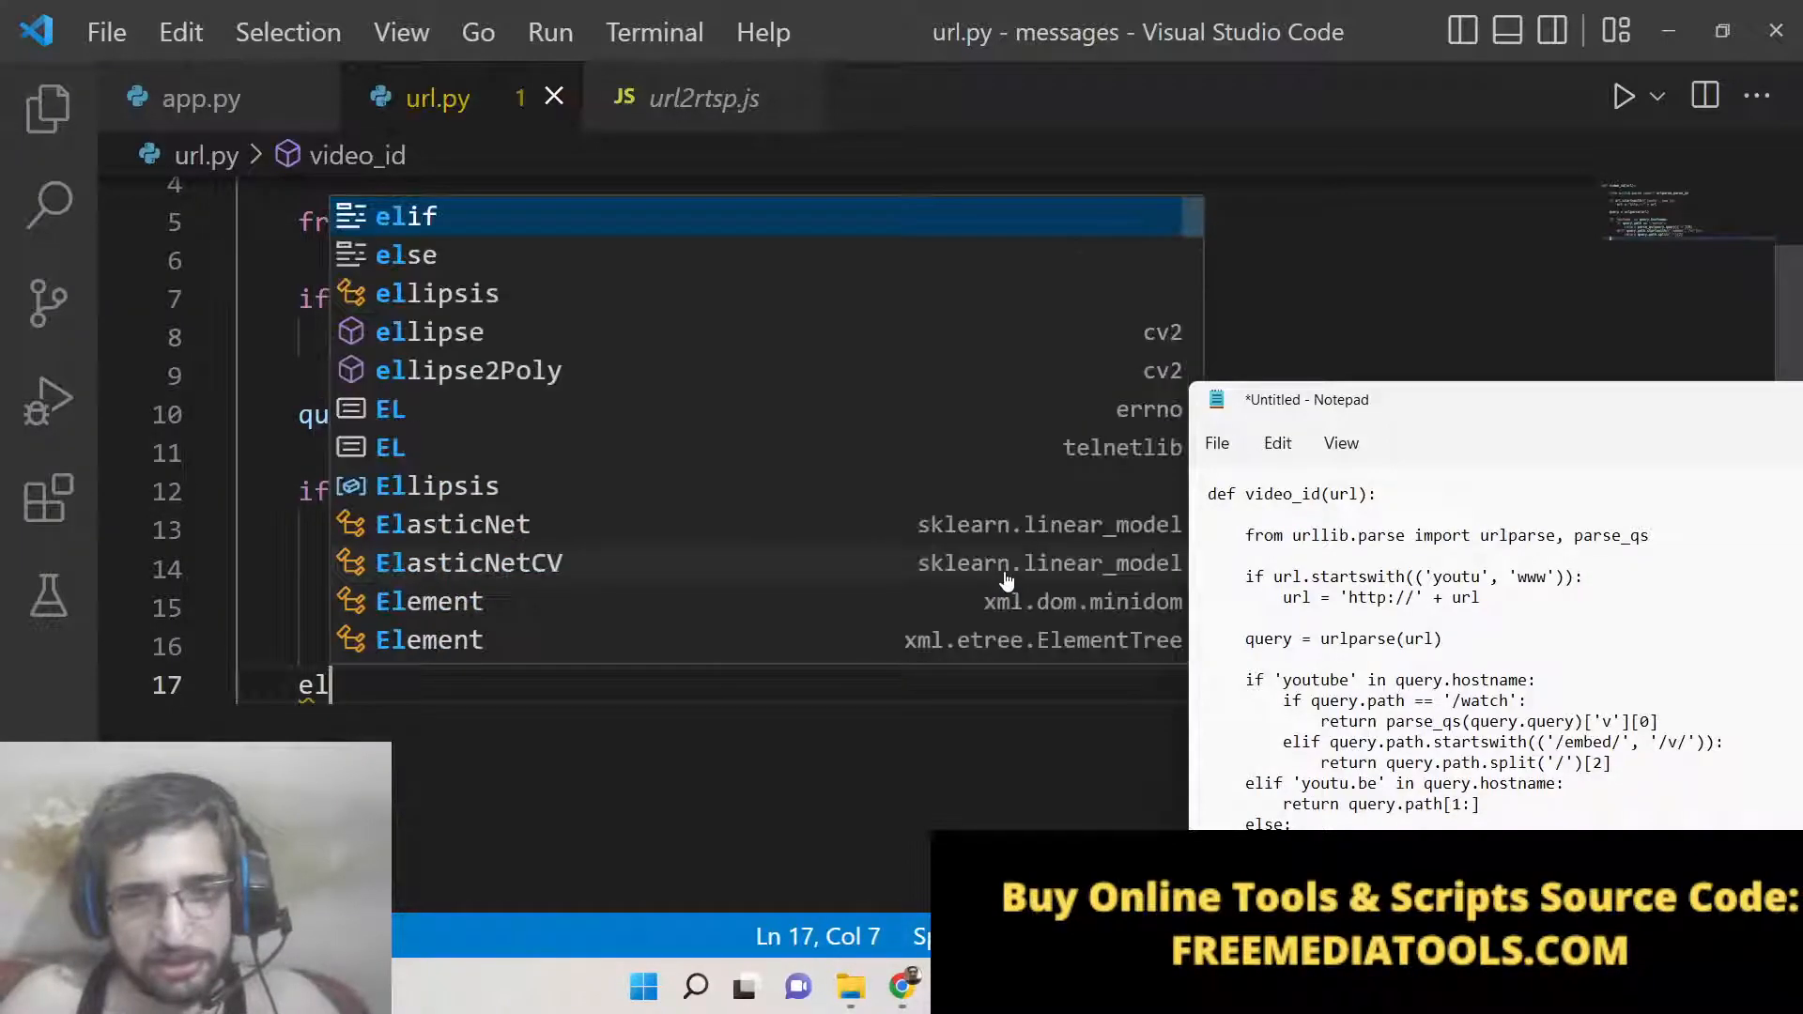
type("if")
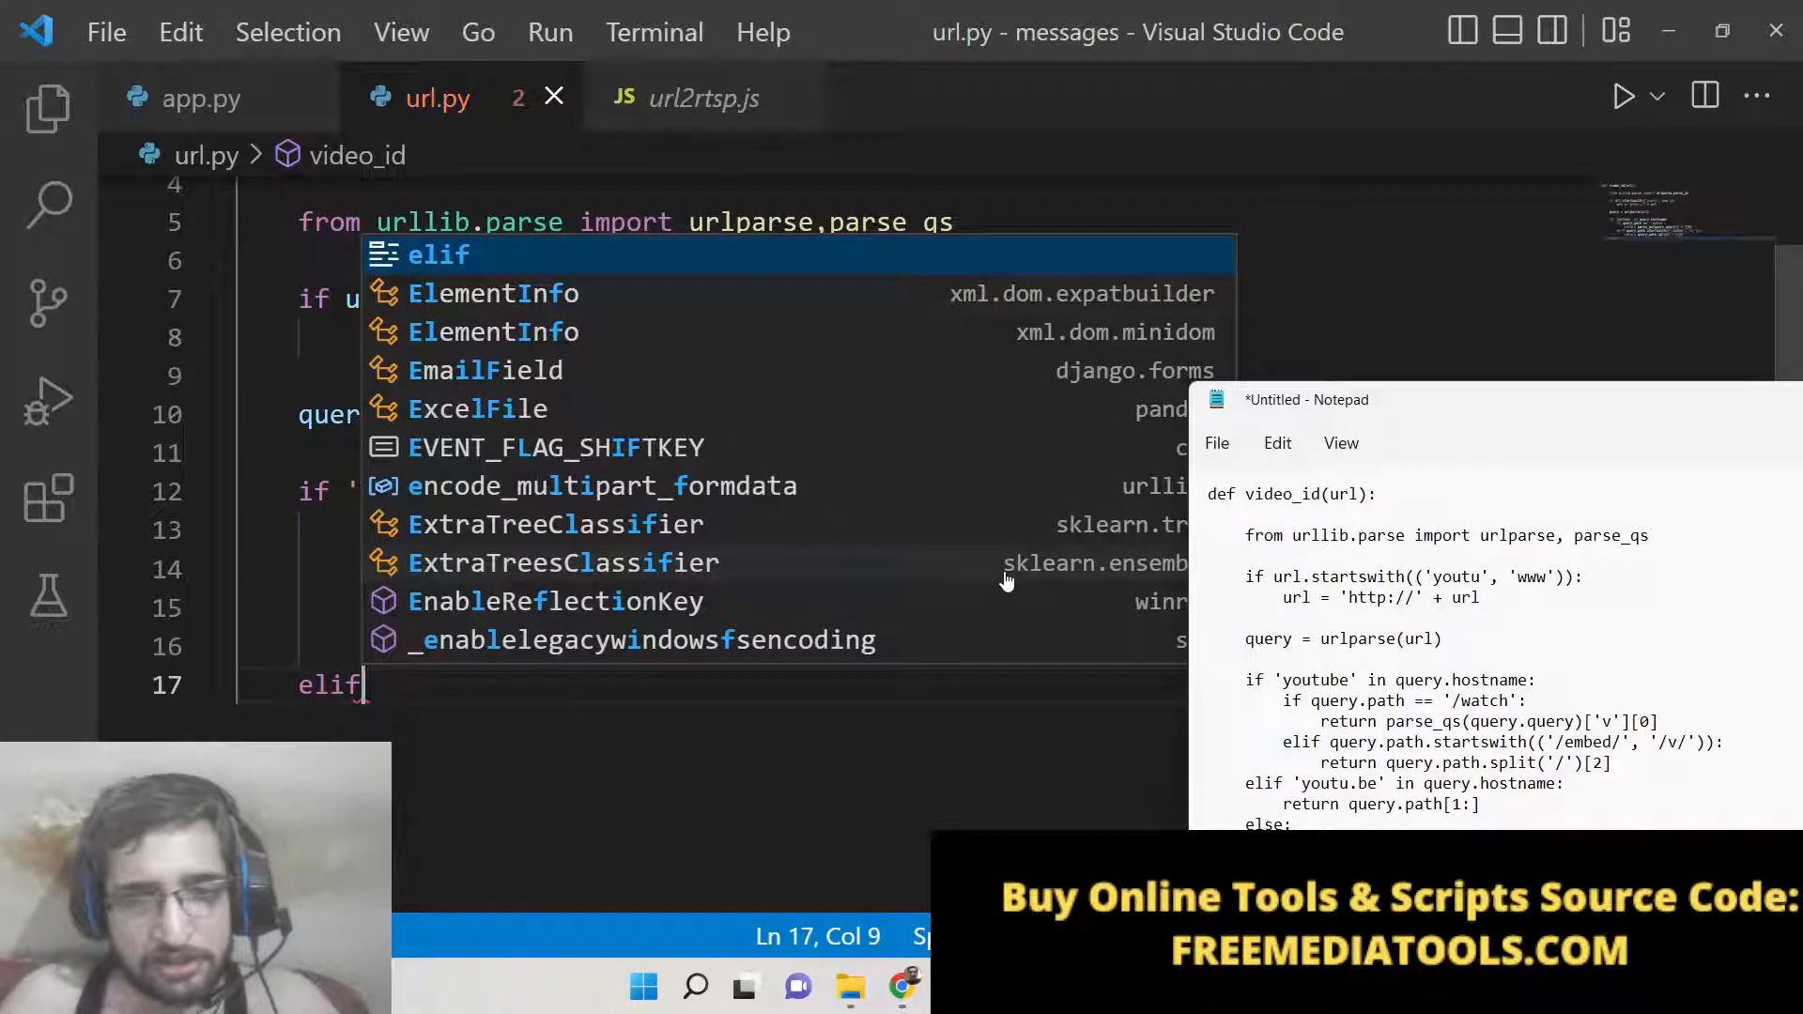
type("'youtube'")
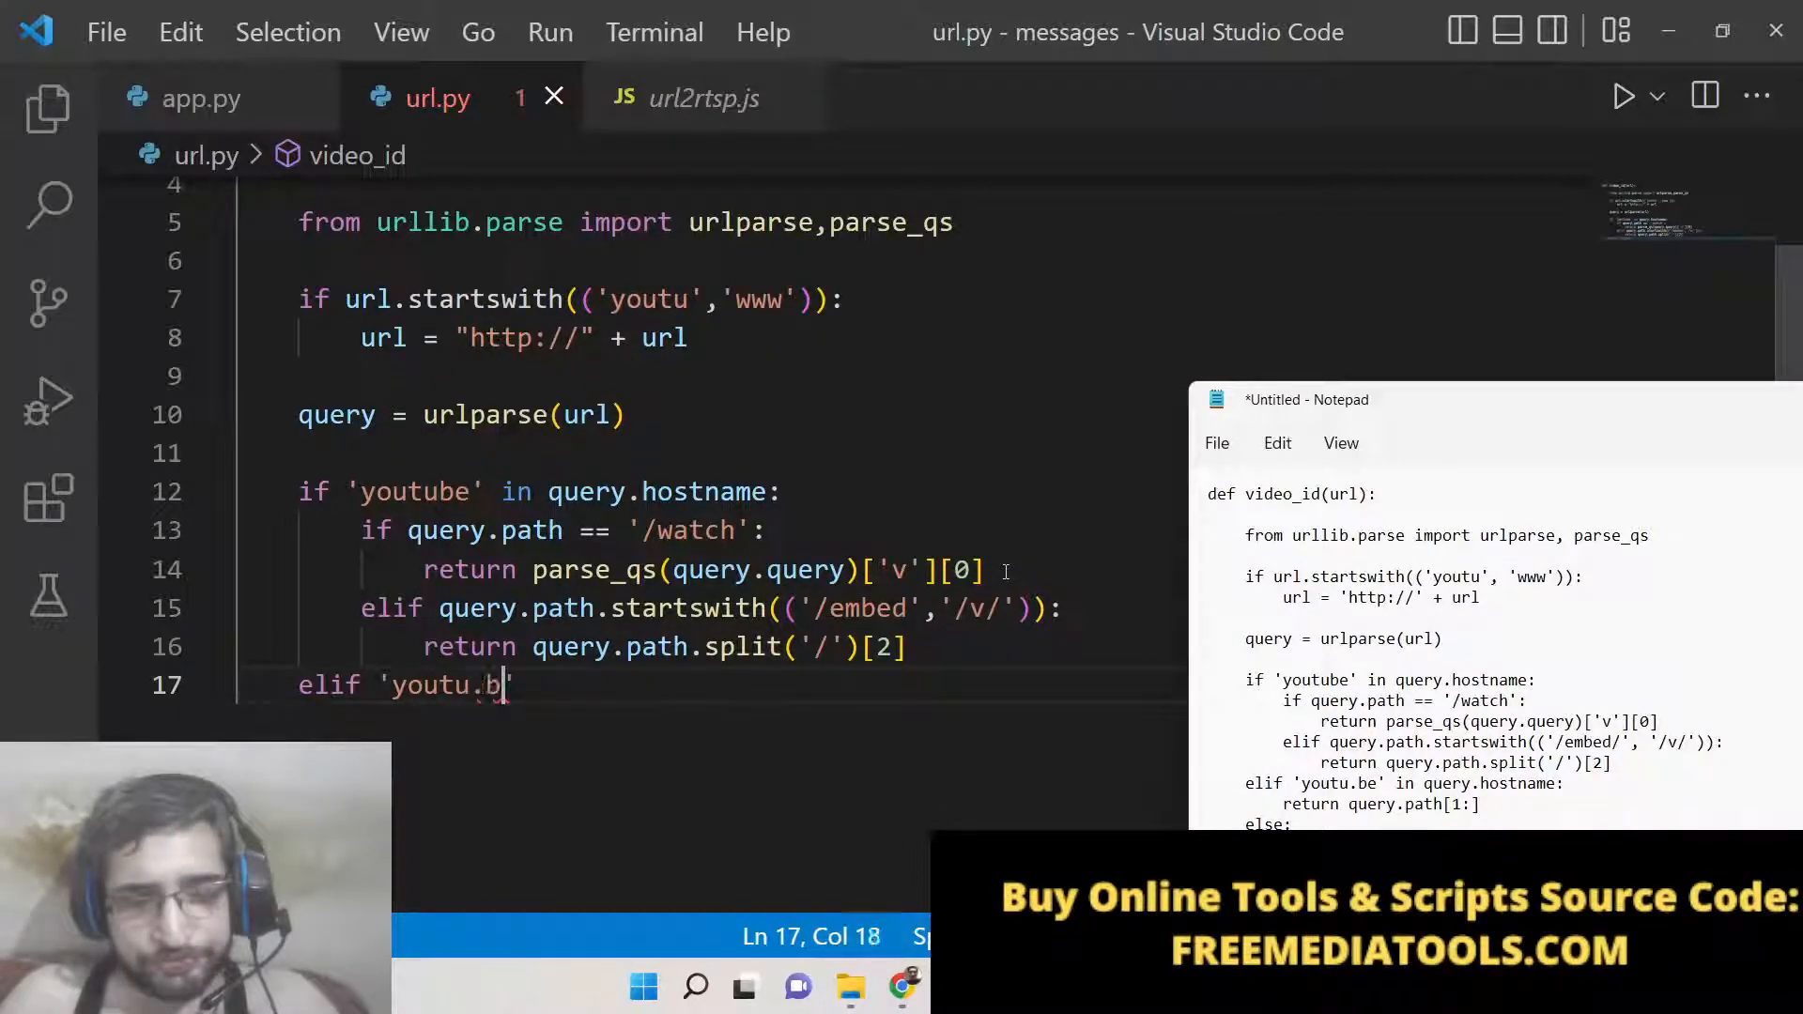
type("e'")
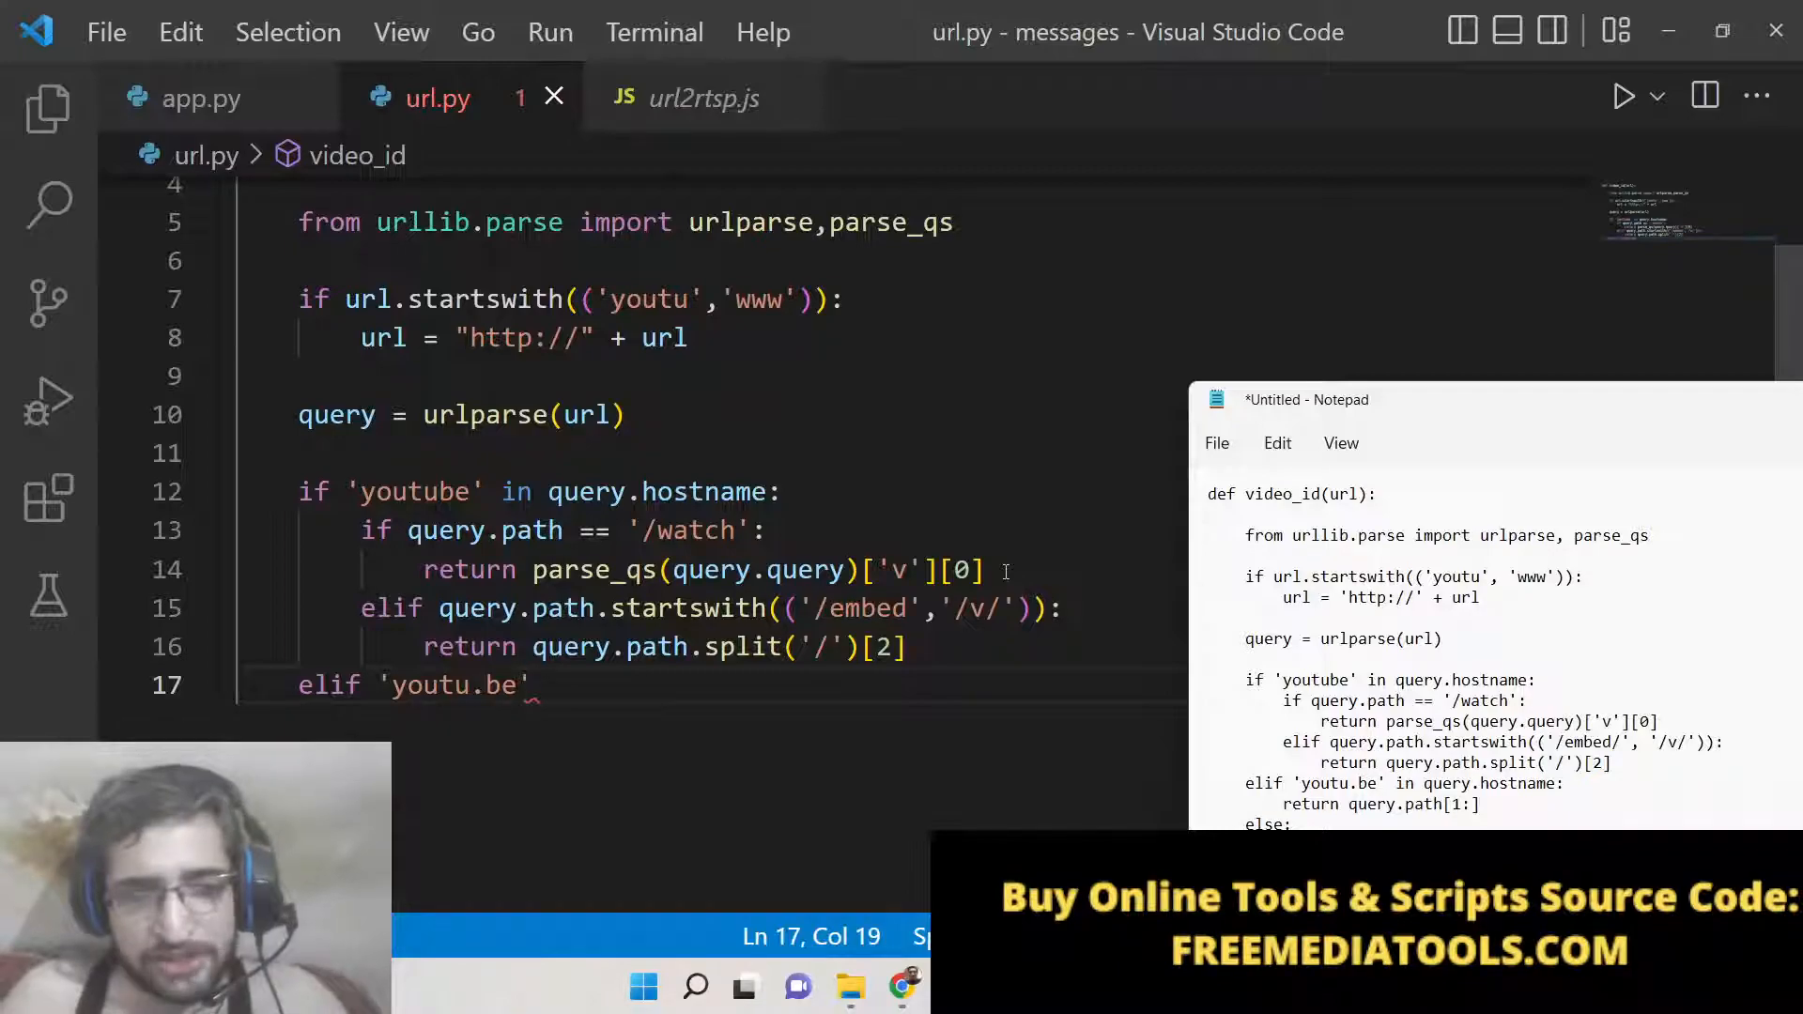
scroll("down", 3)
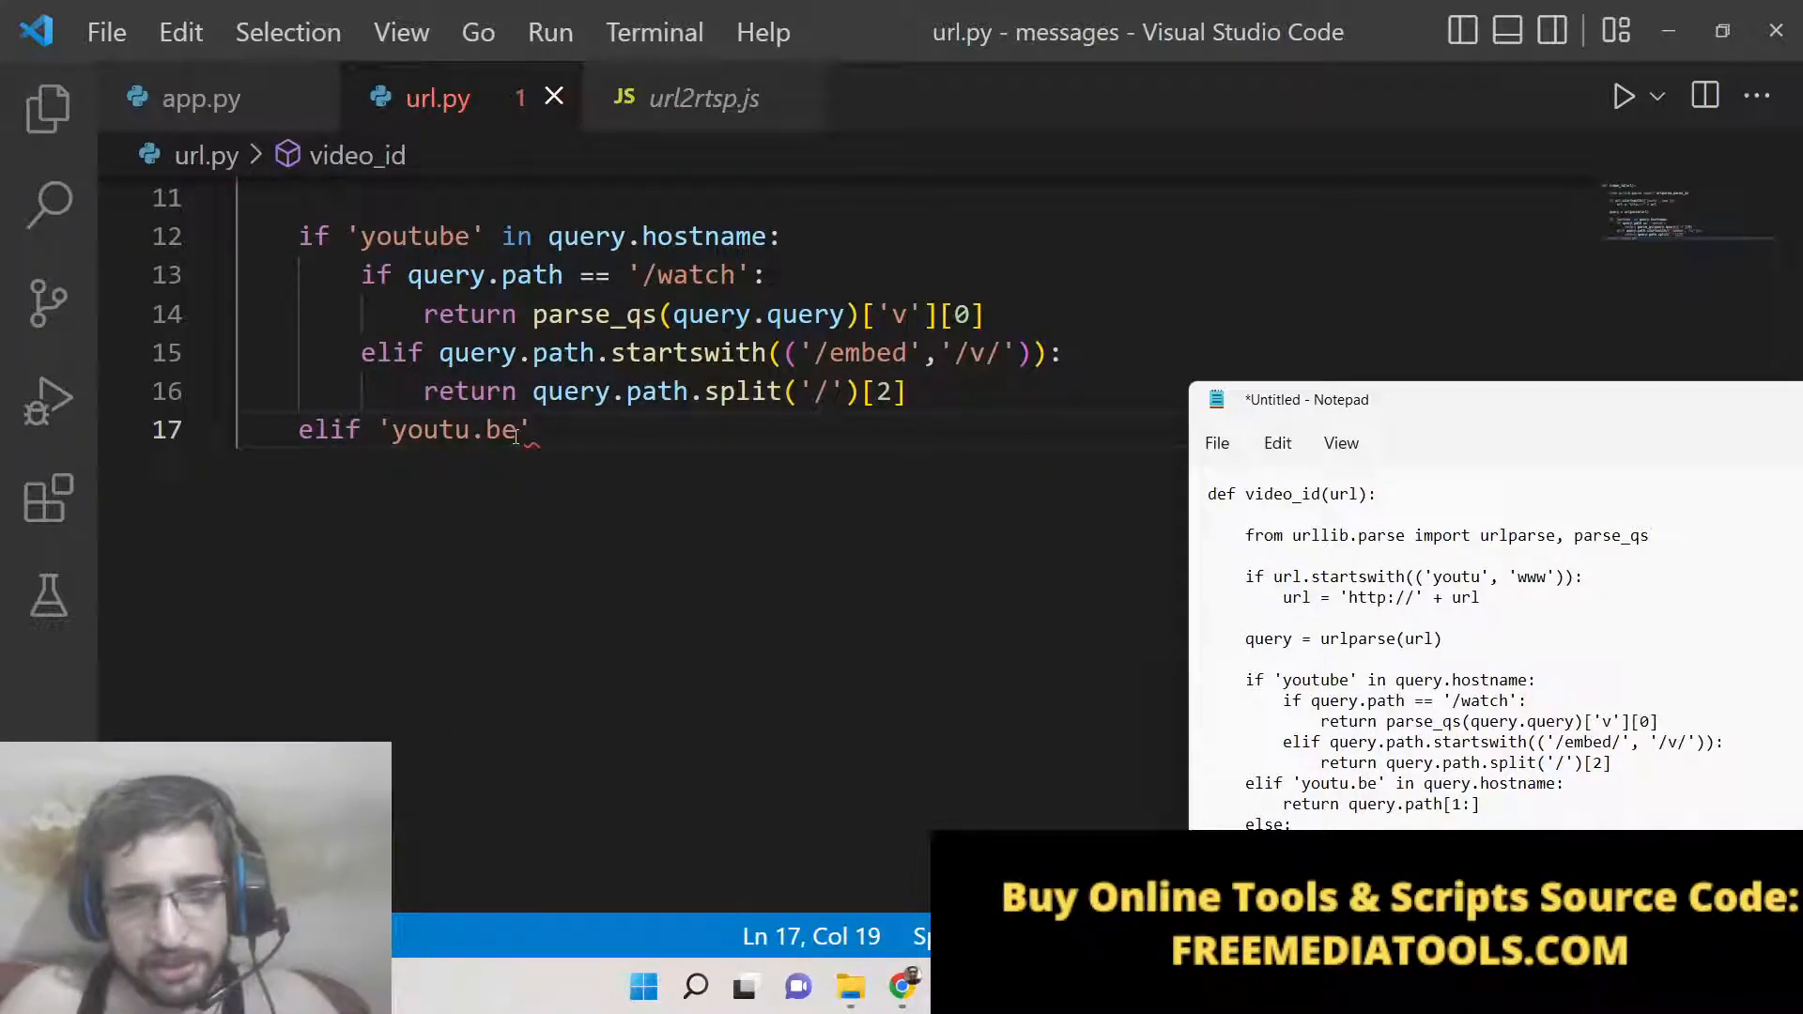
type("\" in q\"")
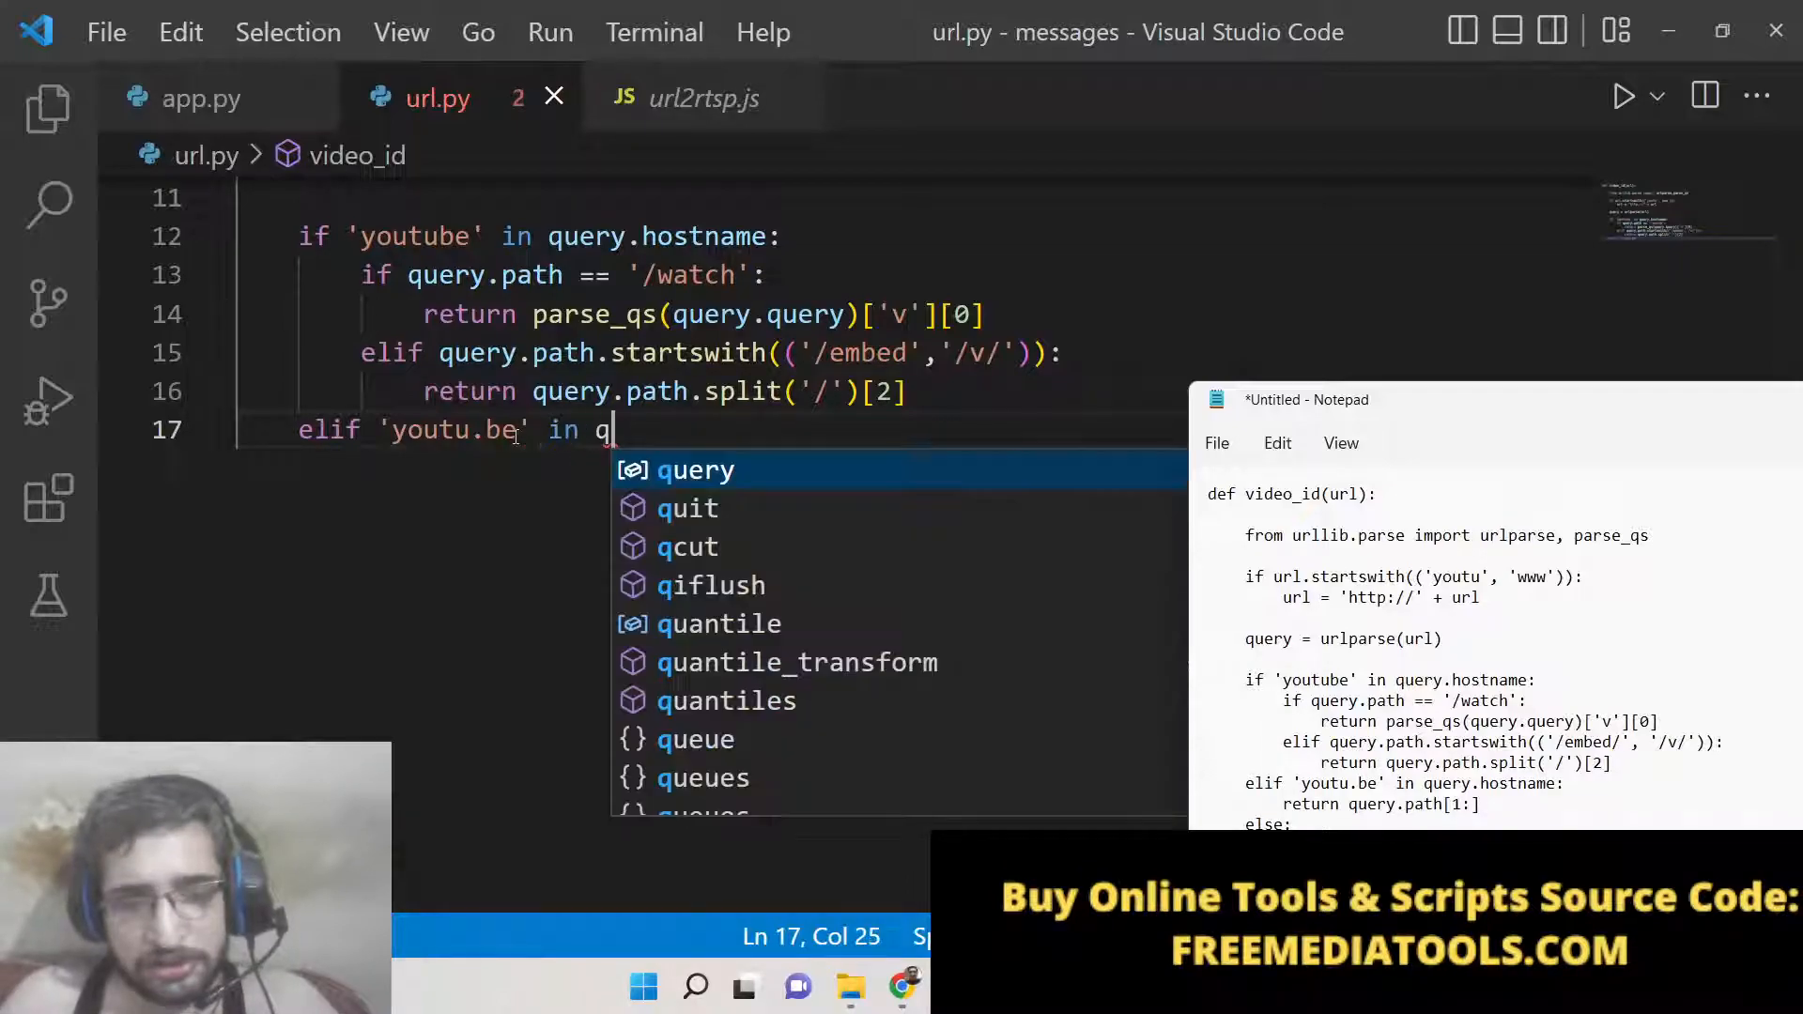
type("uery.")
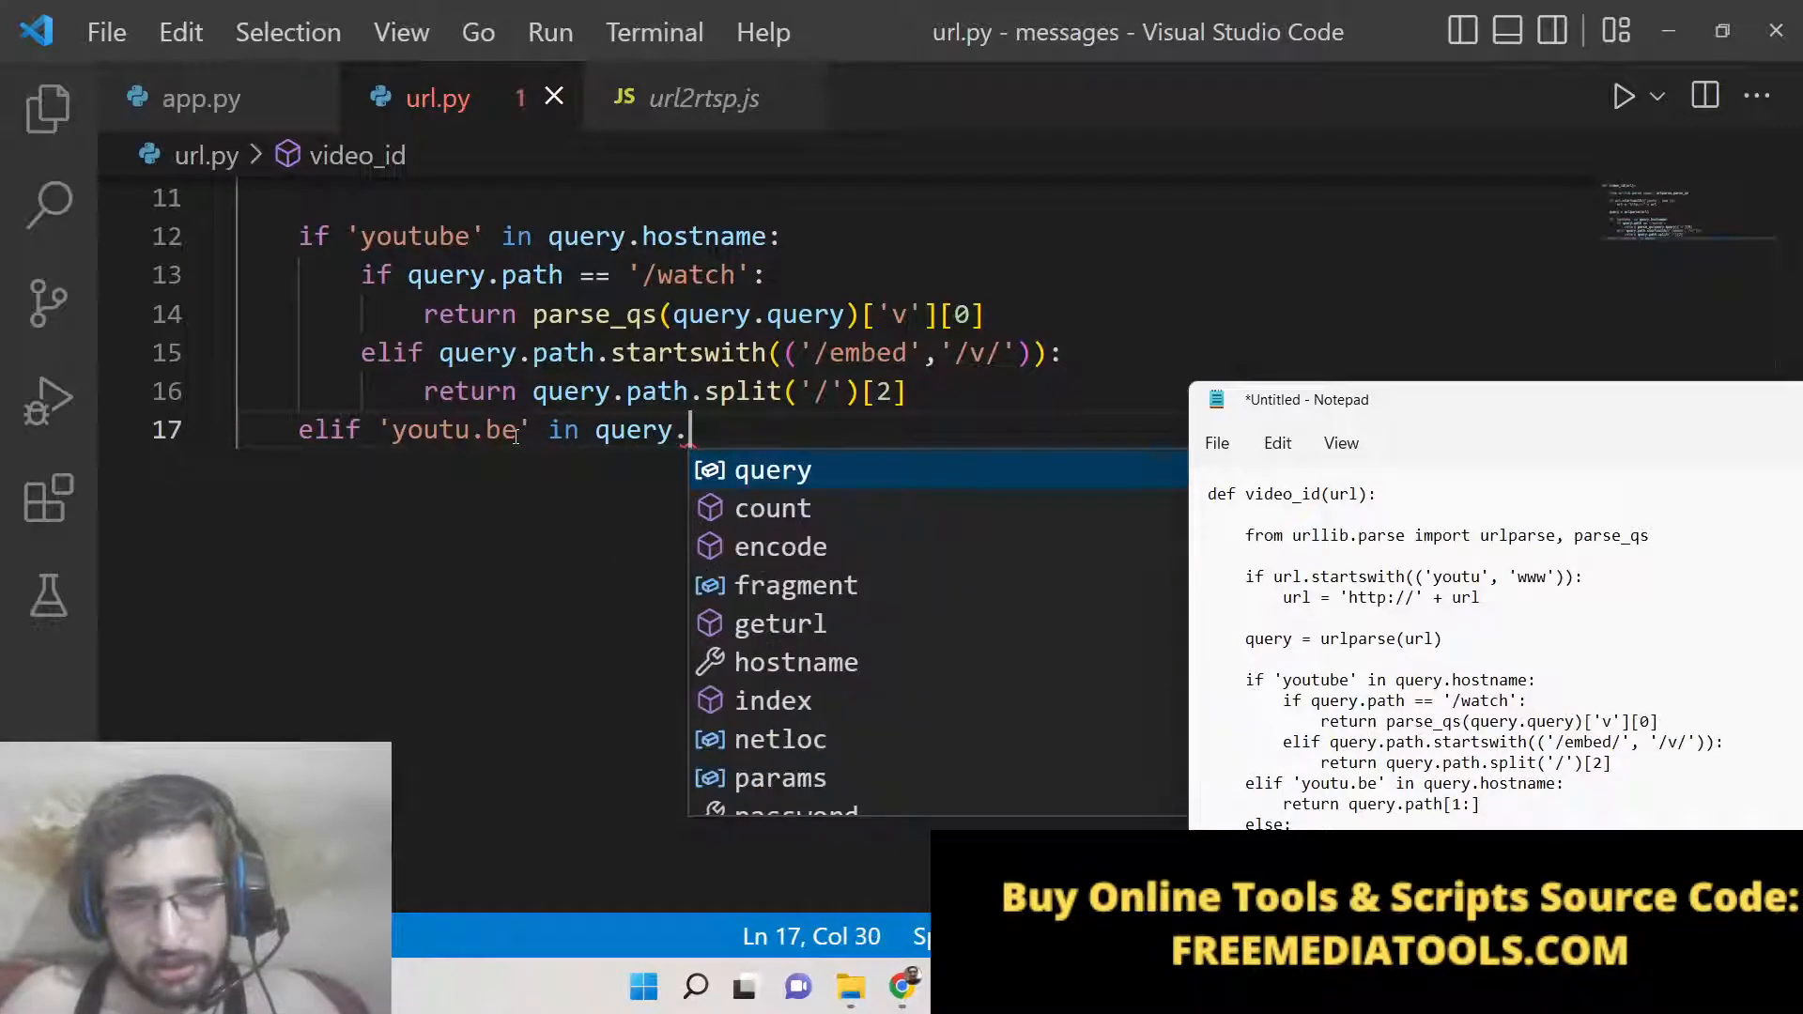
type("hostname:")
type("return")
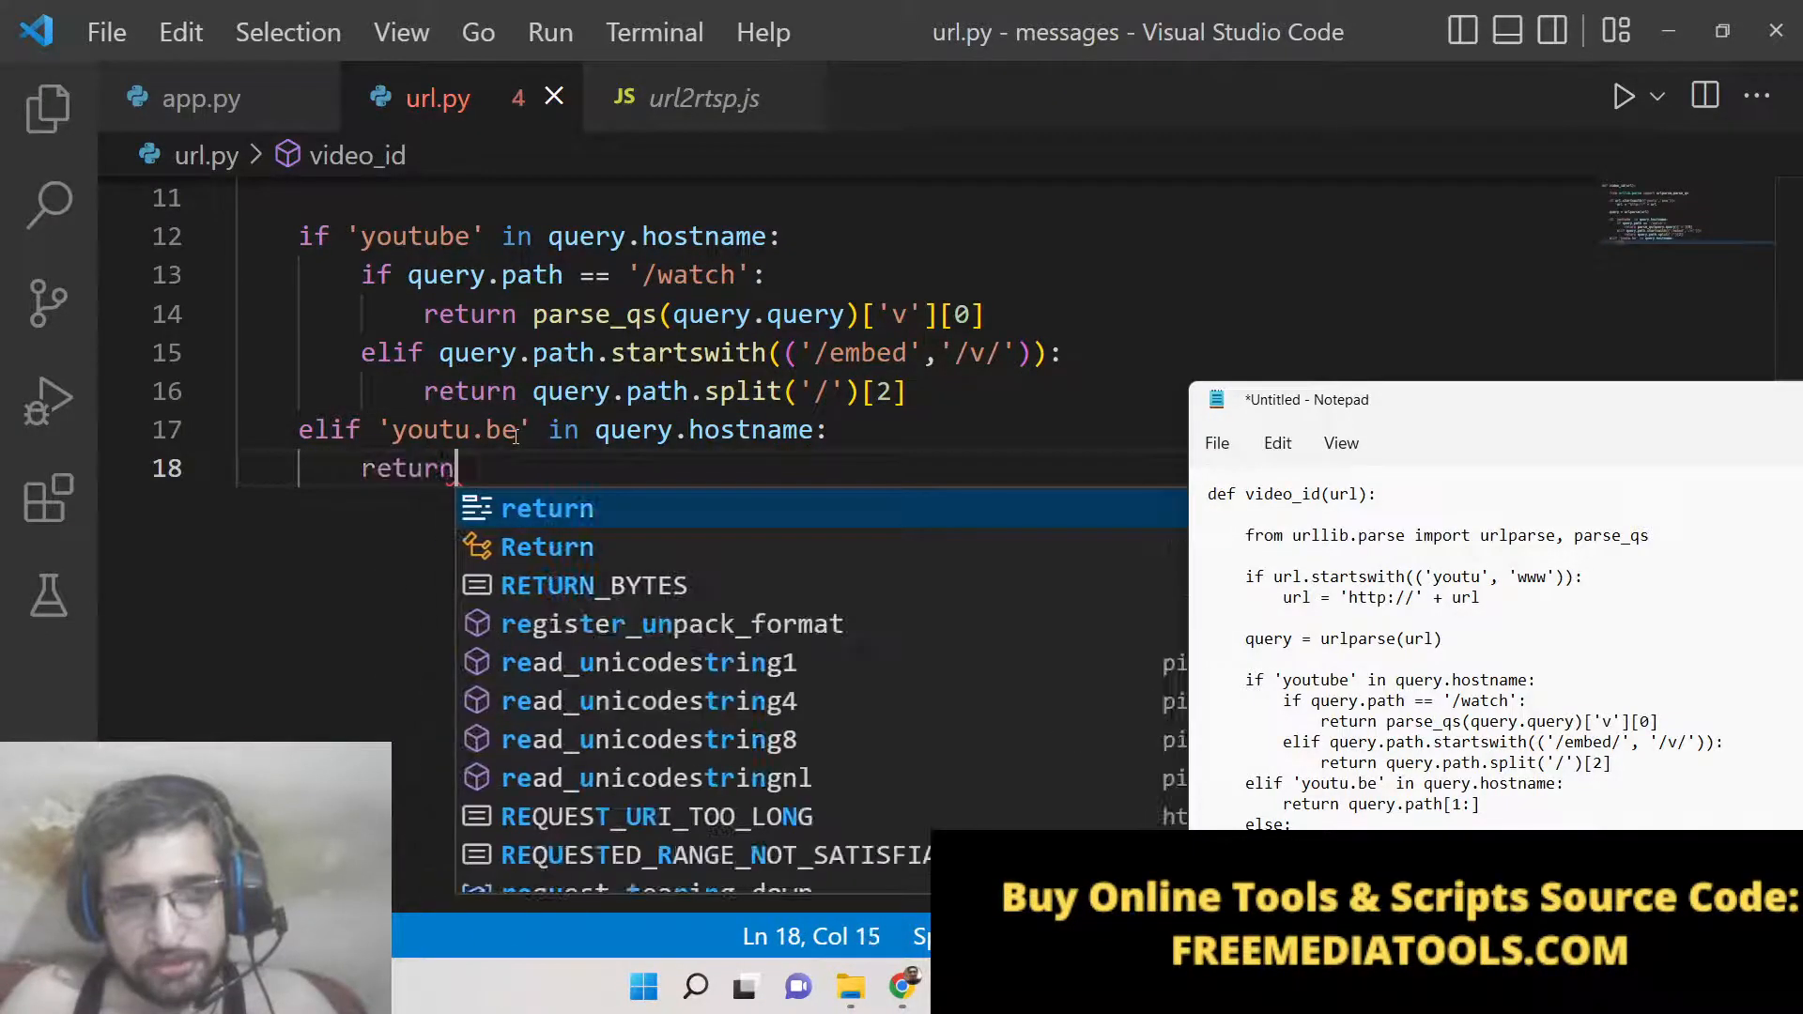
Return query.path[1:] in the youtu.be branch
type("query.")
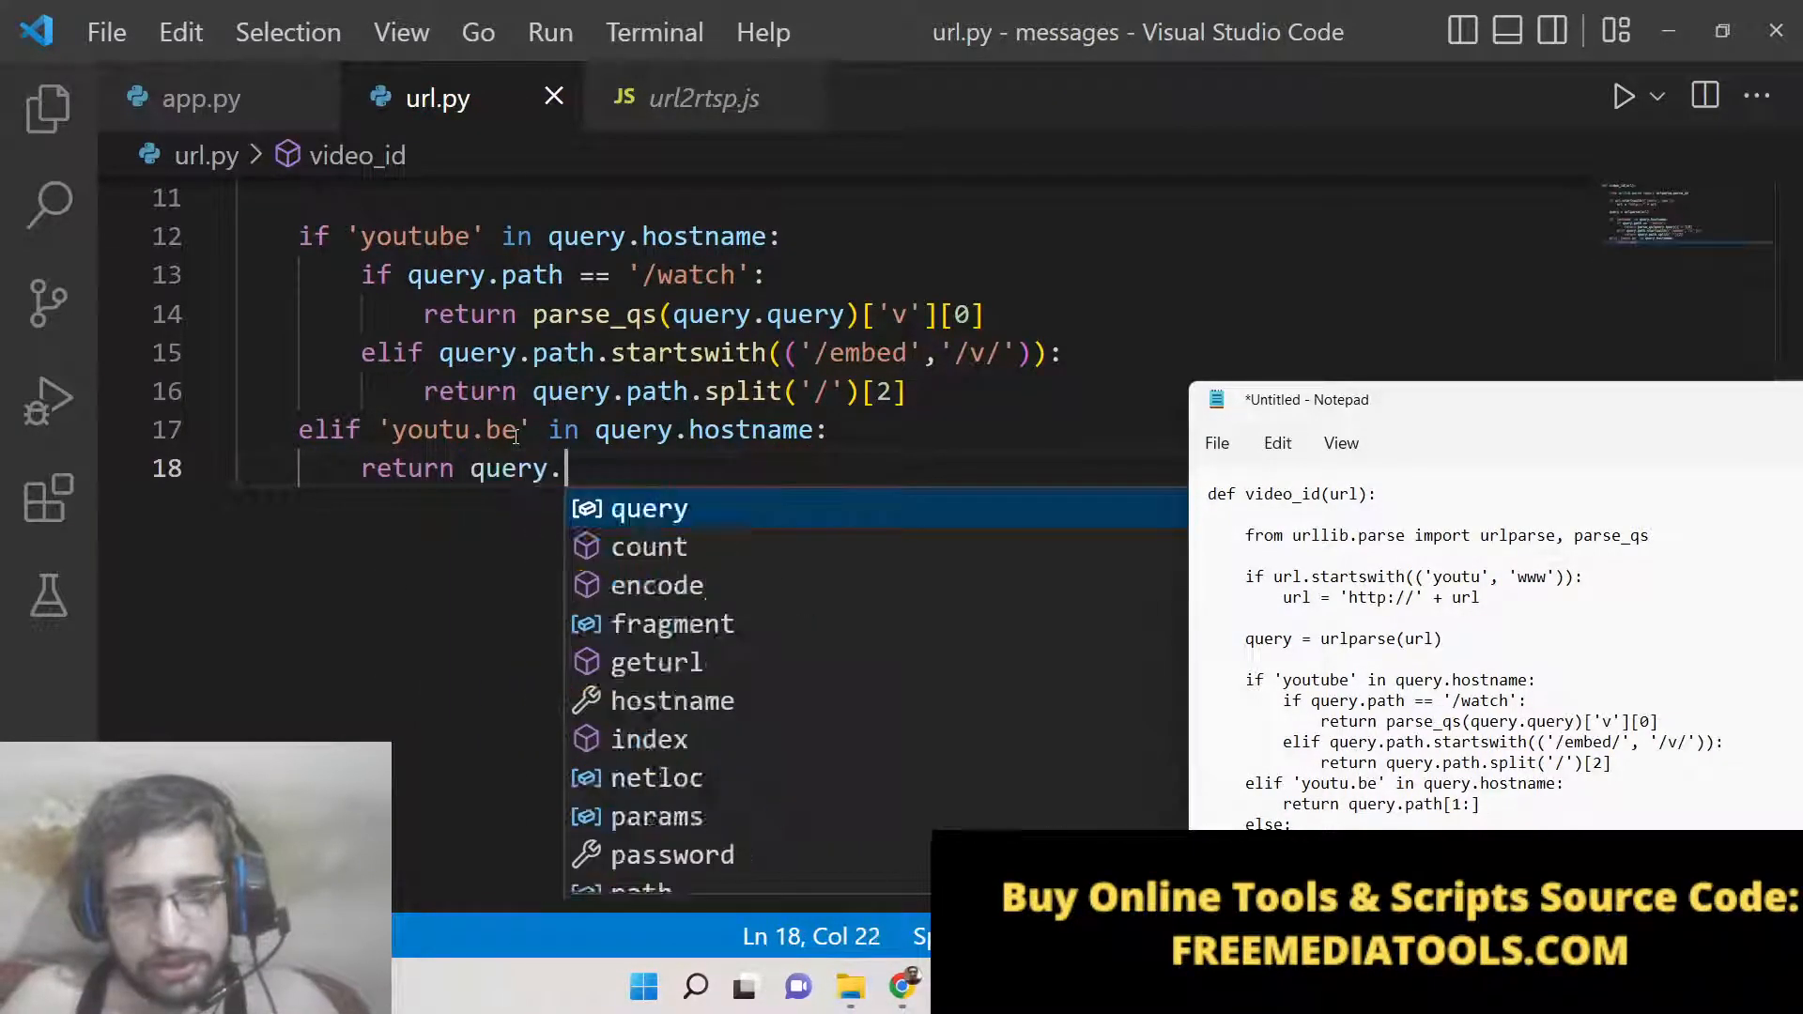
type("path[1]")
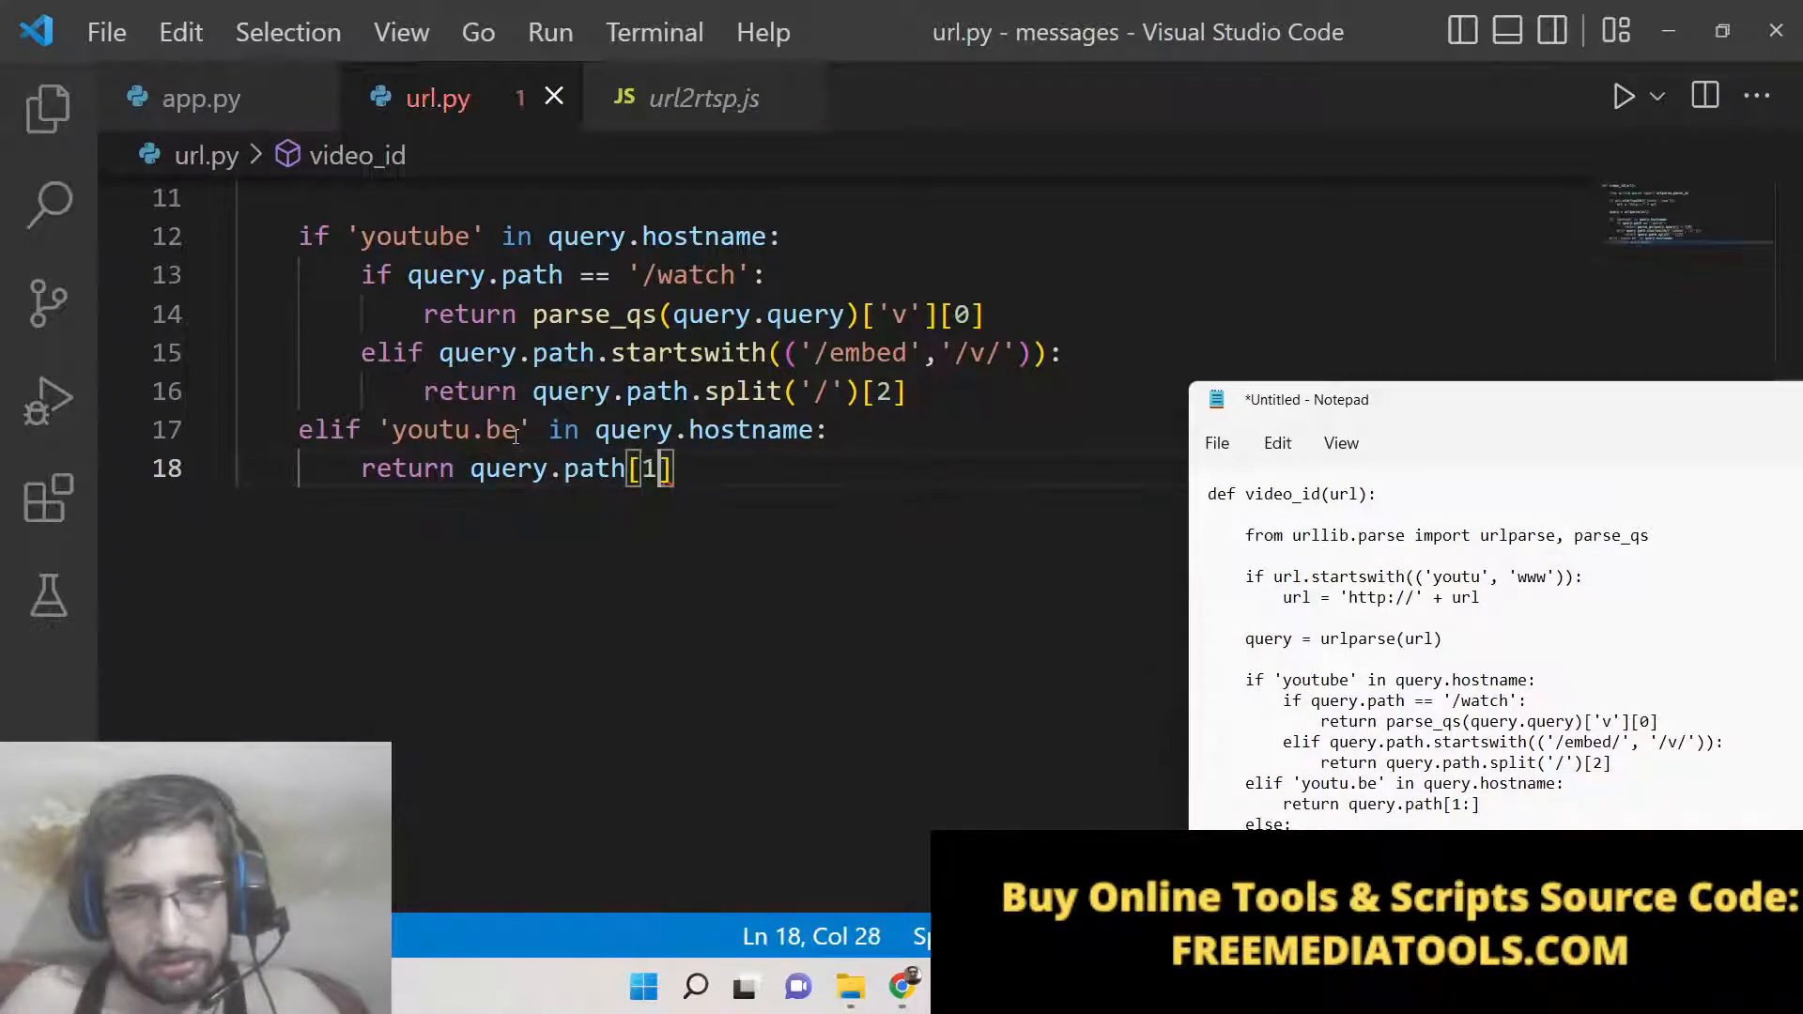
type(":")
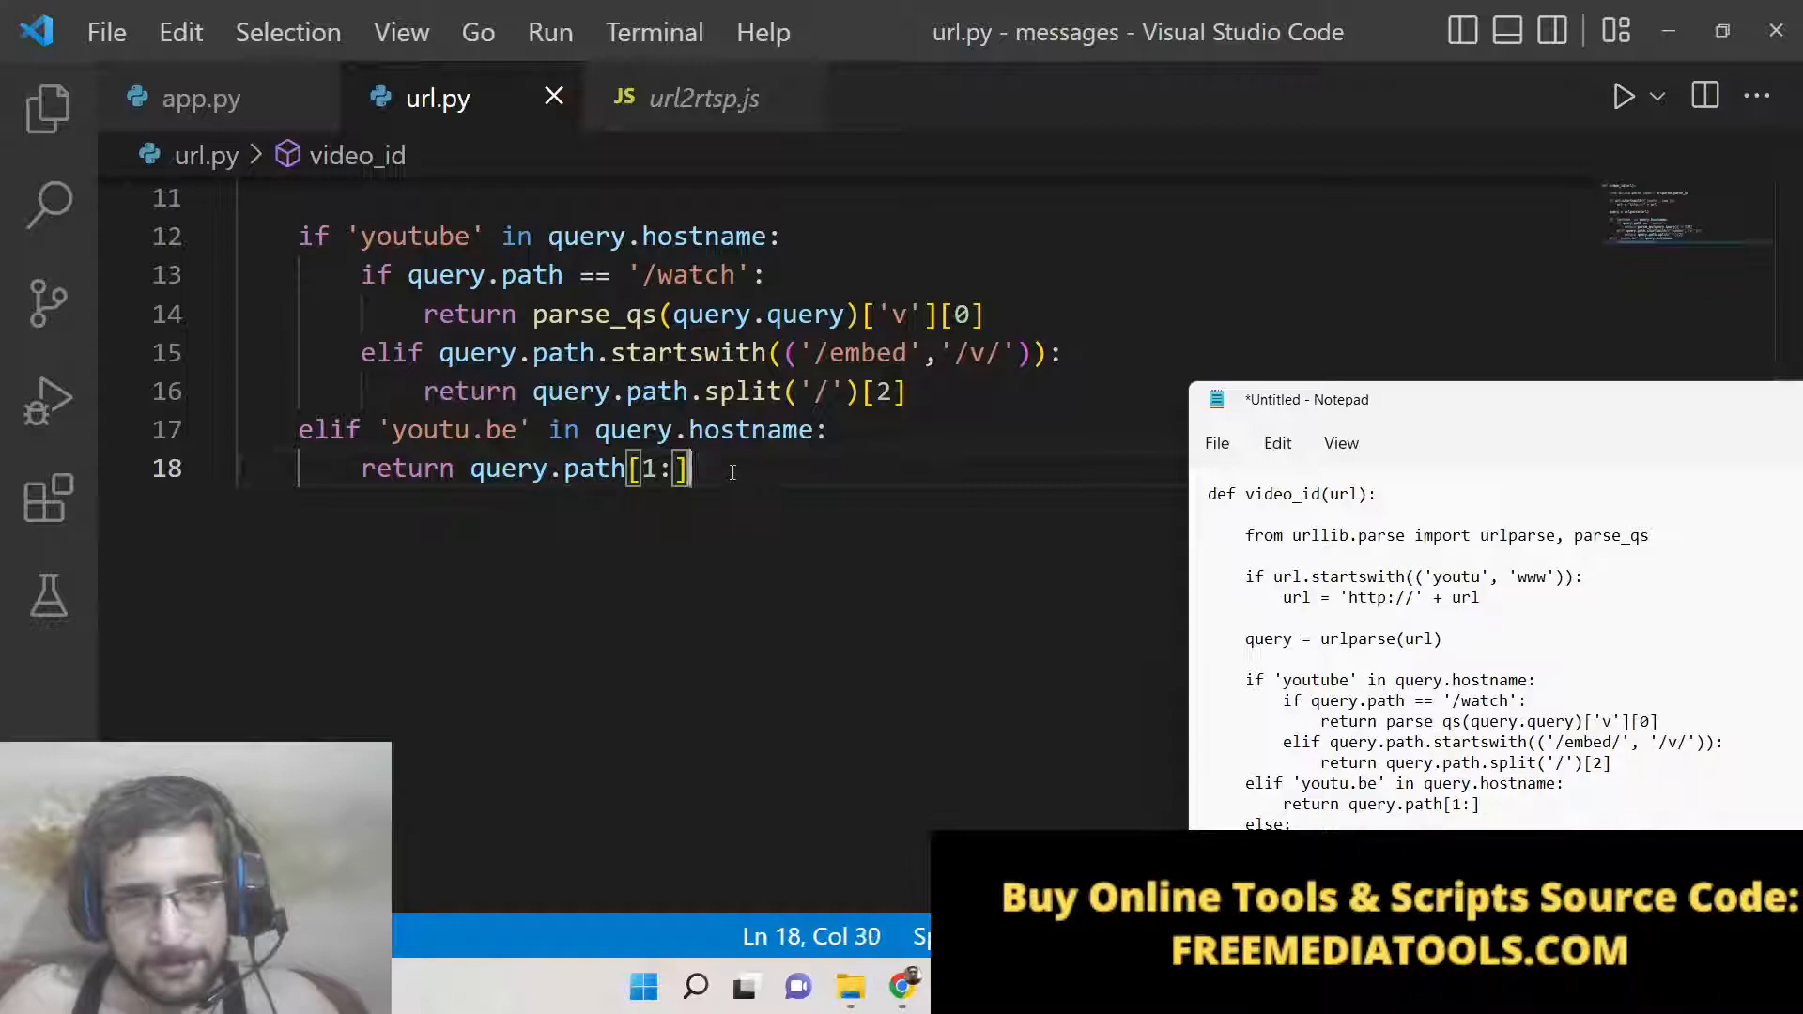
key("enter")
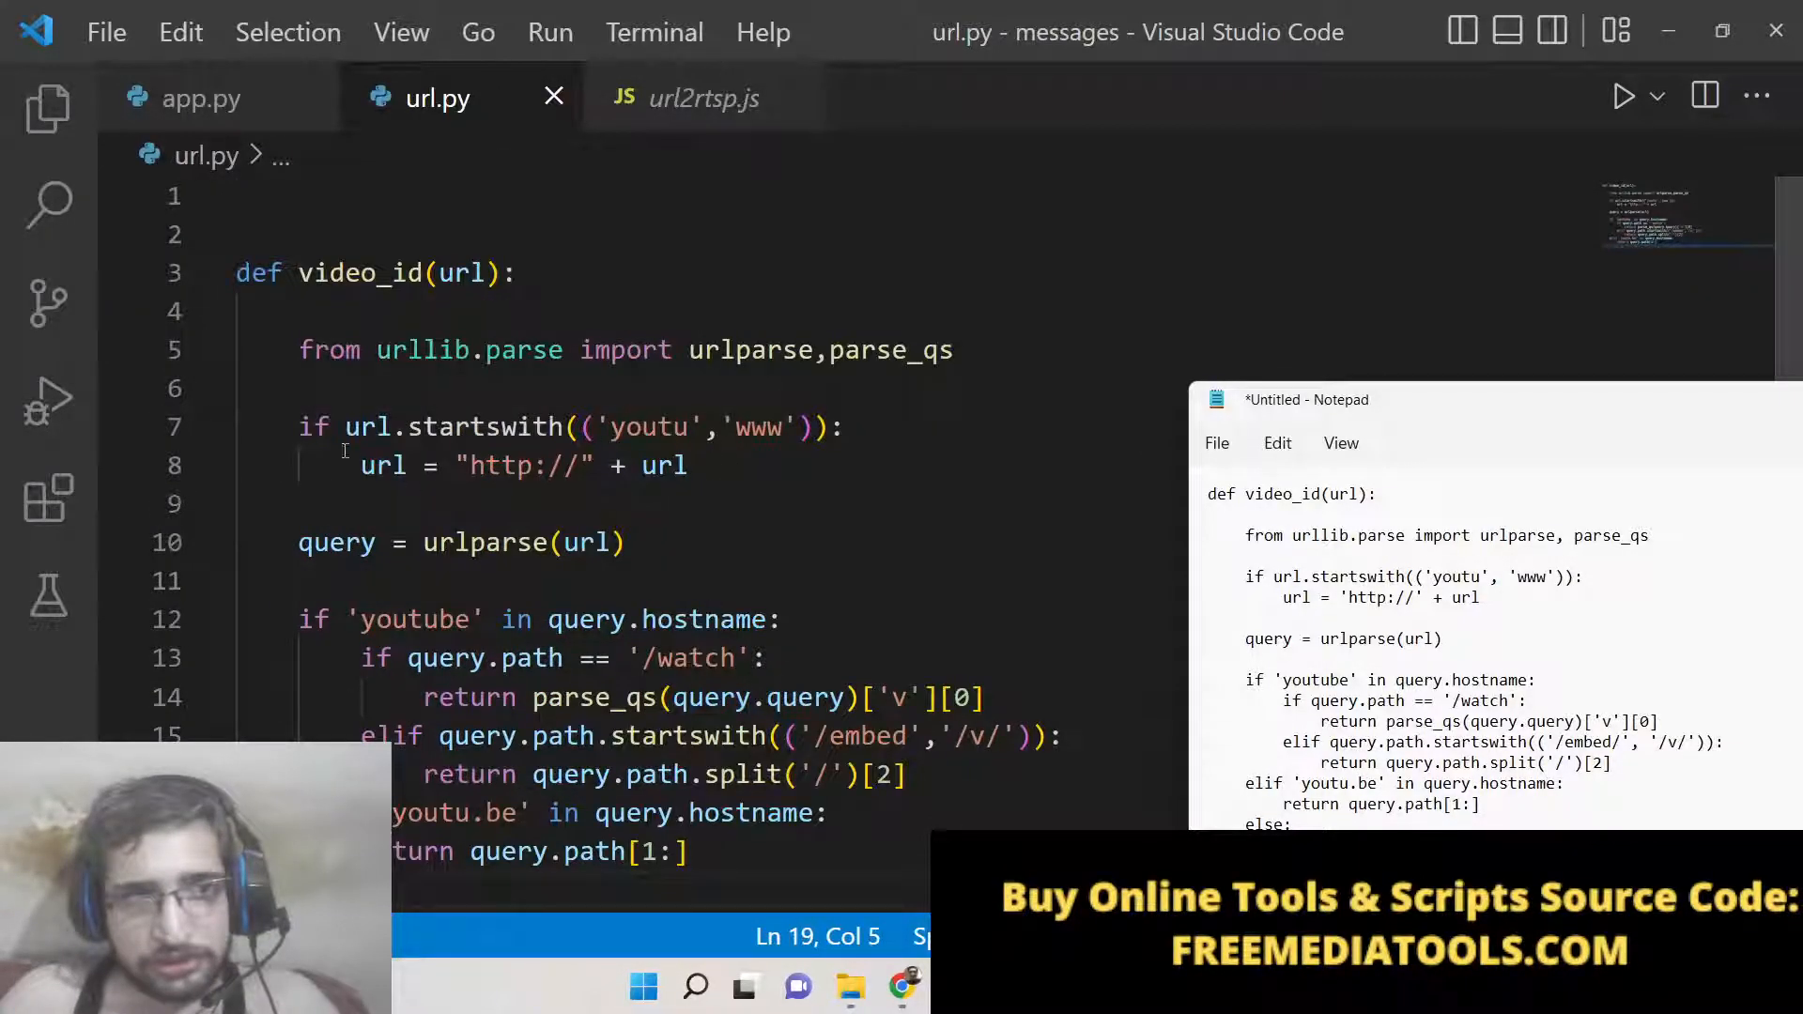
Close video_id with an else branch that raises ValueError
type("else:")
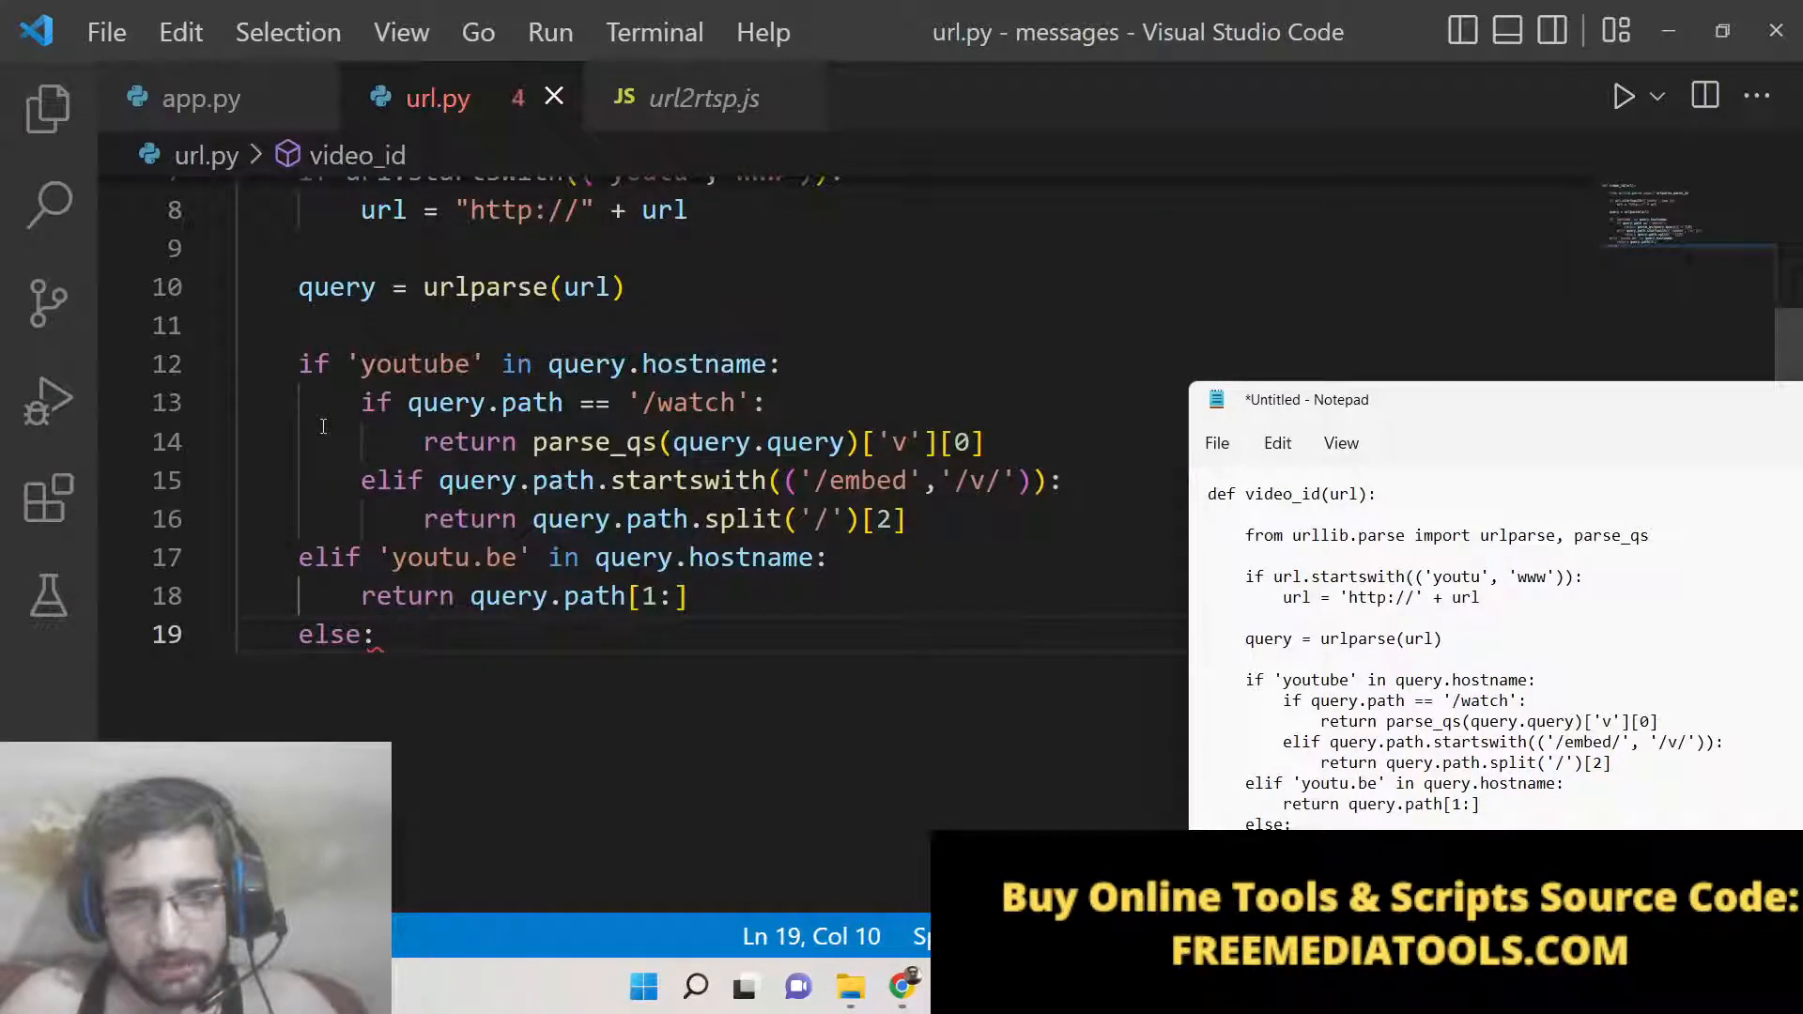
type("raise")
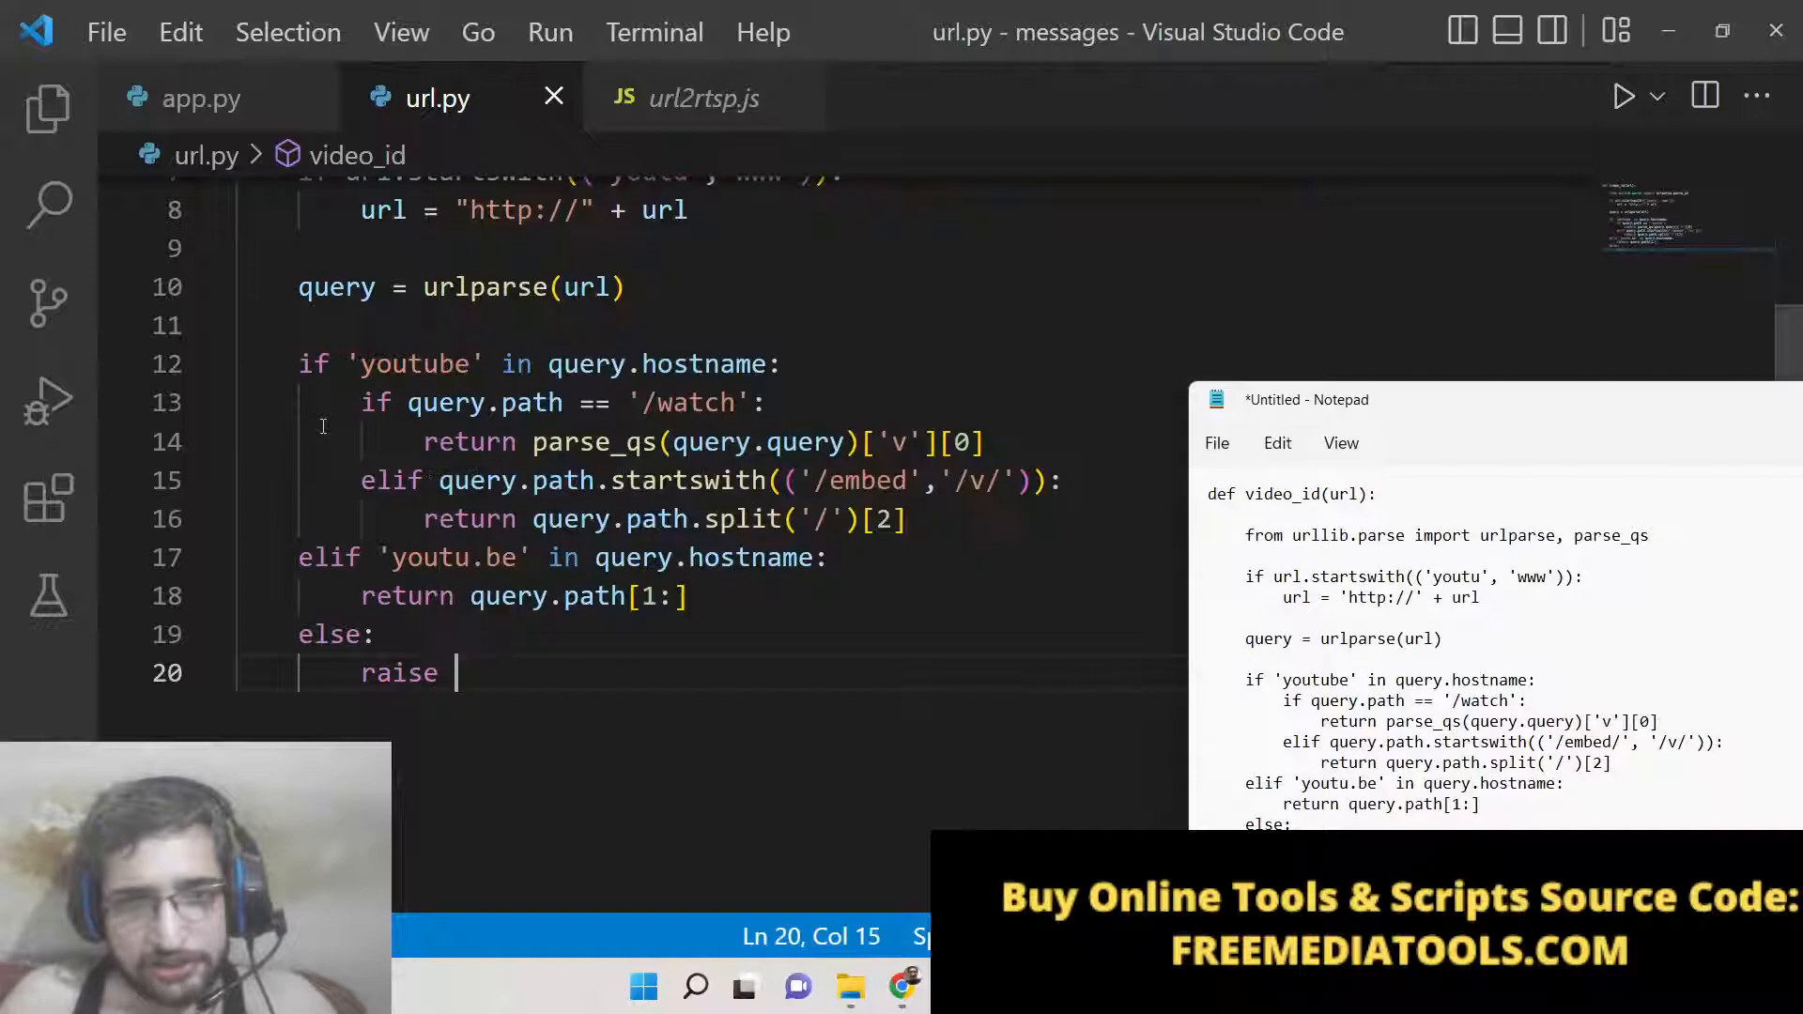
type("Val")
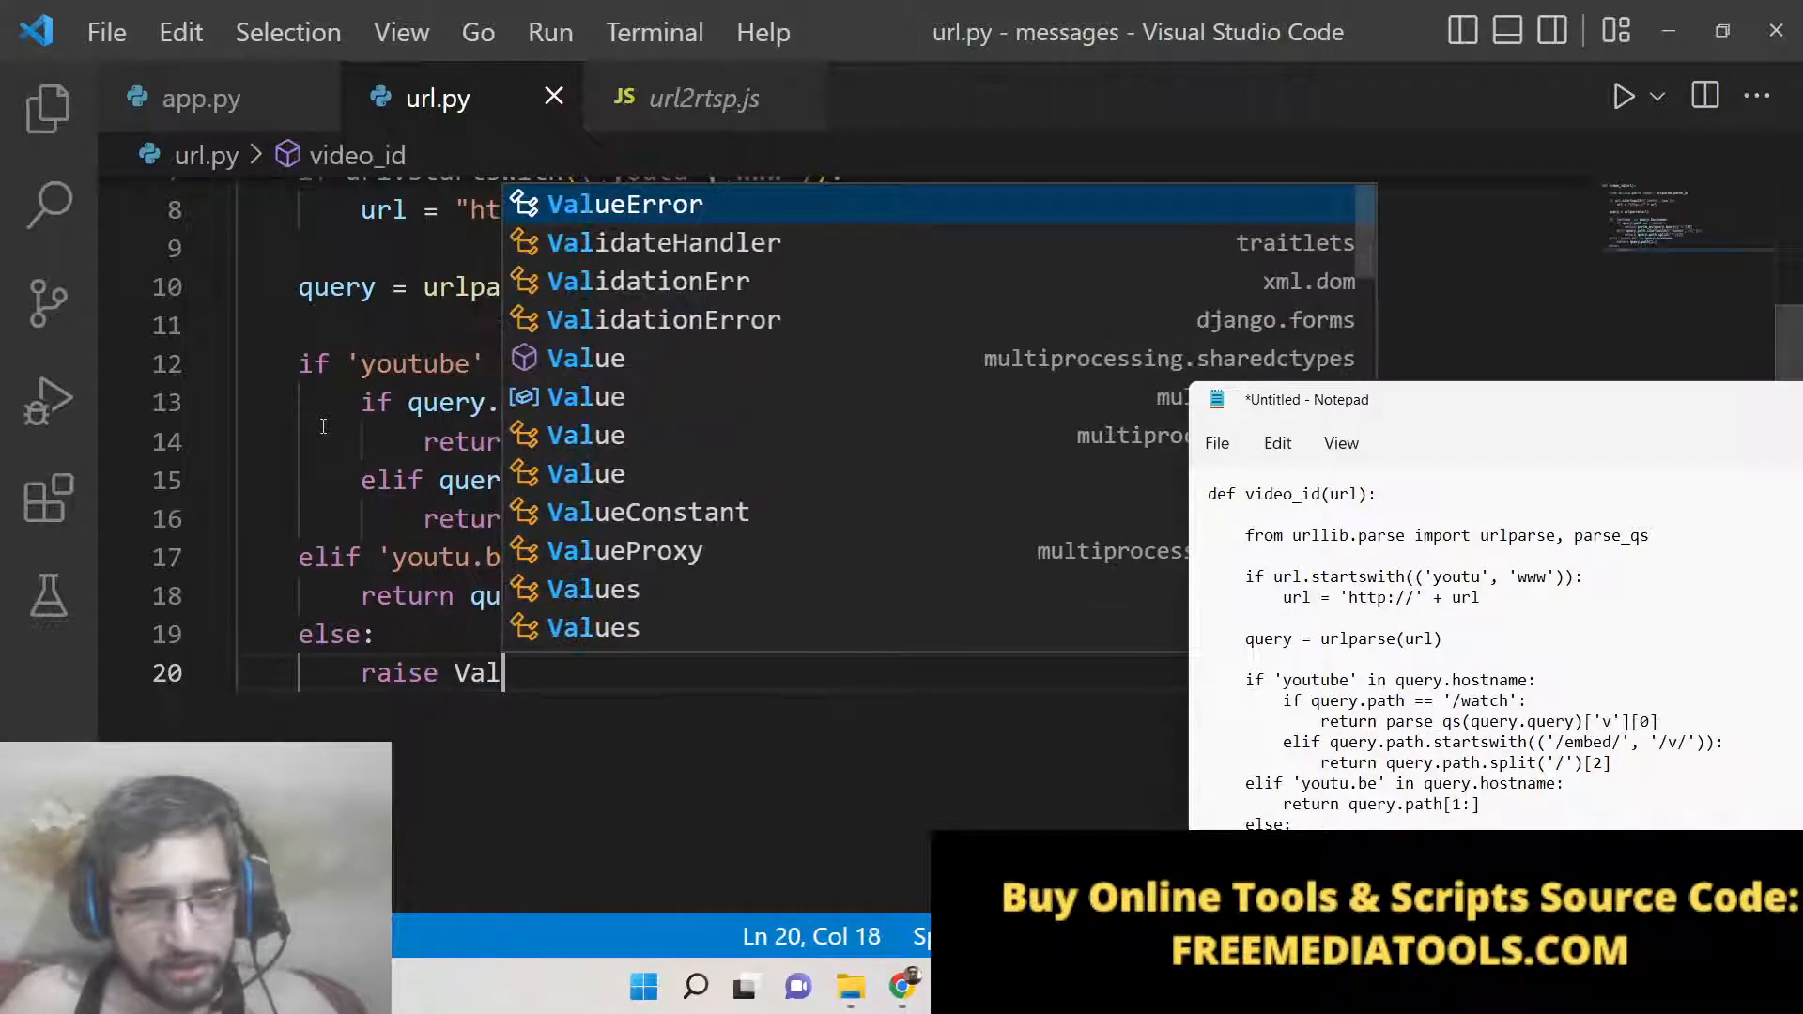
type("ueError")
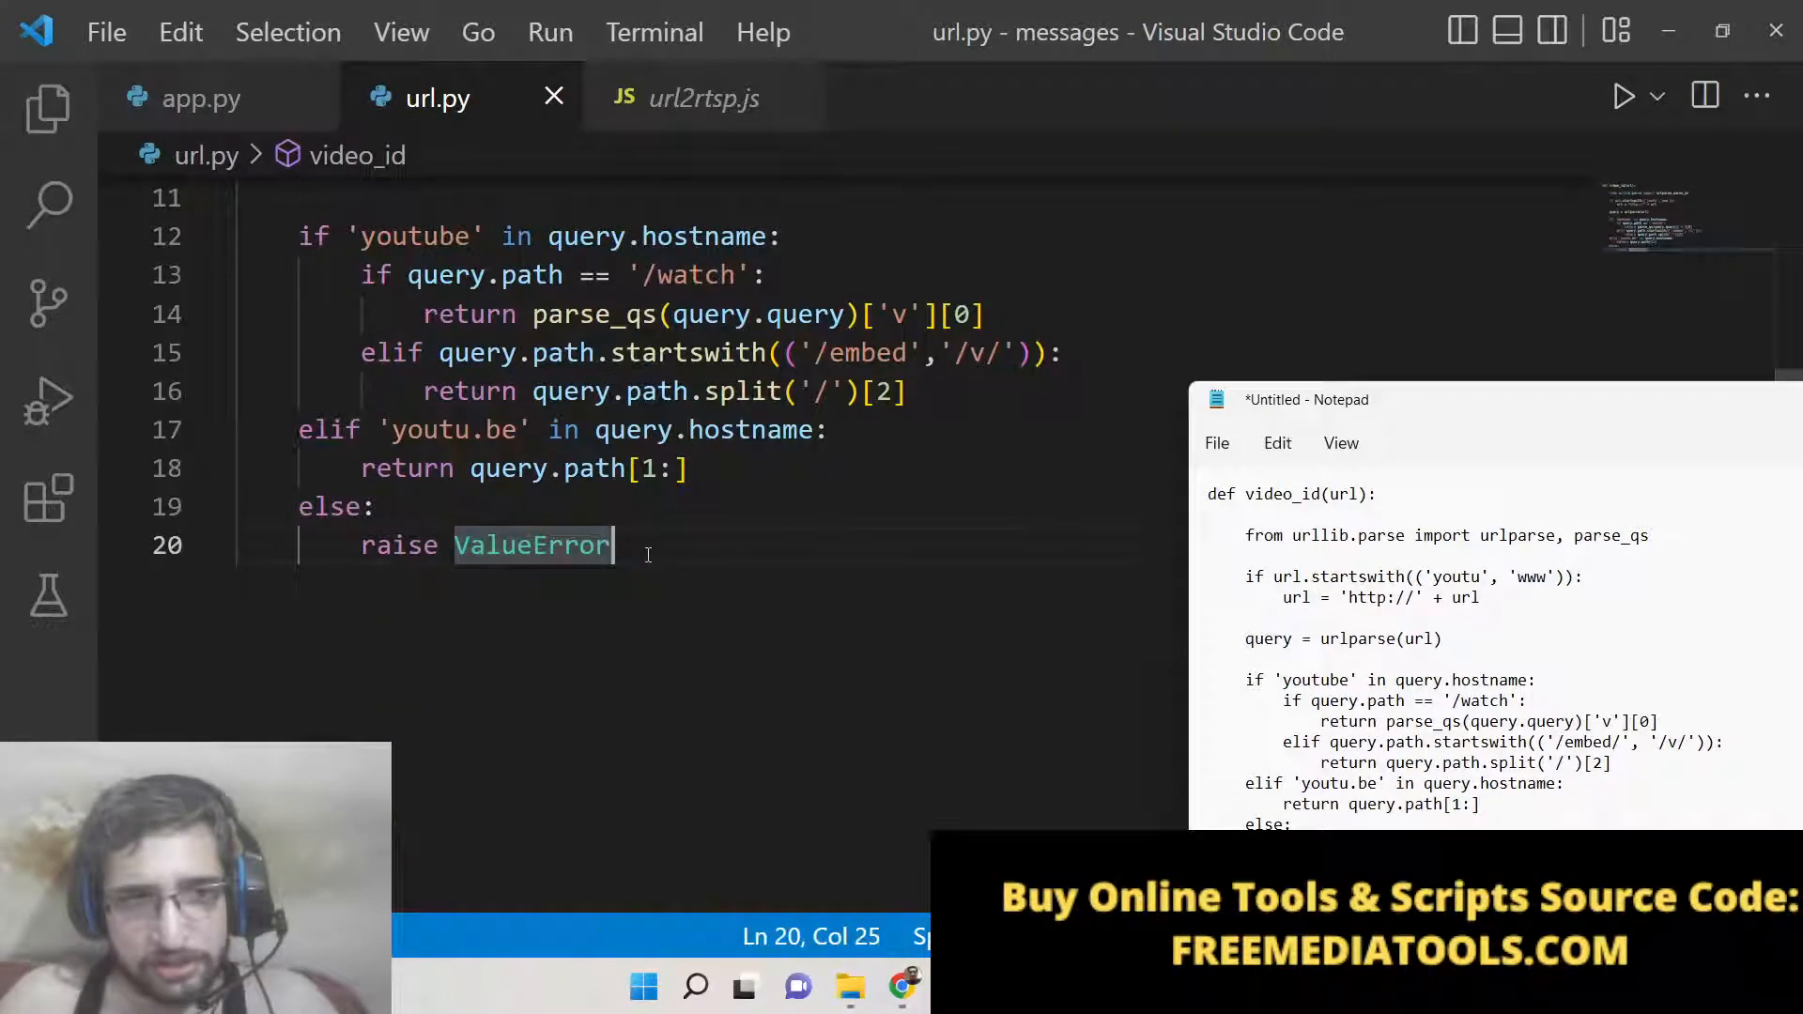
key("Enter")
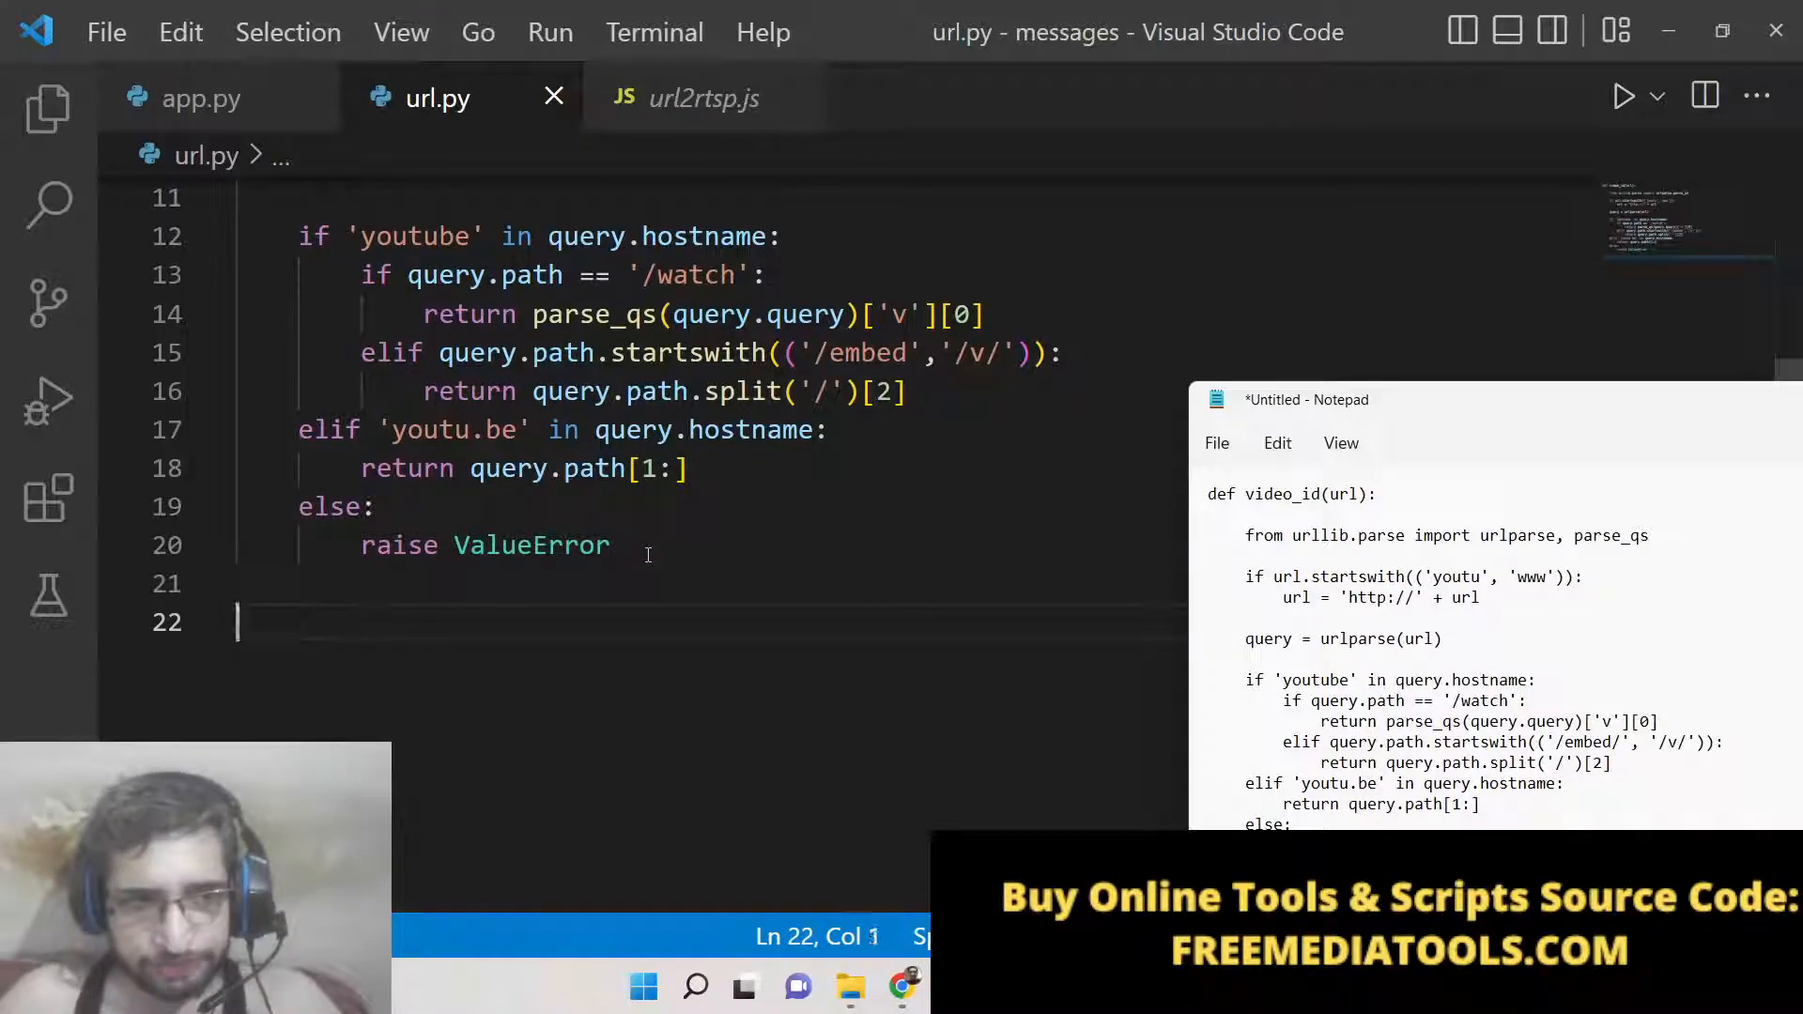
Add url = input("Enter the Youtube Video URL??") below the function
type("url = \"\"")
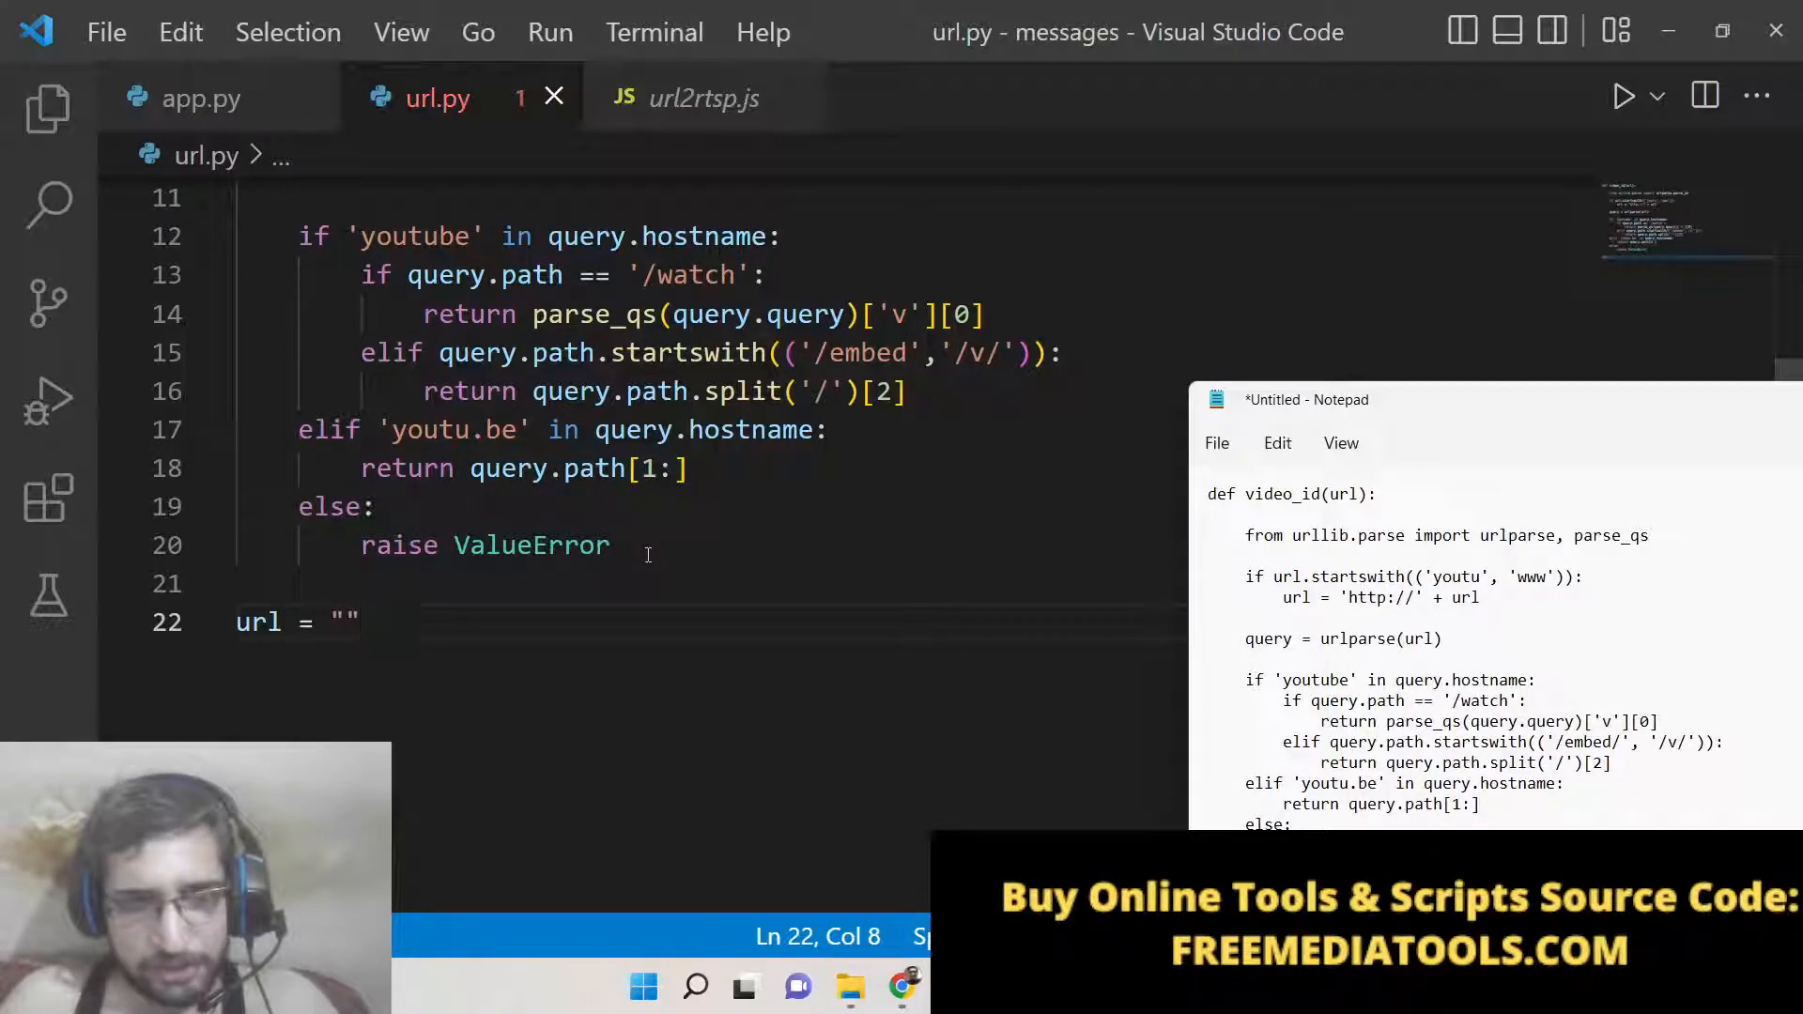
type("input(")
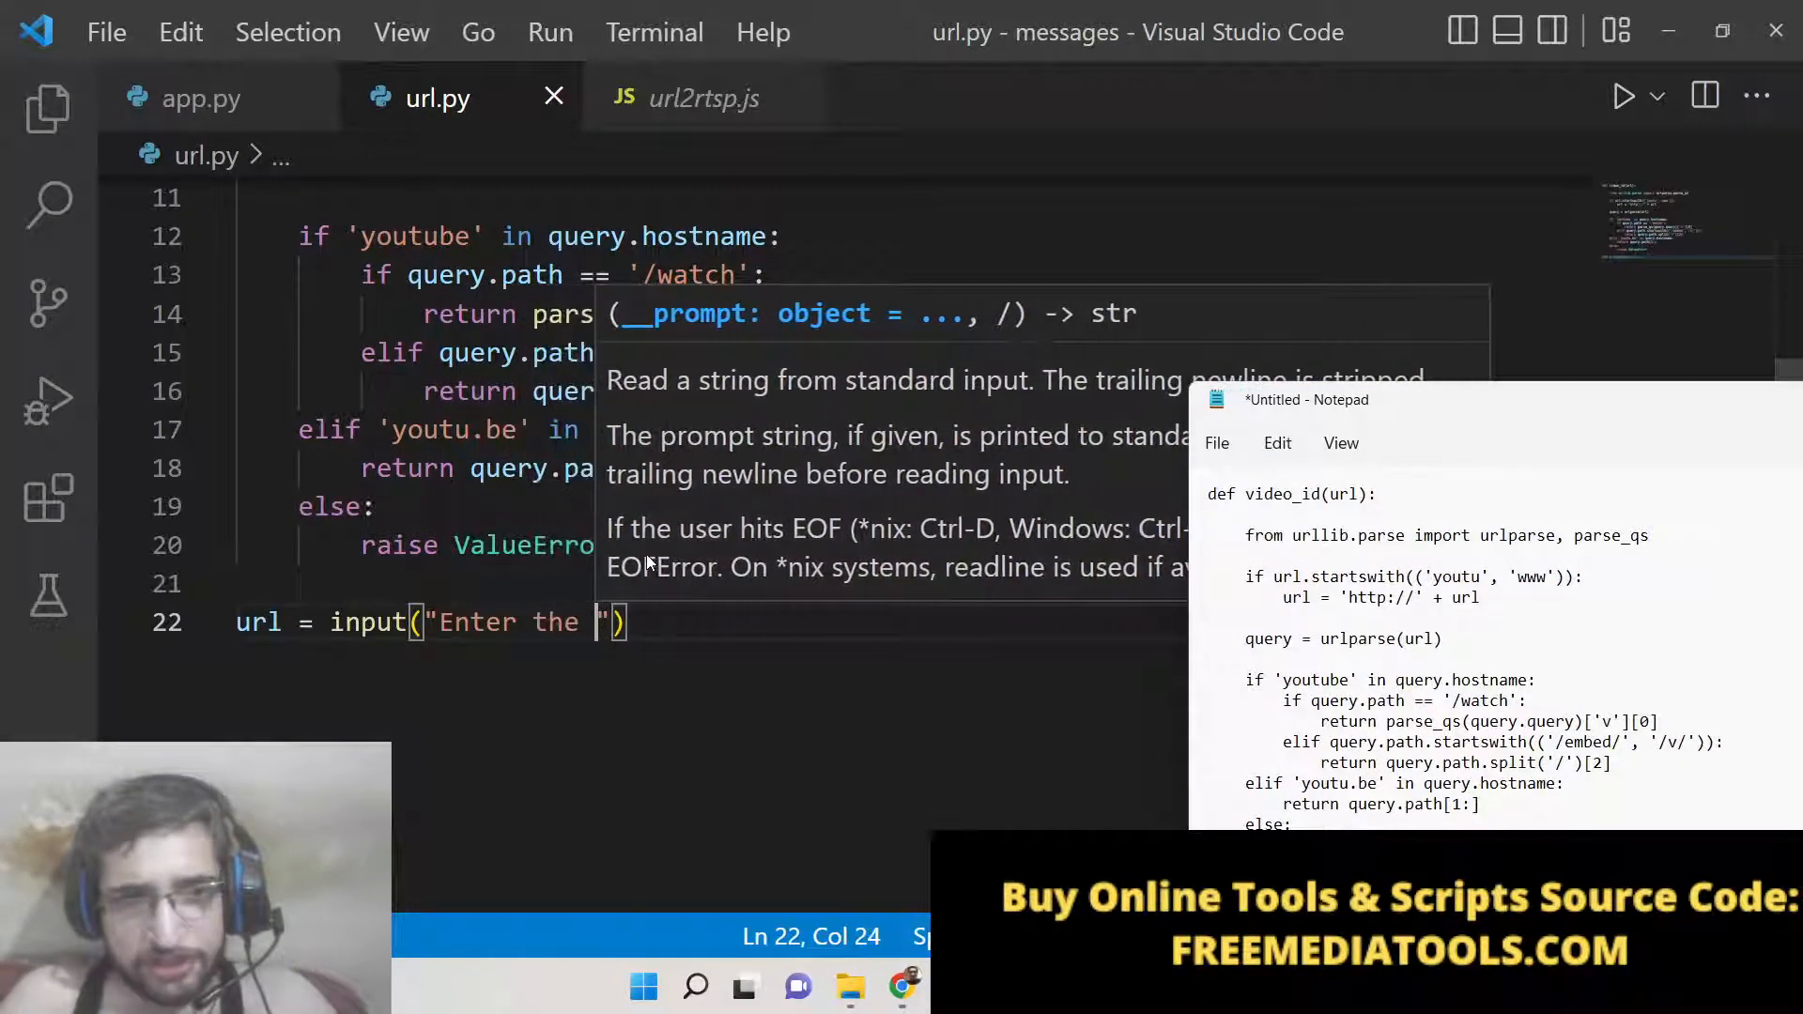
type("Youtube Video URL")
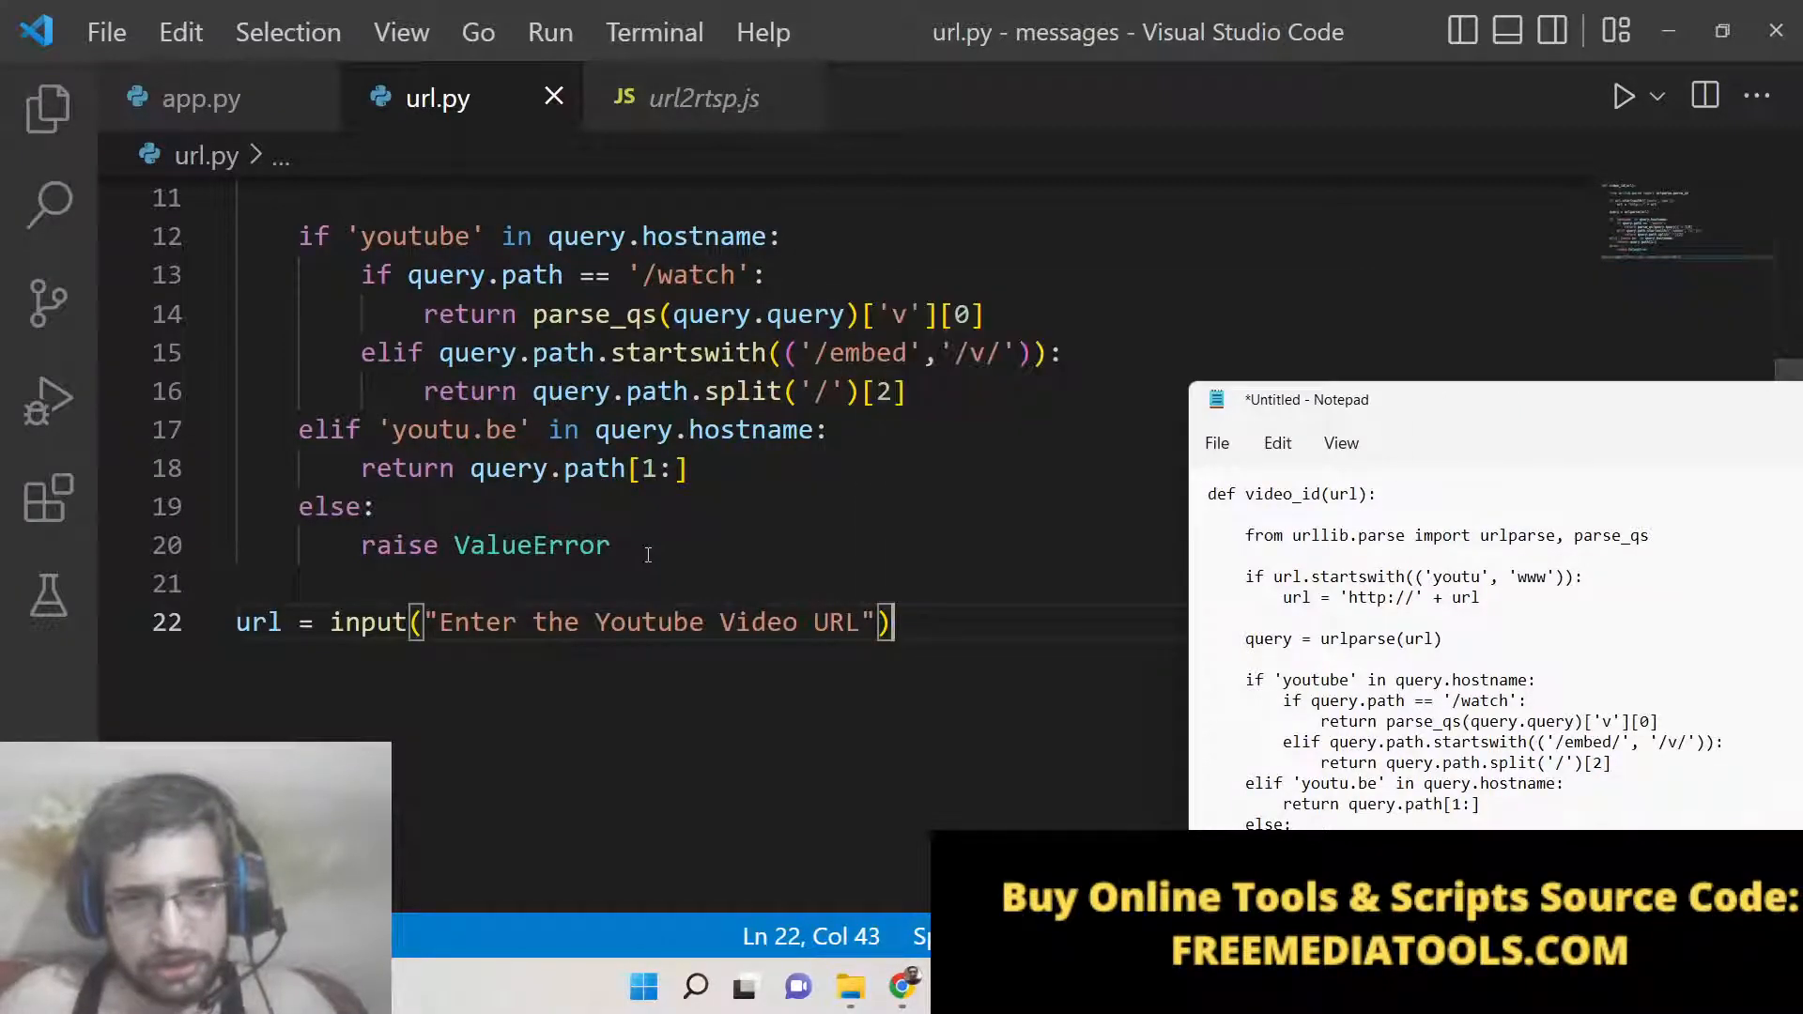
type("?")
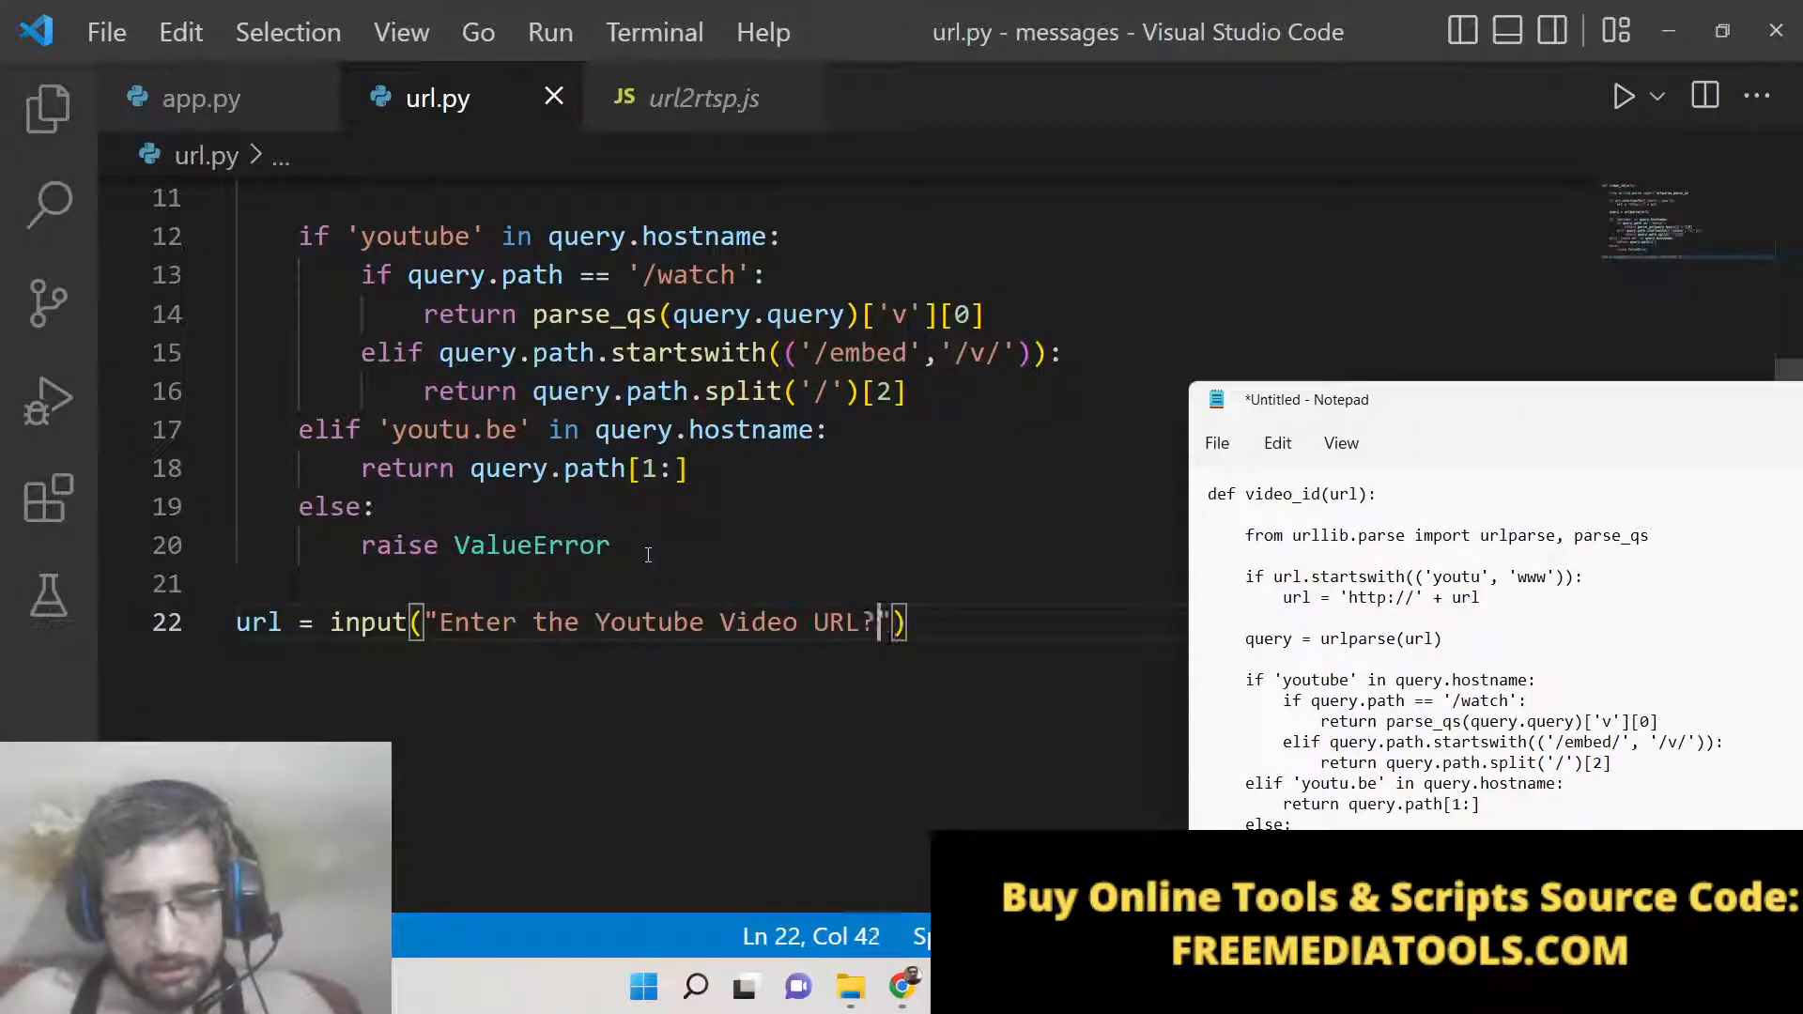
type("?")
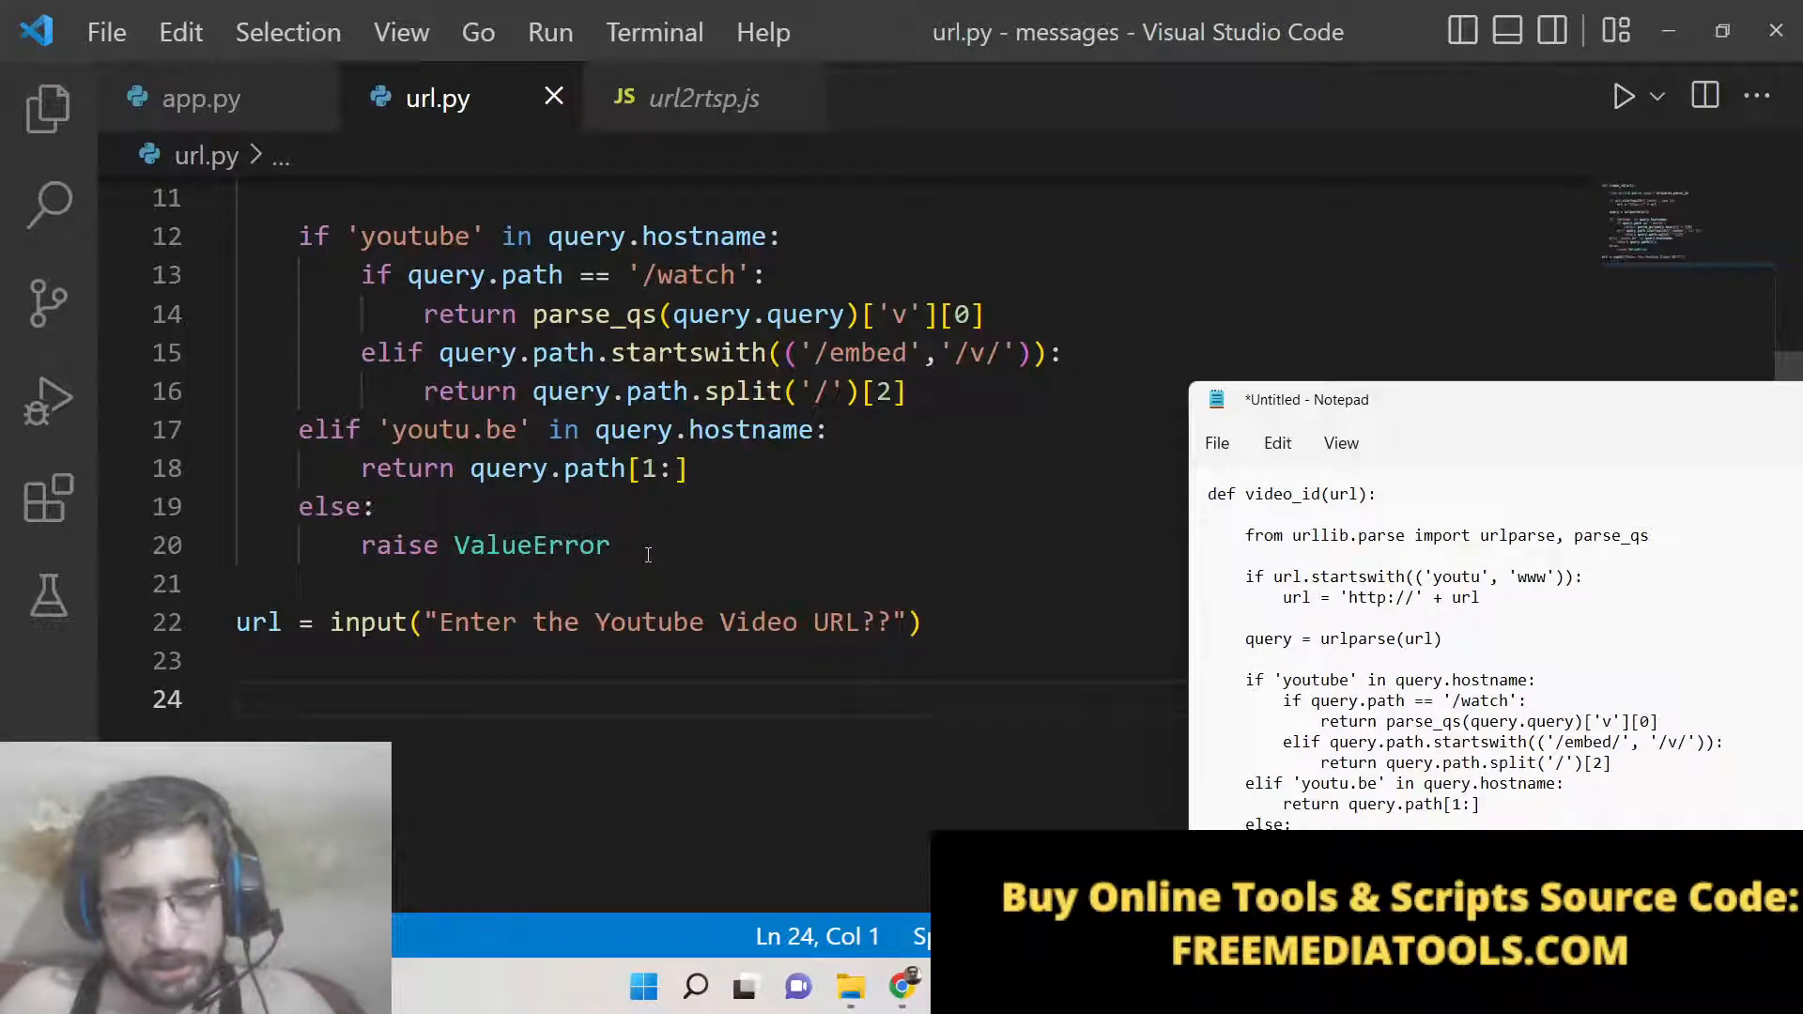
Add print("The video id is " + video_id(url)) to display the extracted ID
scroll("up", 3)
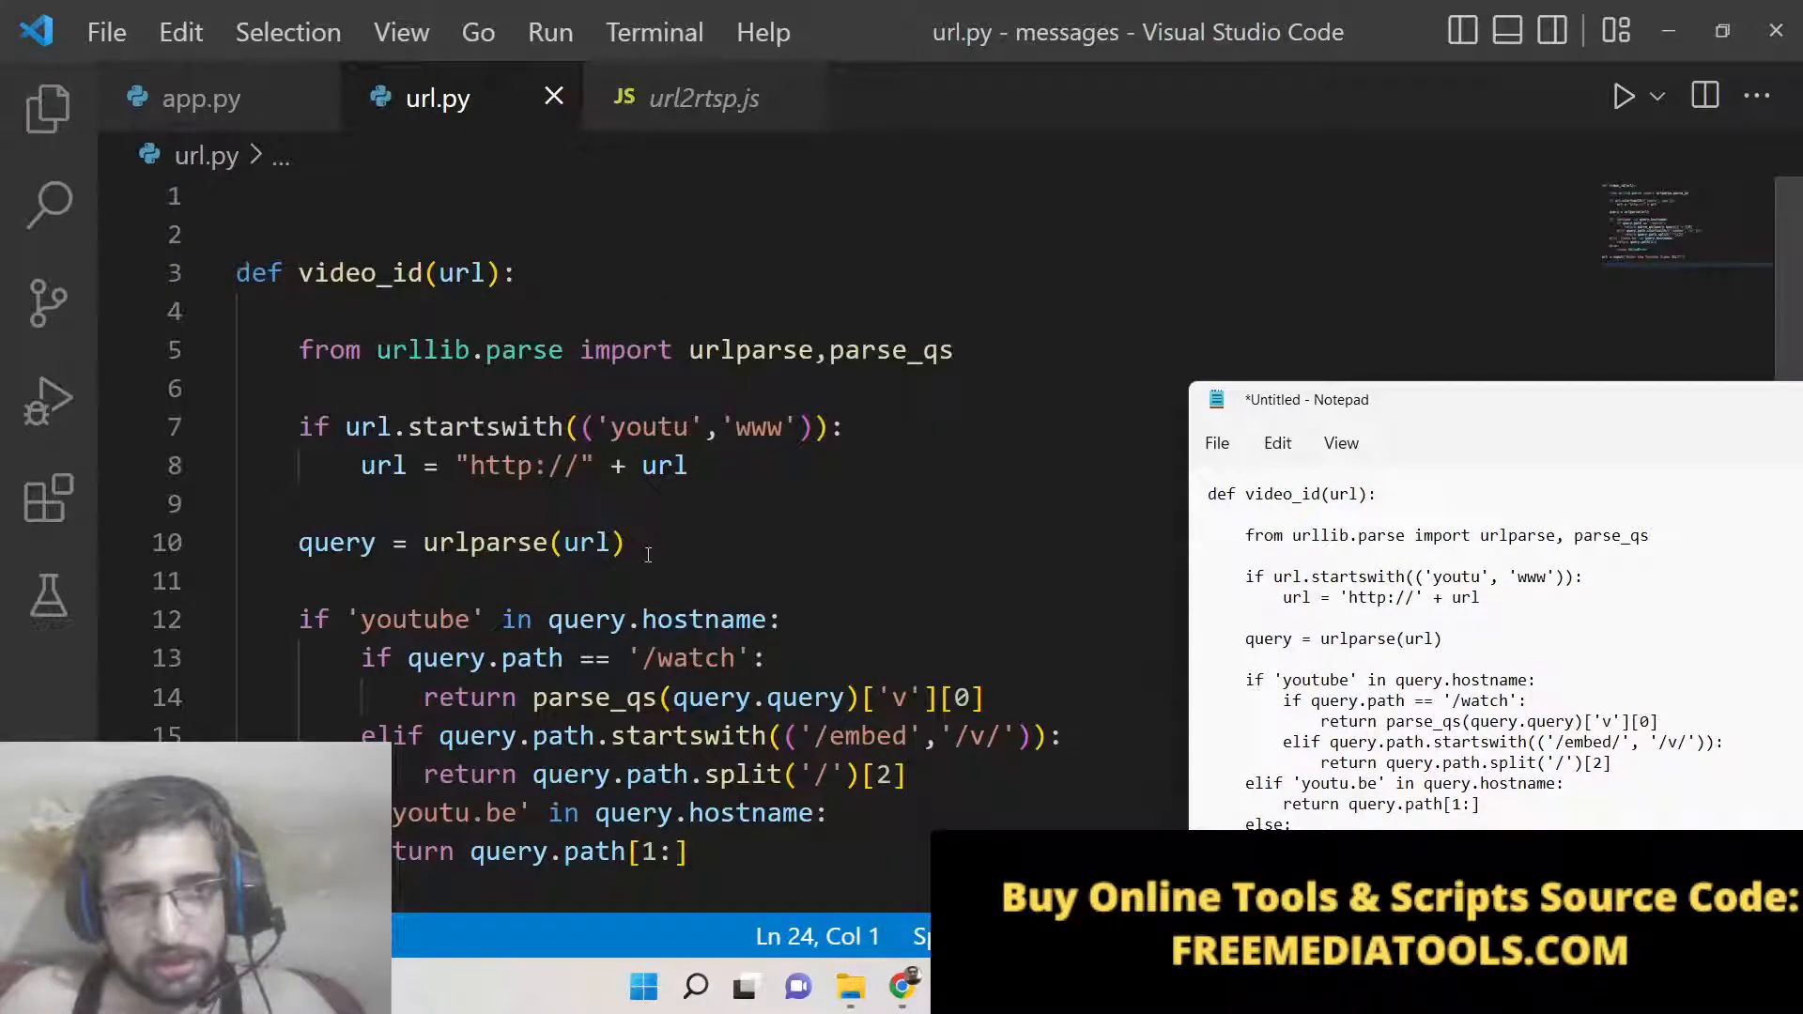
type("video_")
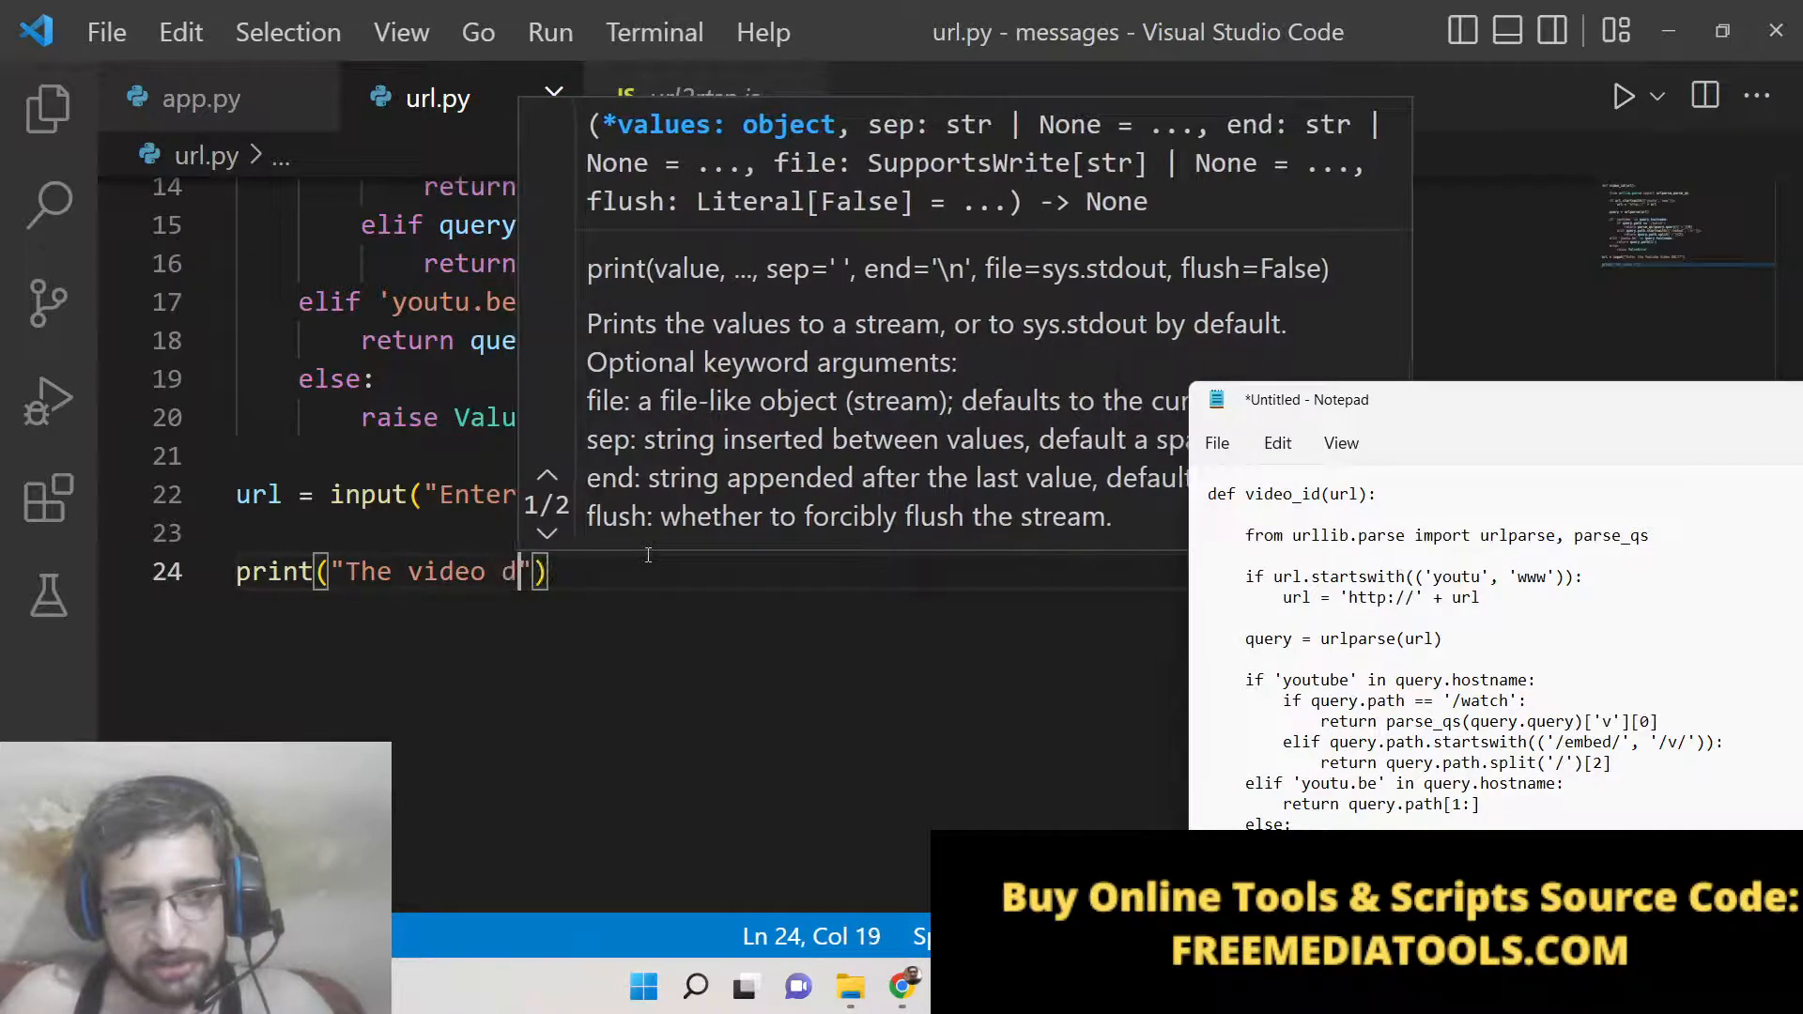
type("id is")
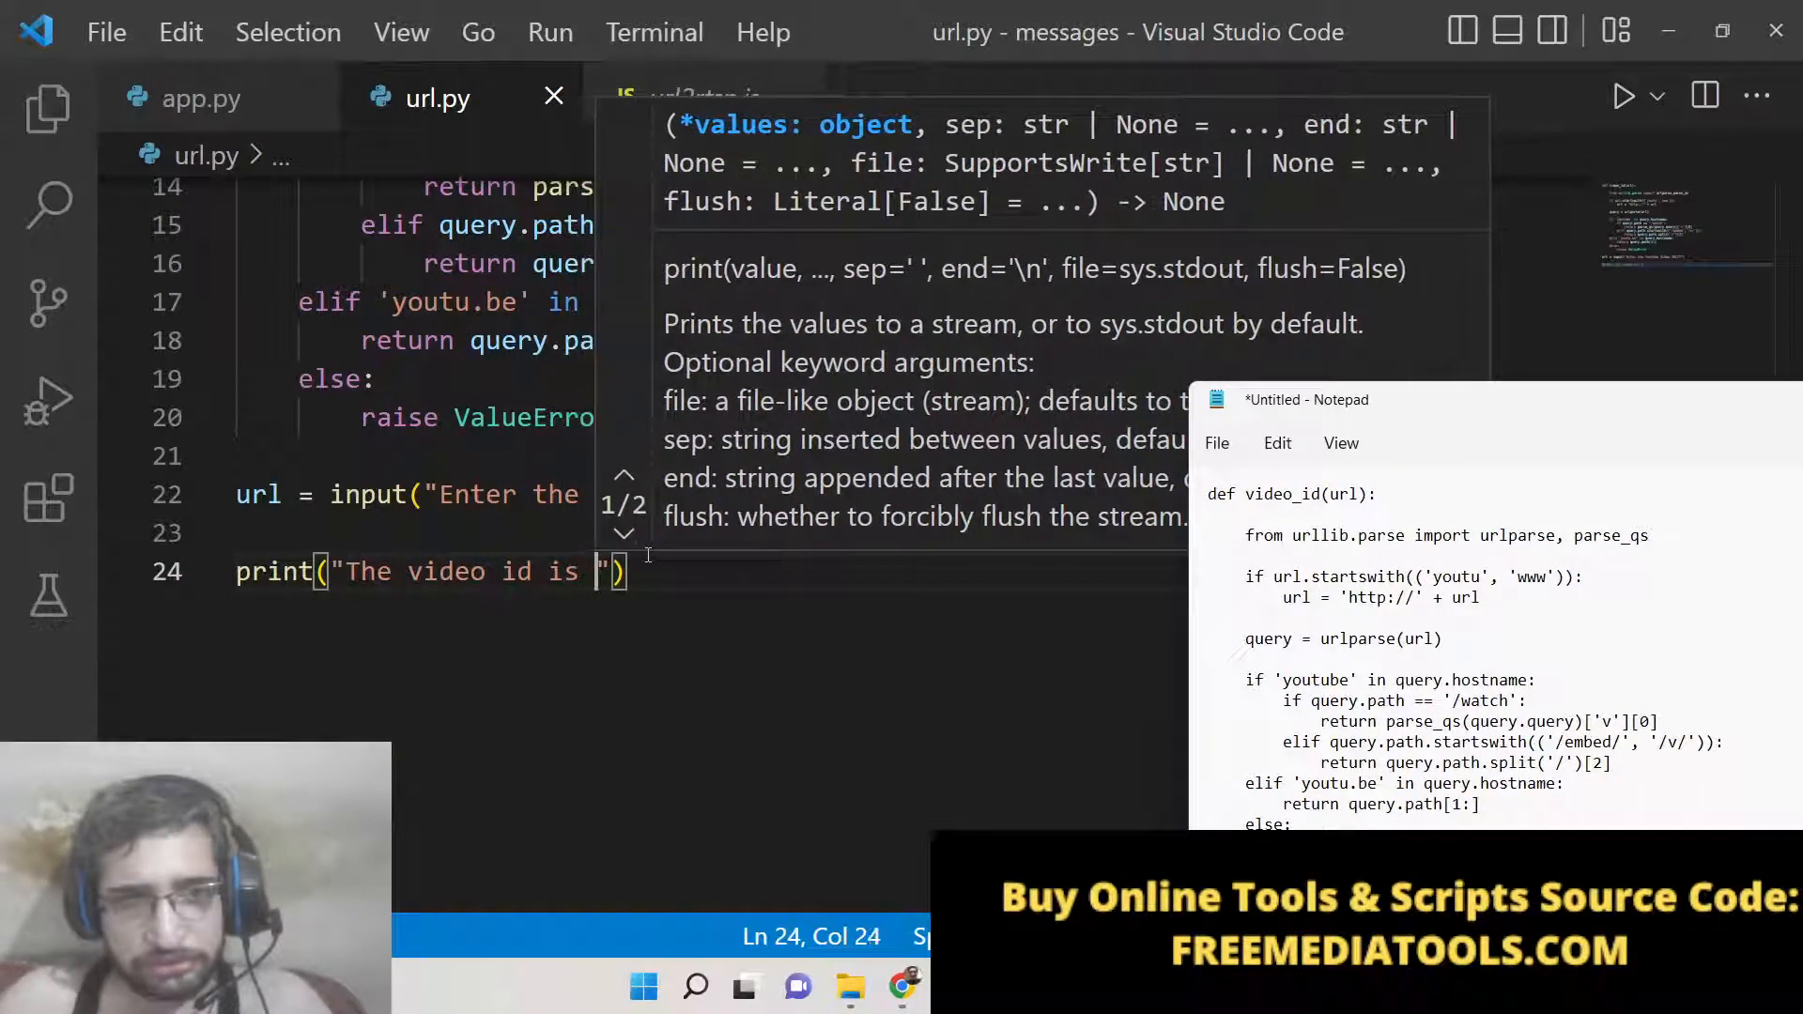
type("+")
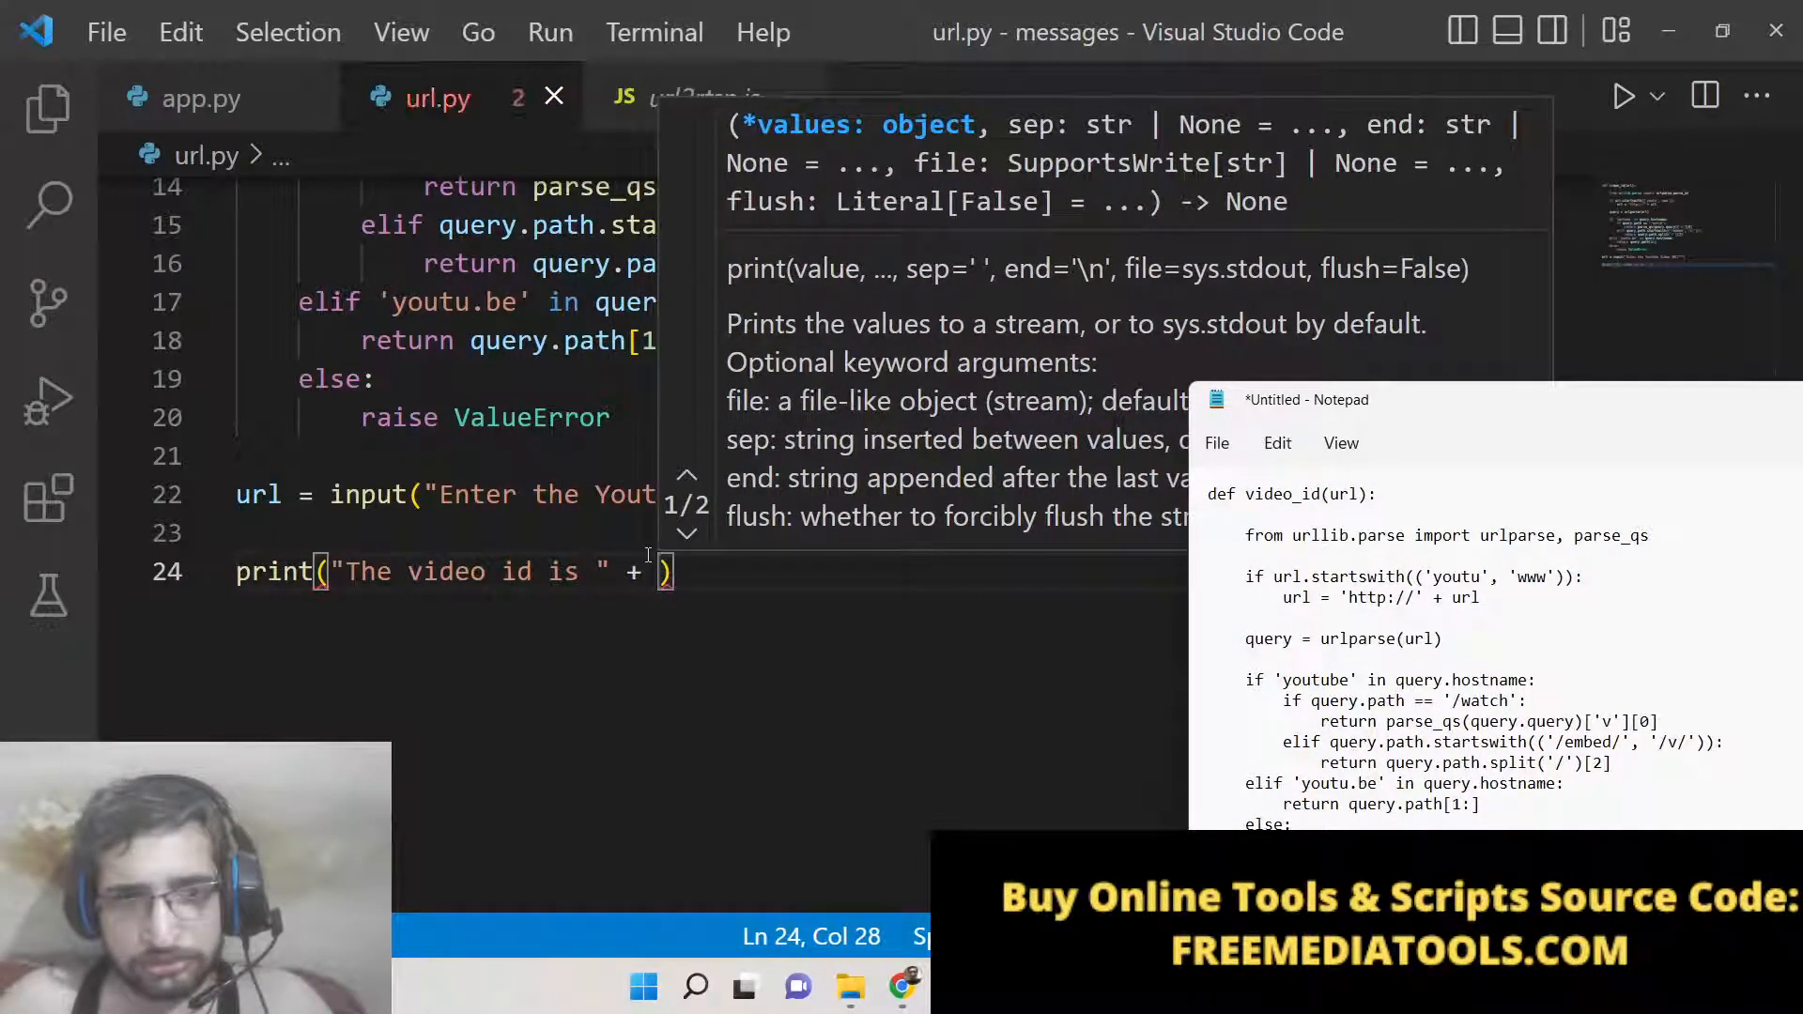
type("video_id")
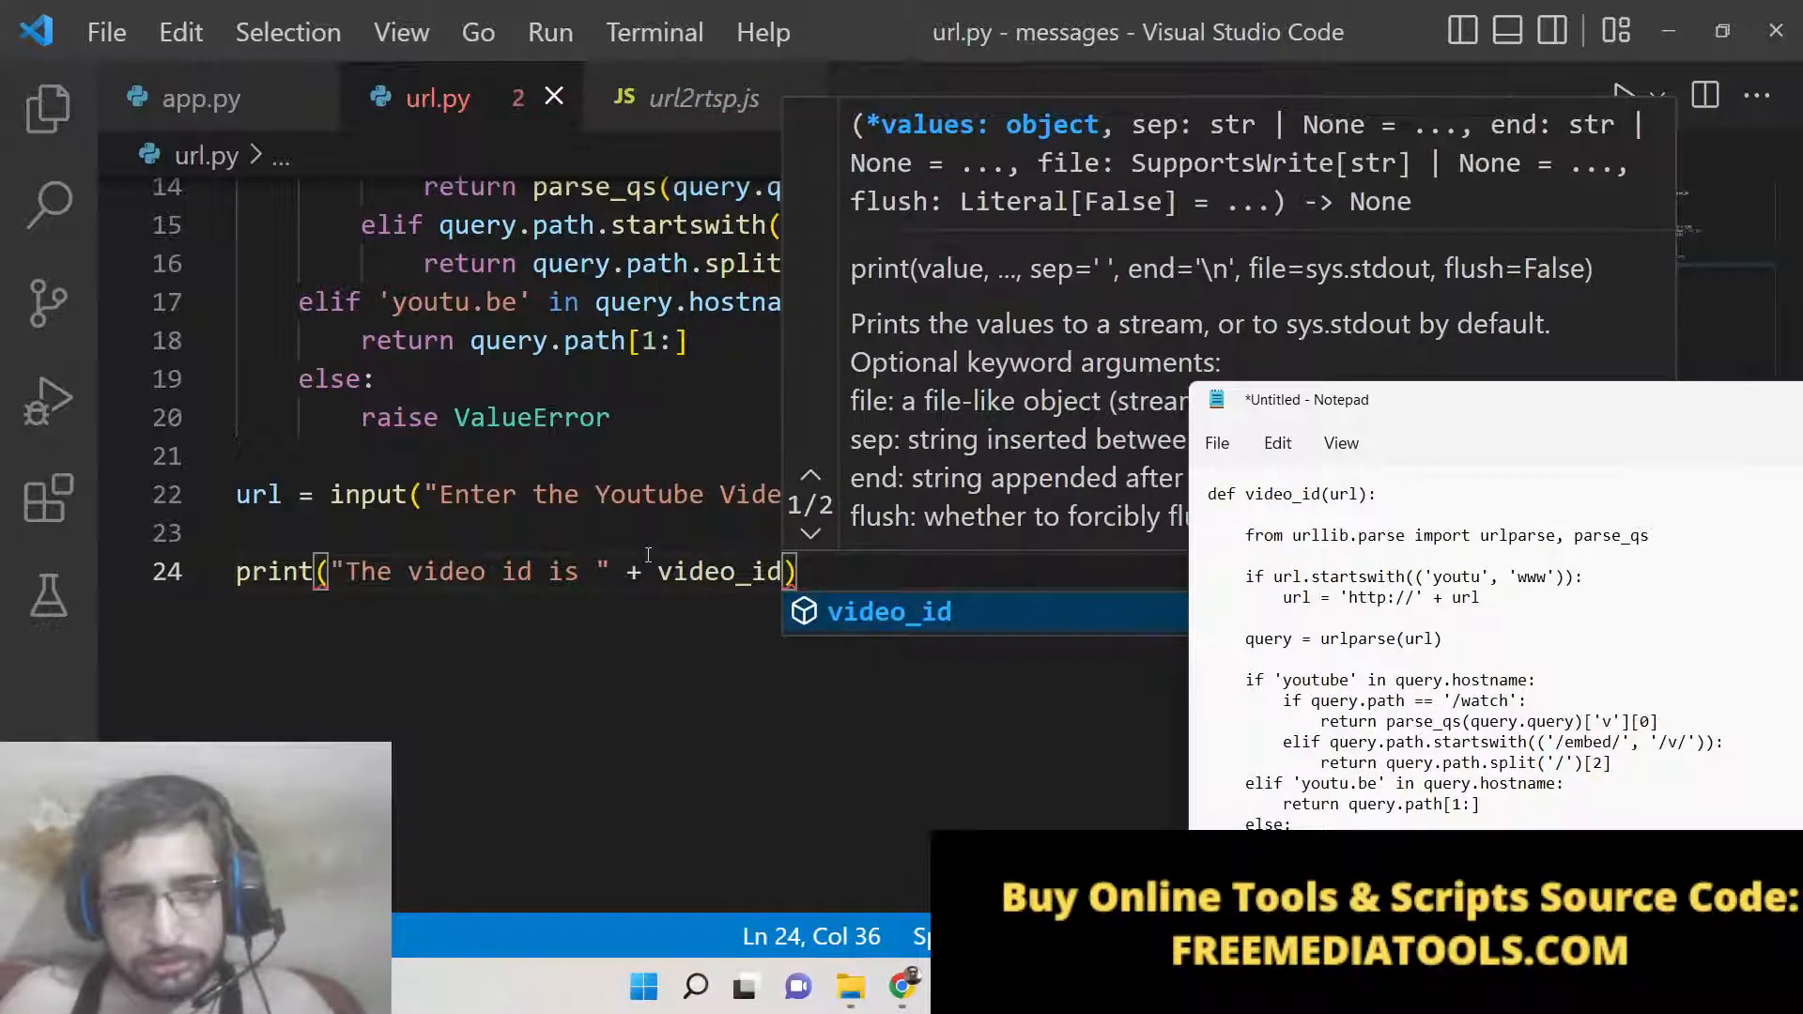
type("url")
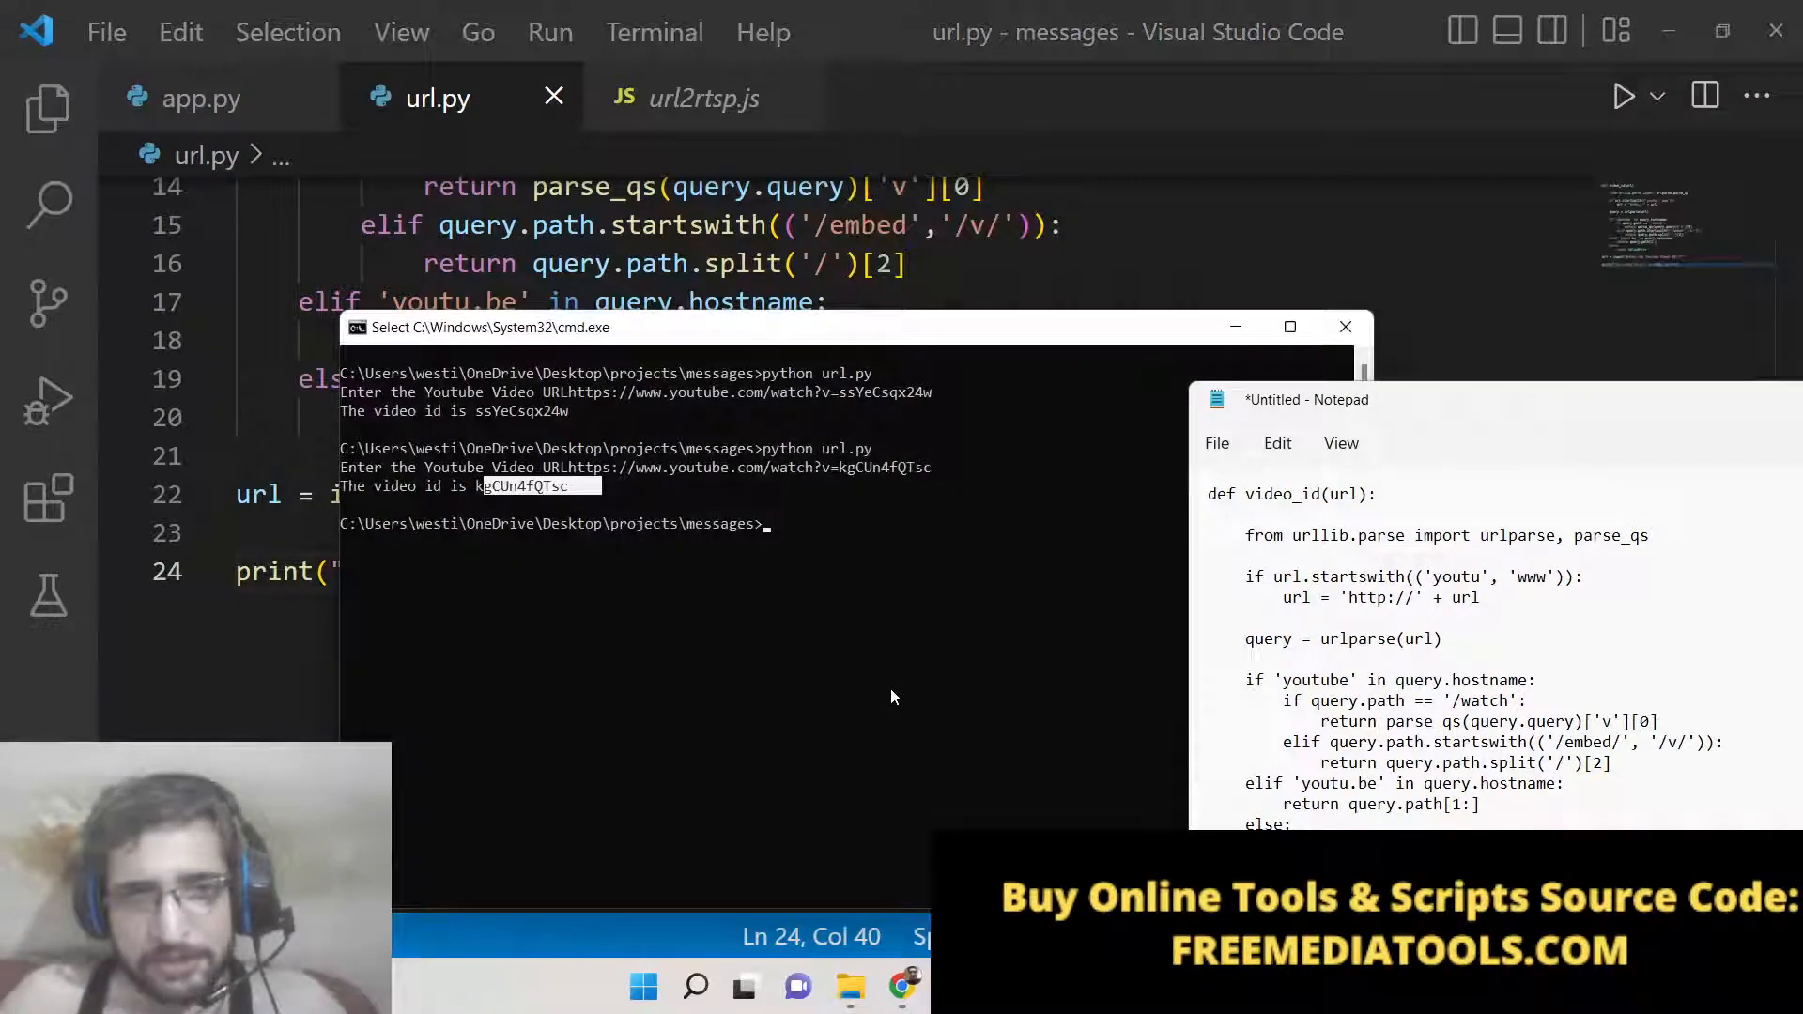
Run python url.py in cmd on a youtube.com/watch URL to print its video ID
type("python url.p")
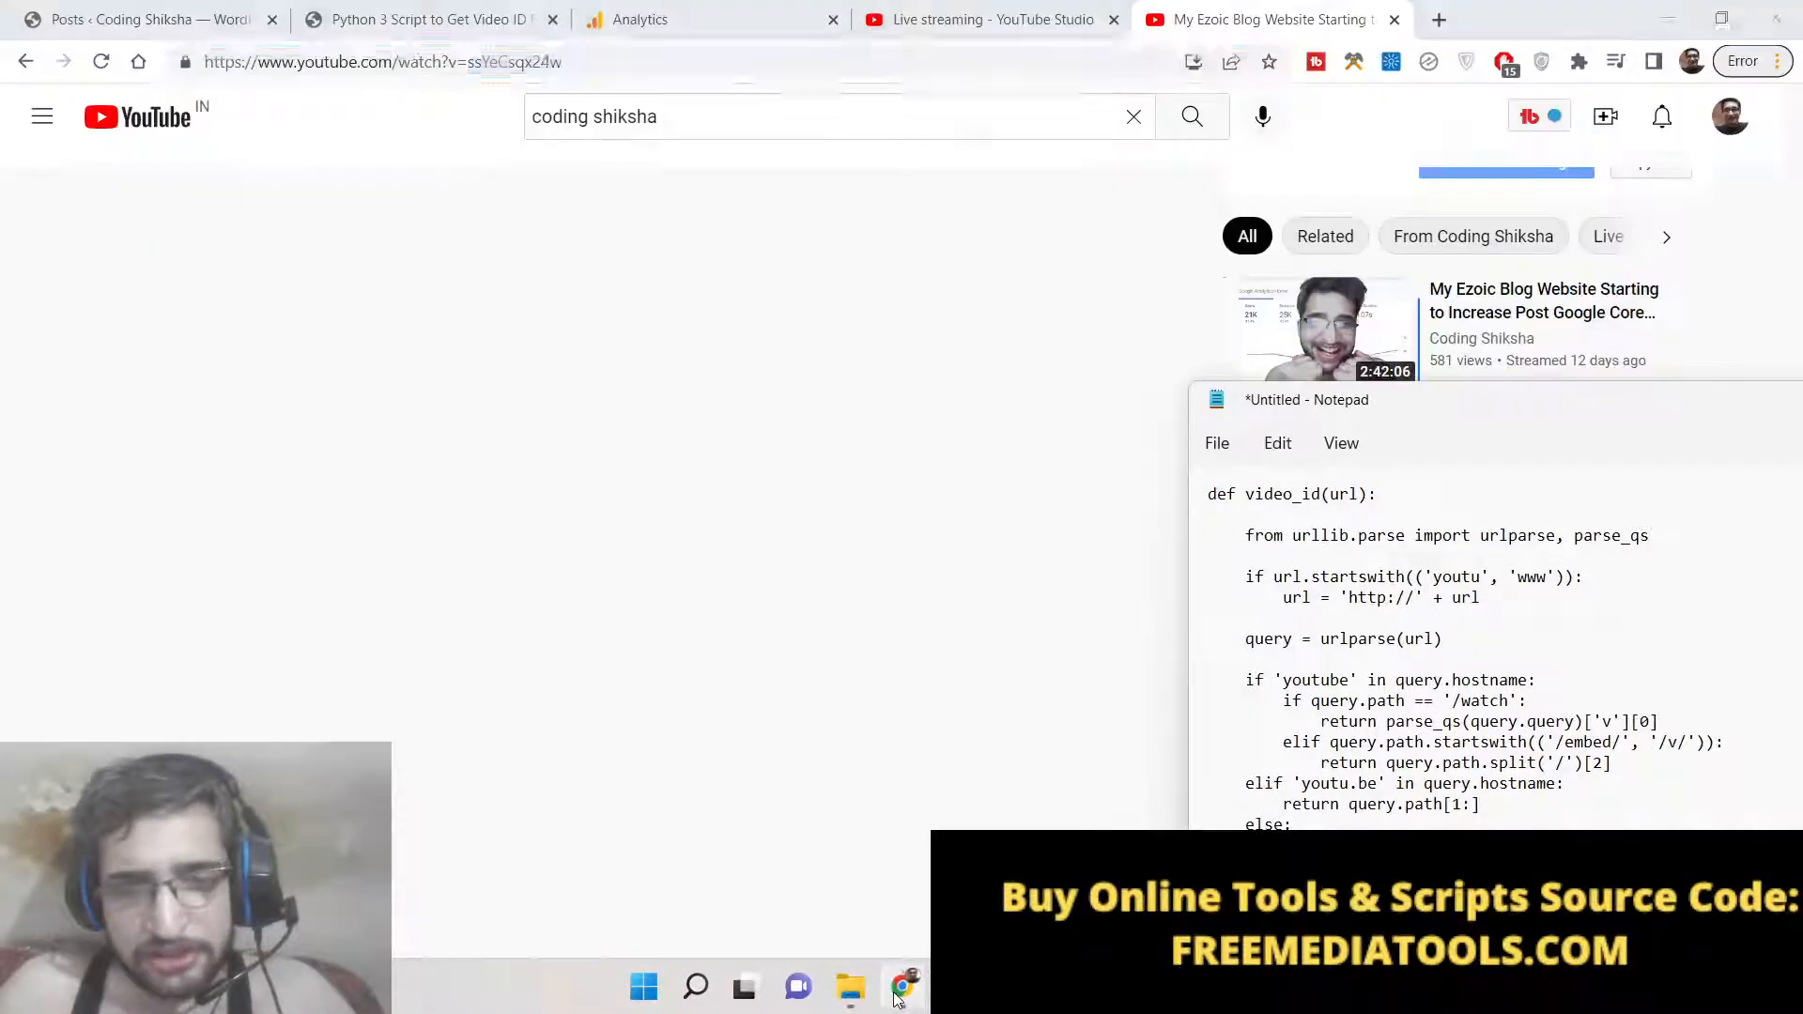
Switch from the video page via Analytics to the YouTube Studio live streaming tab
right_click(357, 60)
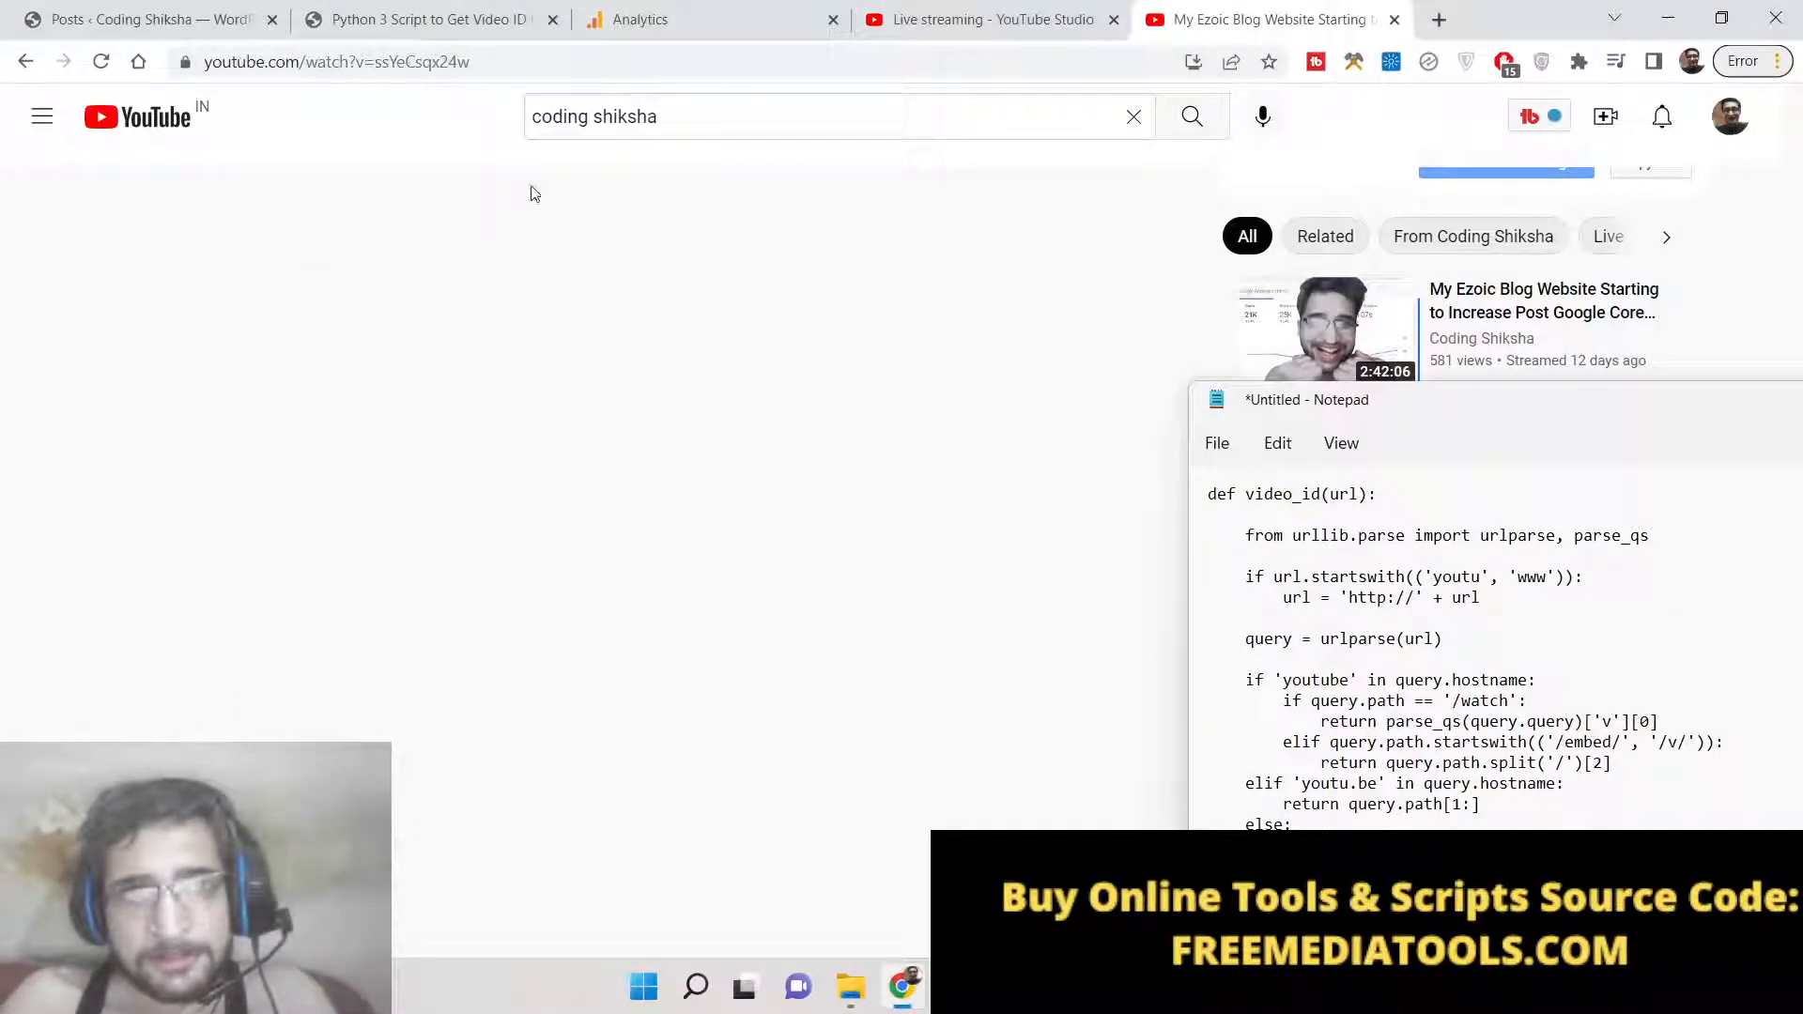
left_click(639, 19)
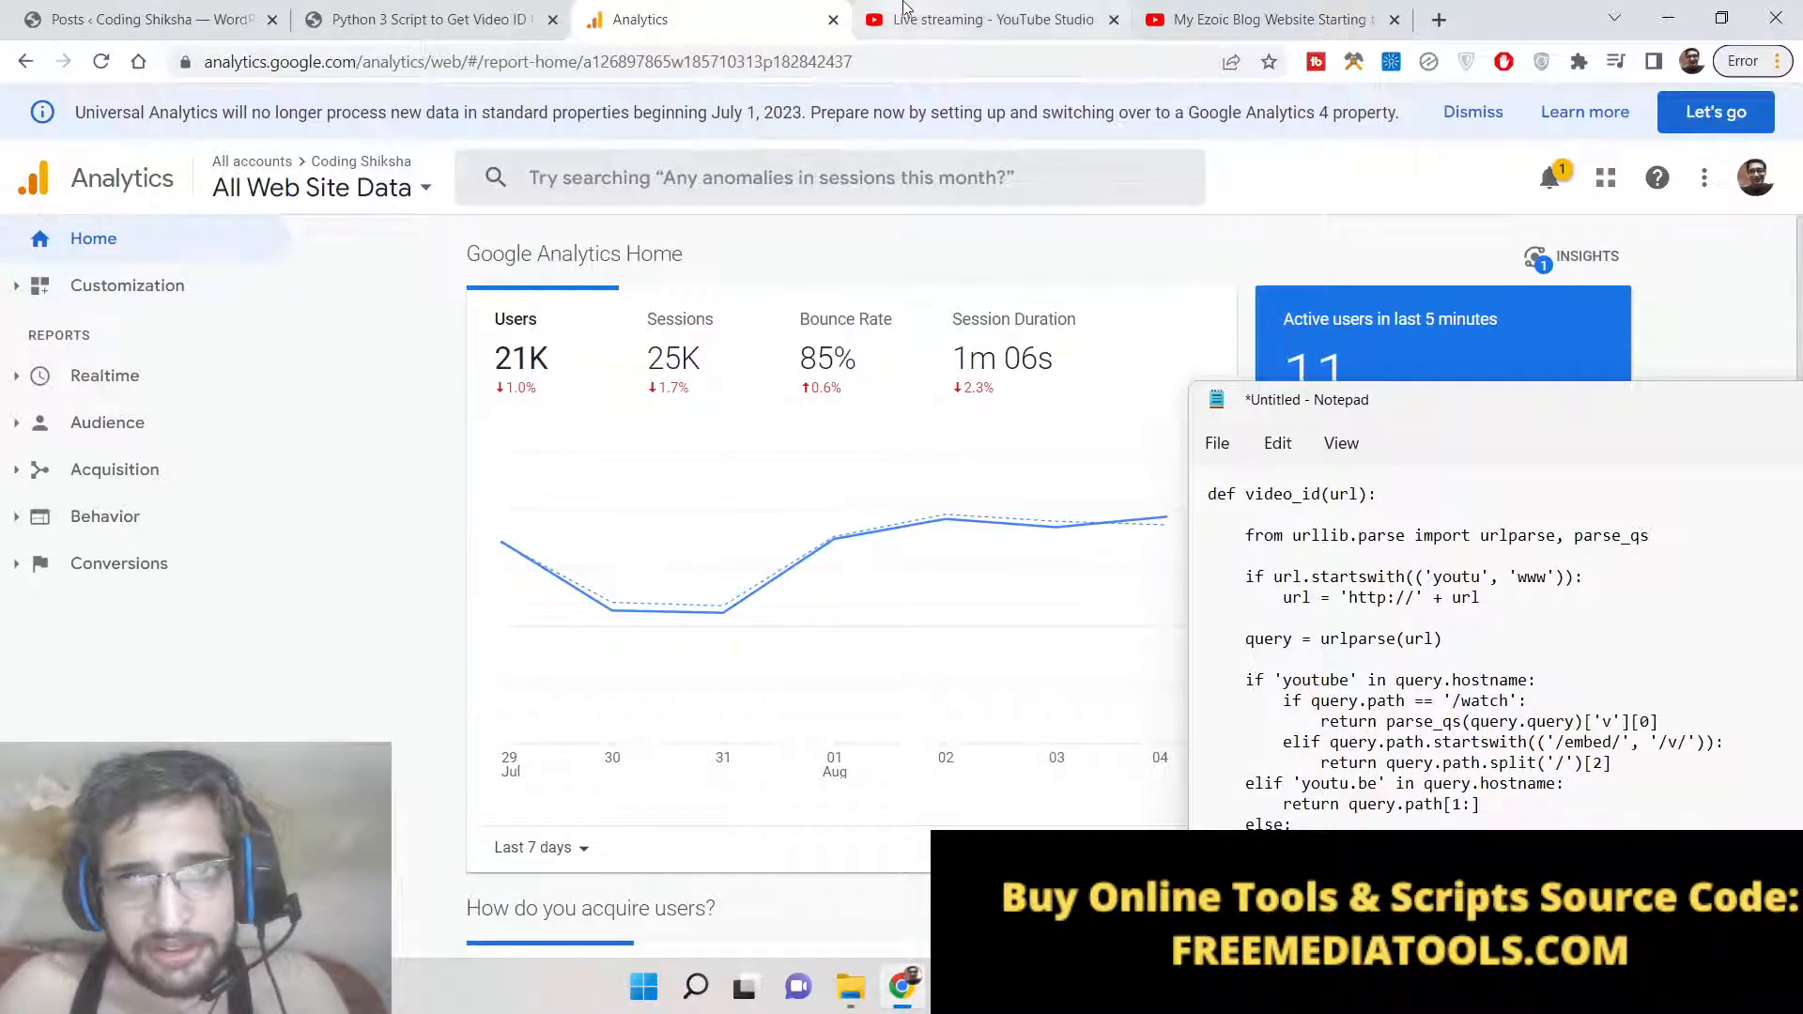
left_click(990, 18)
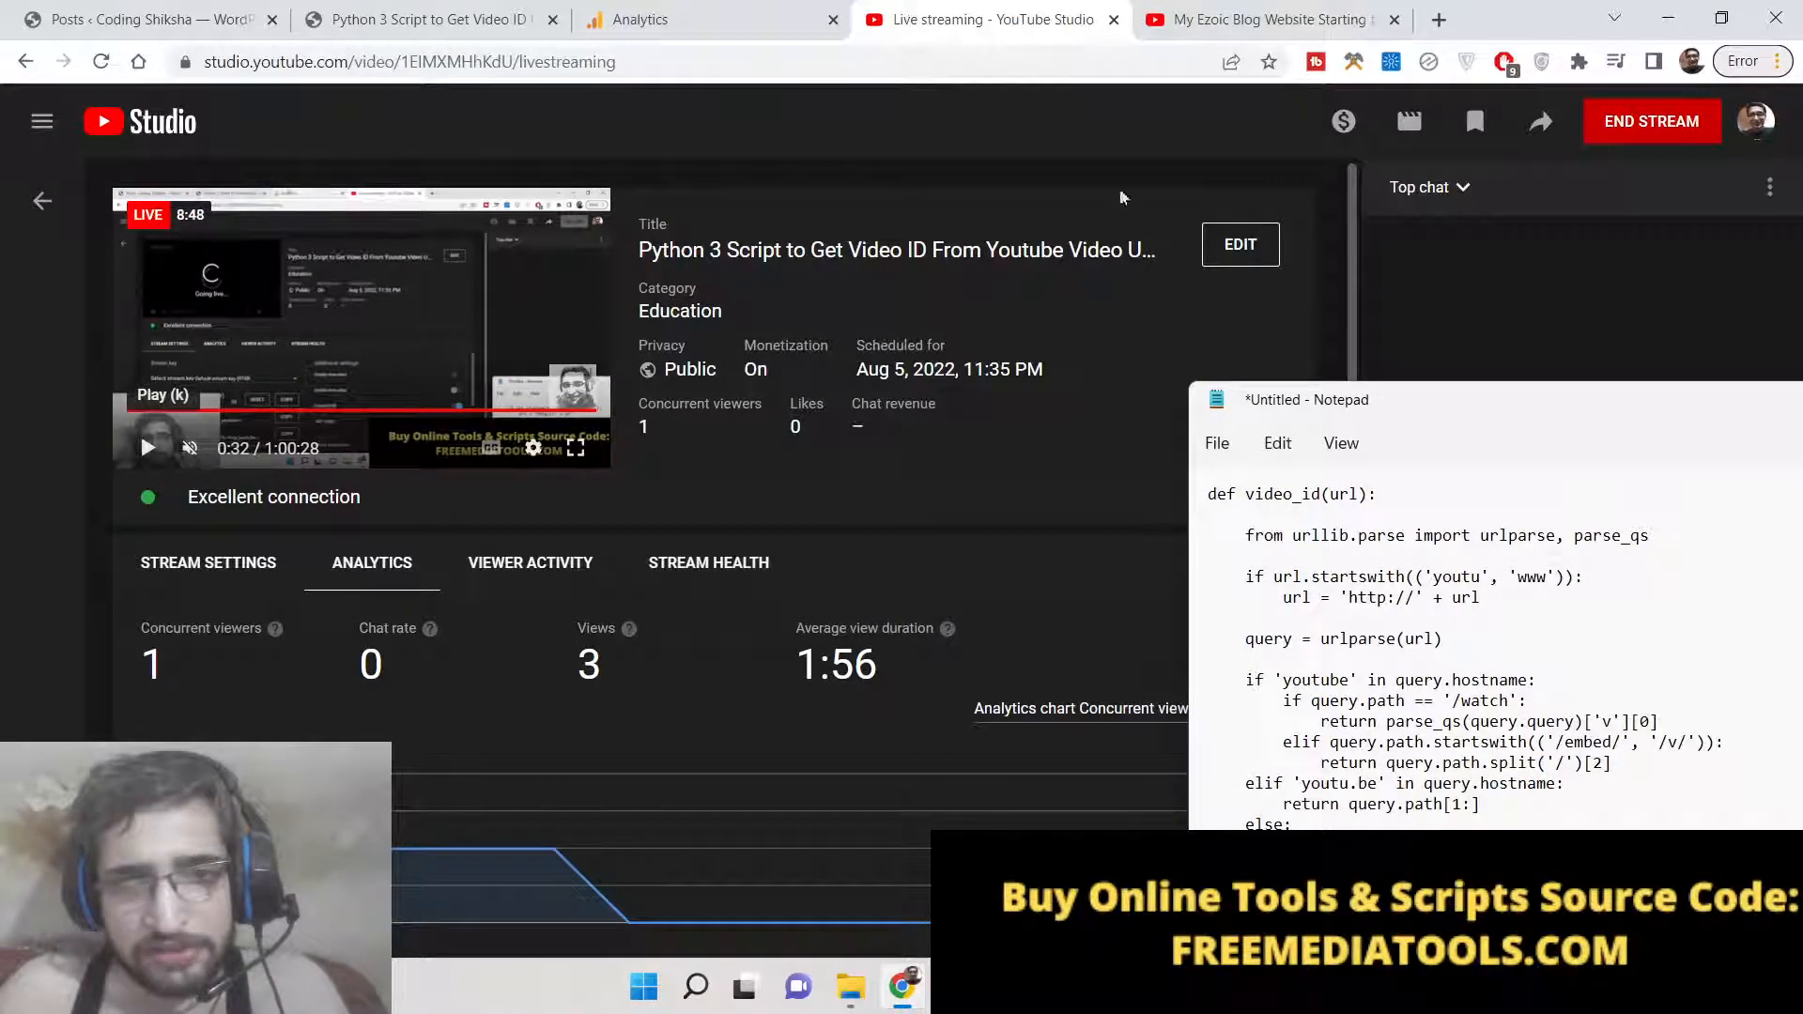